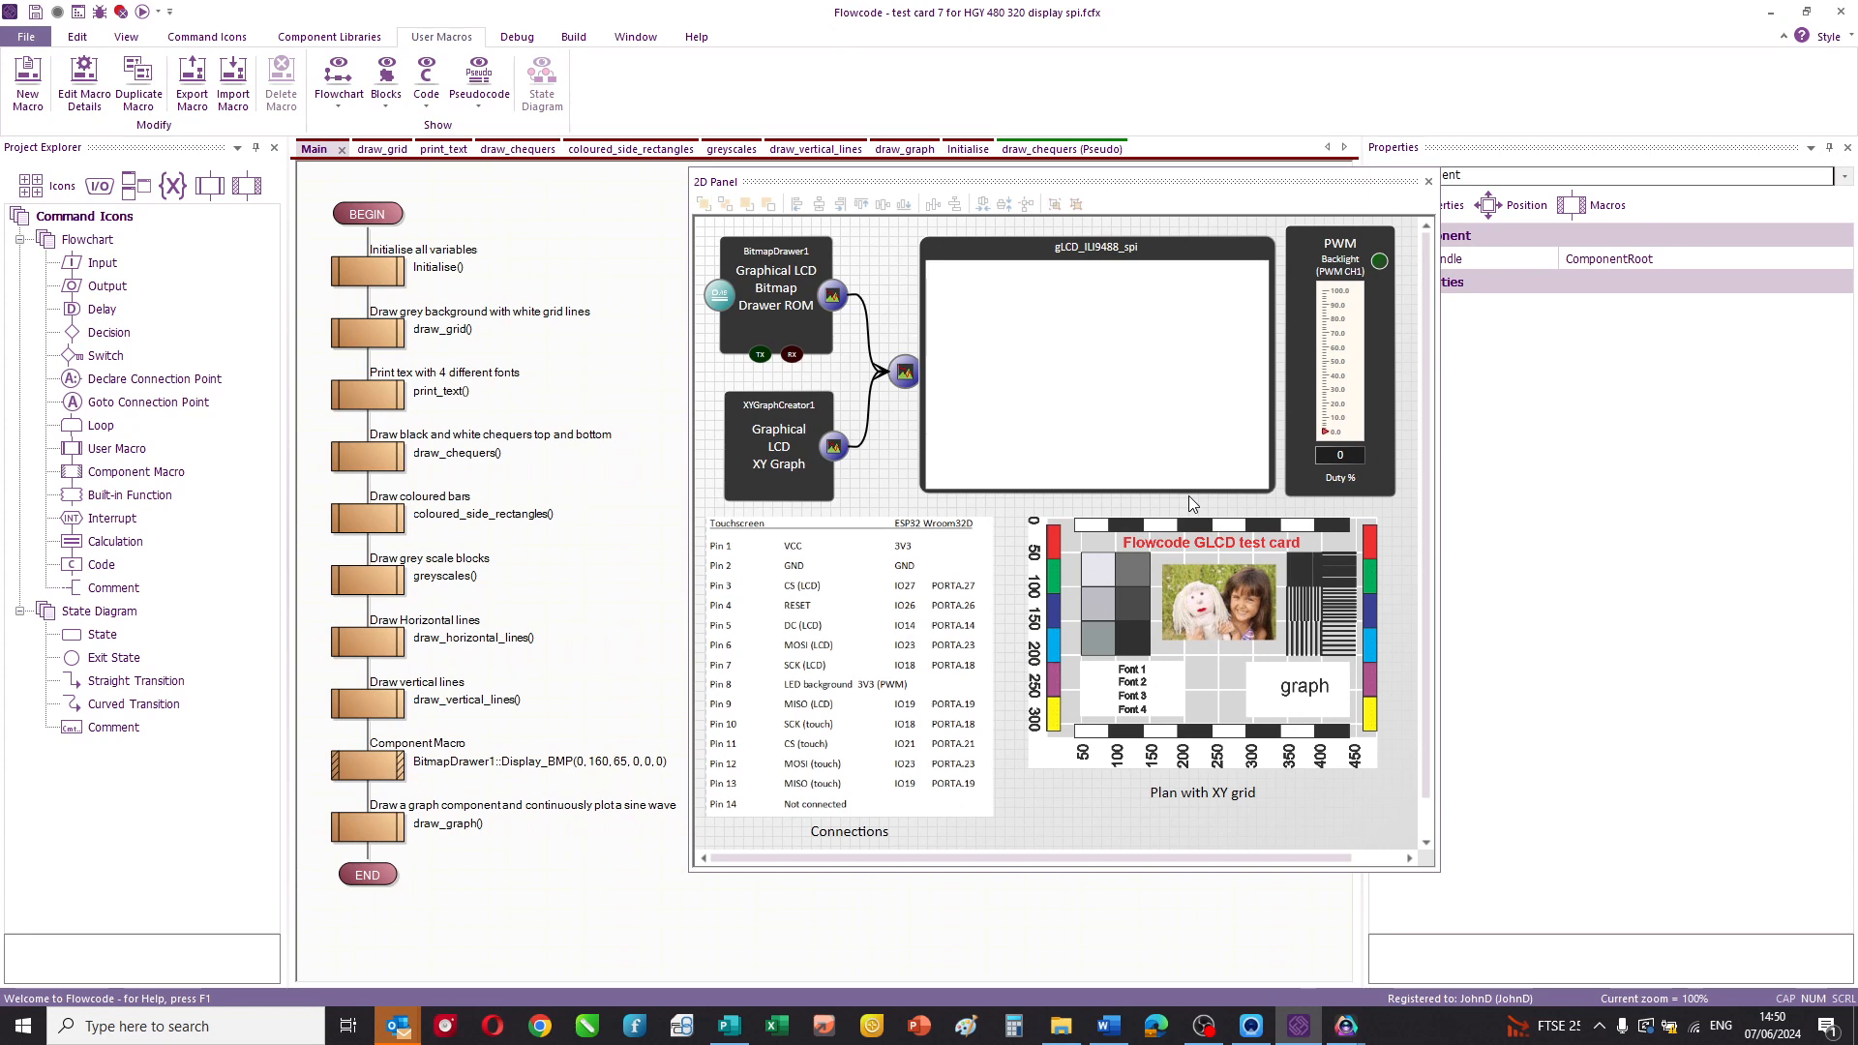
pyautogui.moveTo(934, 321)
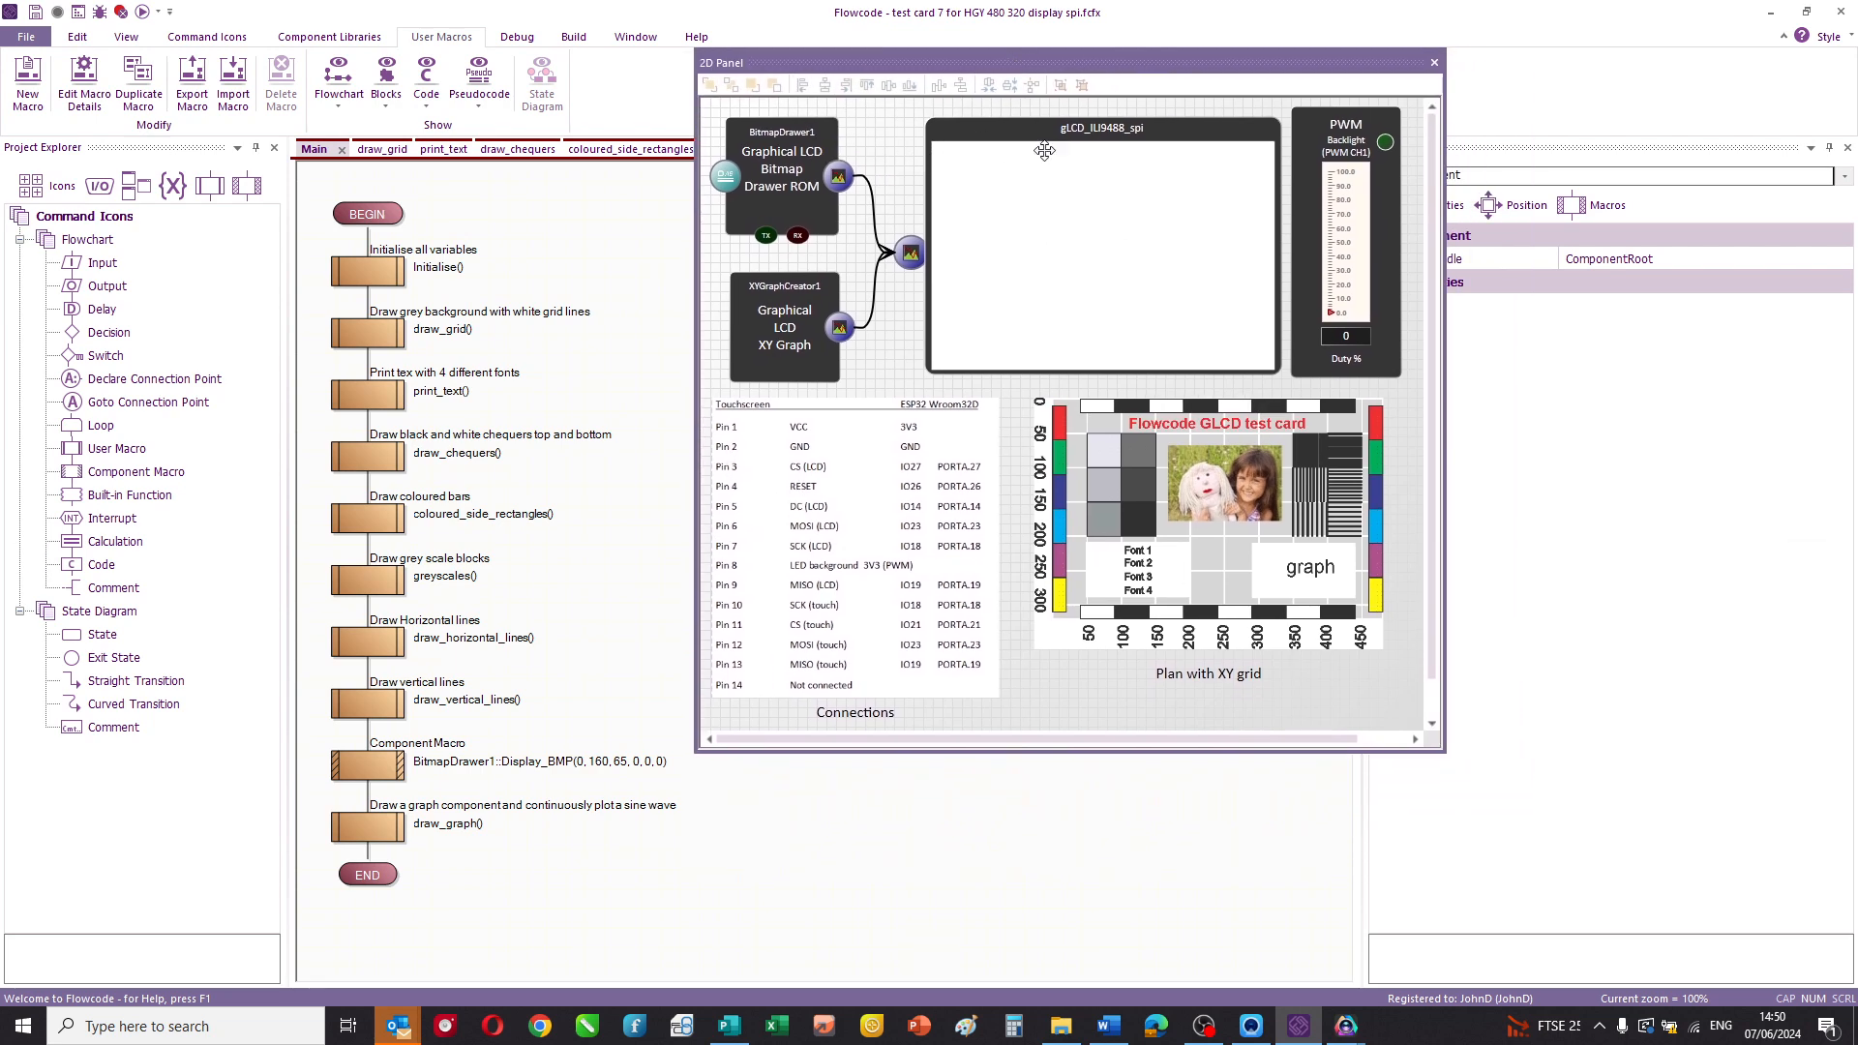
pyautogui.moveTo(1017, 296)
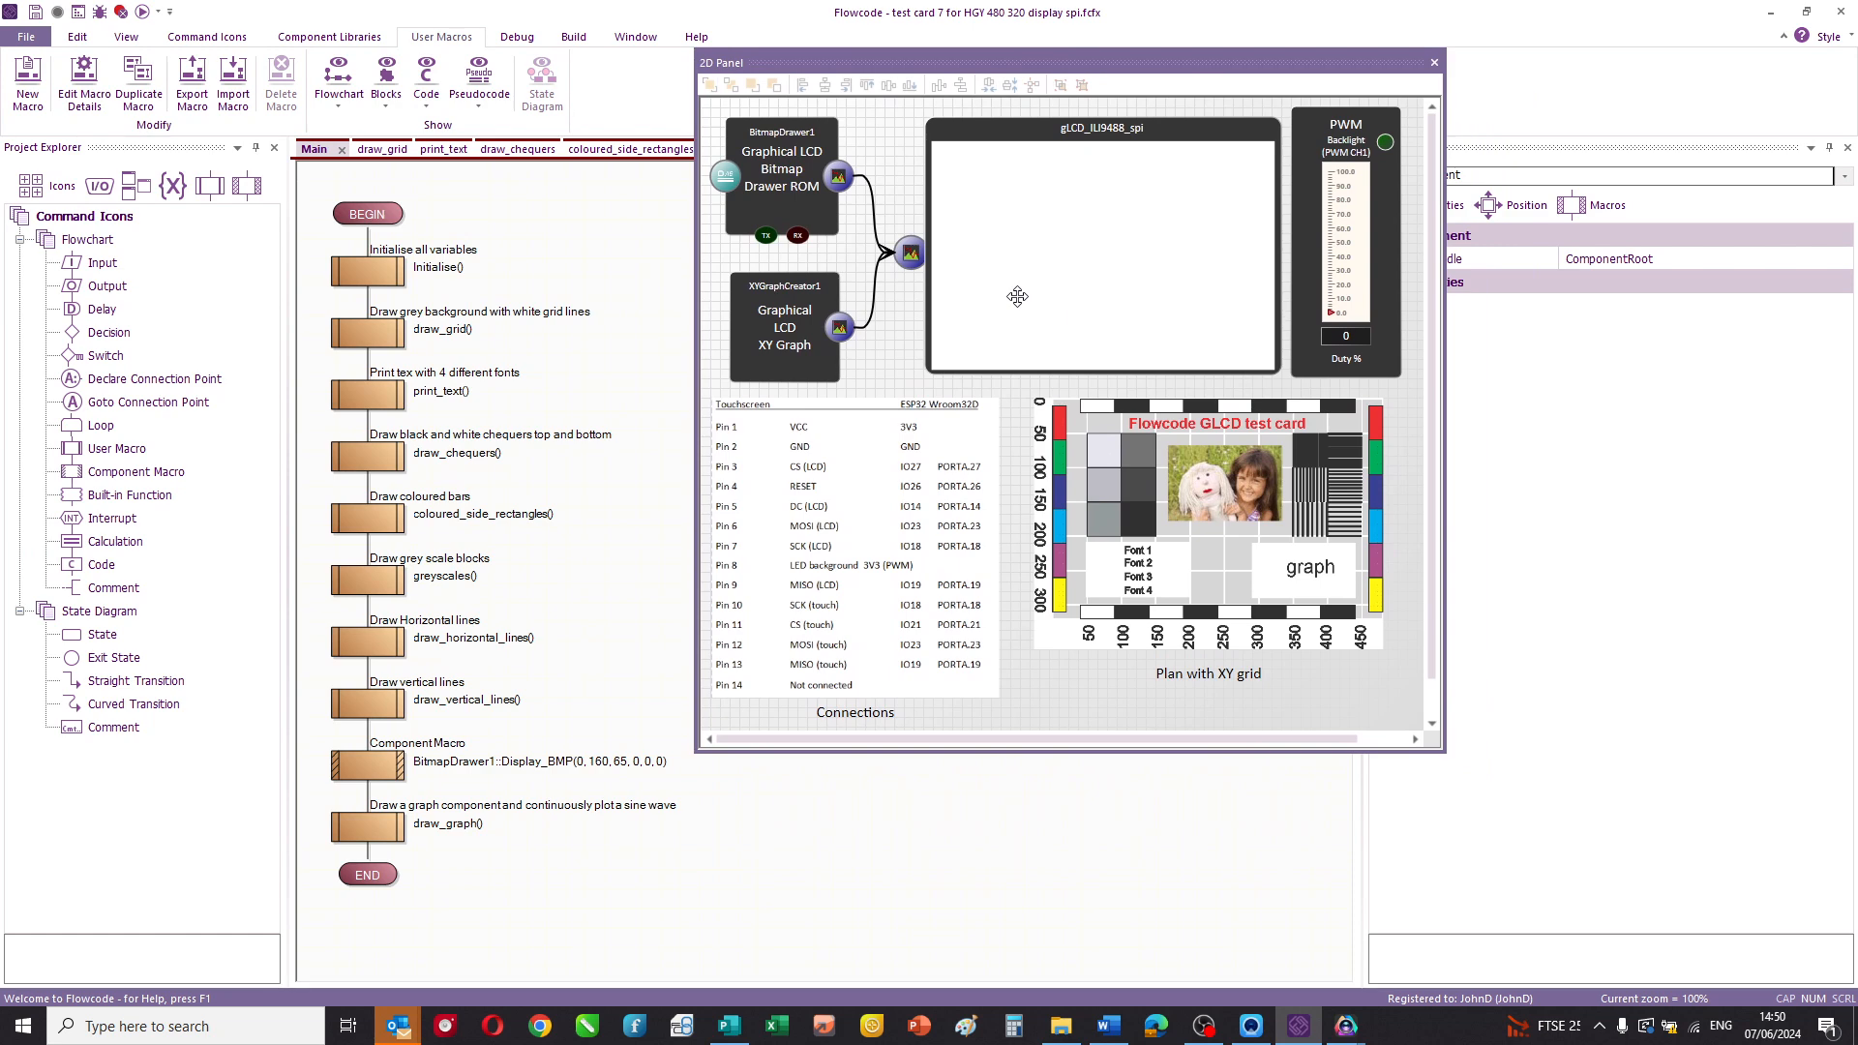
pyautogui.moveTo(1103, 354)
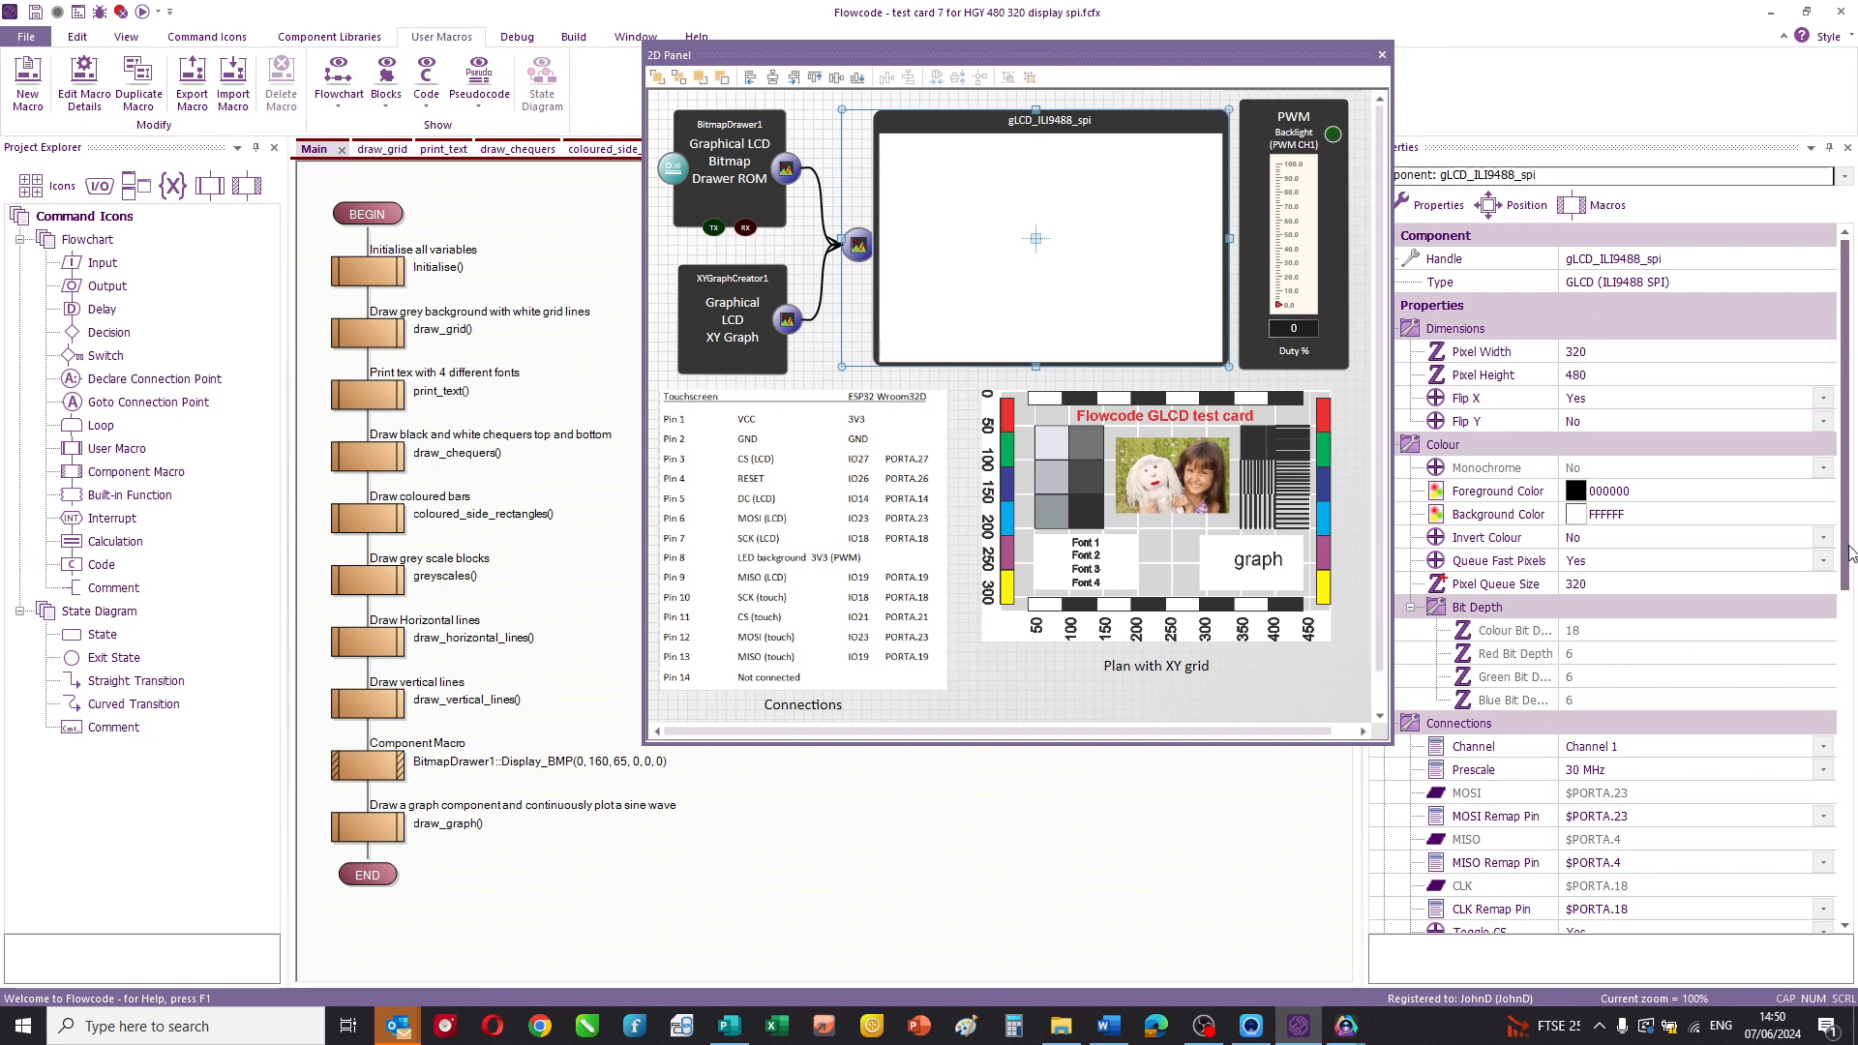
pyautogui.moveTo(1609, 351)
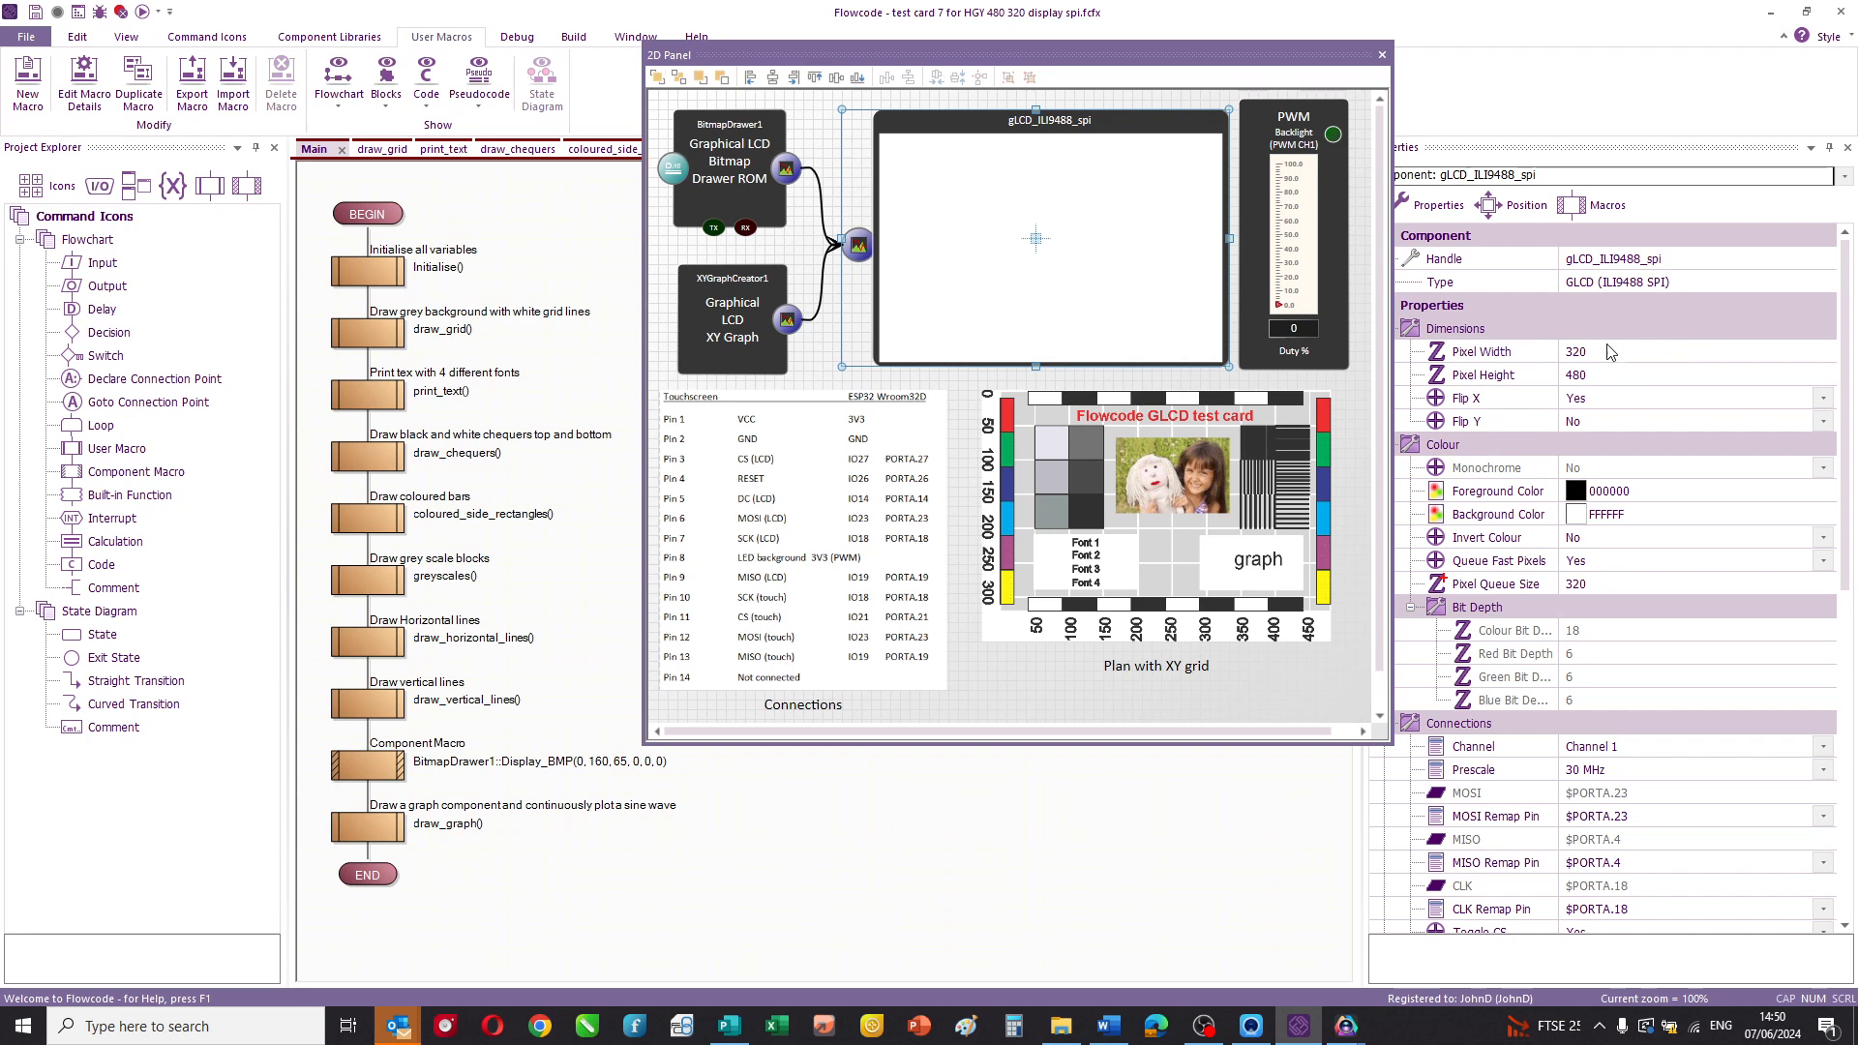
pyautogui.moveTo(1606, 350)
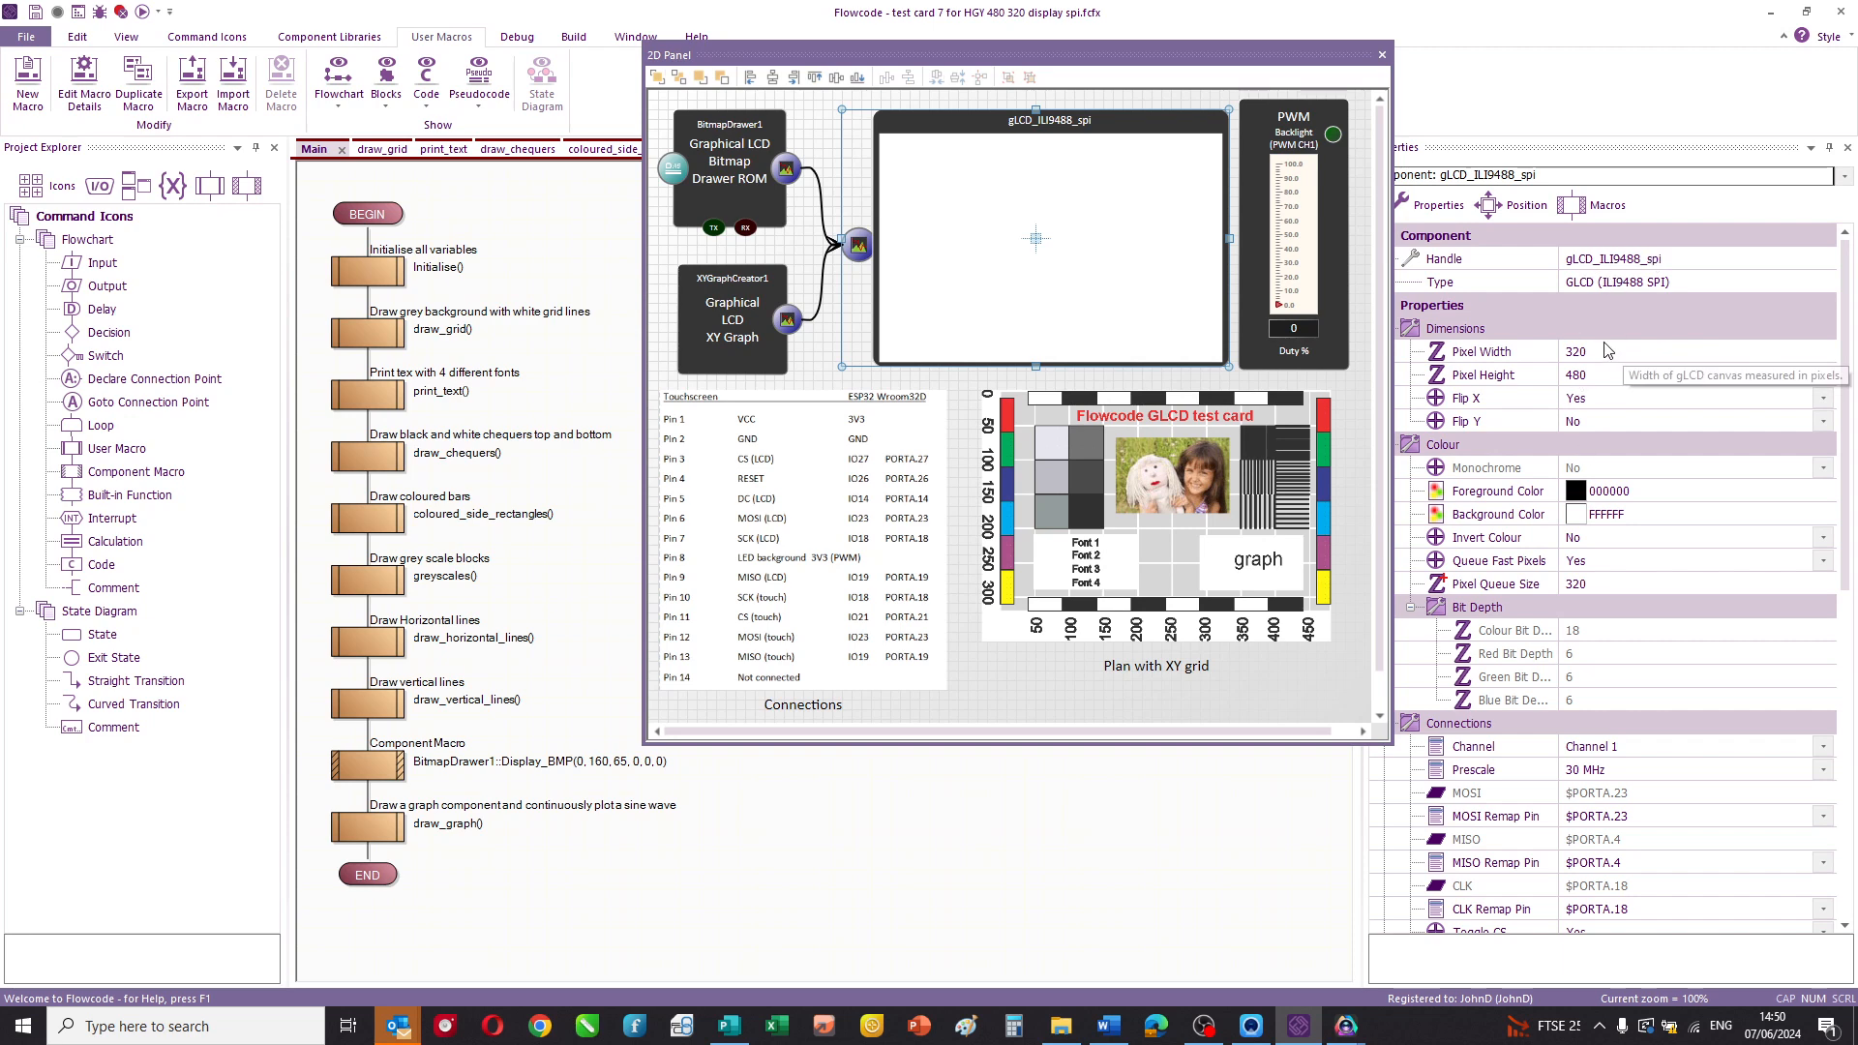
pyautogui.moveTo(1511, 501)
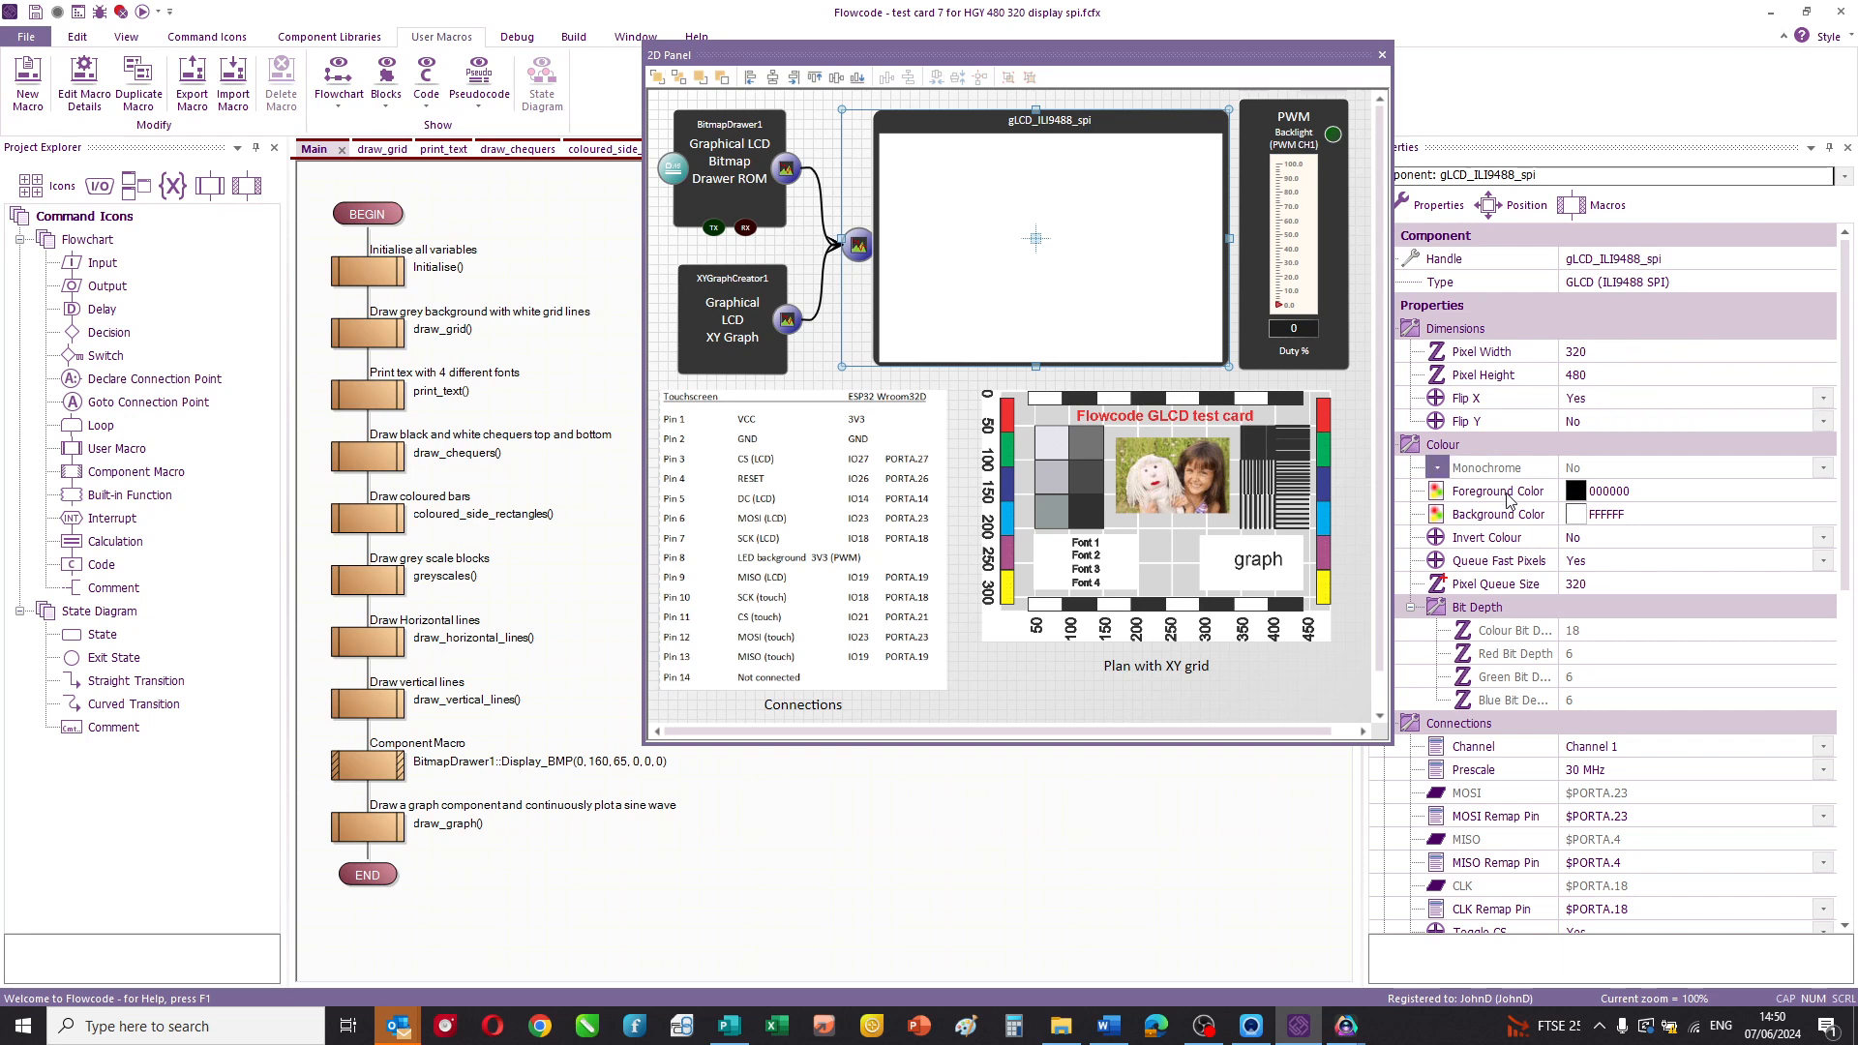
pyautogui.moveTo(1659, 560)
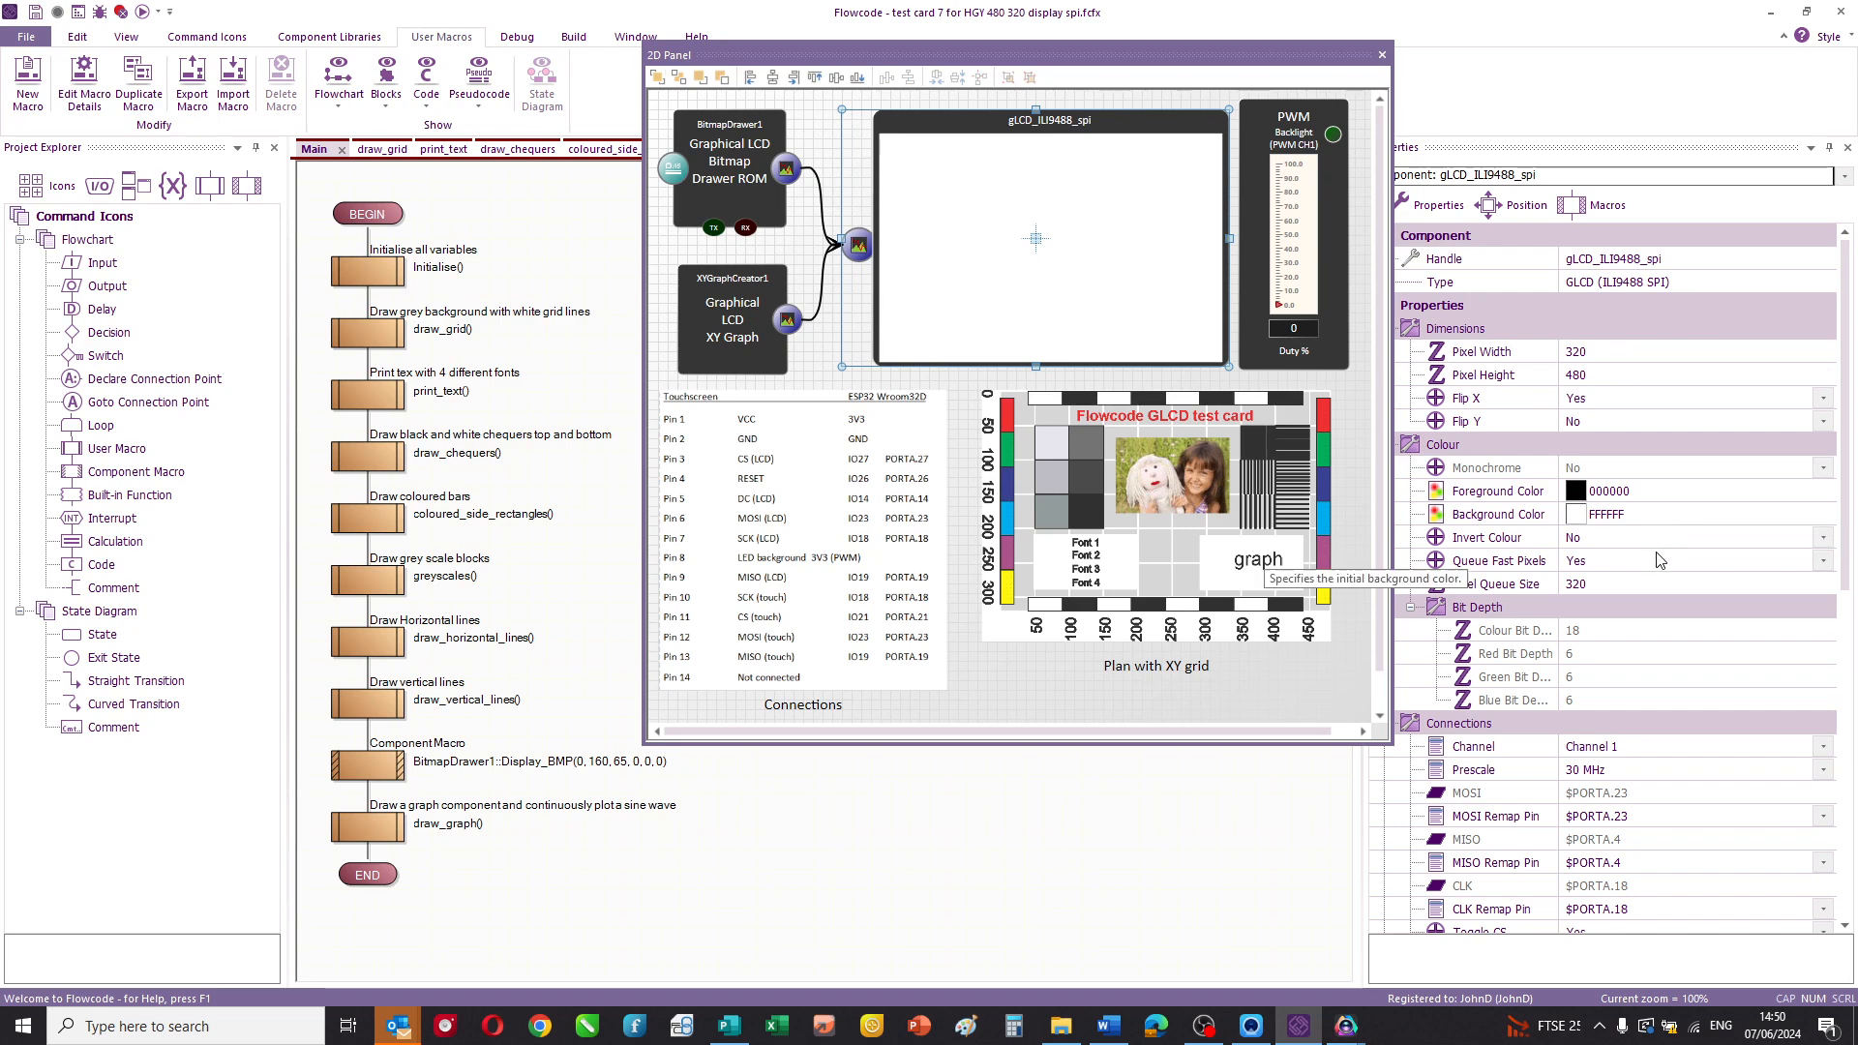
# - Scroll the flowchart, then view and close the target device pinout
pyautogui.scroll(-3)
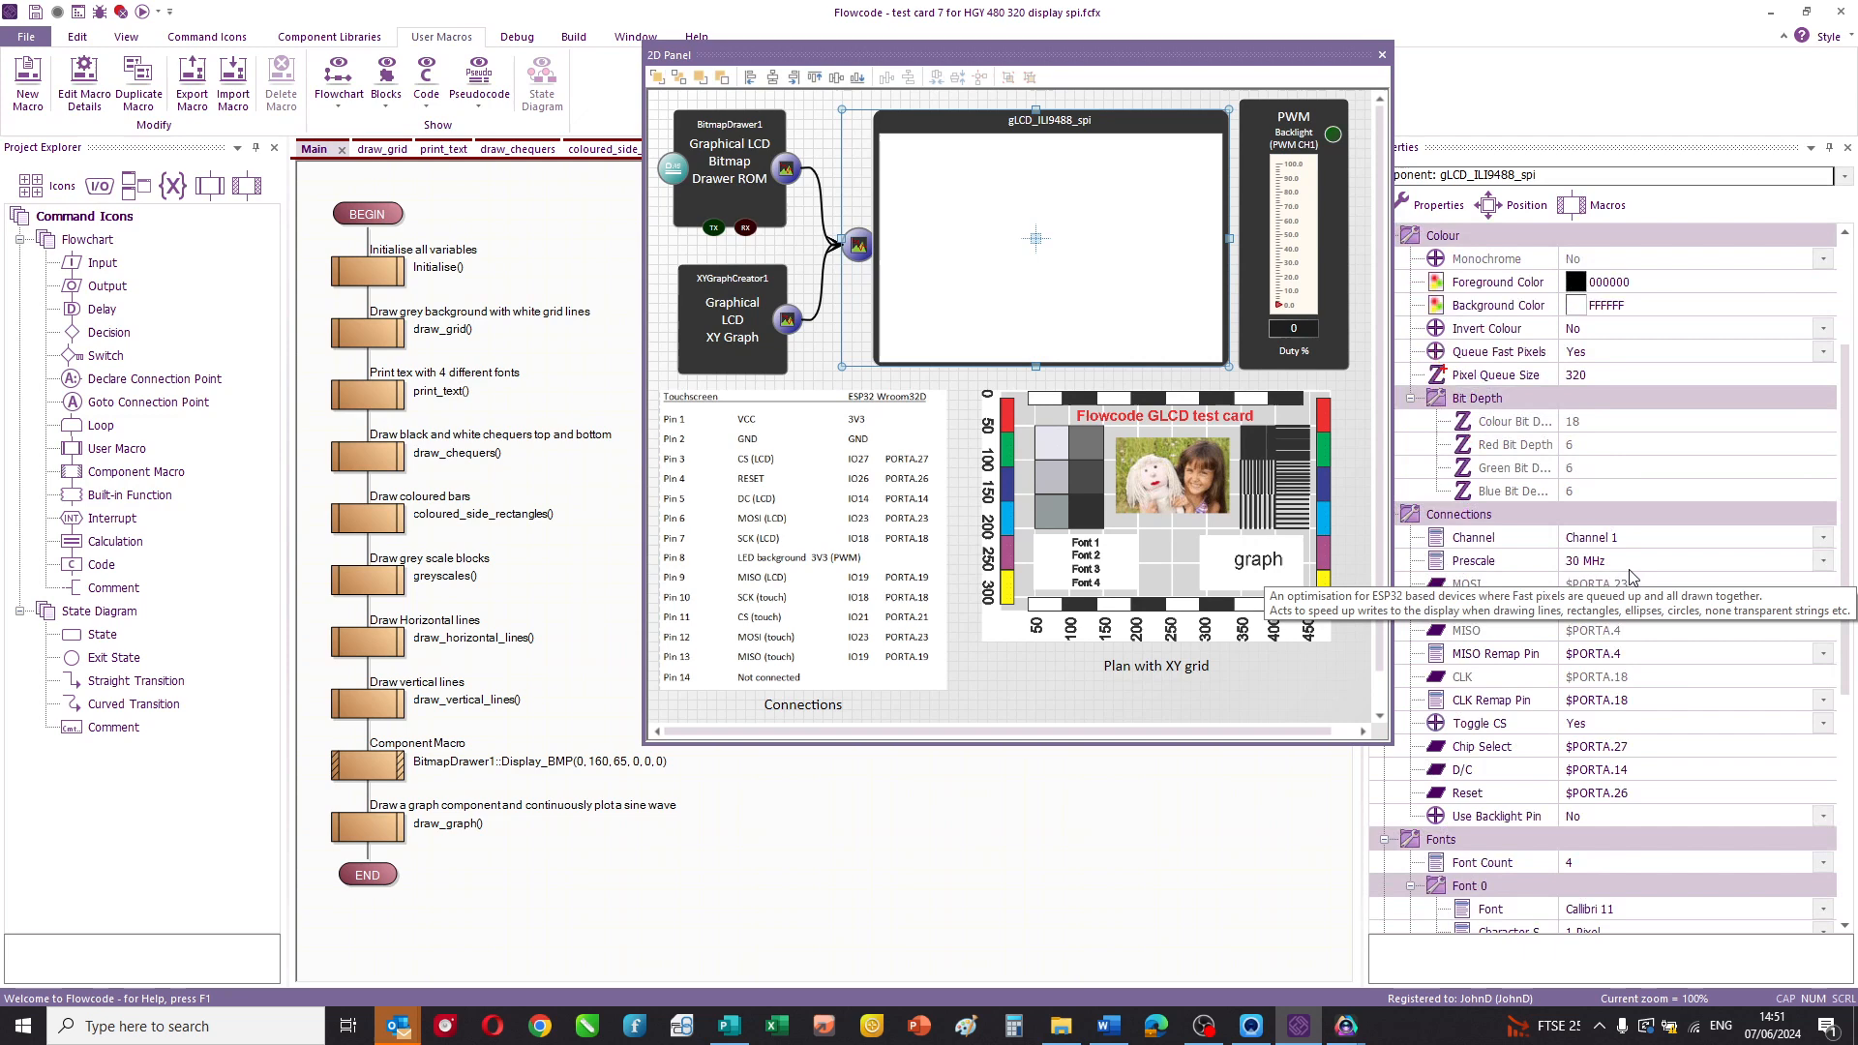
pyautogui.scroll(-3)
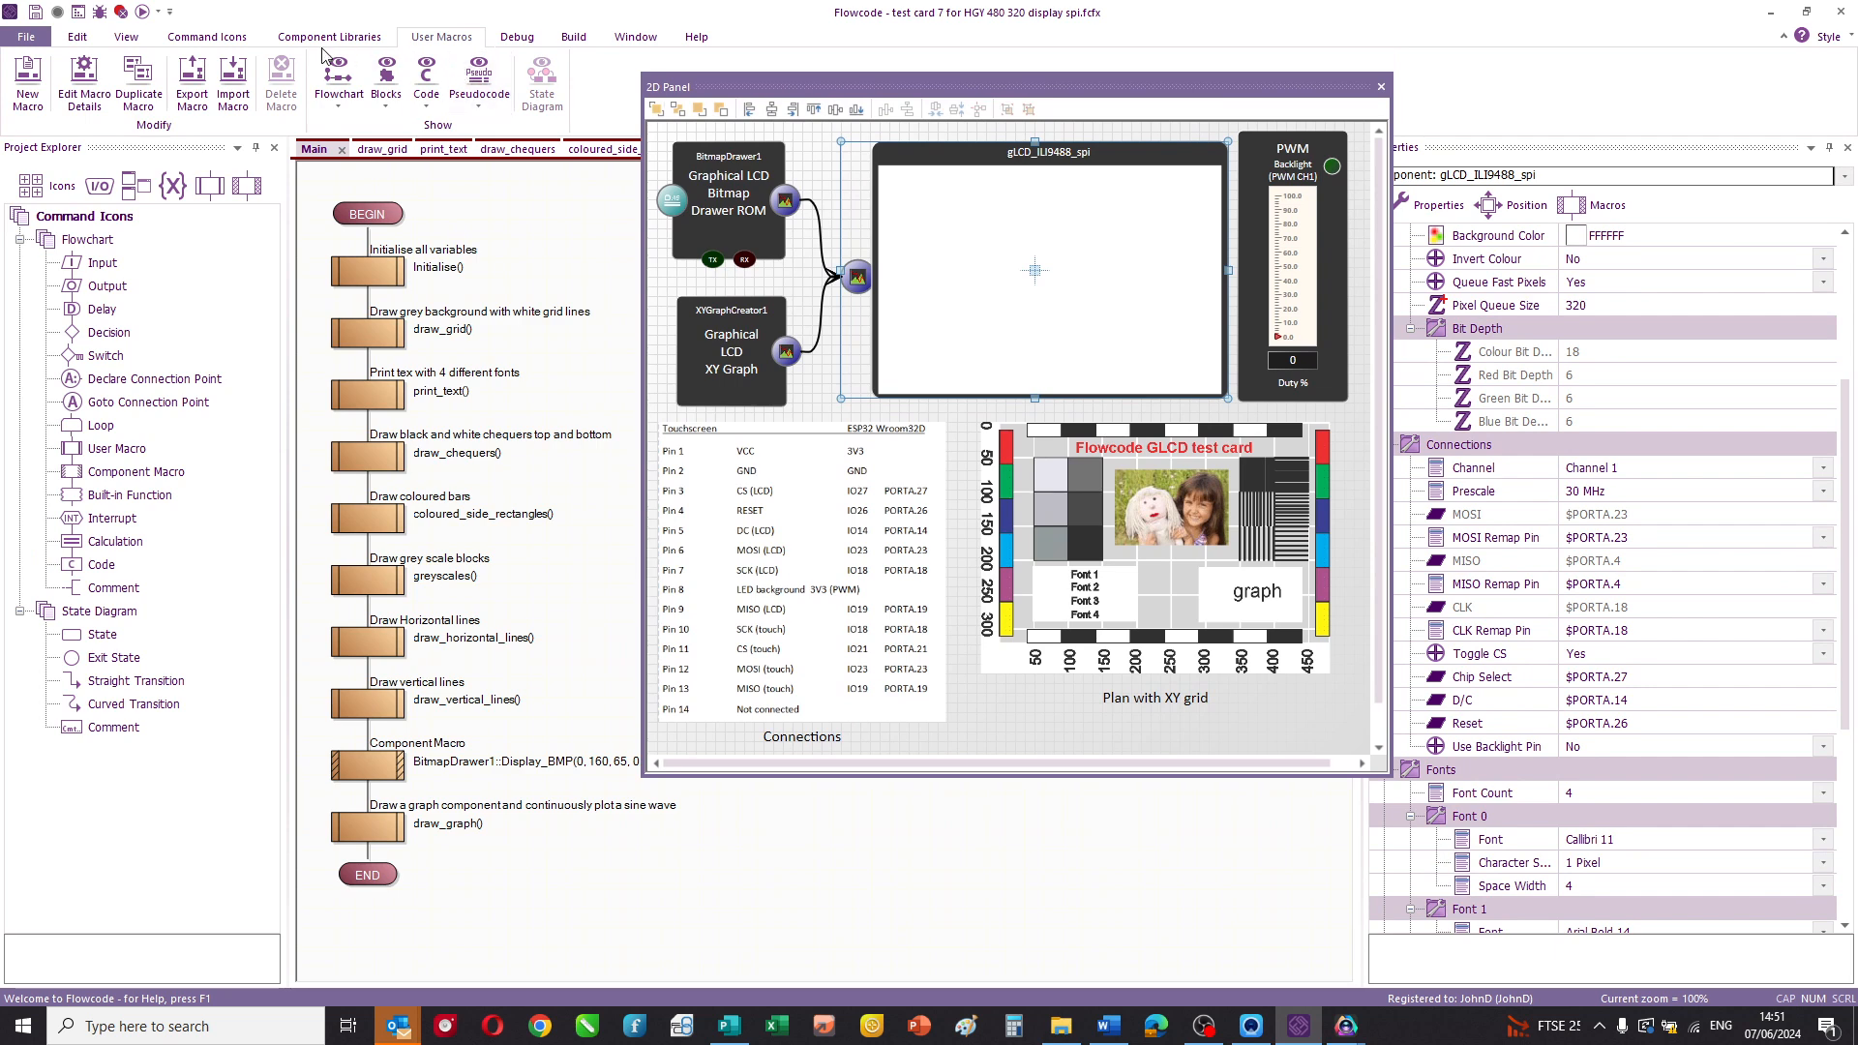
pyautogui.click(126, 36)
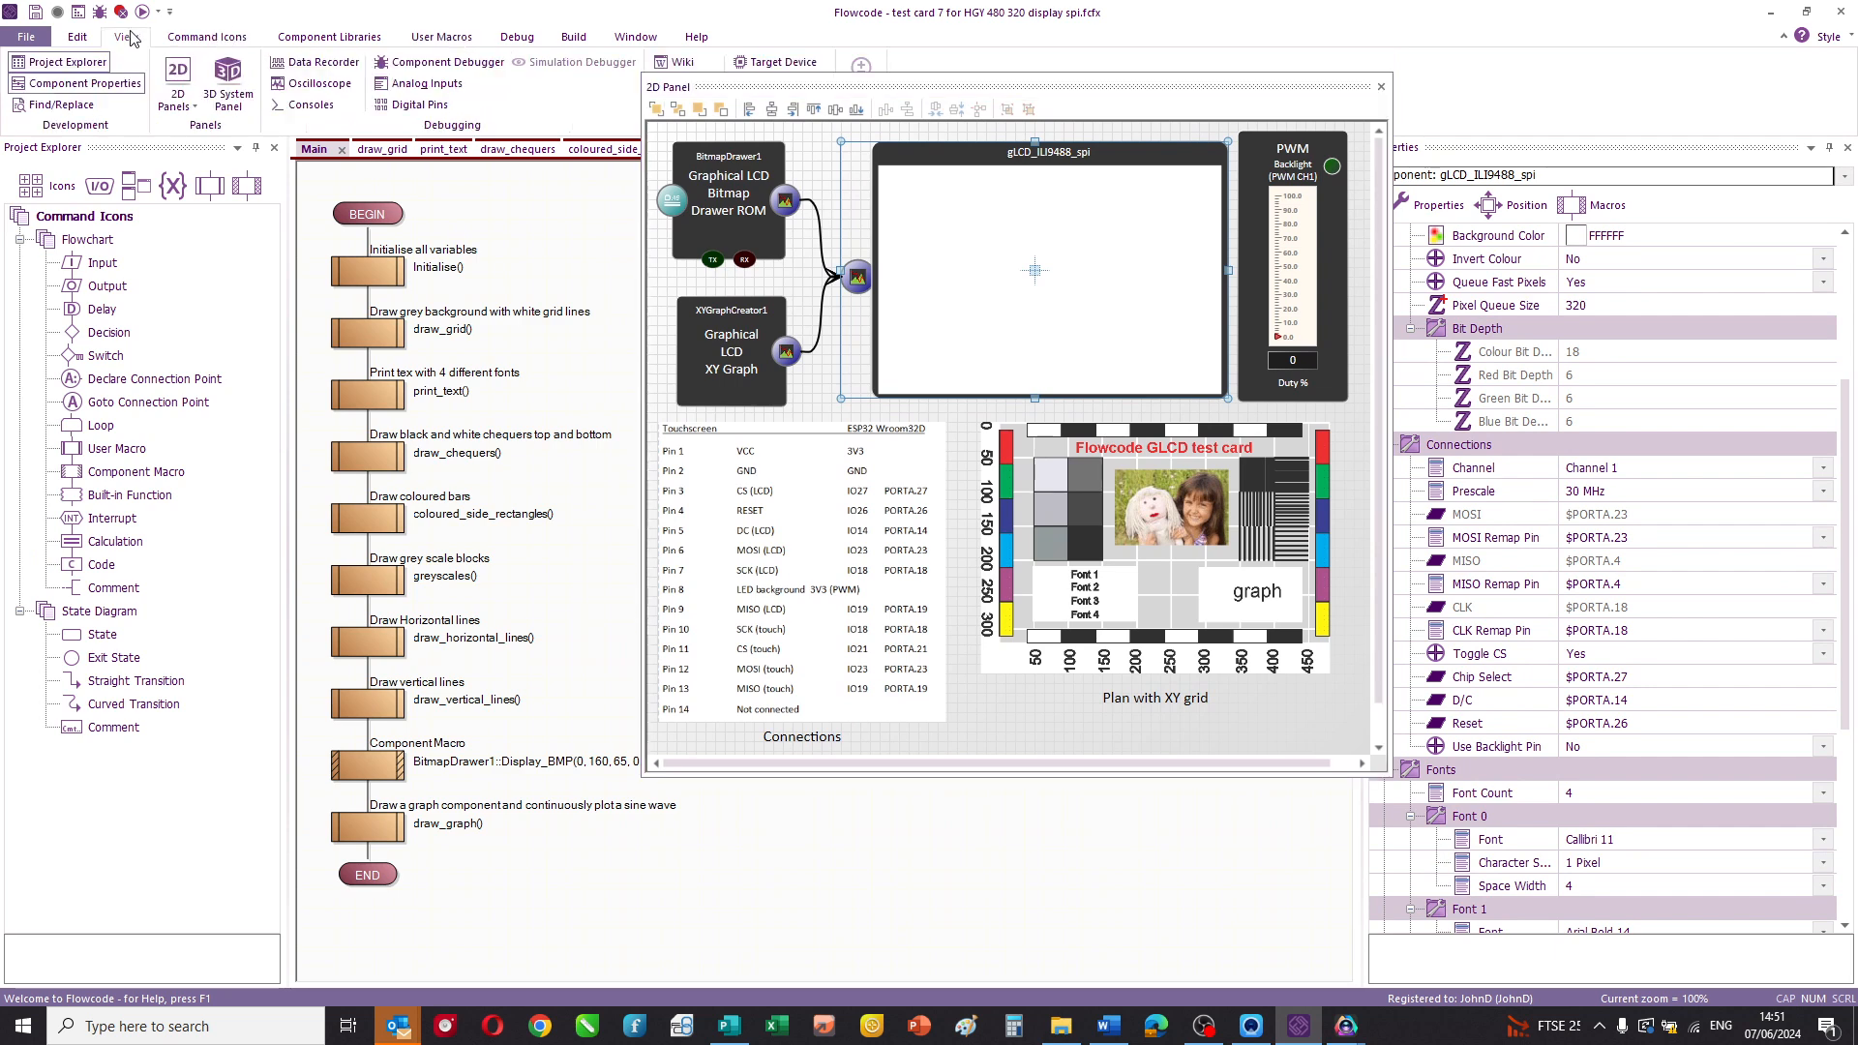
pyautogui.click(776, 62)
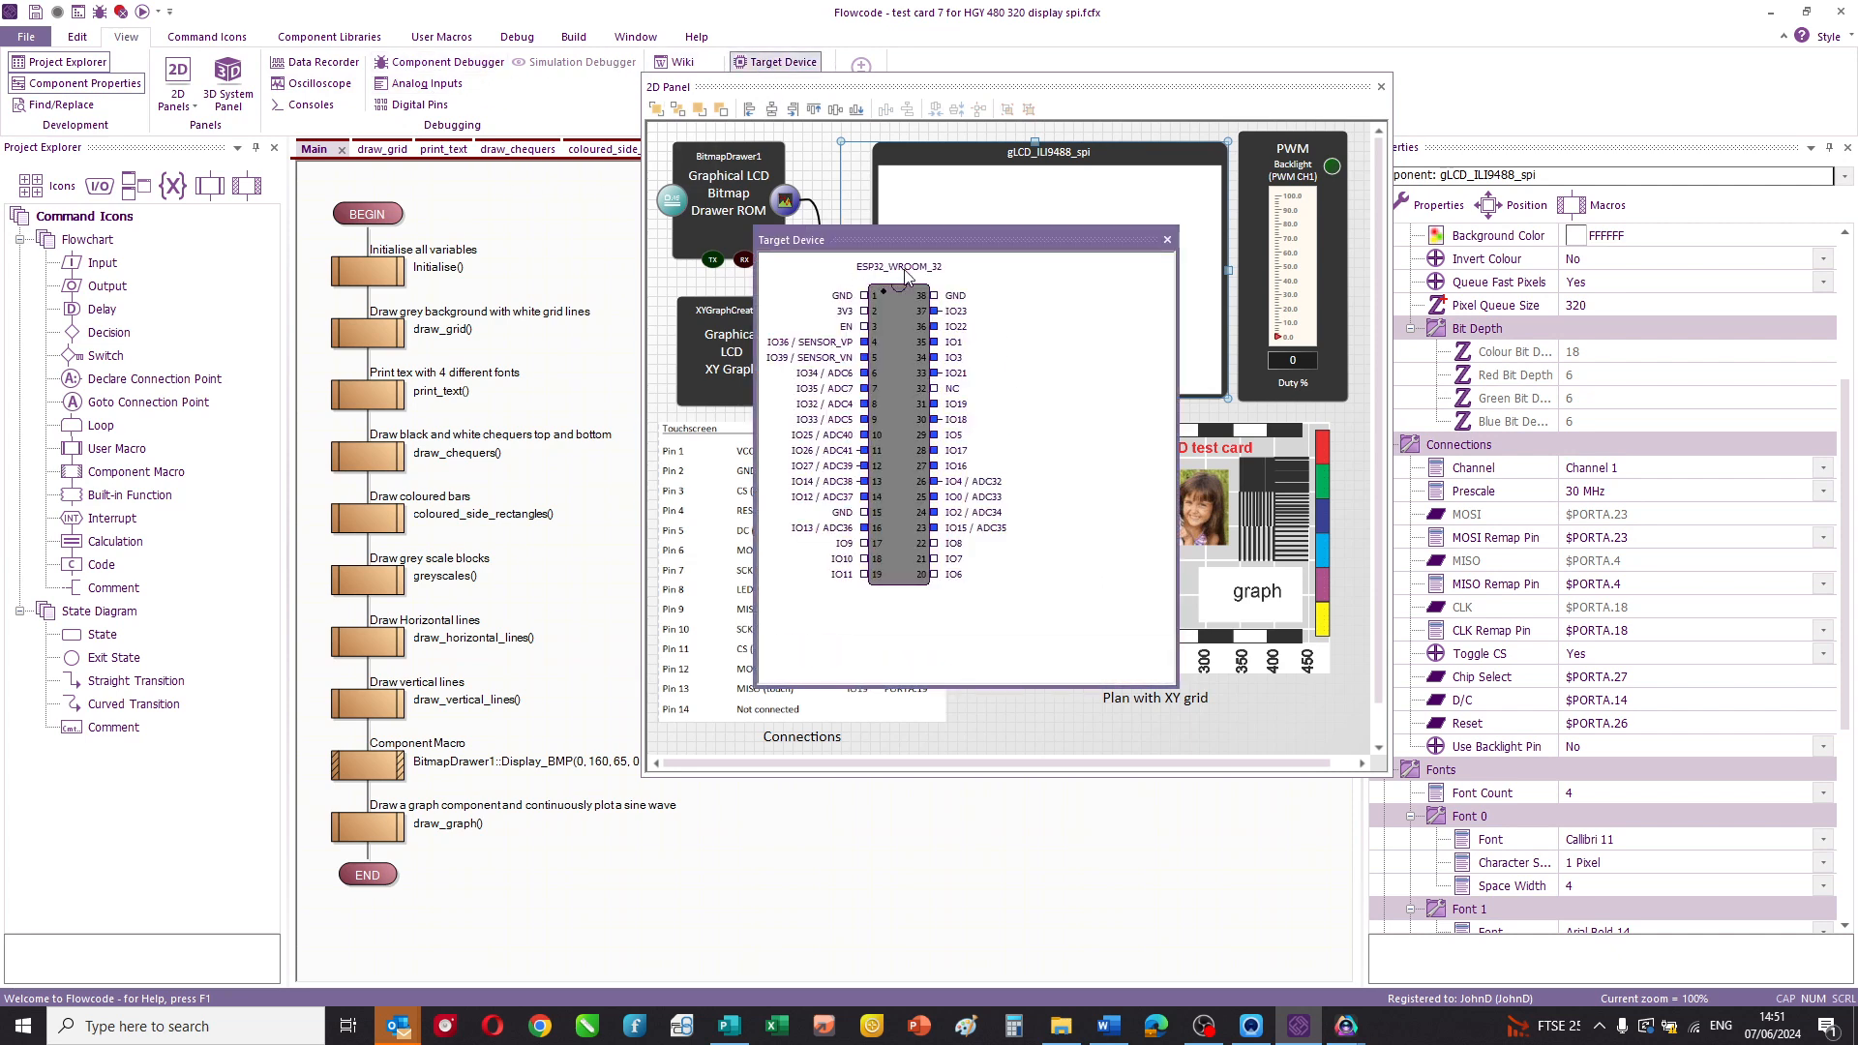
pyautogui.moveTo(846, 596)
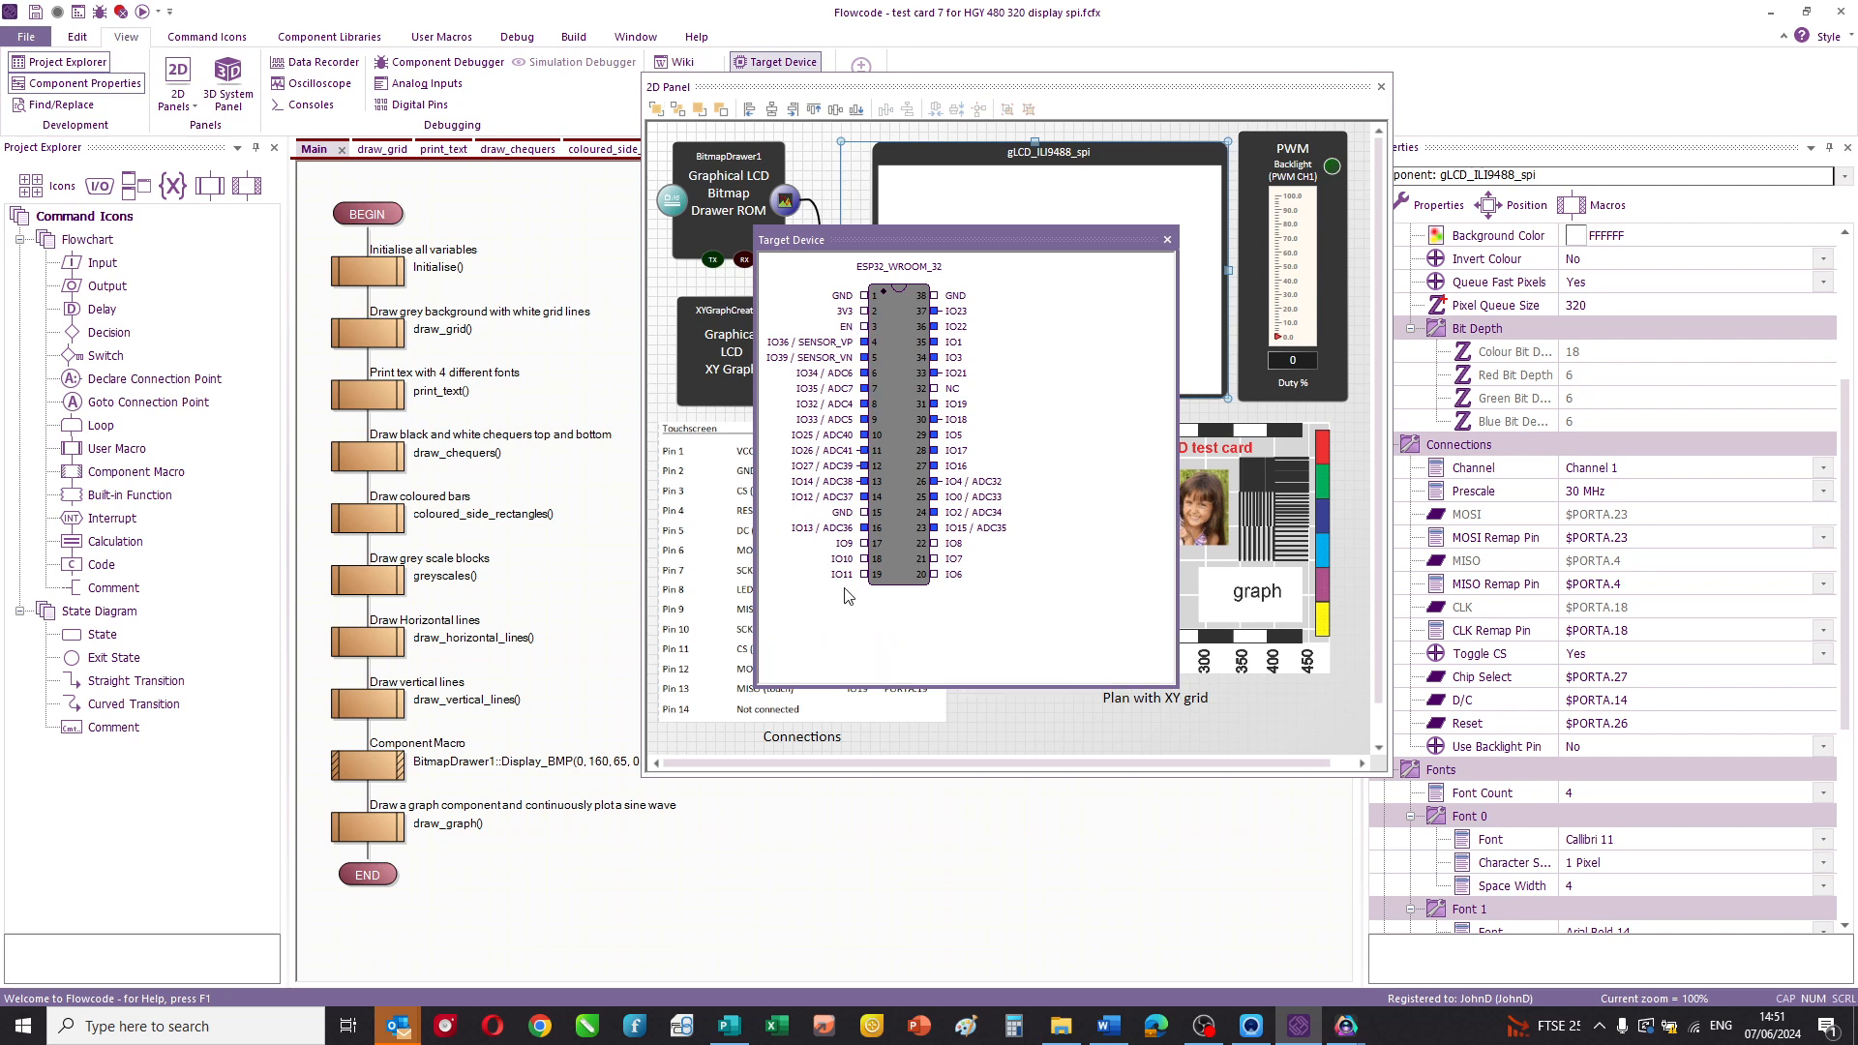
pyautogui.click(1167, 238)
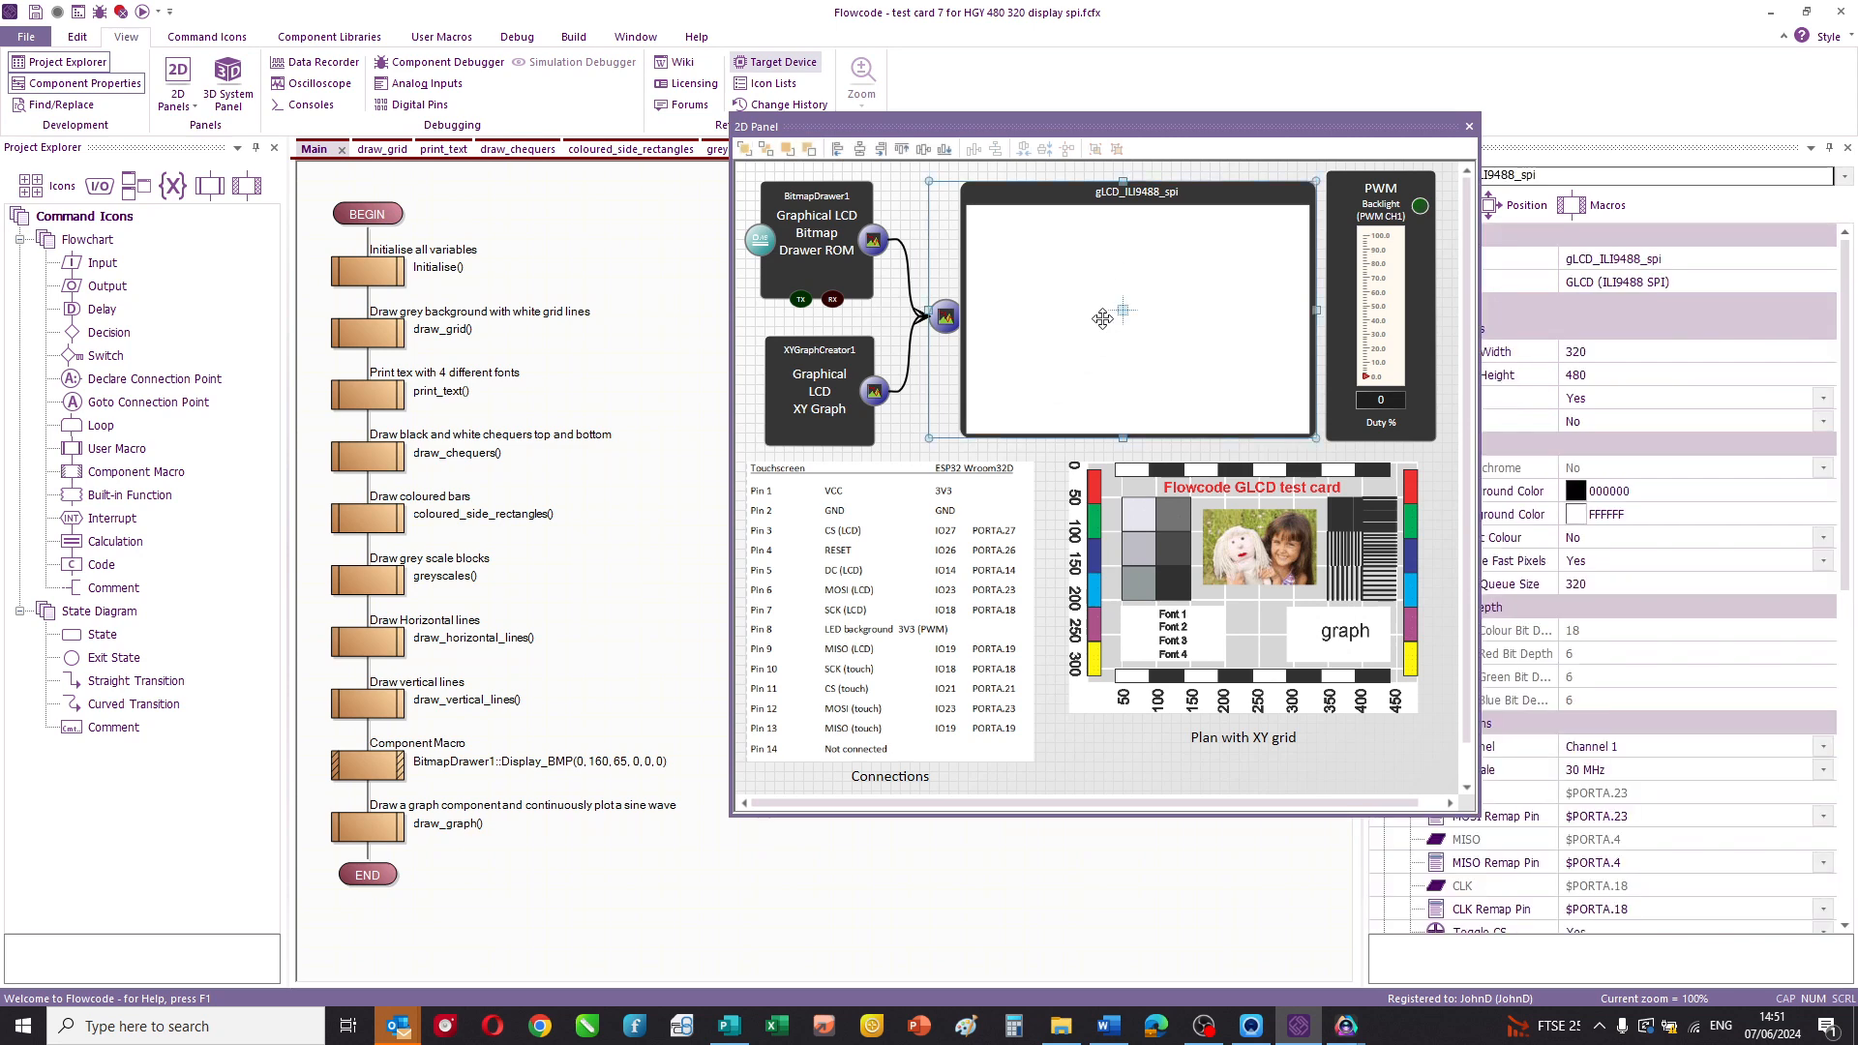
# - Inspect the PWM backlight's PORTA.21 setup and BitmapDrawer1's 180×120 24-bit image settings
pyautogui.click(1379, 308)
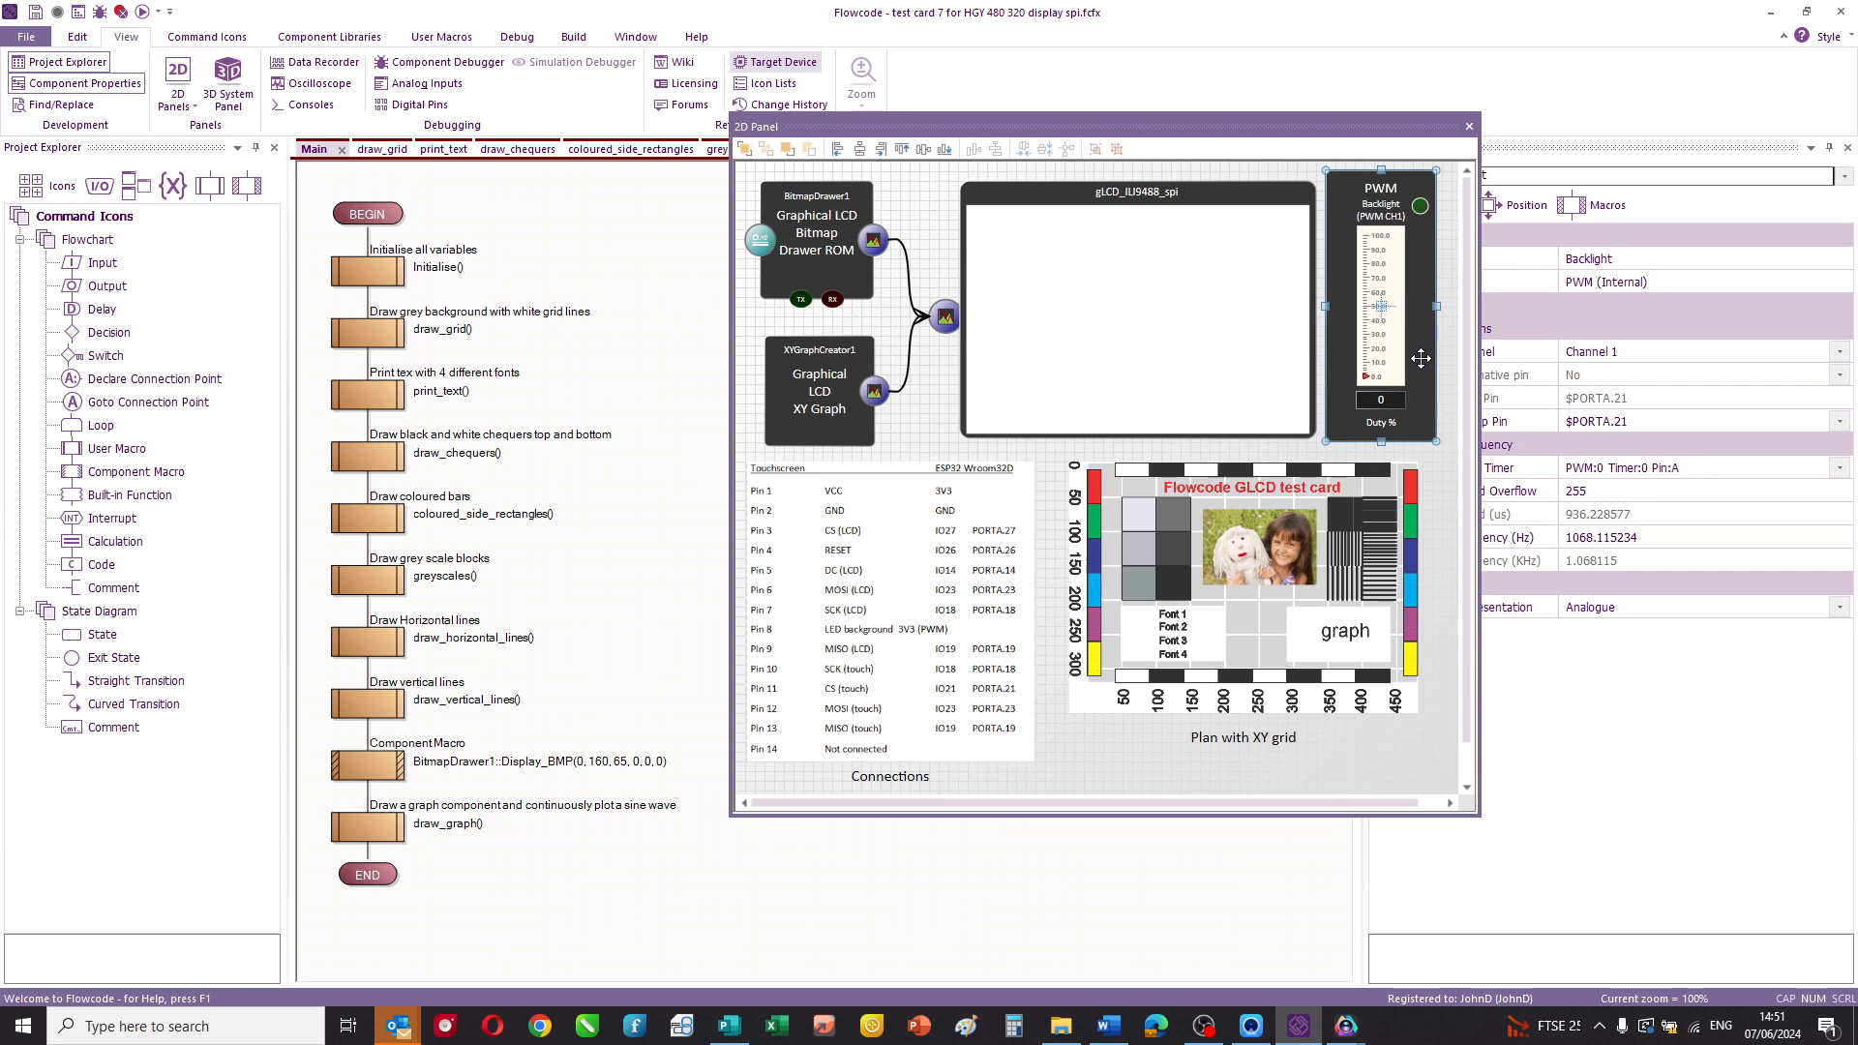
pyautogui.moveTo(1245, 317)
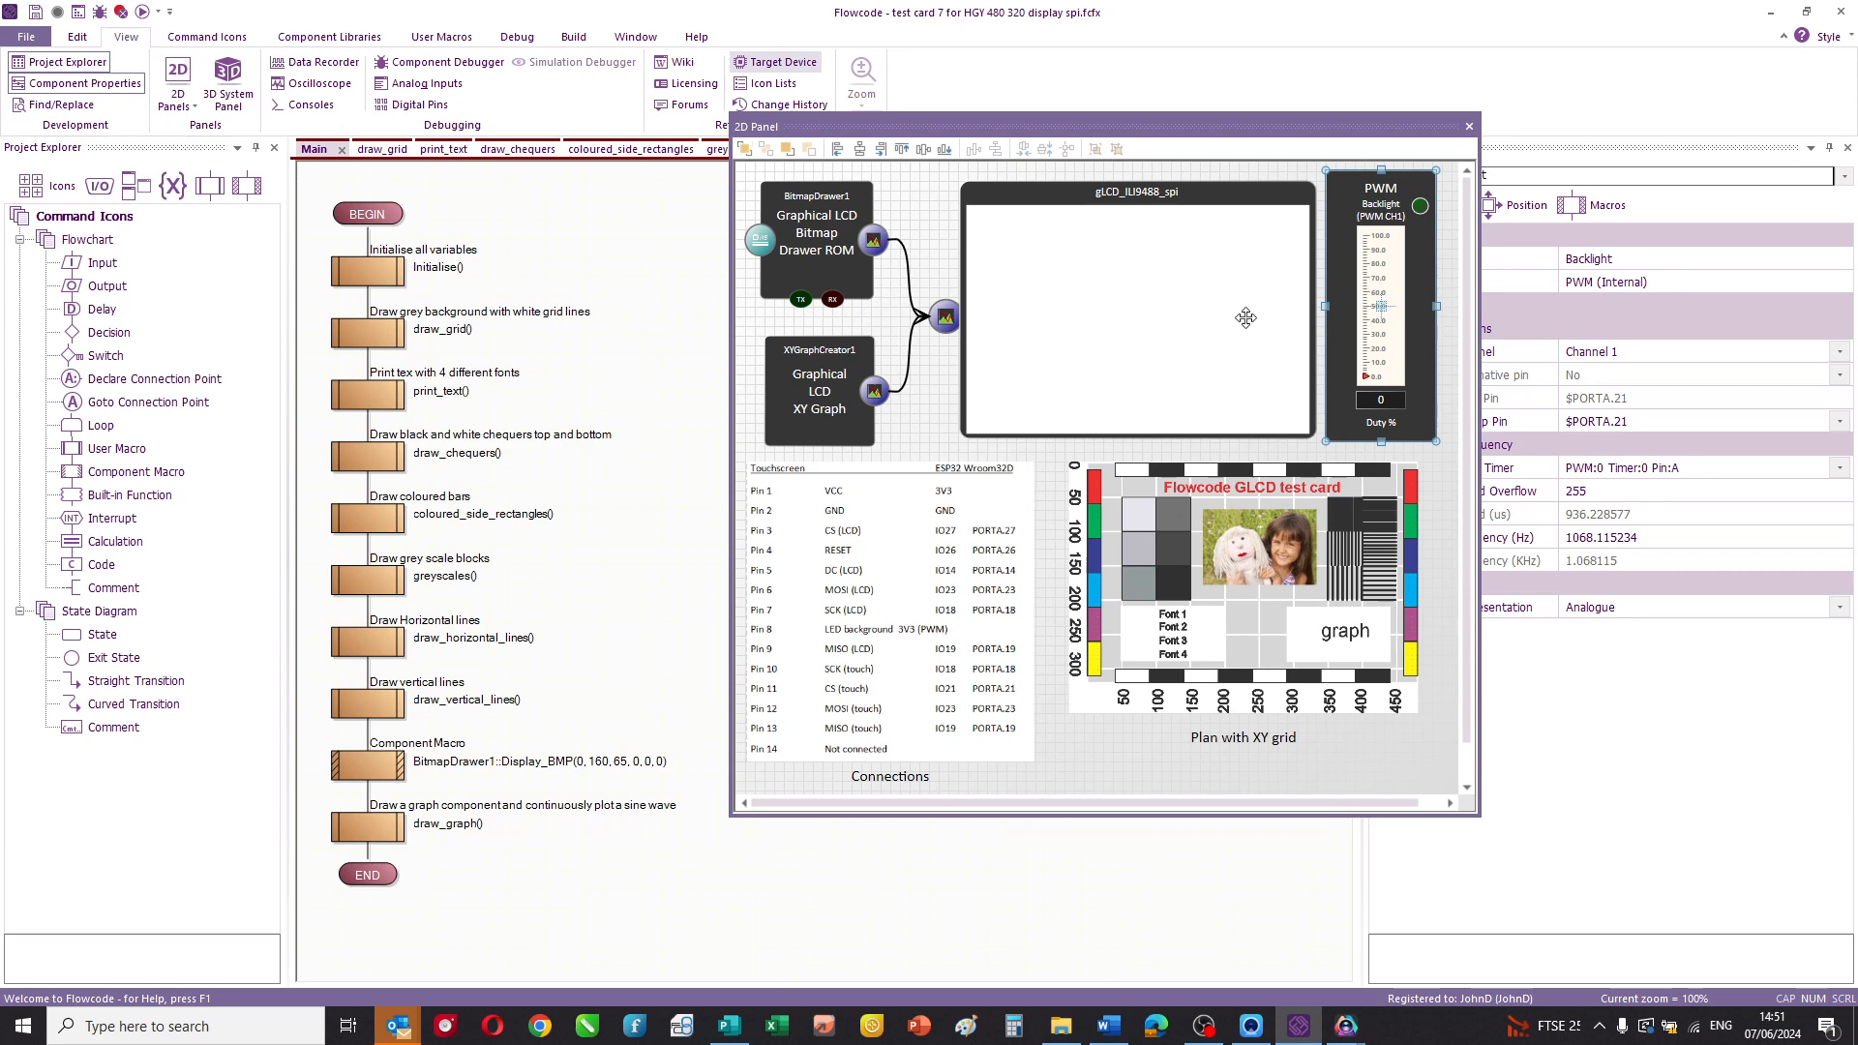
pyautogui.moveTo(1118, 423)
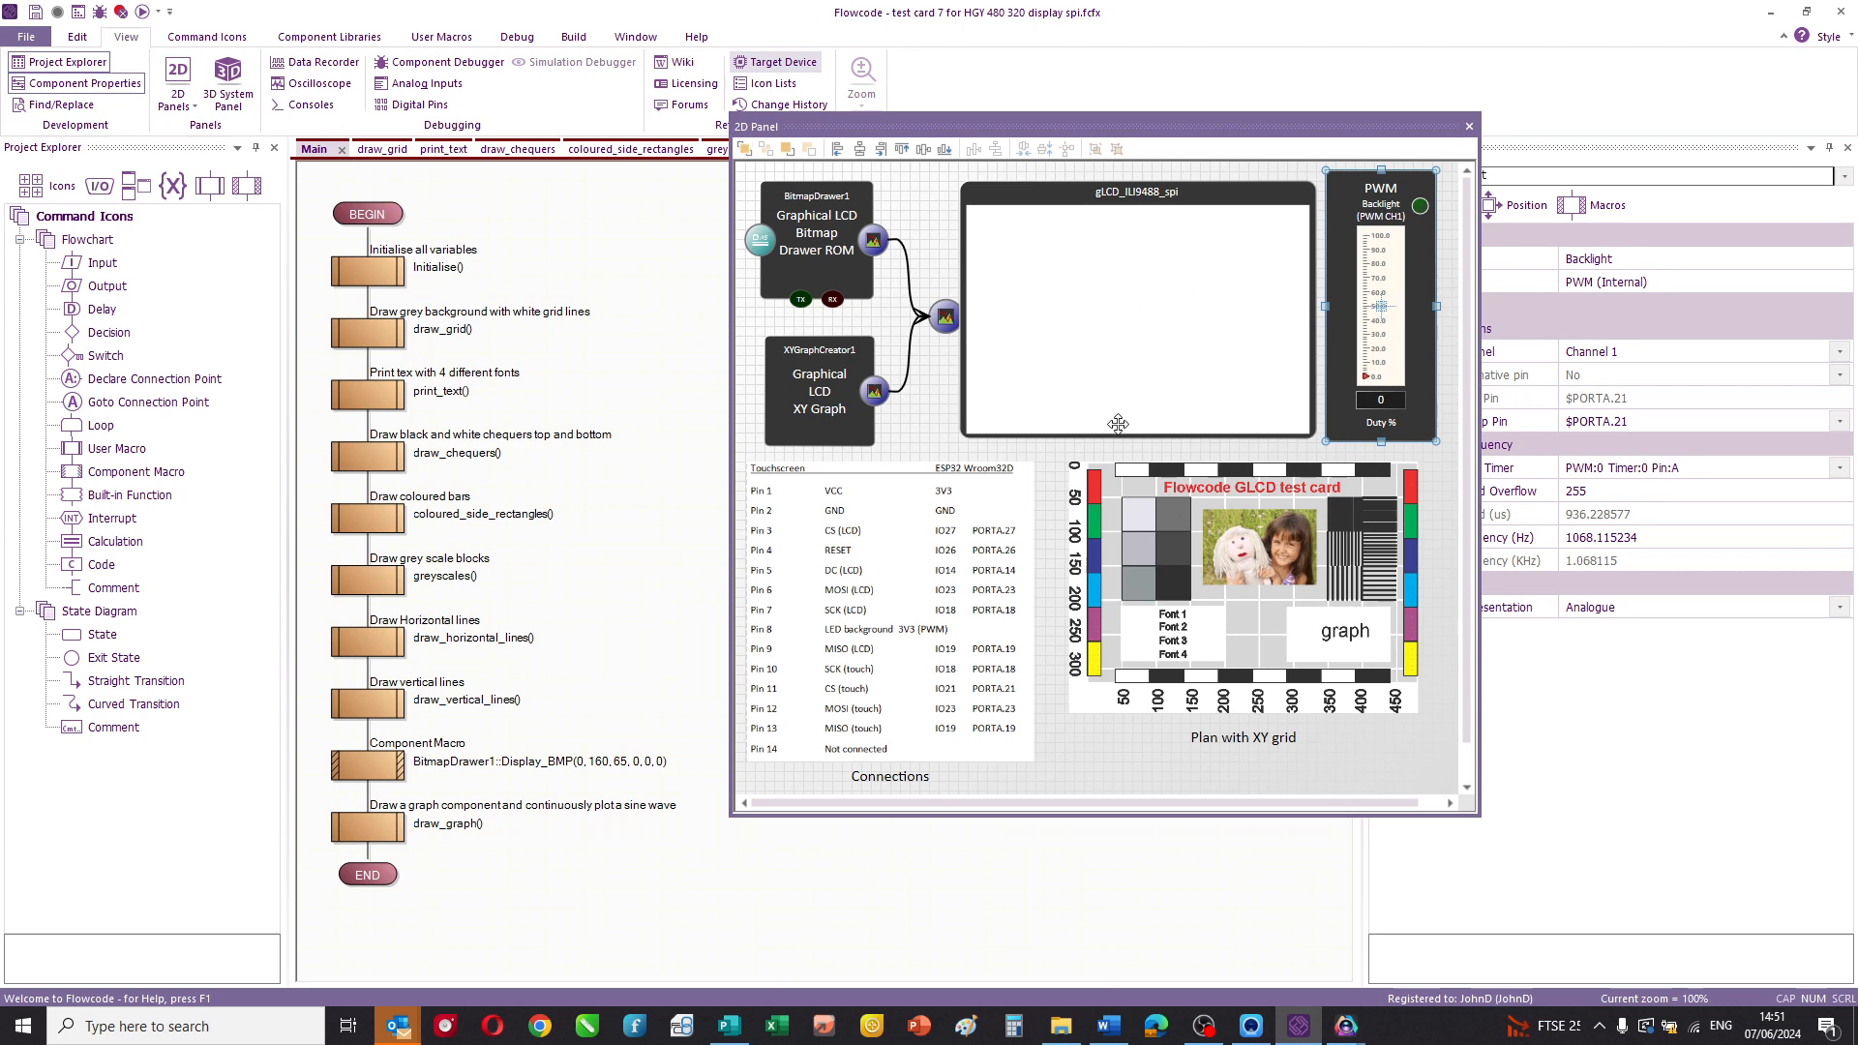
pyautogui.click(814, 237)
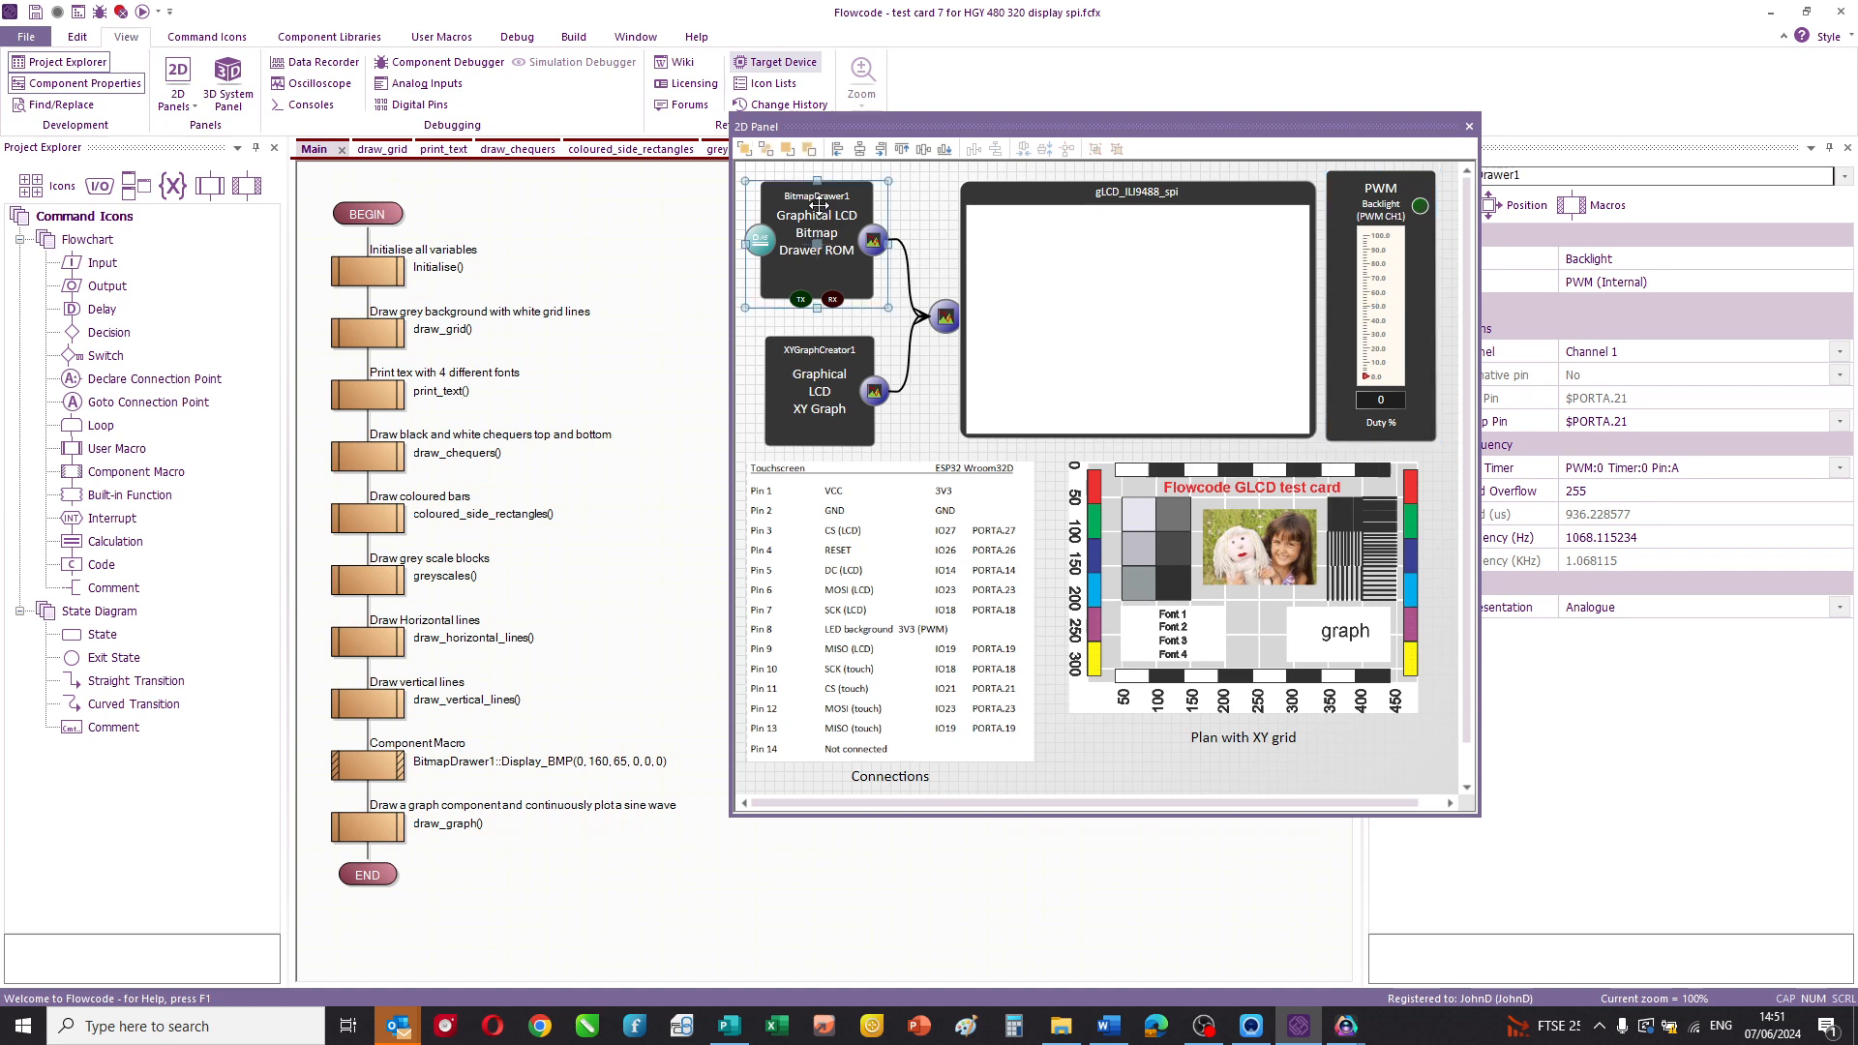
pyautogui.click(814, 243)
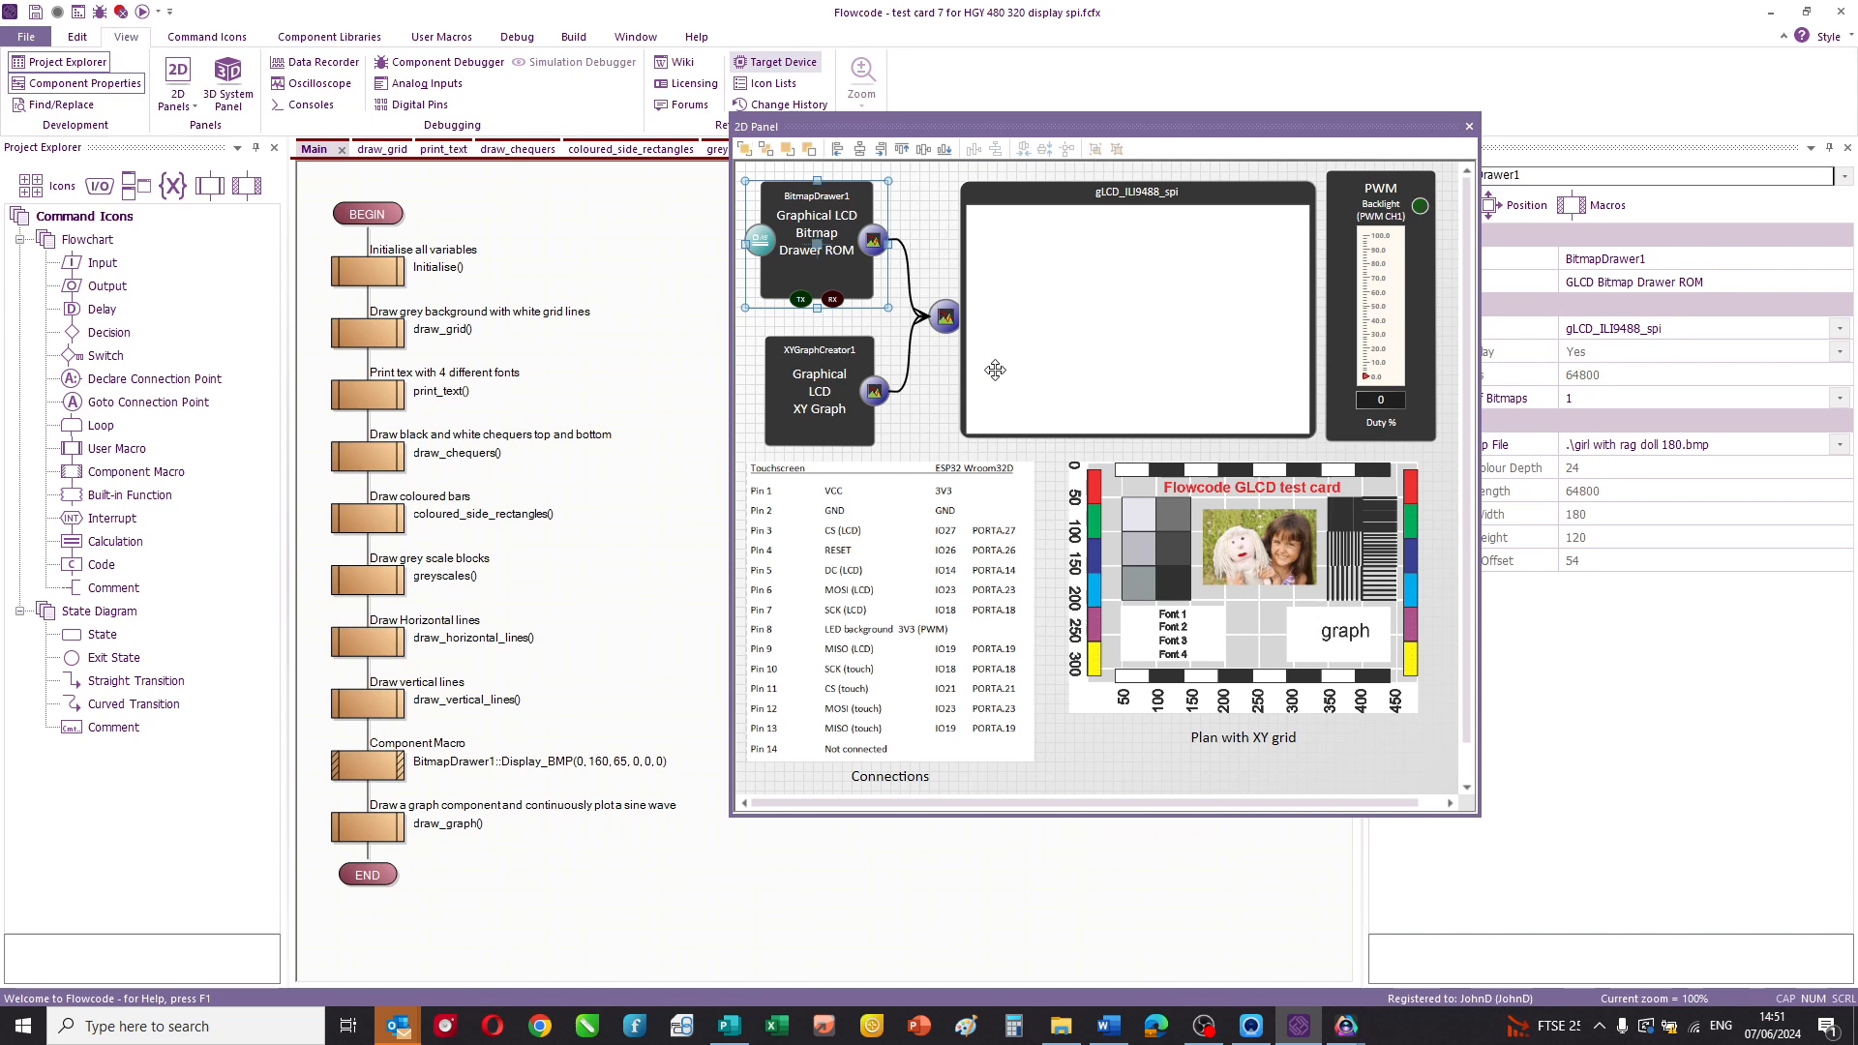
pyautogui.moveTo(1009, 128)
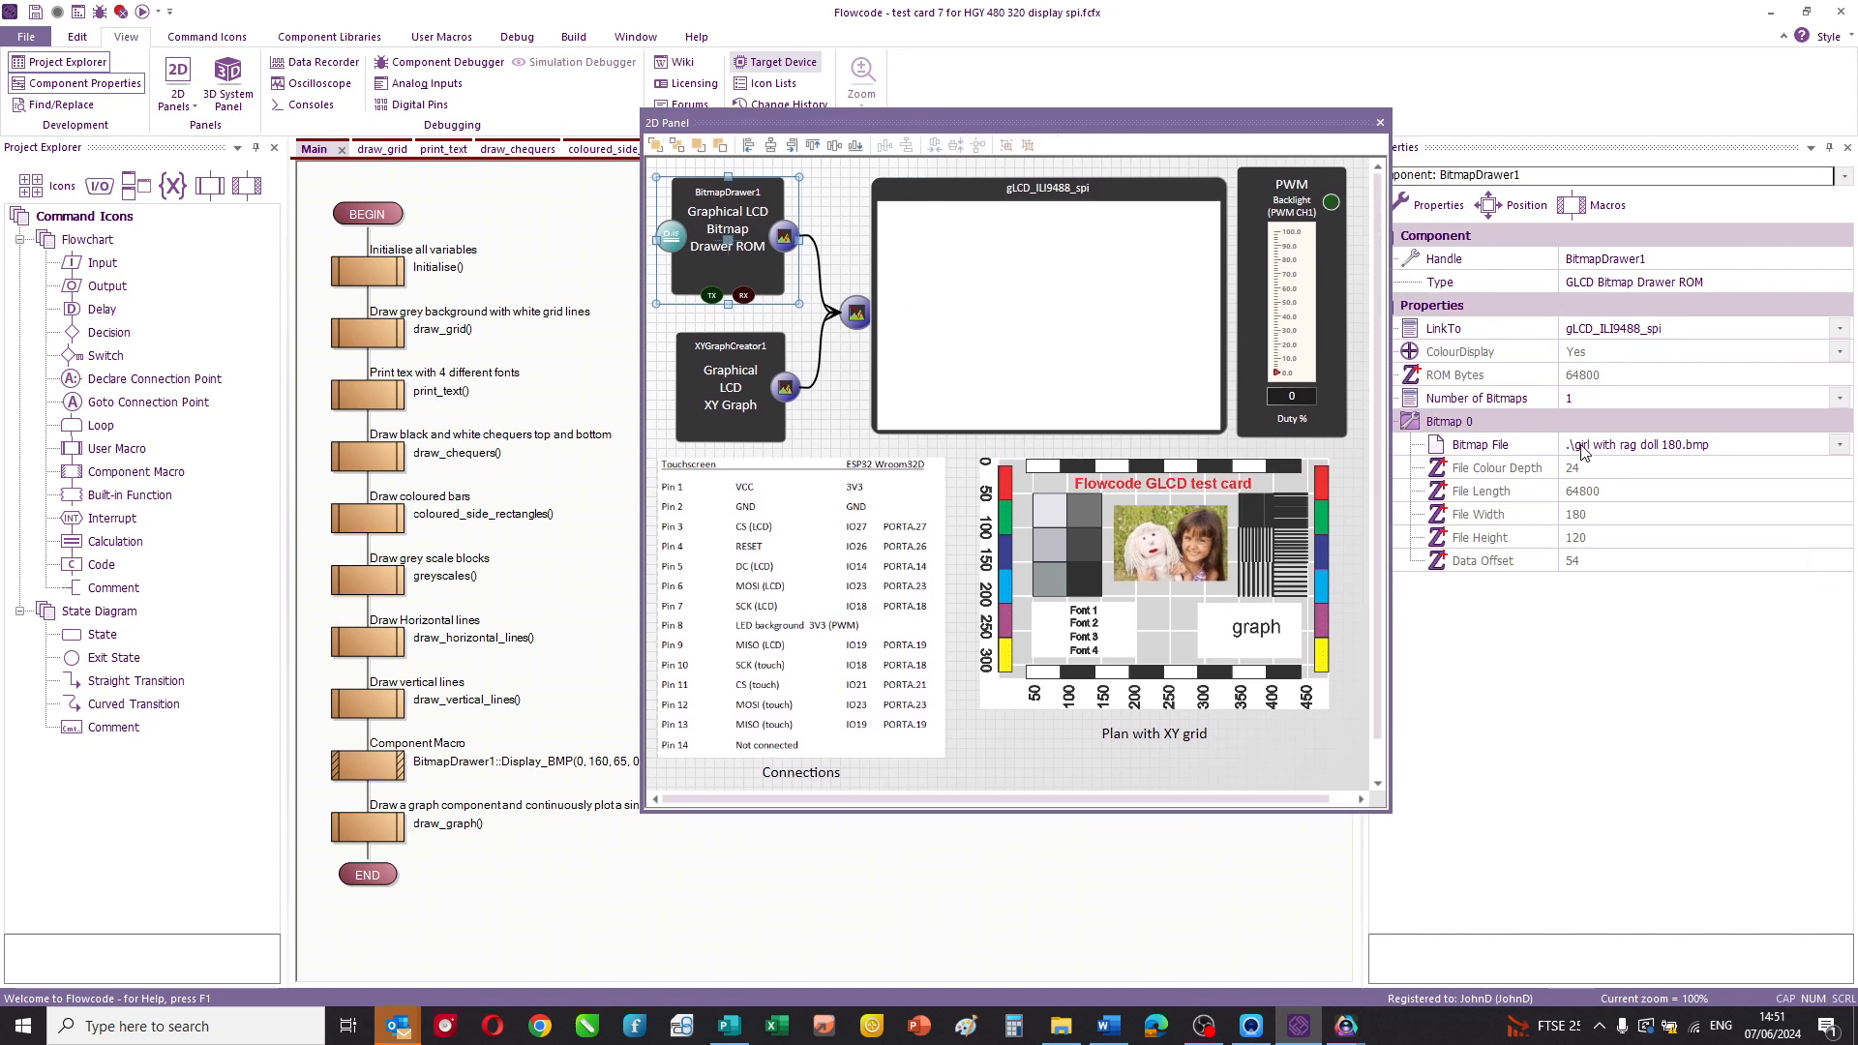
pyautogui.moveTo(1576, 444)
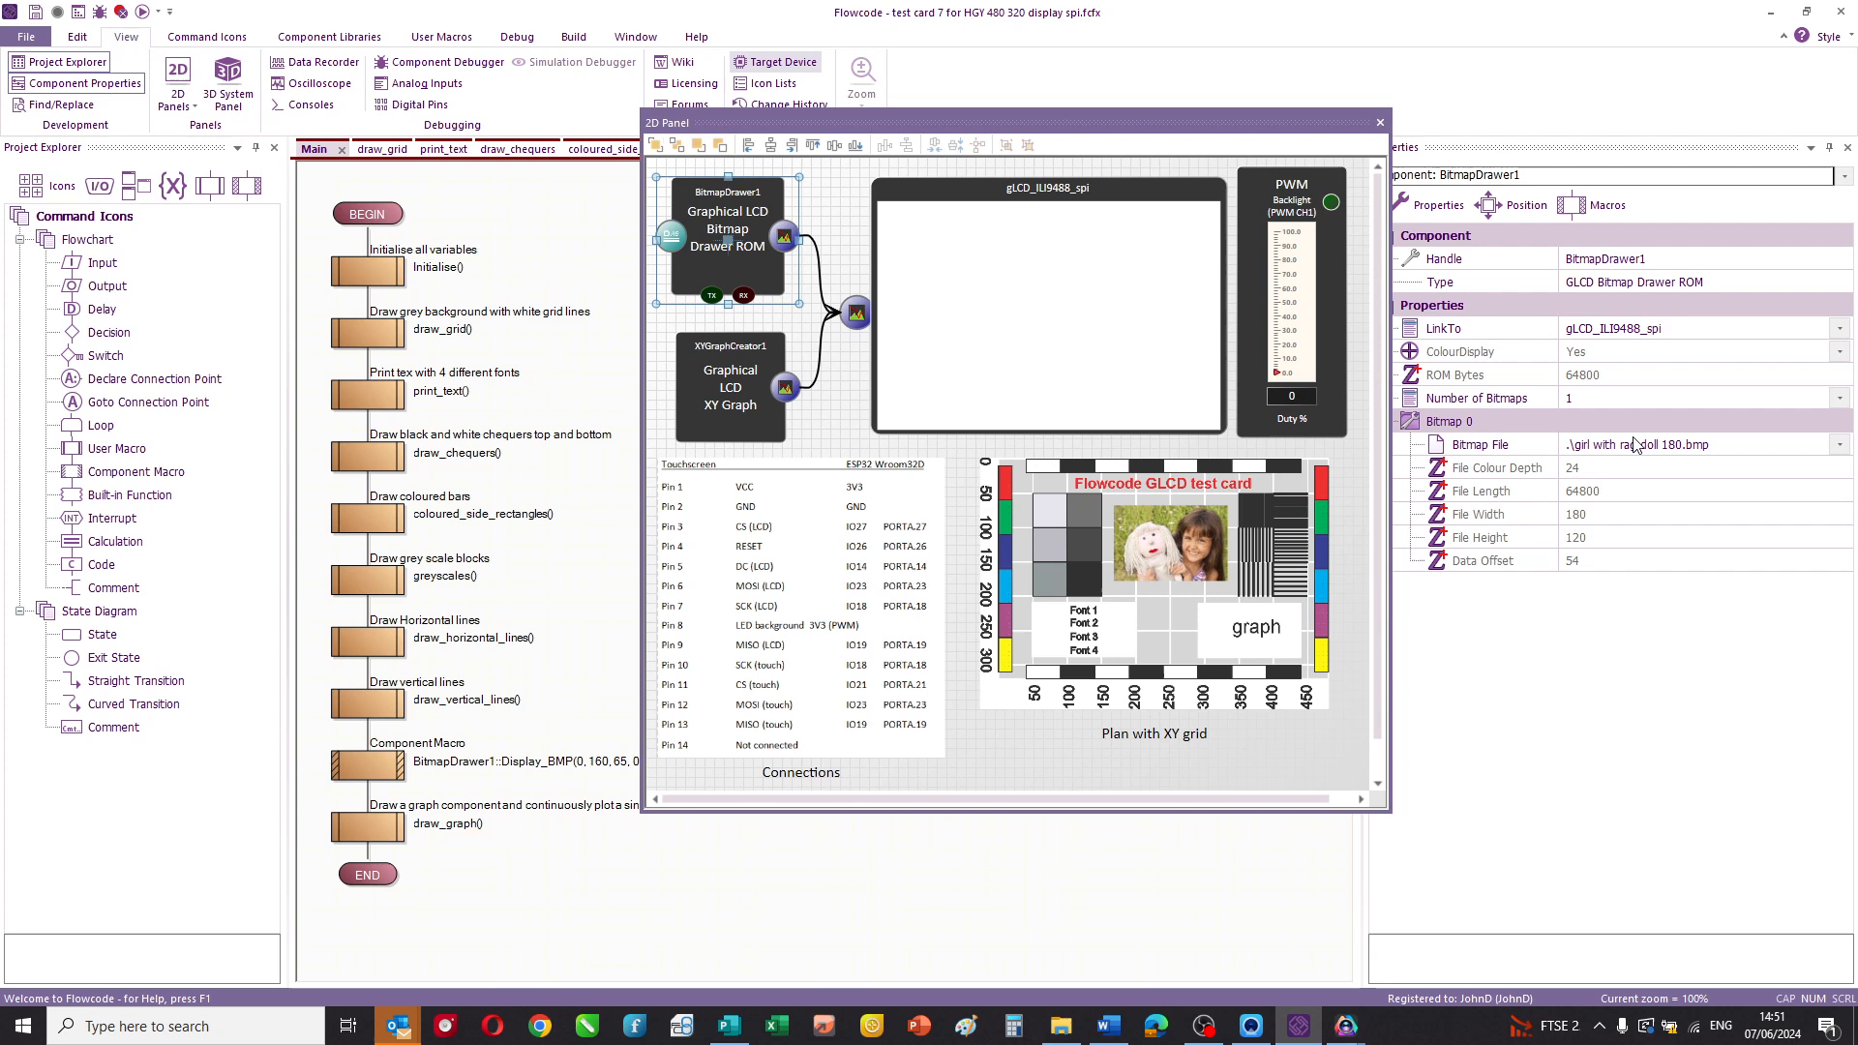
pyautogui.moveTo(1642, 444)
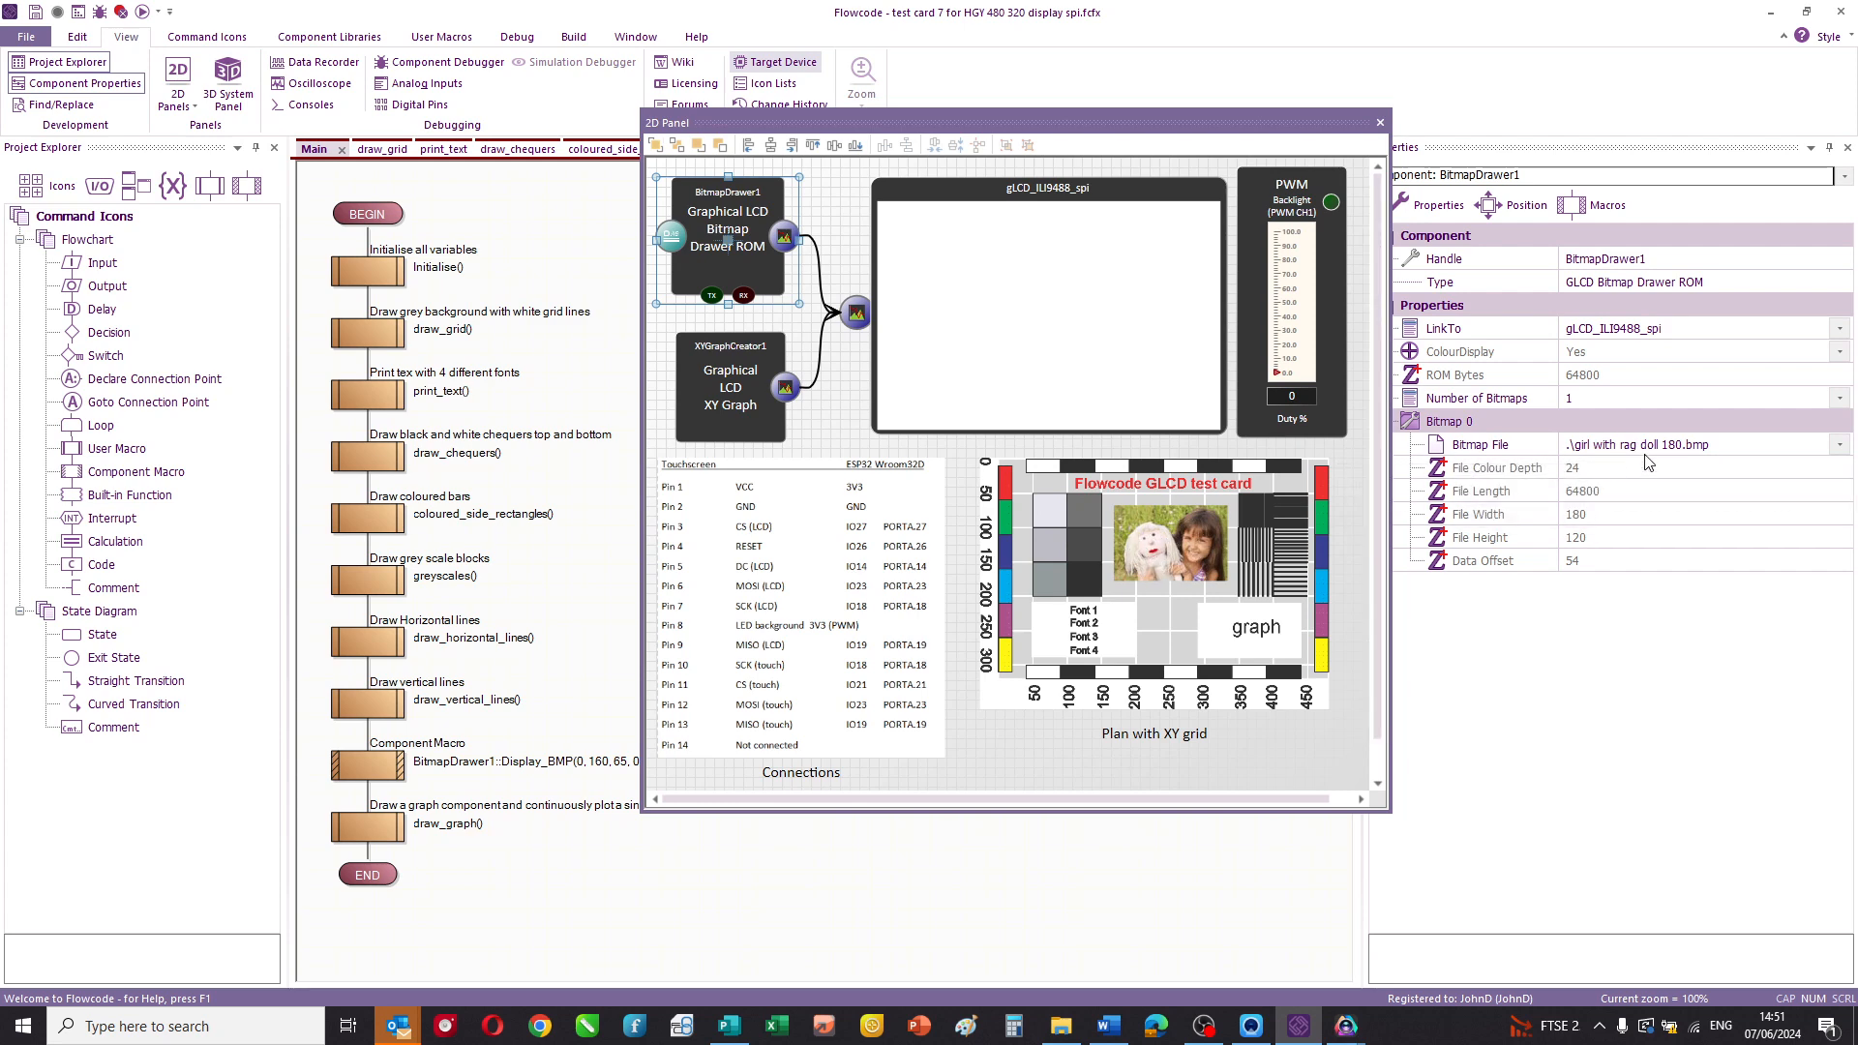
pyautogui.moveTo(1540, 466)
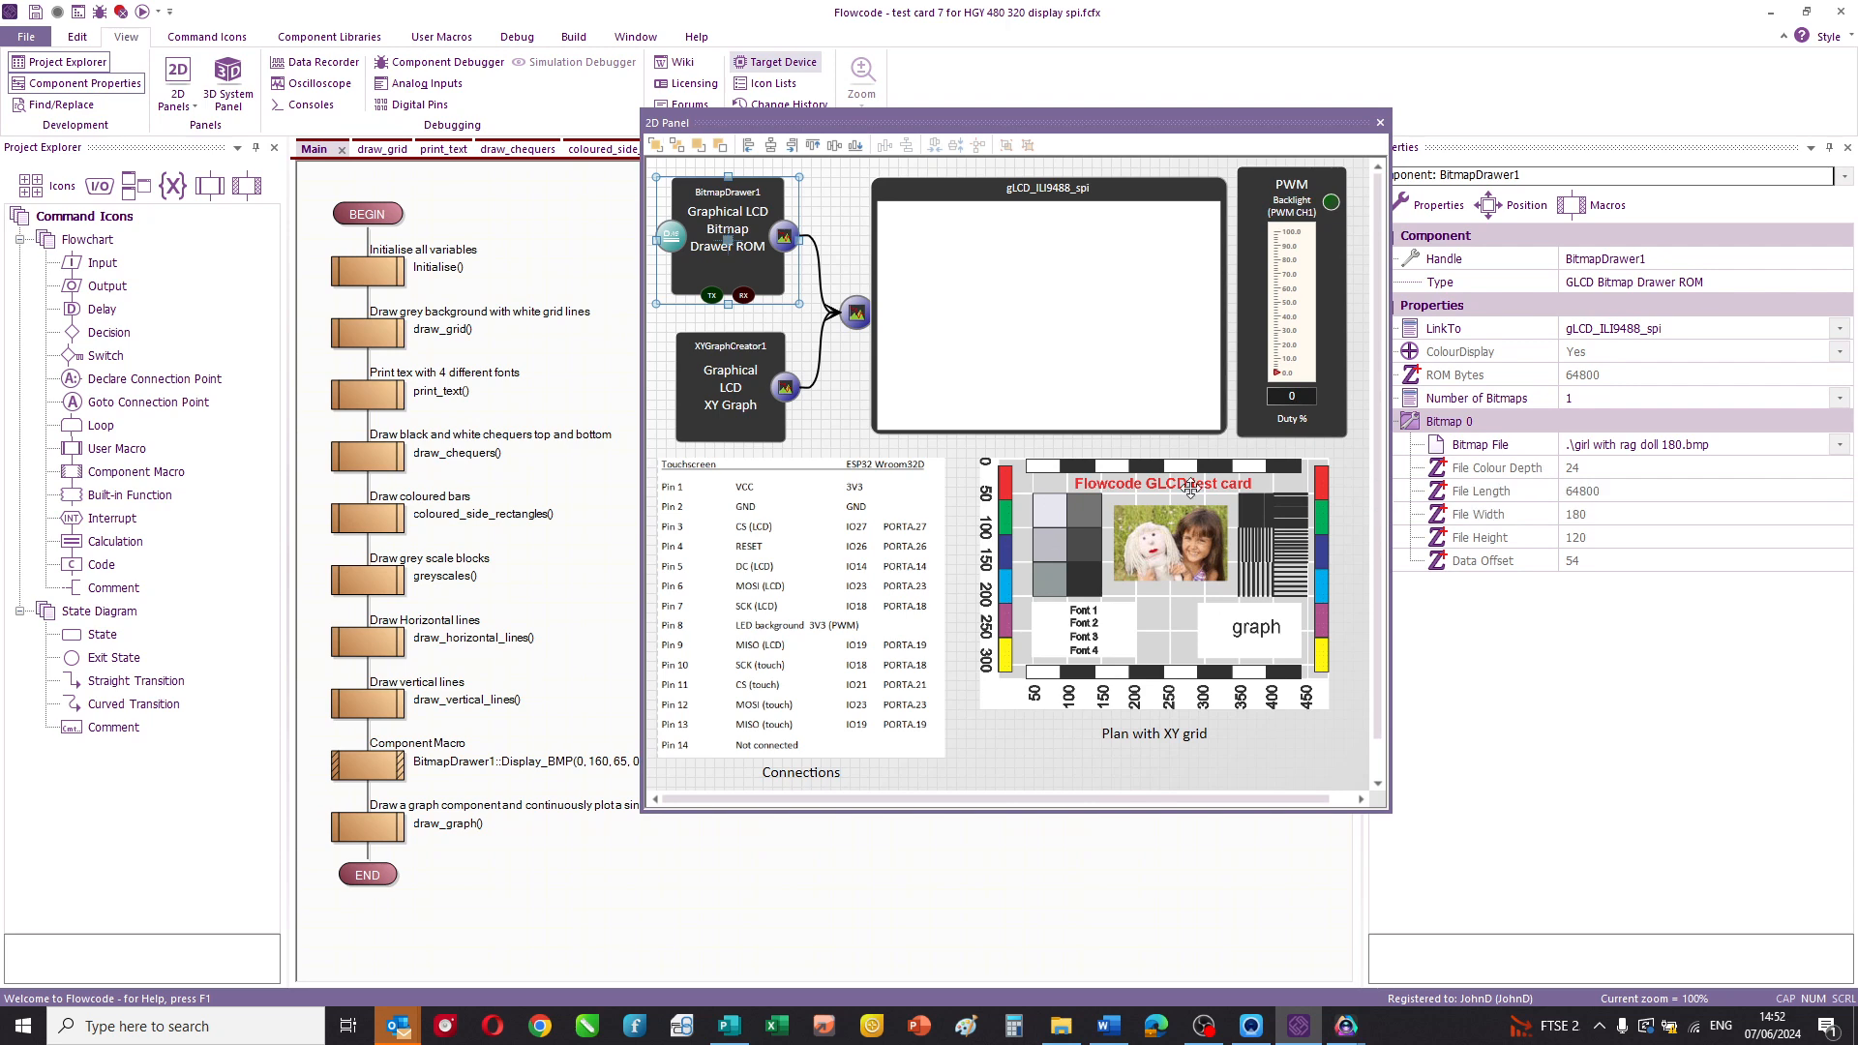
# - View XYGraphCreator1's 140×70 line-plot settings and the 'Plan with XY grid' label's Calibri text
pyautogui.click(730, 385)
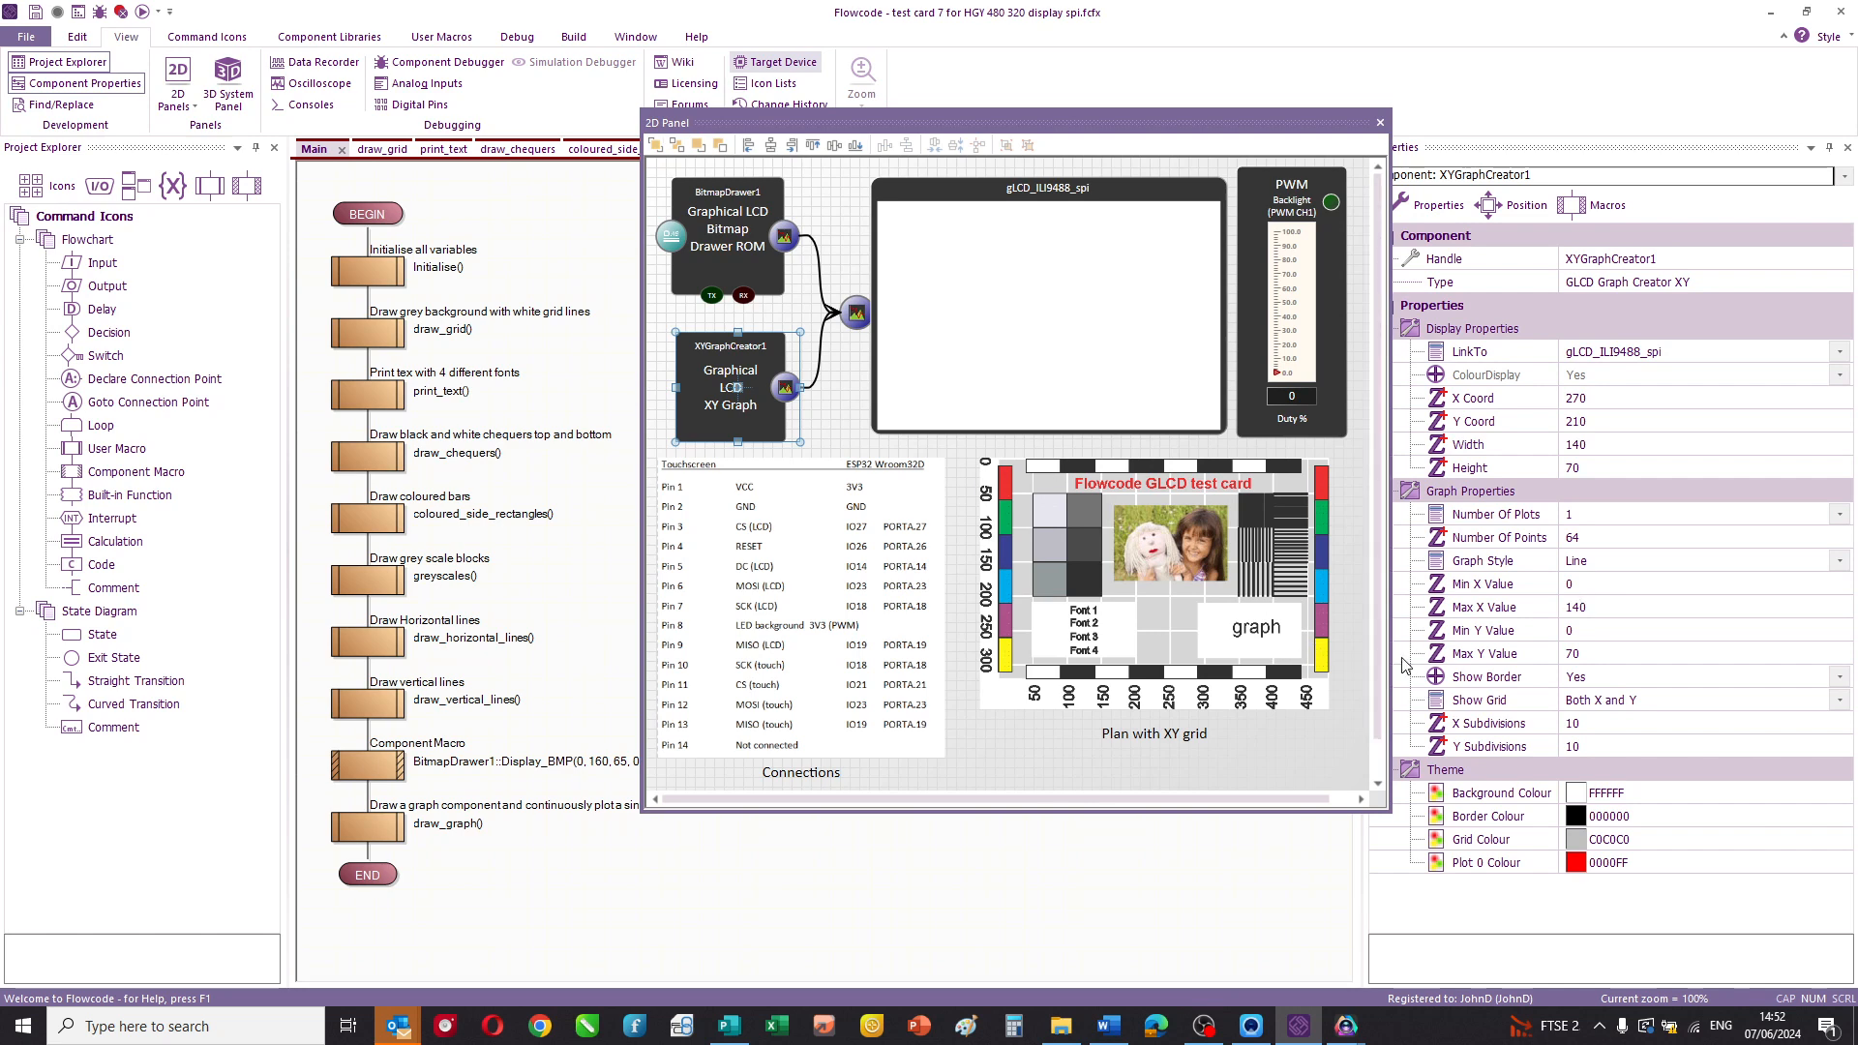
pyautogui.moveTo(1608, 686)
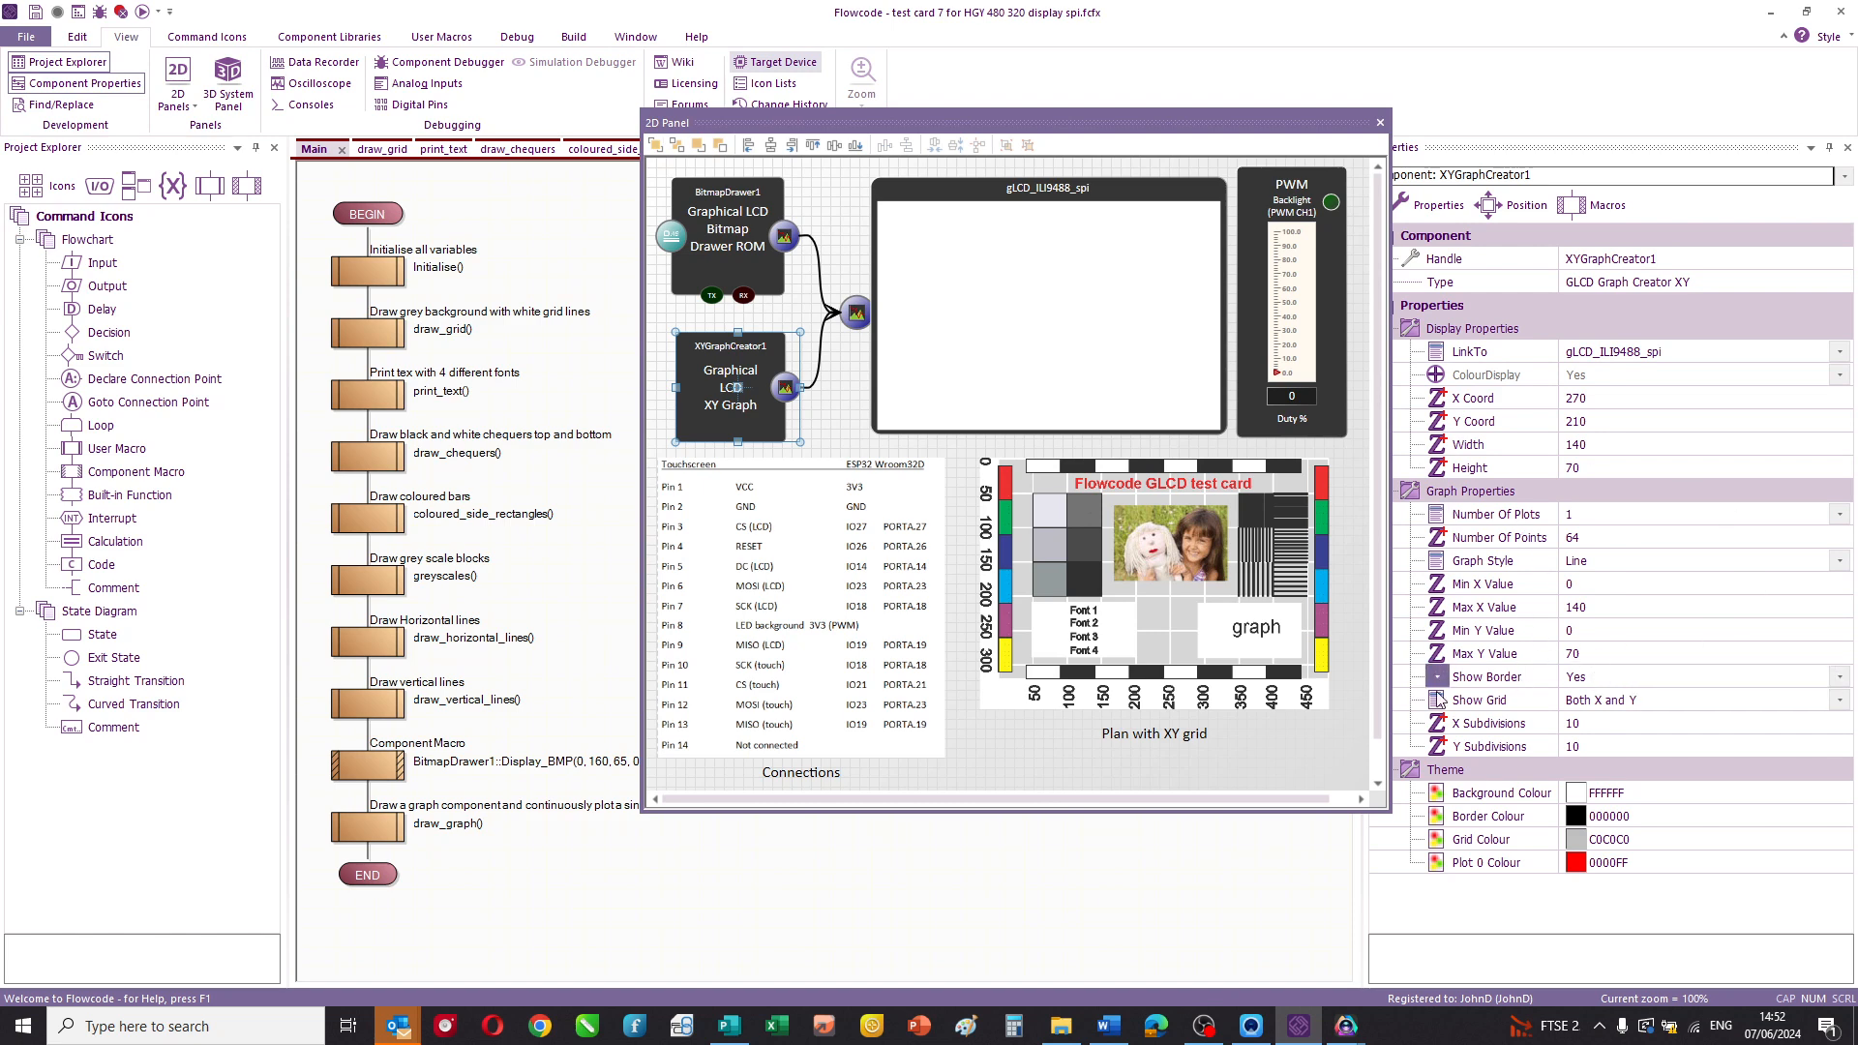
pyautogui.click(1151, 733)
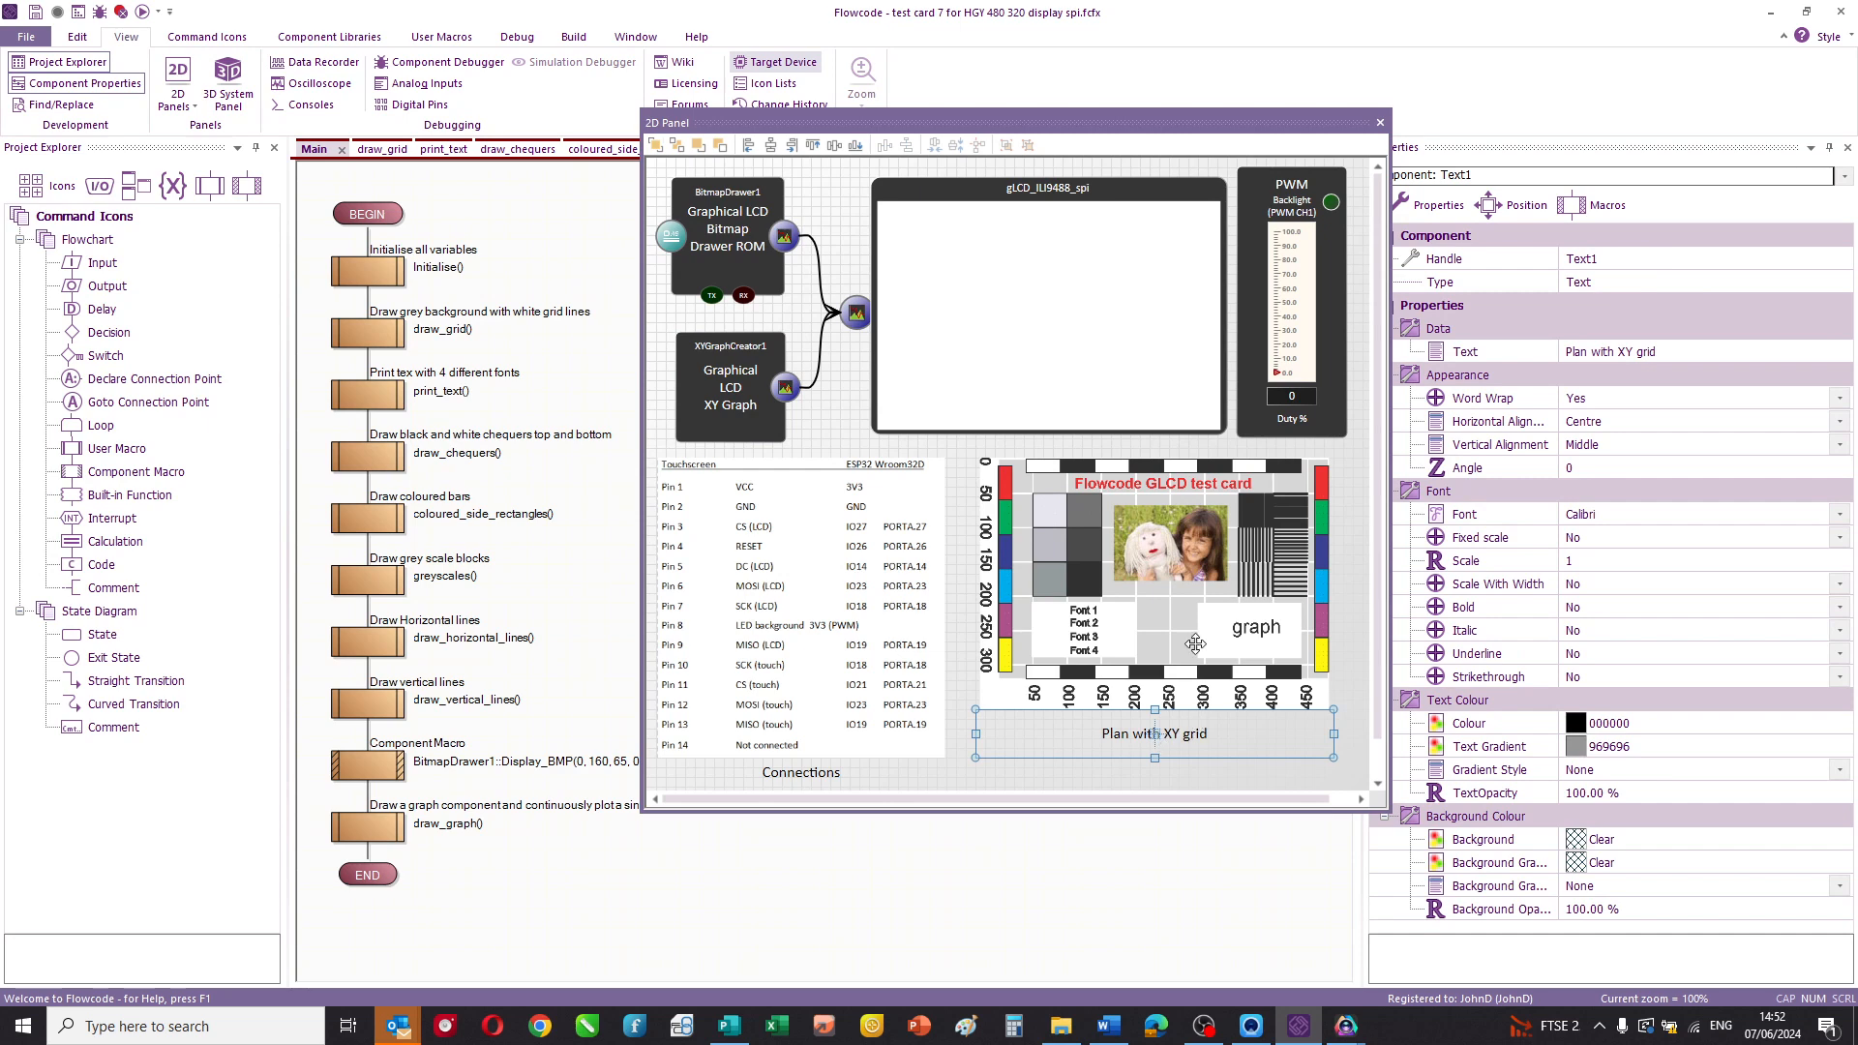
# - Show Image1's properties: stretched external 'second touch.bmp' with locked aspect
pyautogui.click(1167, 580)
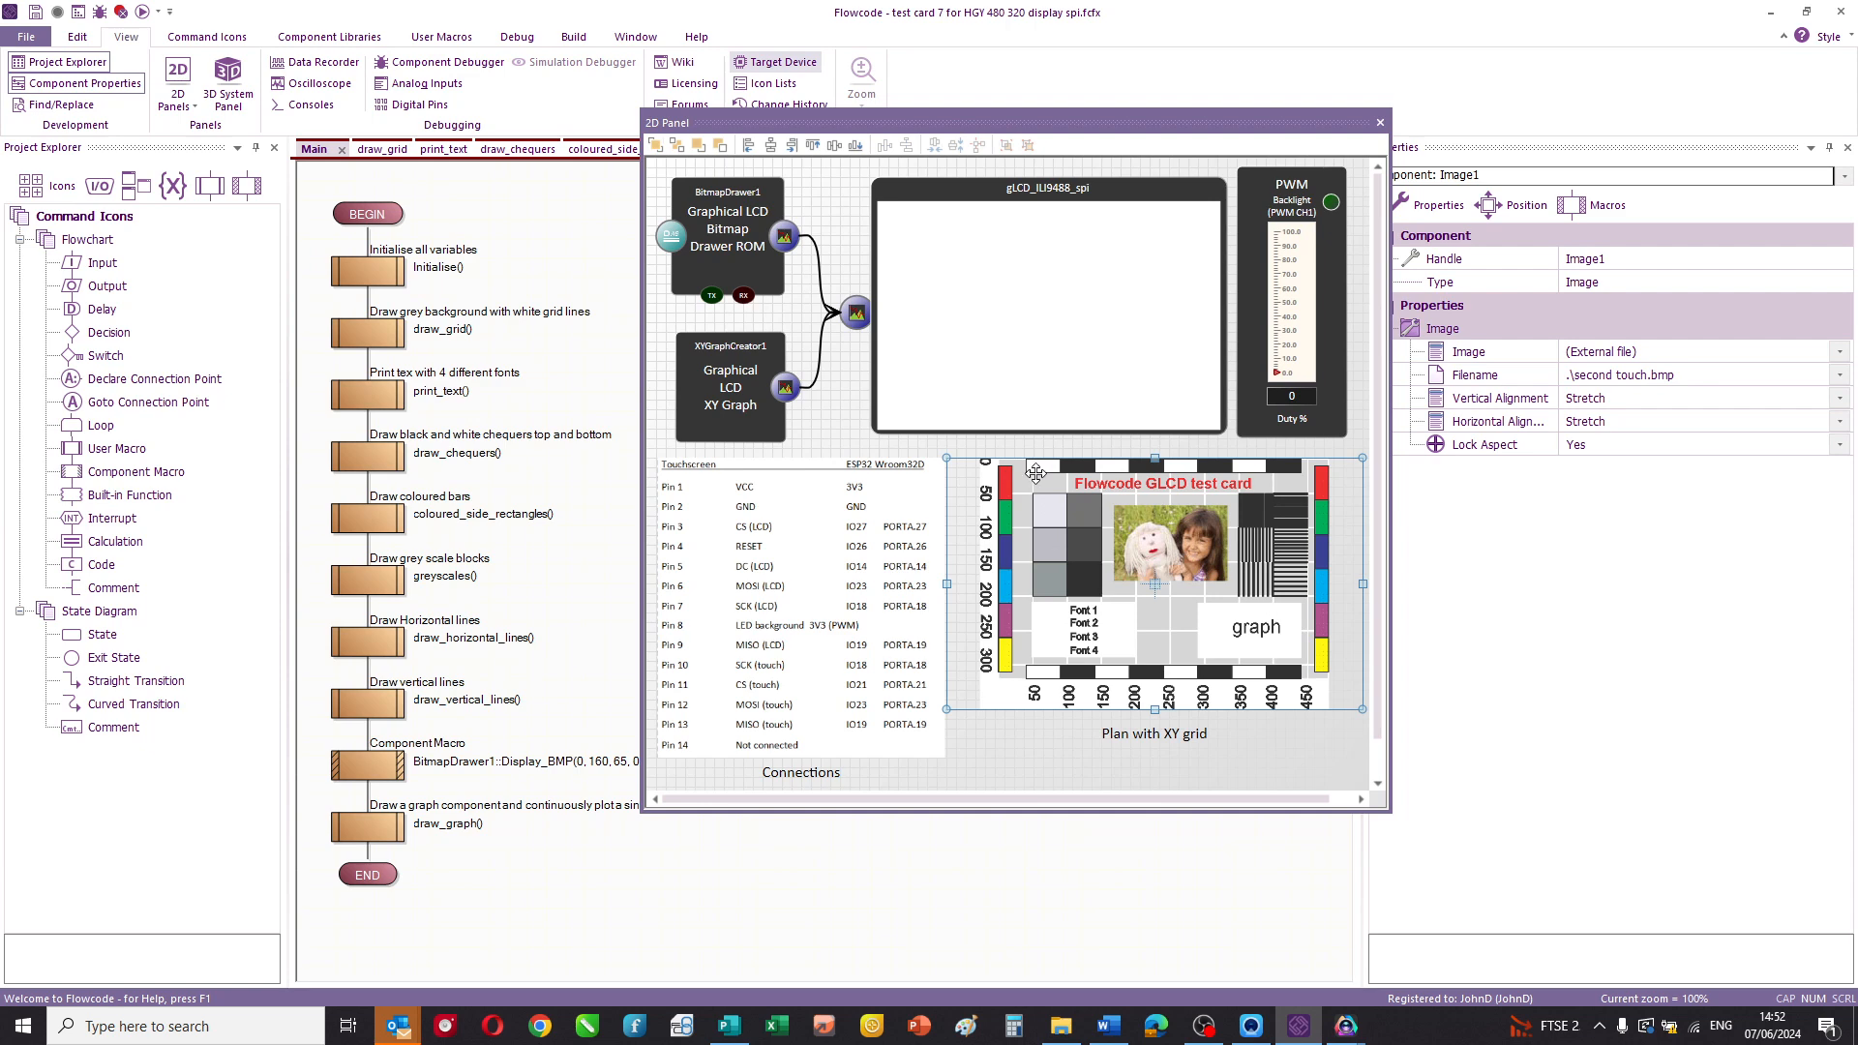
pyautogui.moveTo(1030, 691)
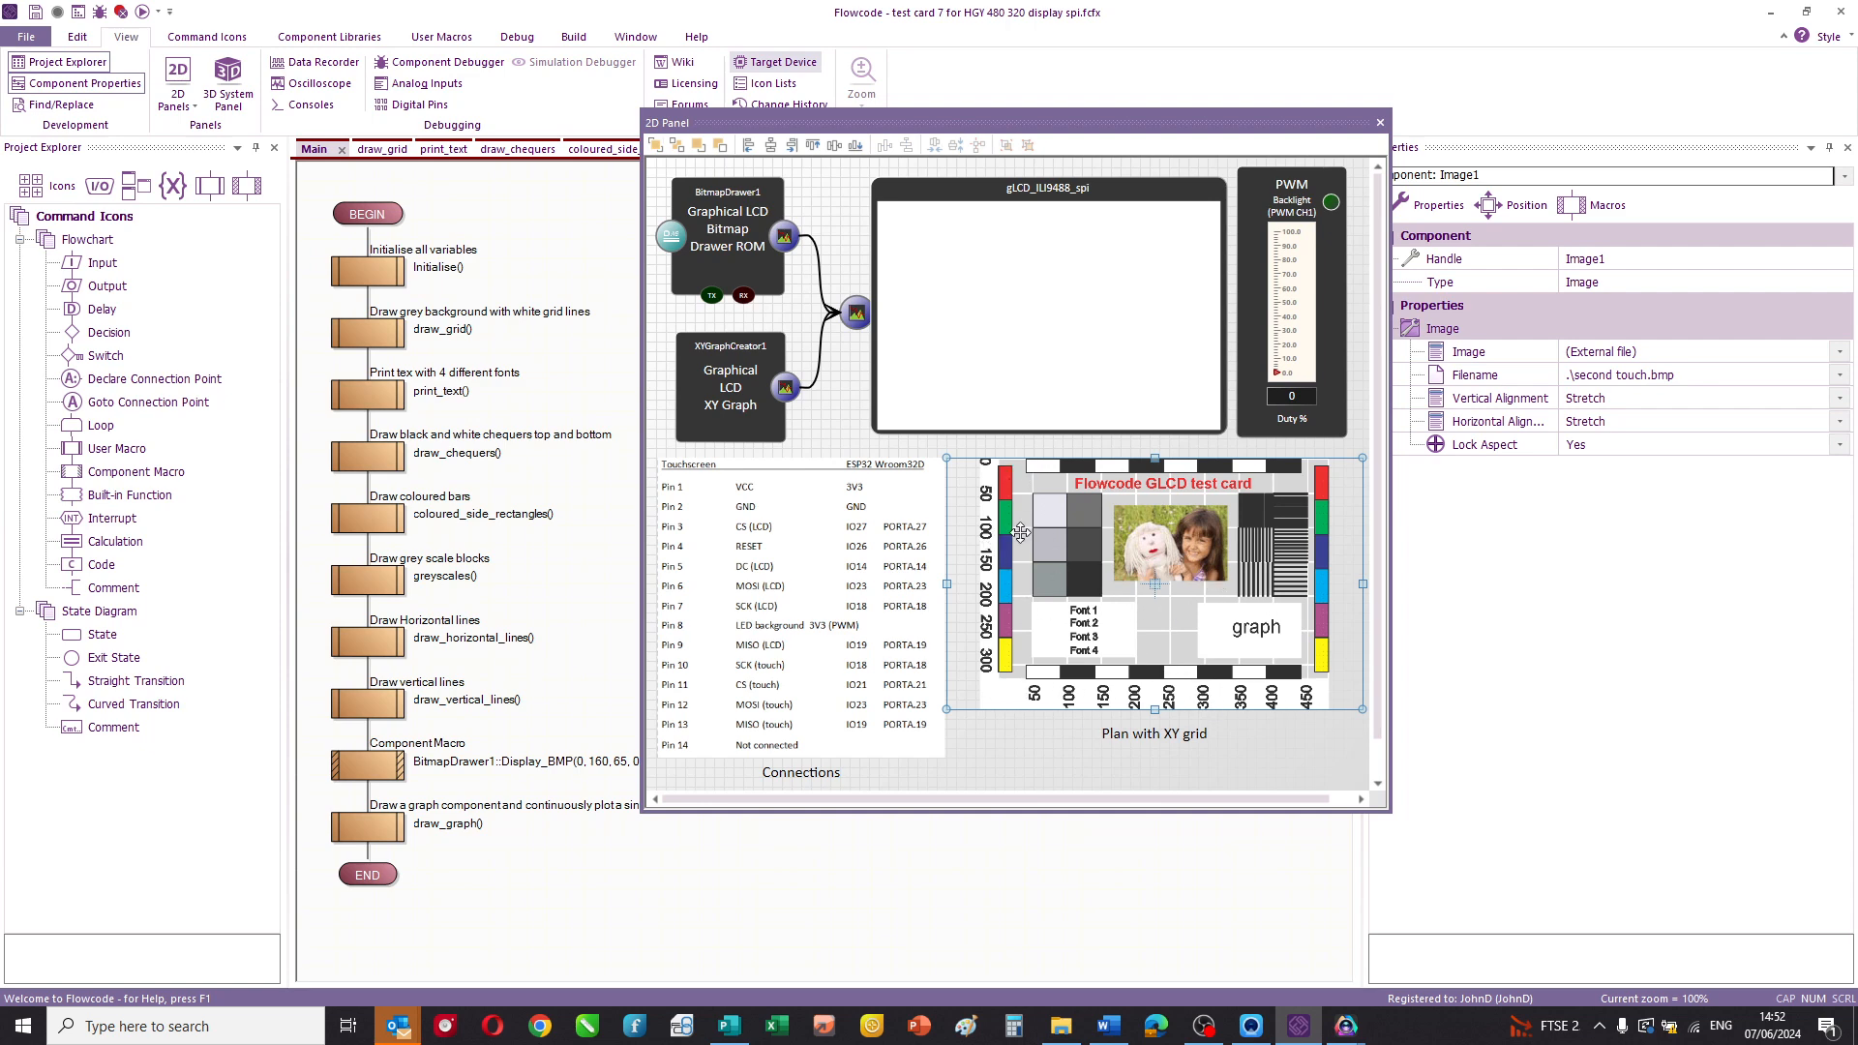
pyautogui.moveTo(1250, 653)
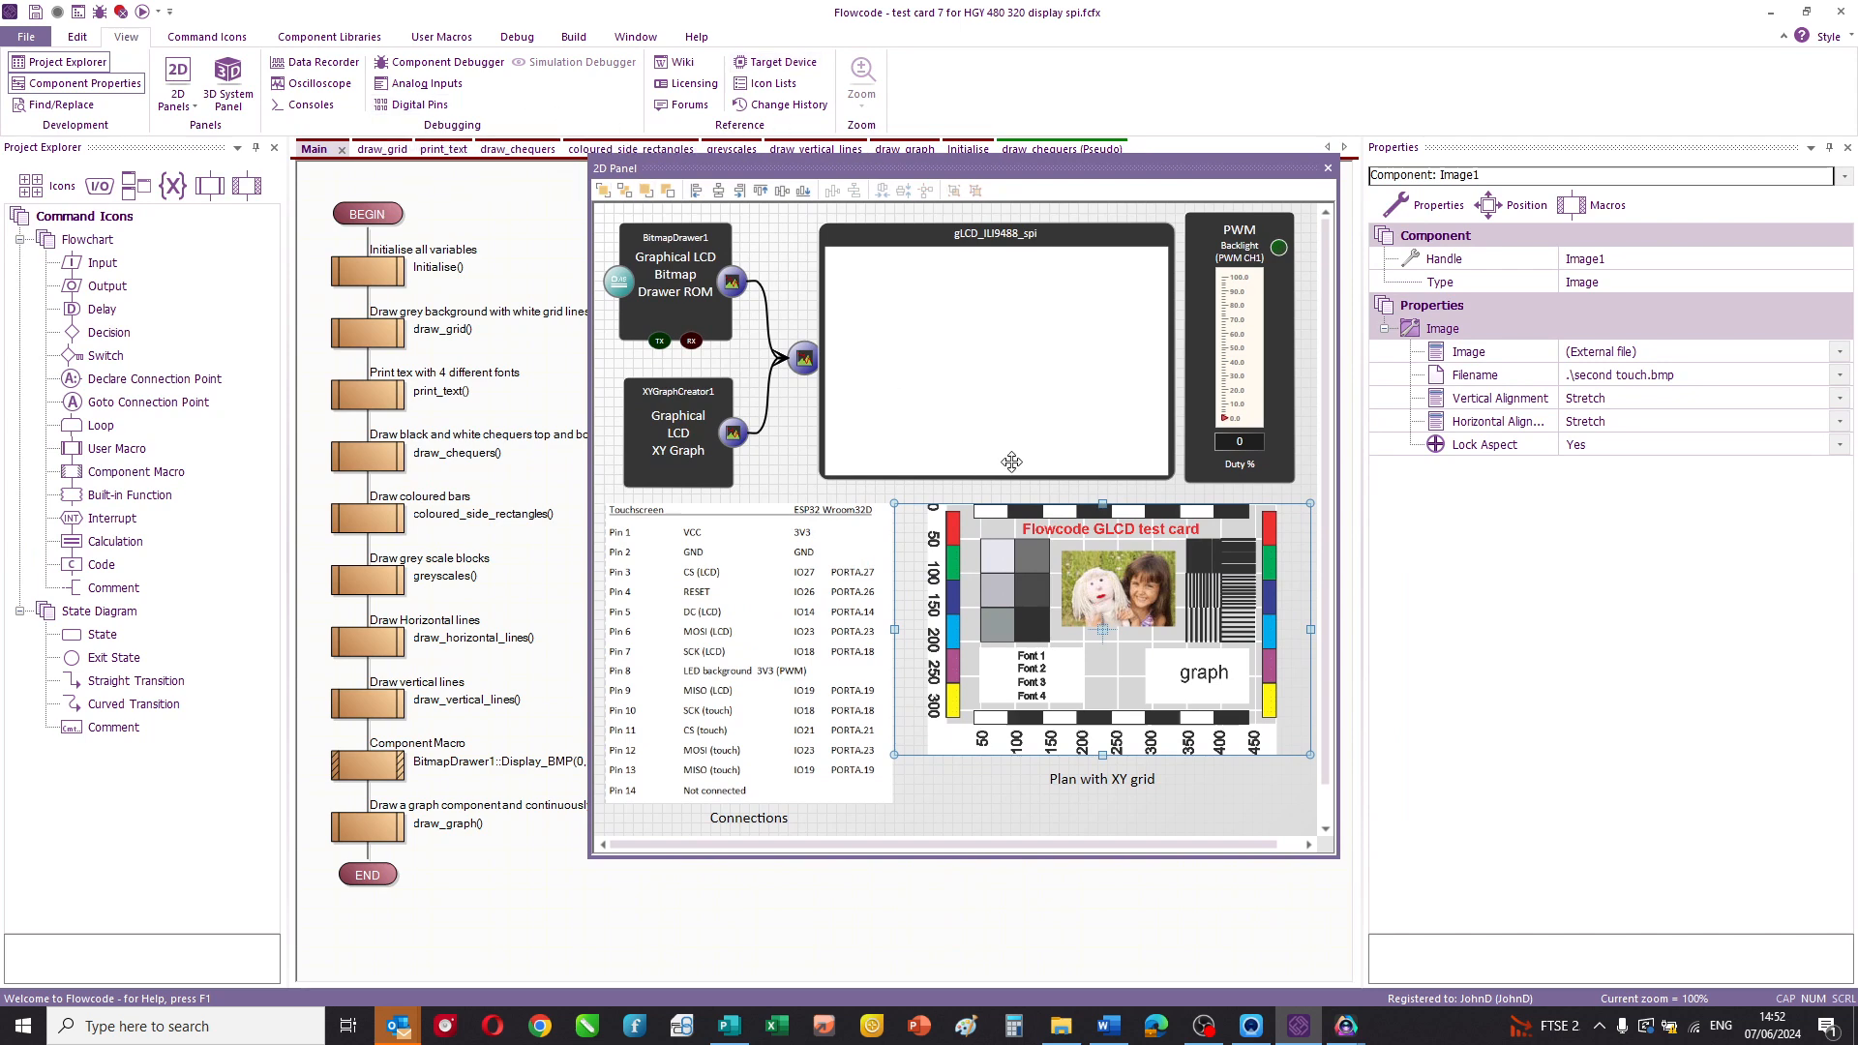
# - Open the component libraries and view the 'connections.png' picture's stretched, aspect-locked properties
pyautogui.click(328, 36)
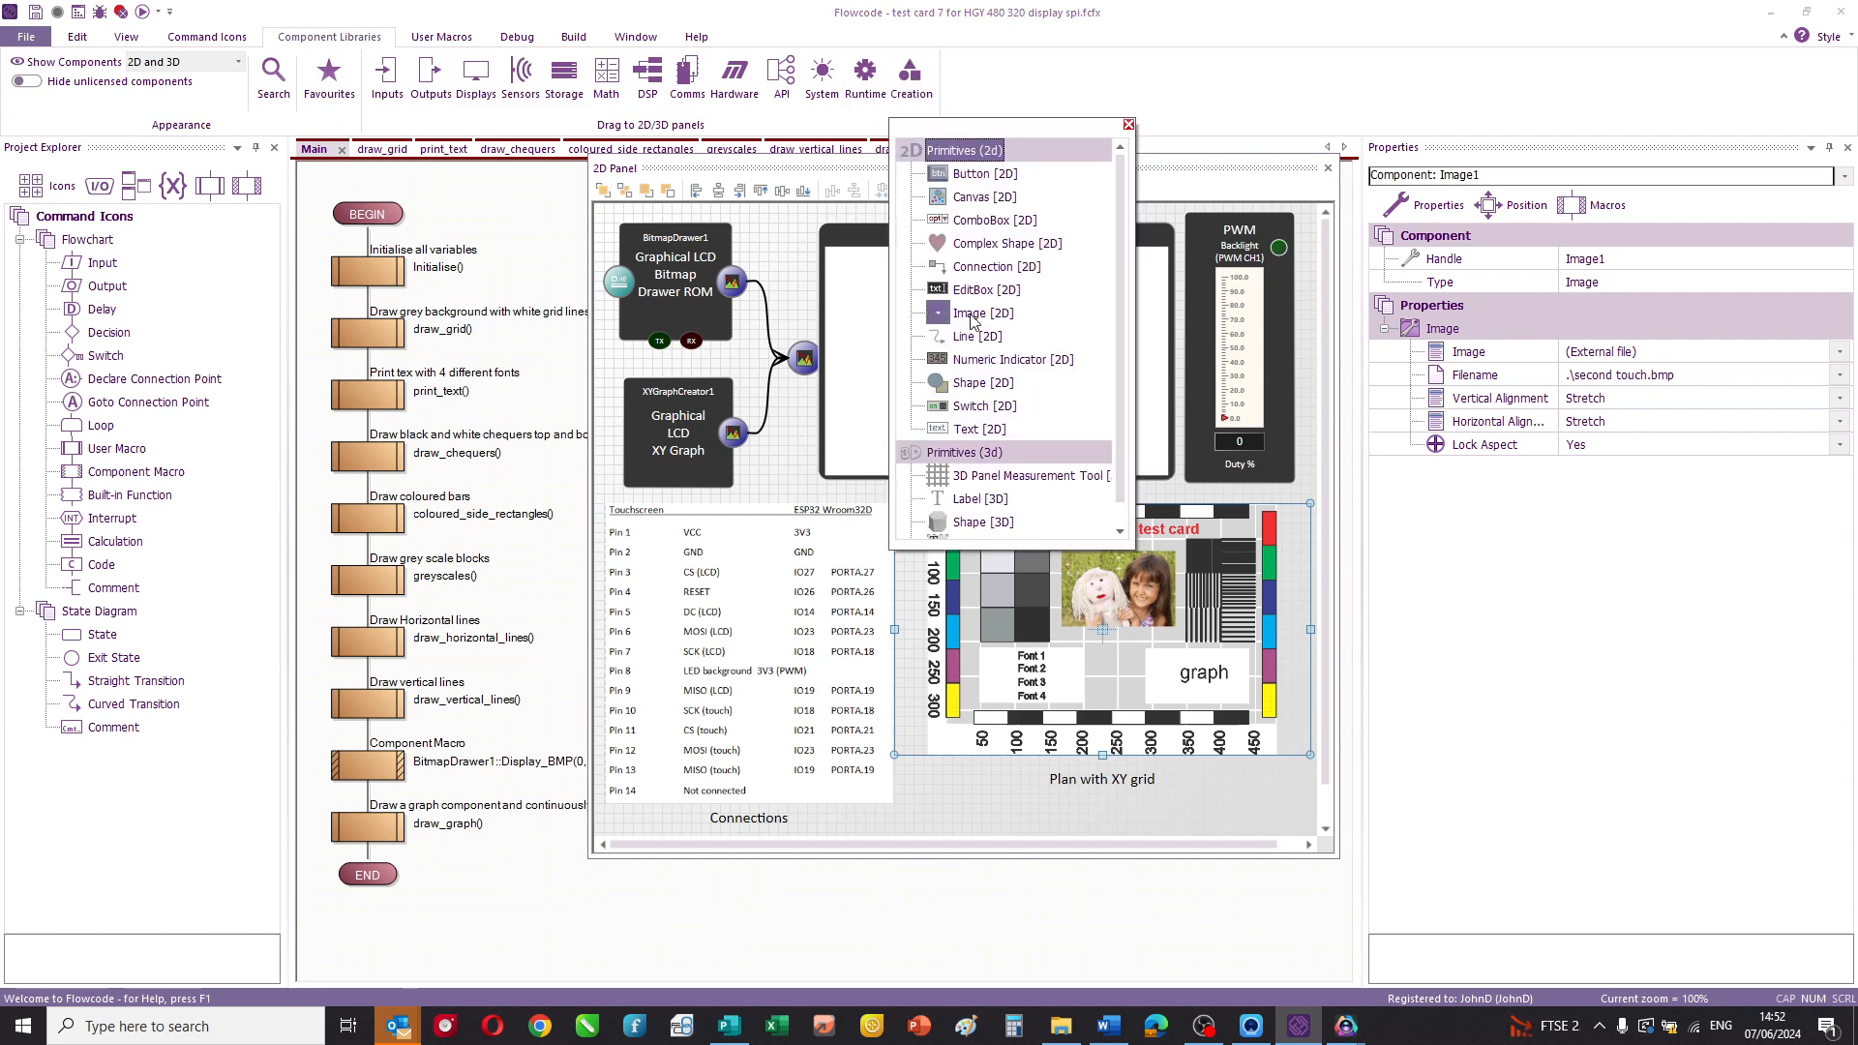
pyautogui.moveTo(981, 313)
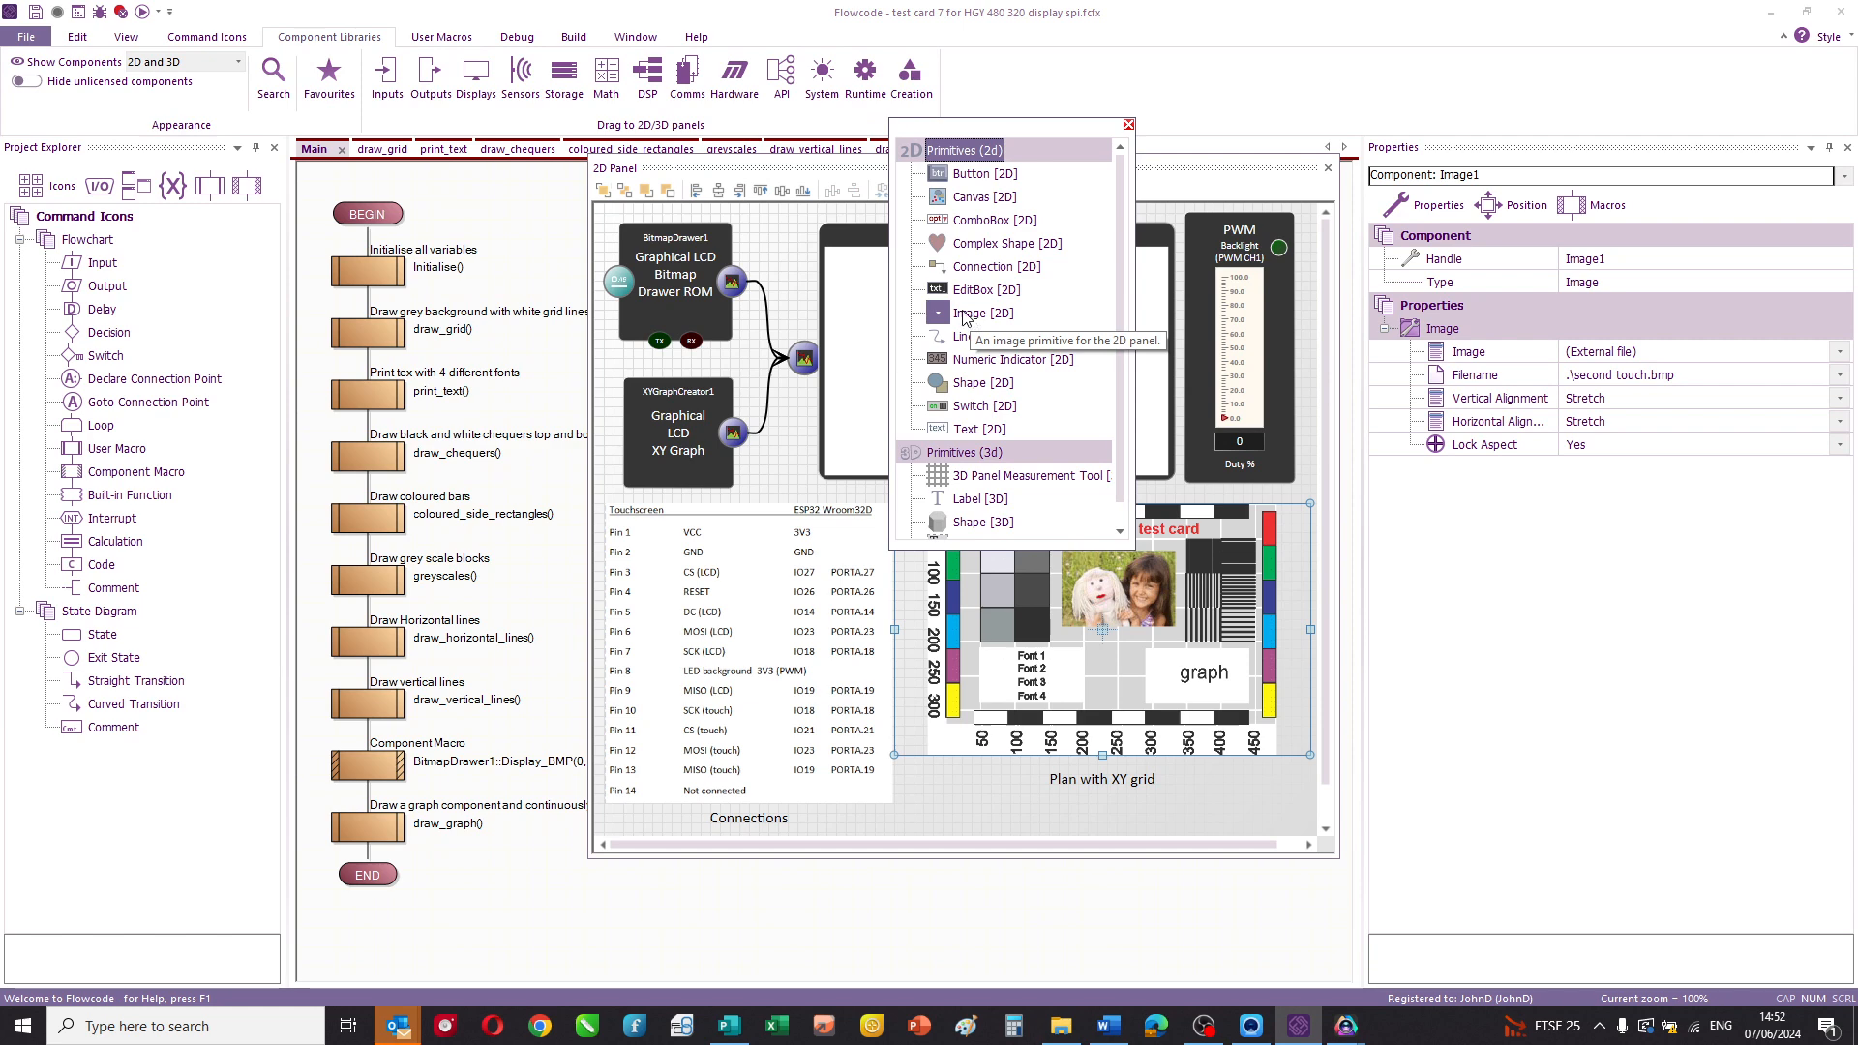
pyautogui.moveTo(1229, 776)
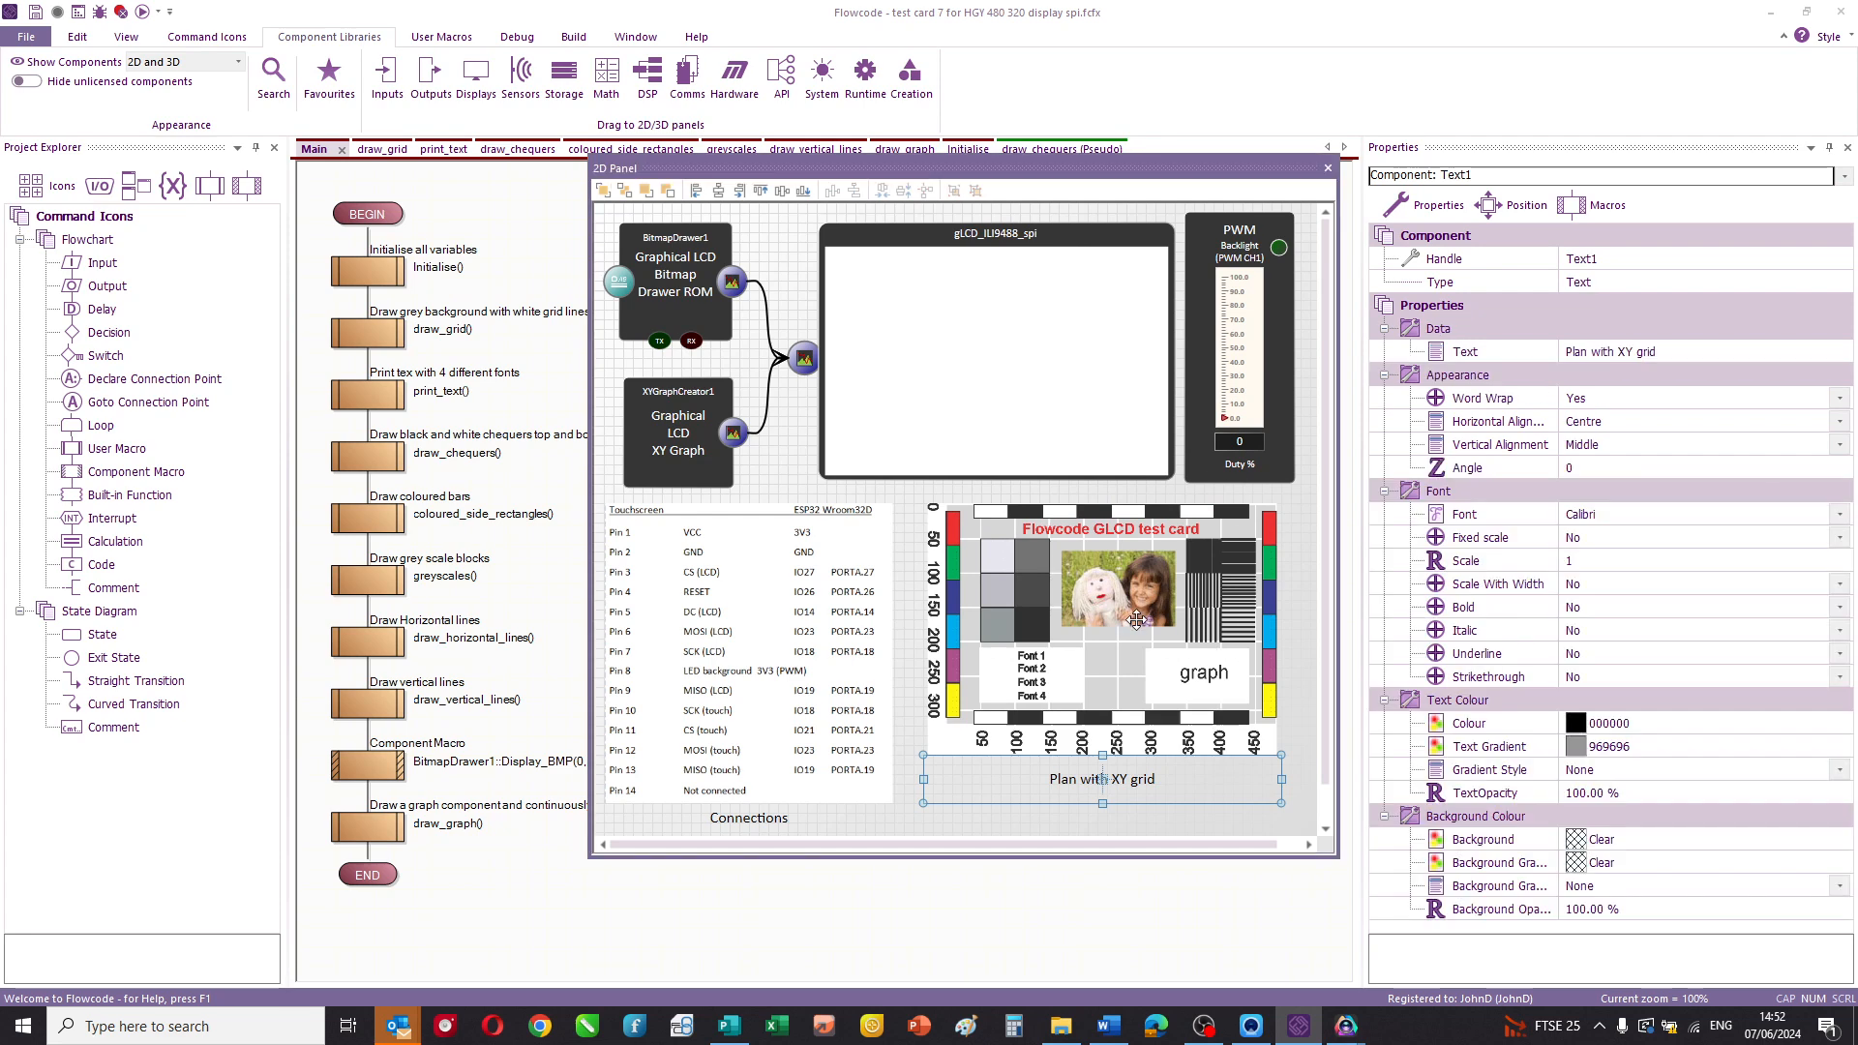
pyautogui.click(748, 664)
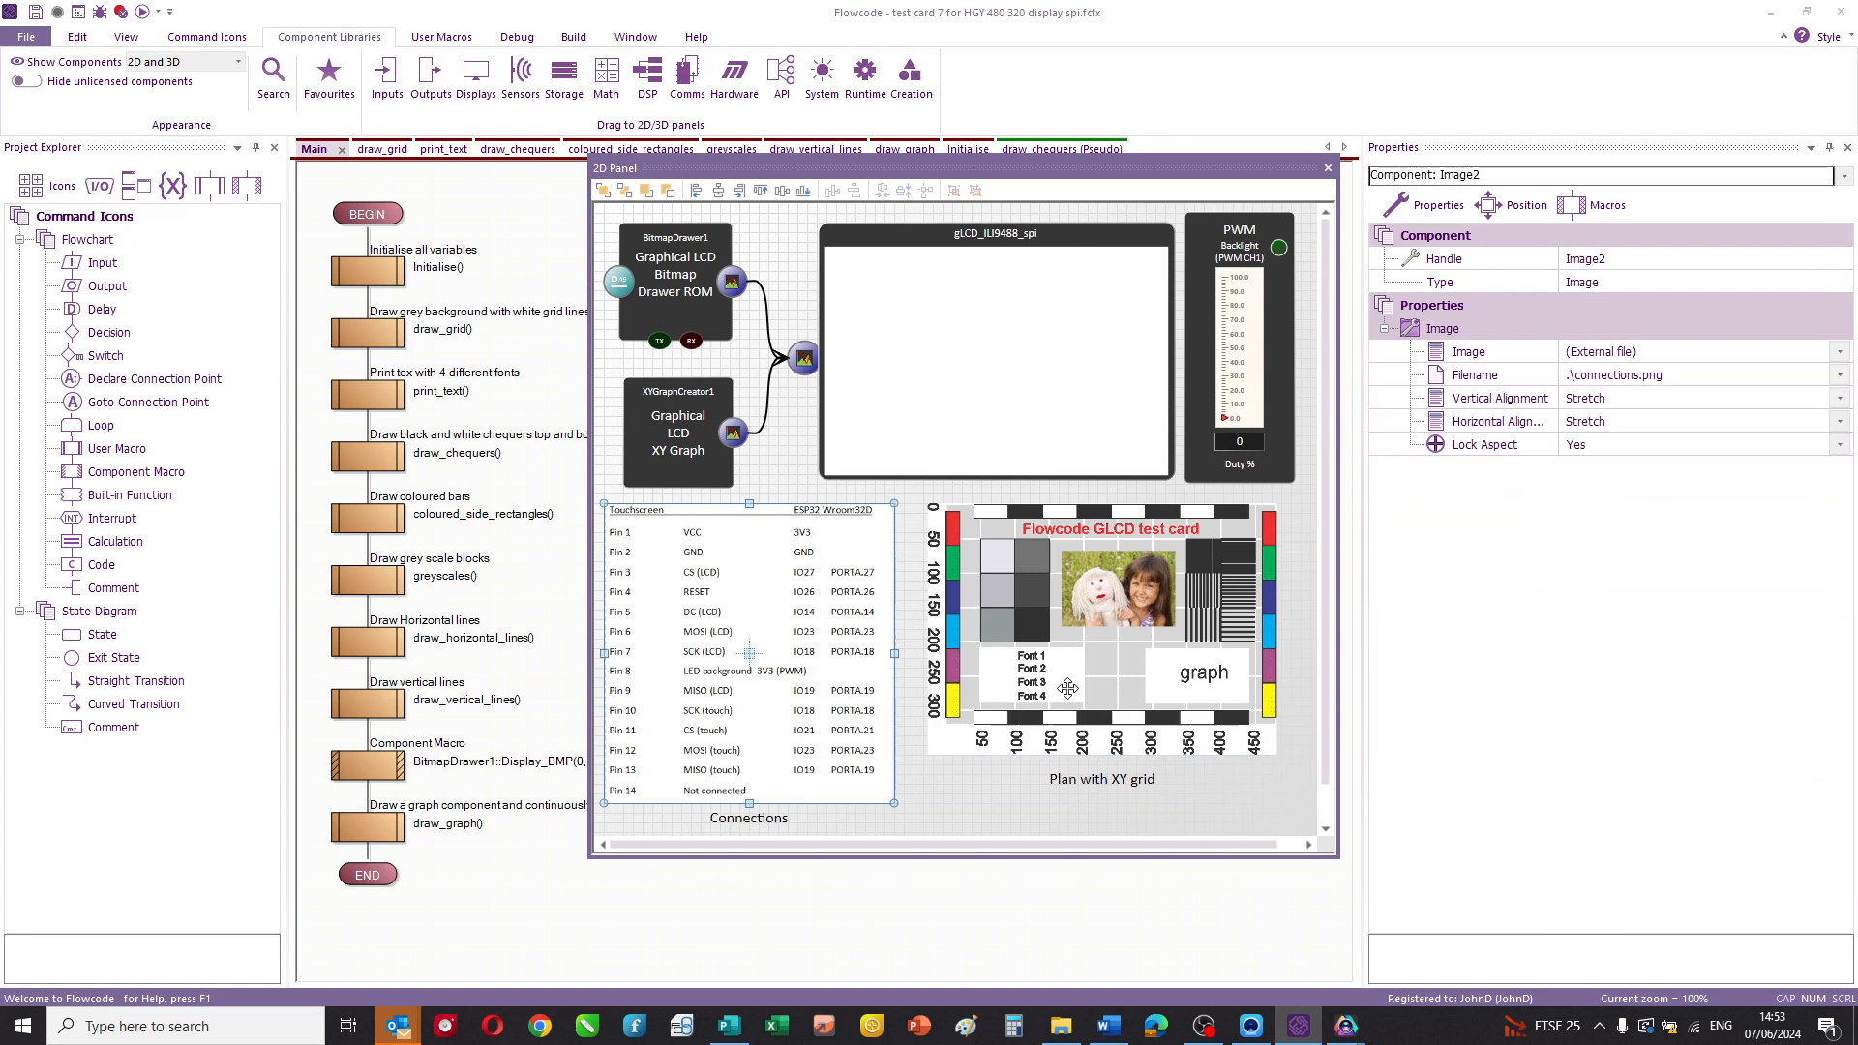
pyautogui.moveTo(1108, 661)
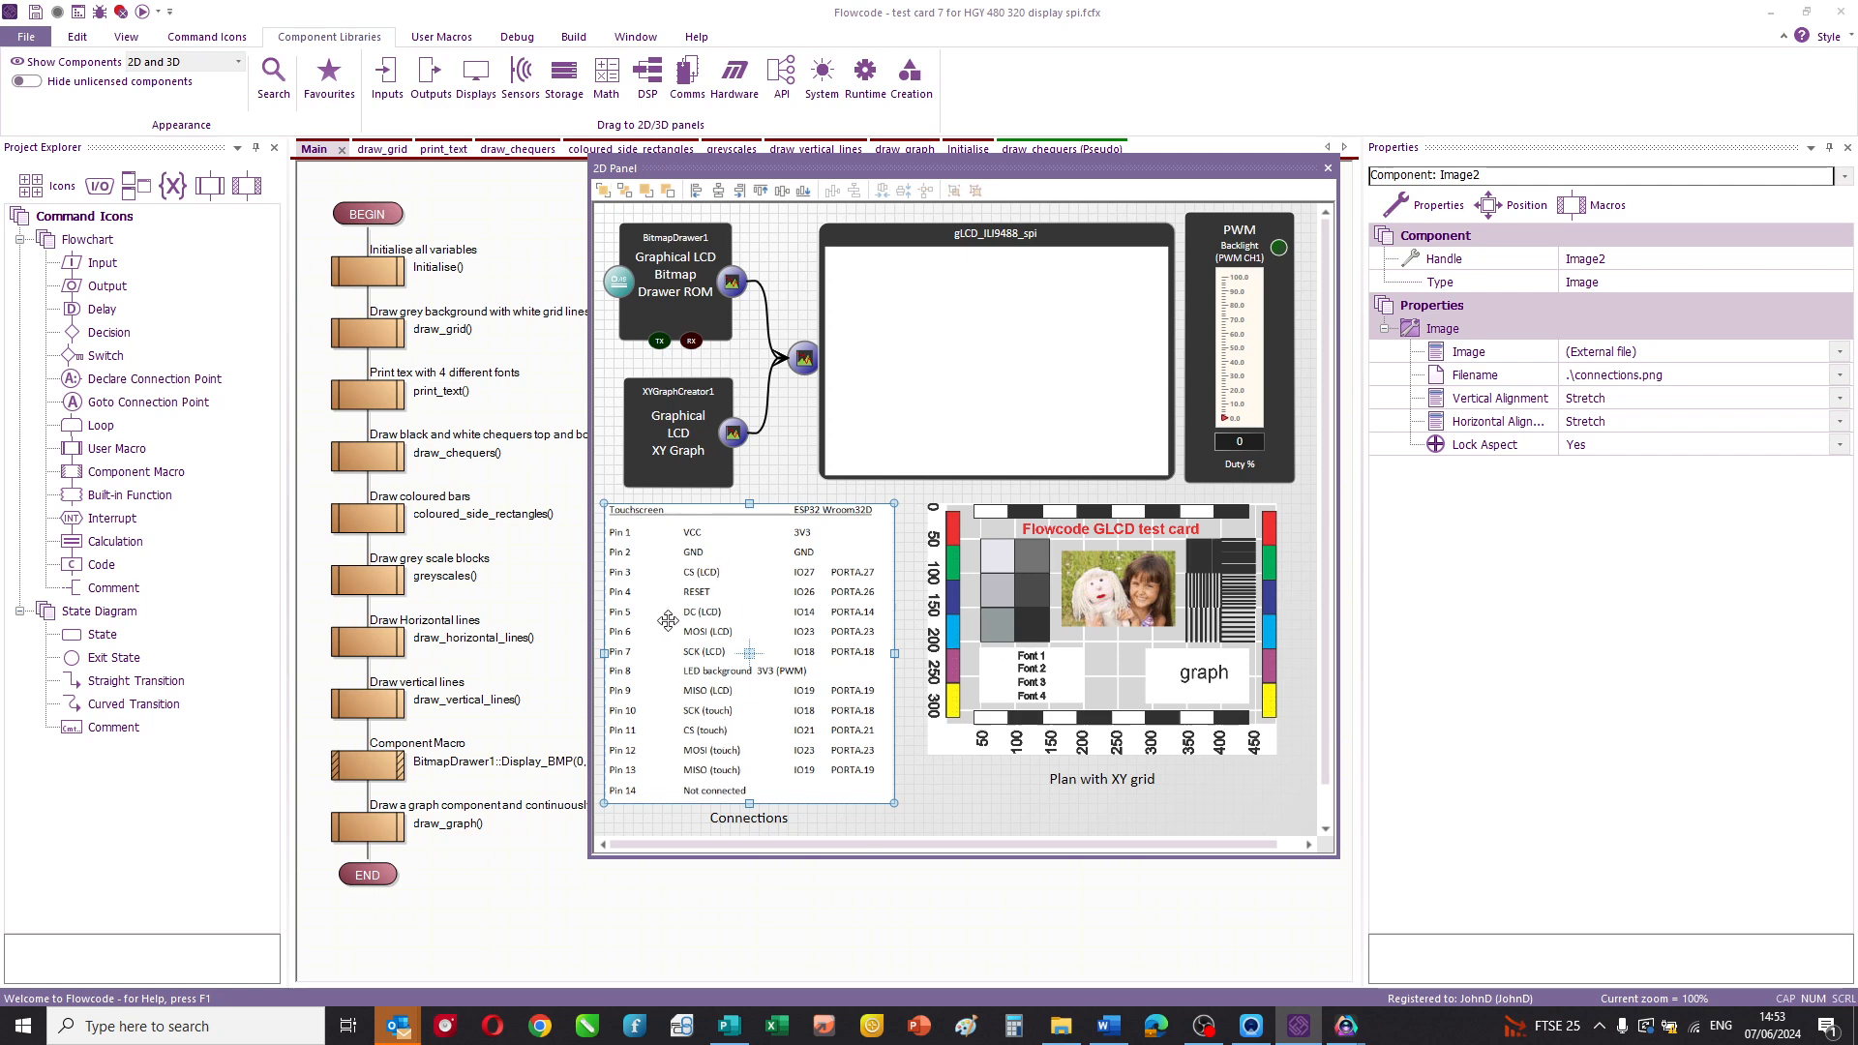
pyautogui.moveTo(745, 737)
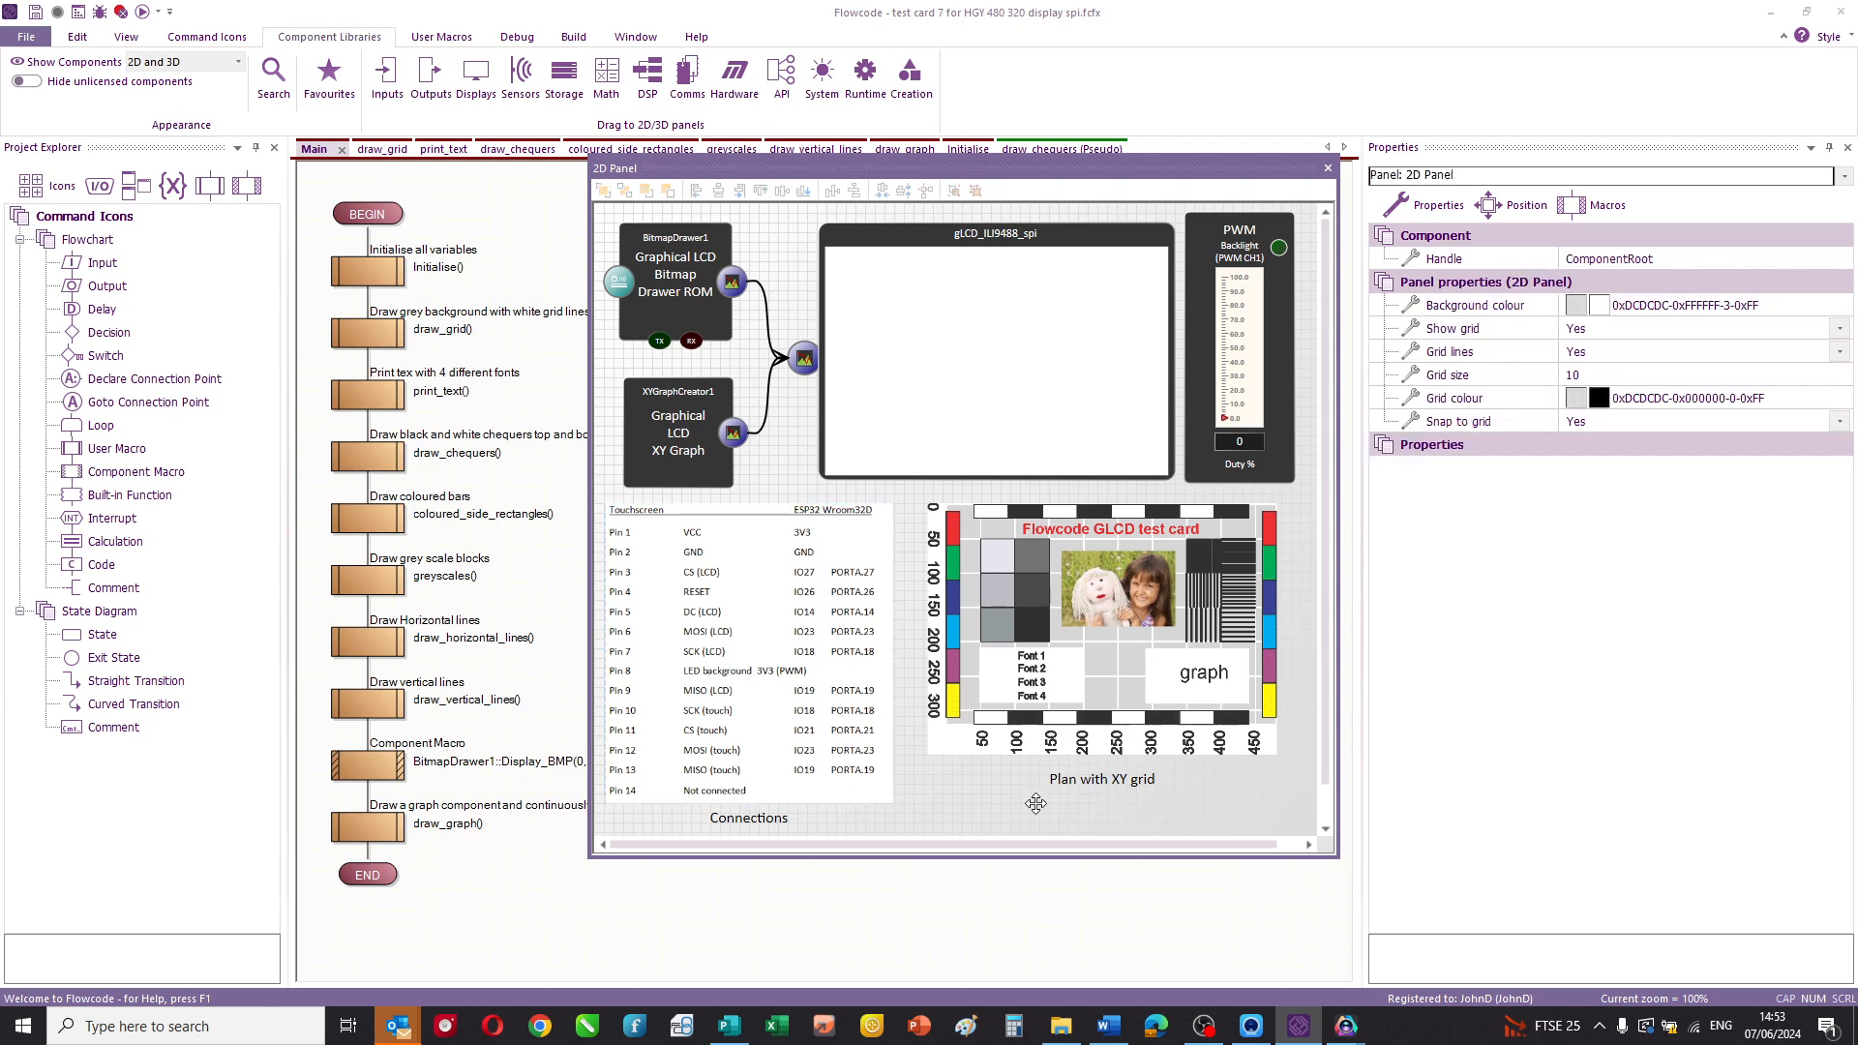
pyautogui.moveTo(951, 173)
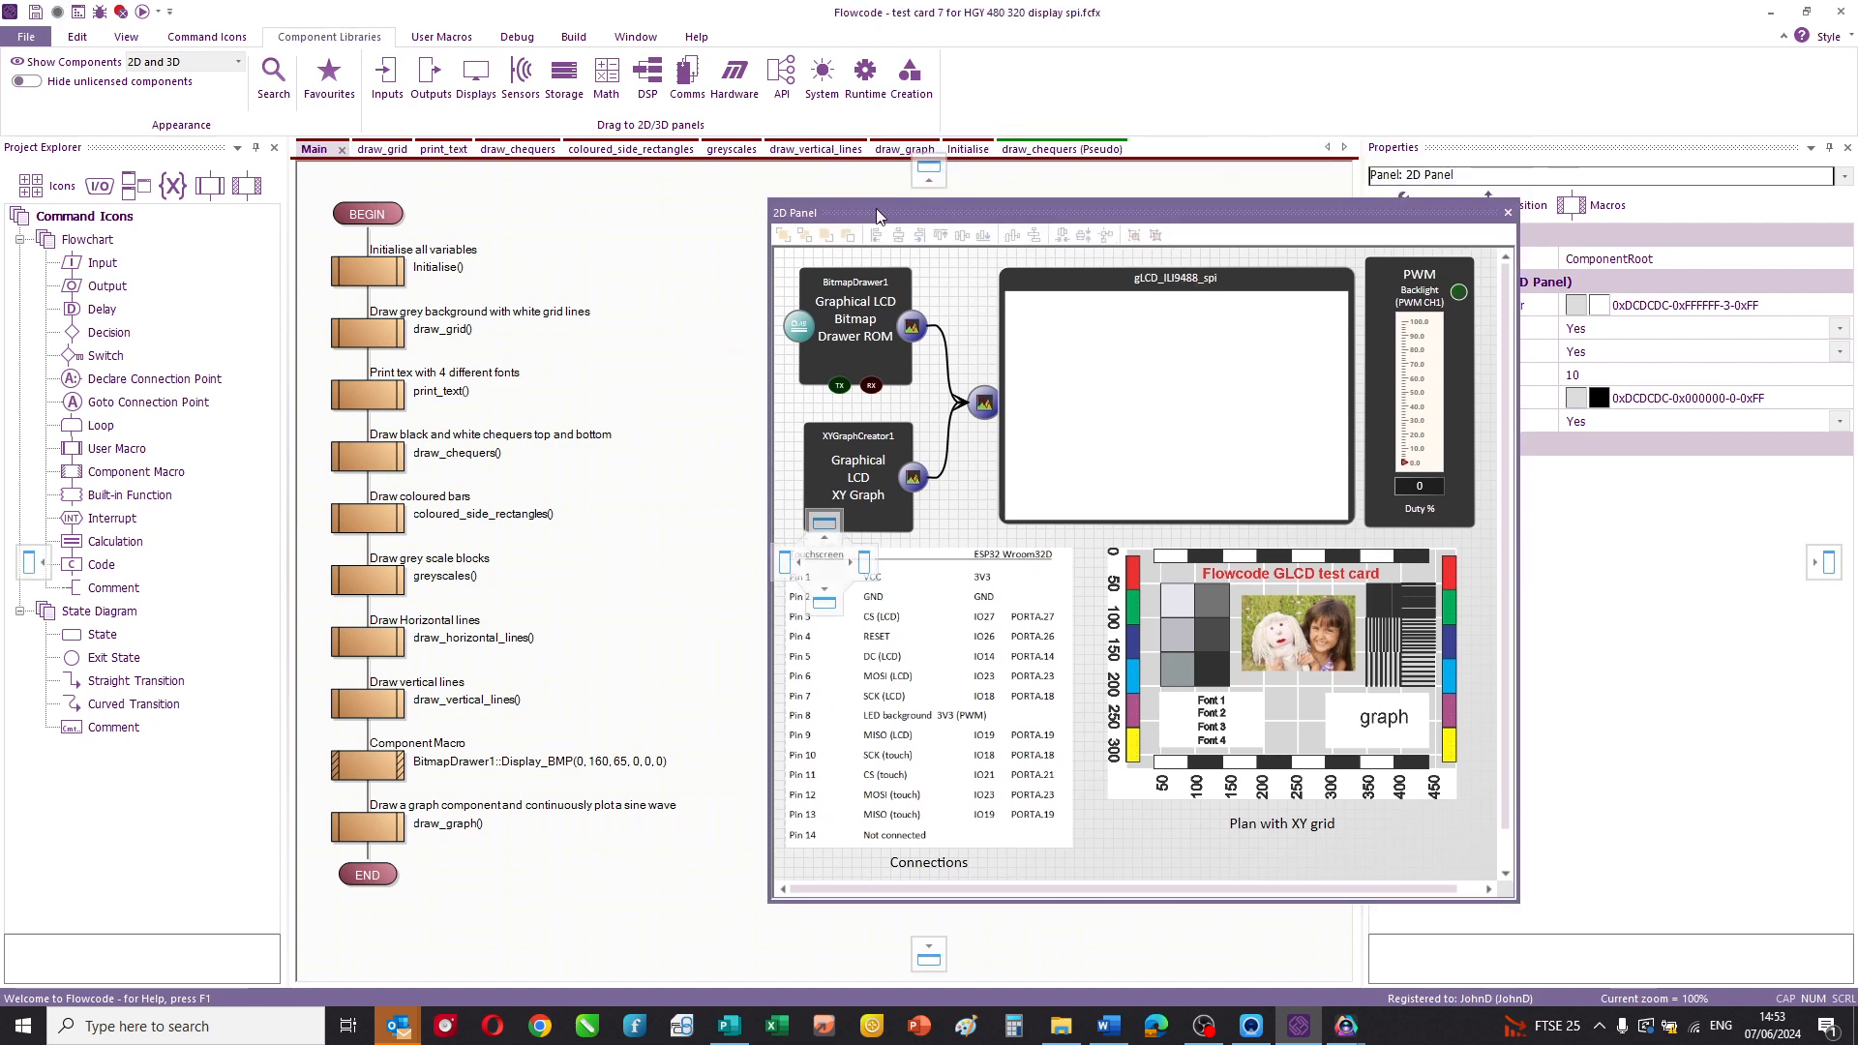
# - Review draw_grid and Initialise (480×320, 50% backlight), then disable Main's print_text through draw_graph calls
pyautogui.click(441, 148)
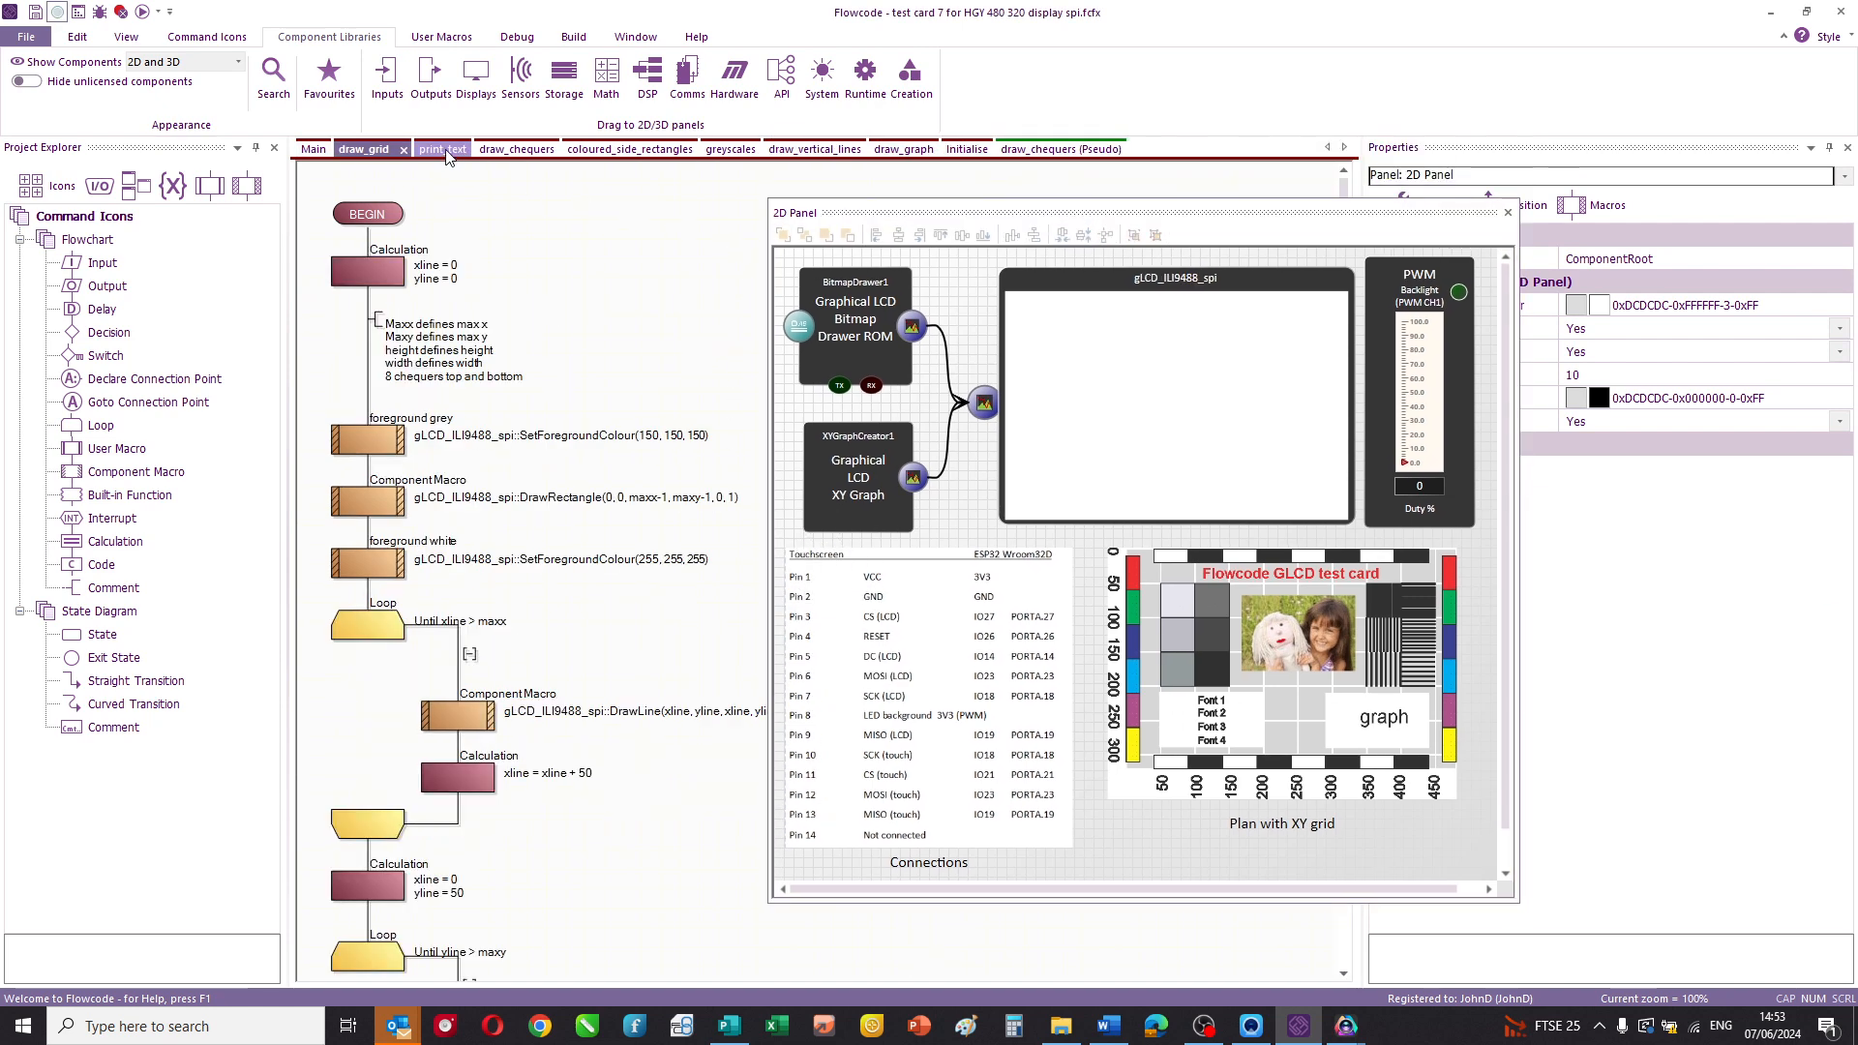
pyautogui.click(313, 148)
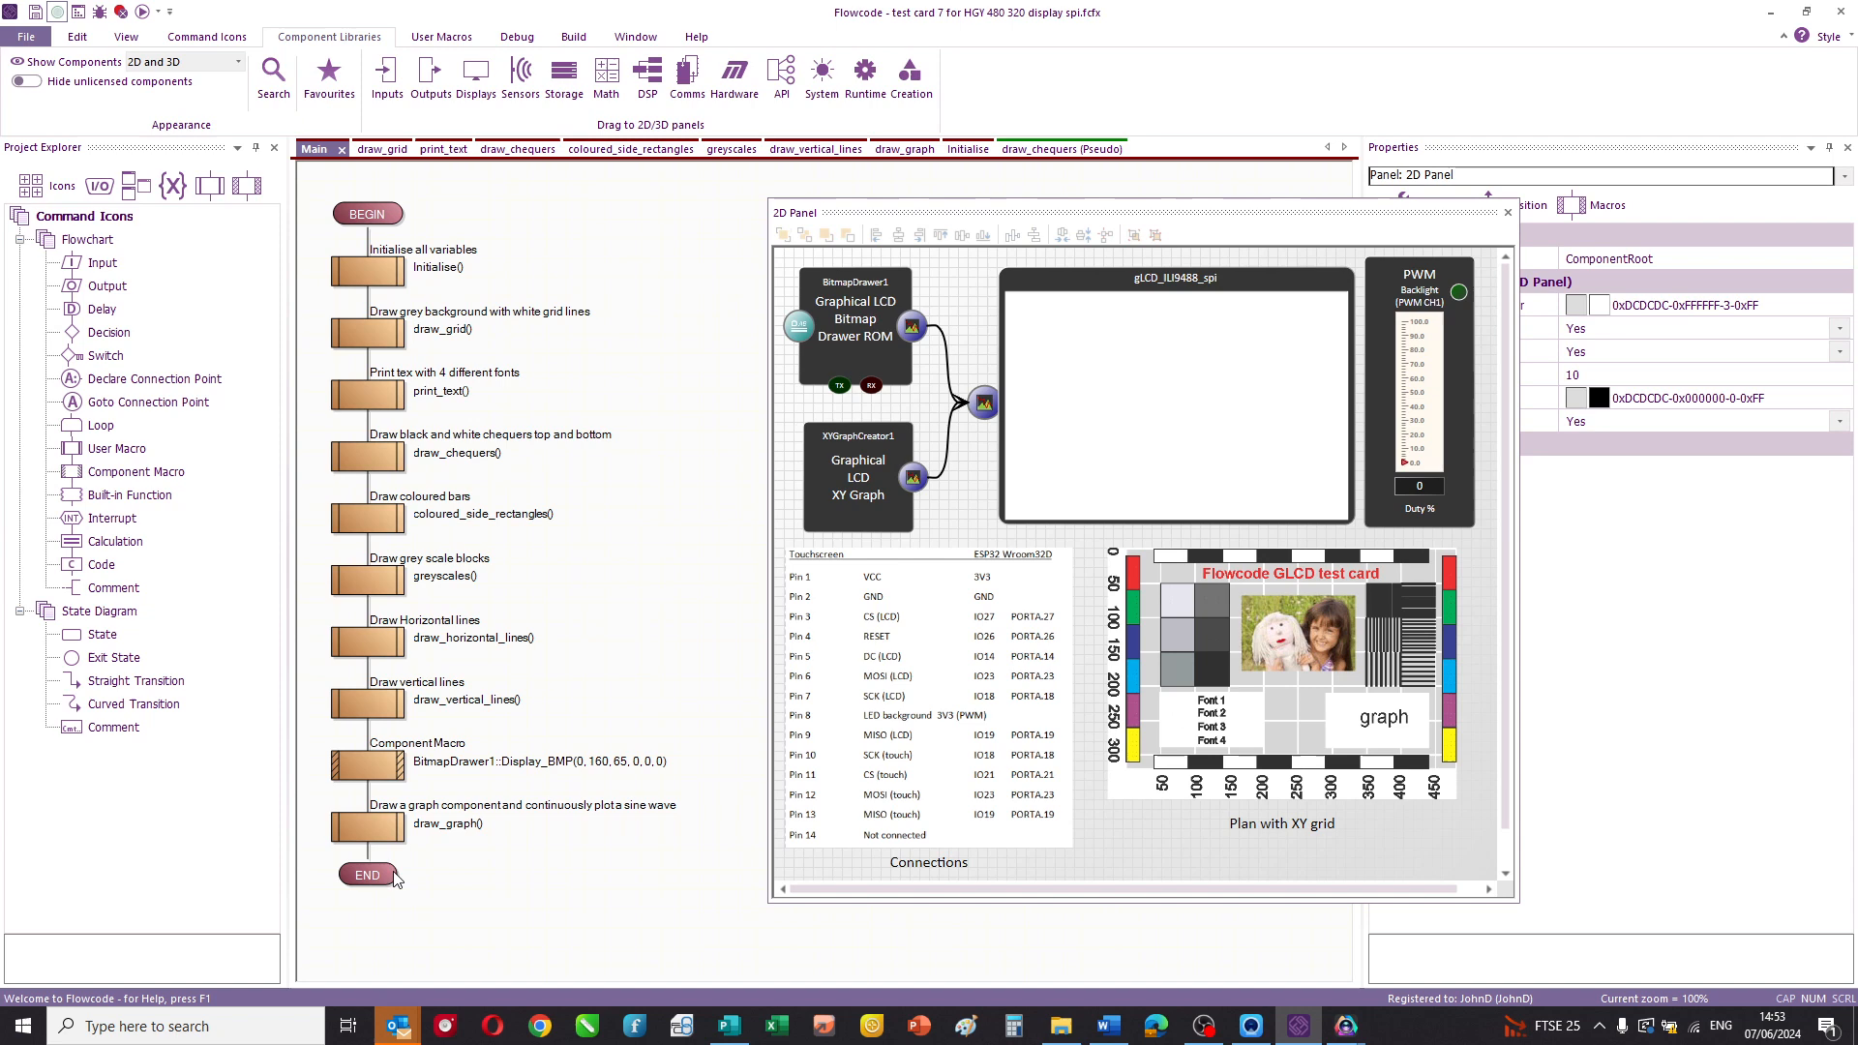
pyautogui.moveTo(548, 410)
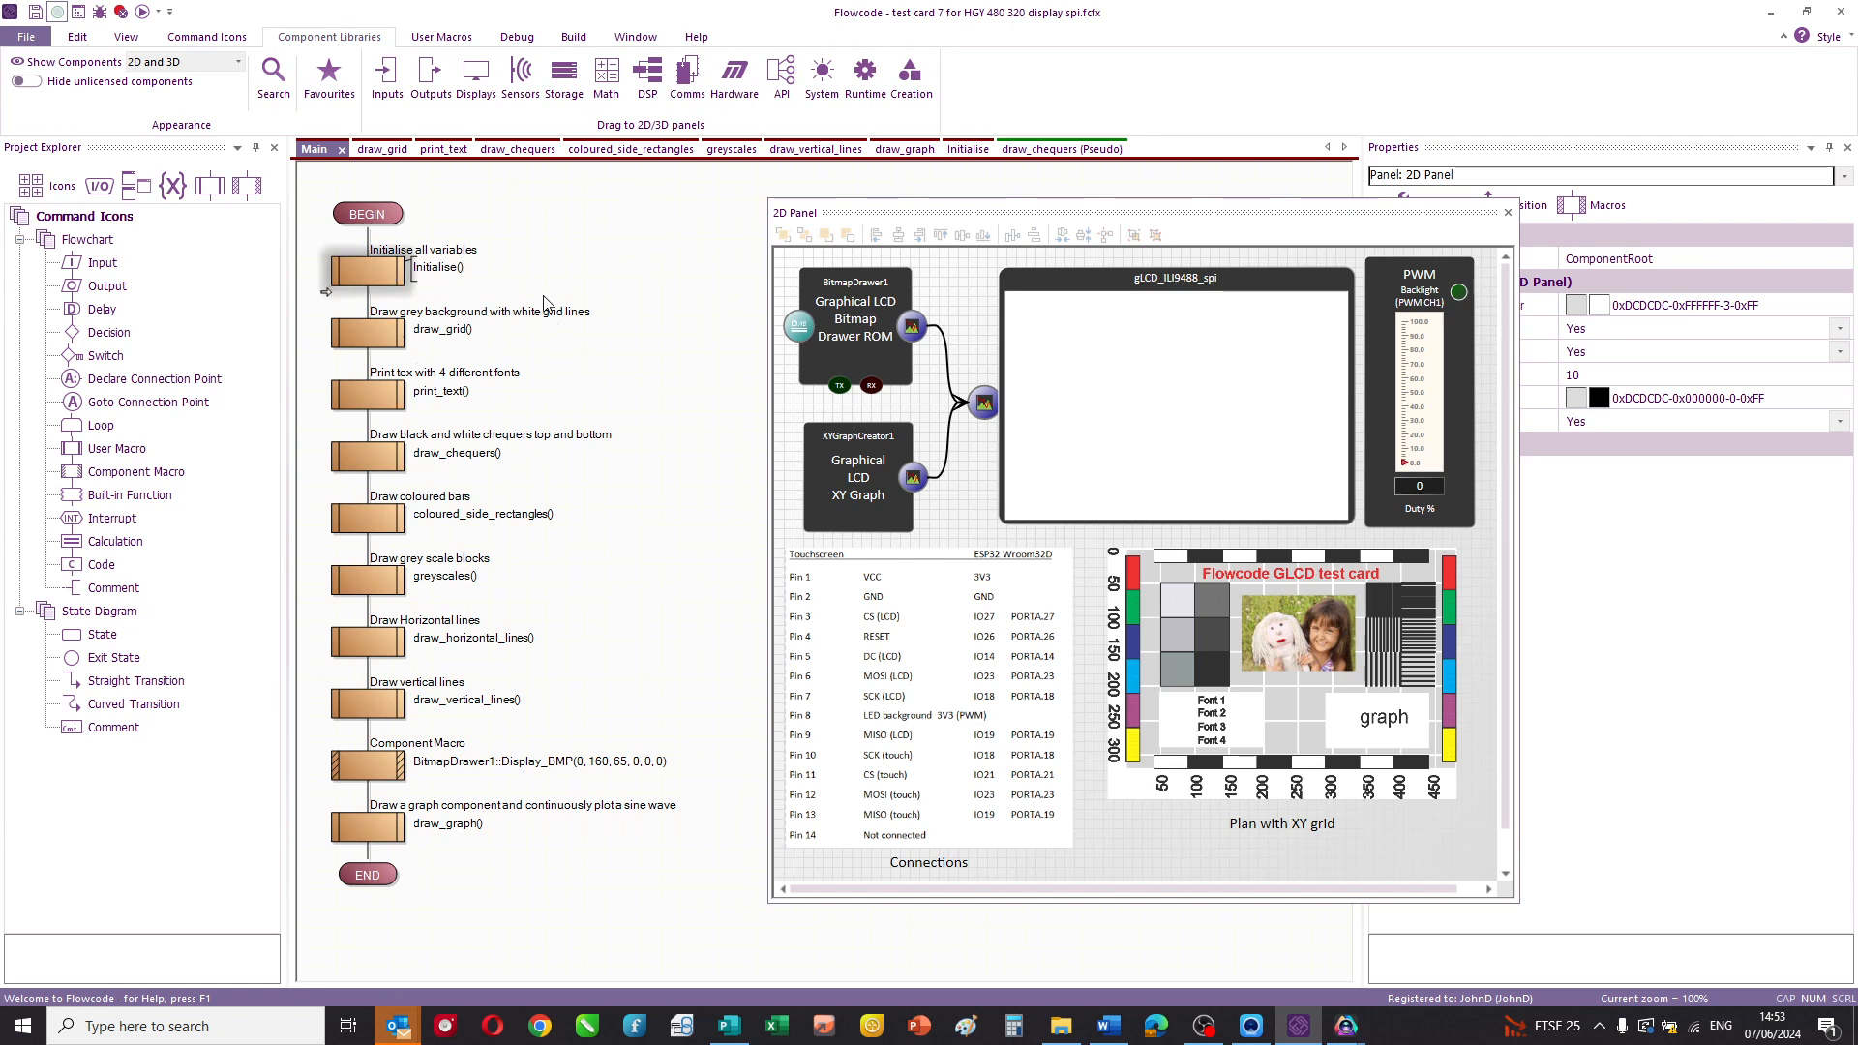
pyautogui.click(952, 149)
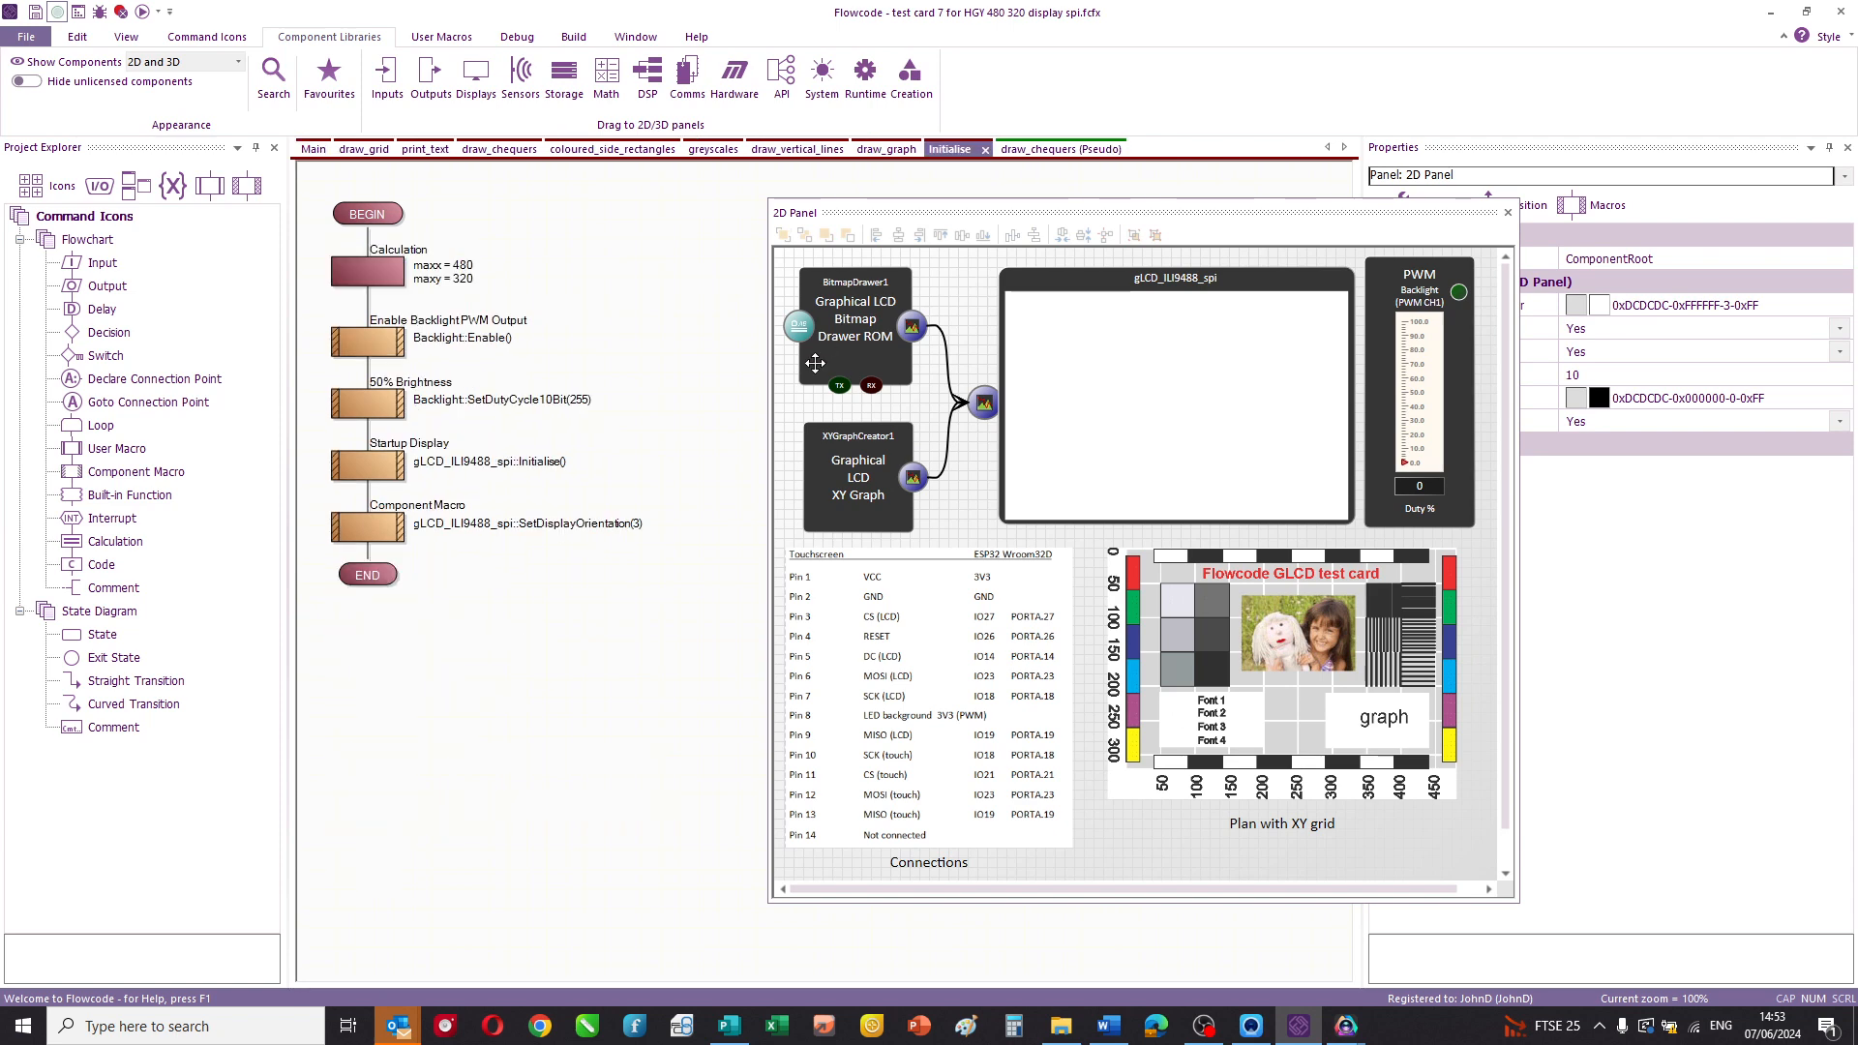
pyautogui.moveTo(533, 294)
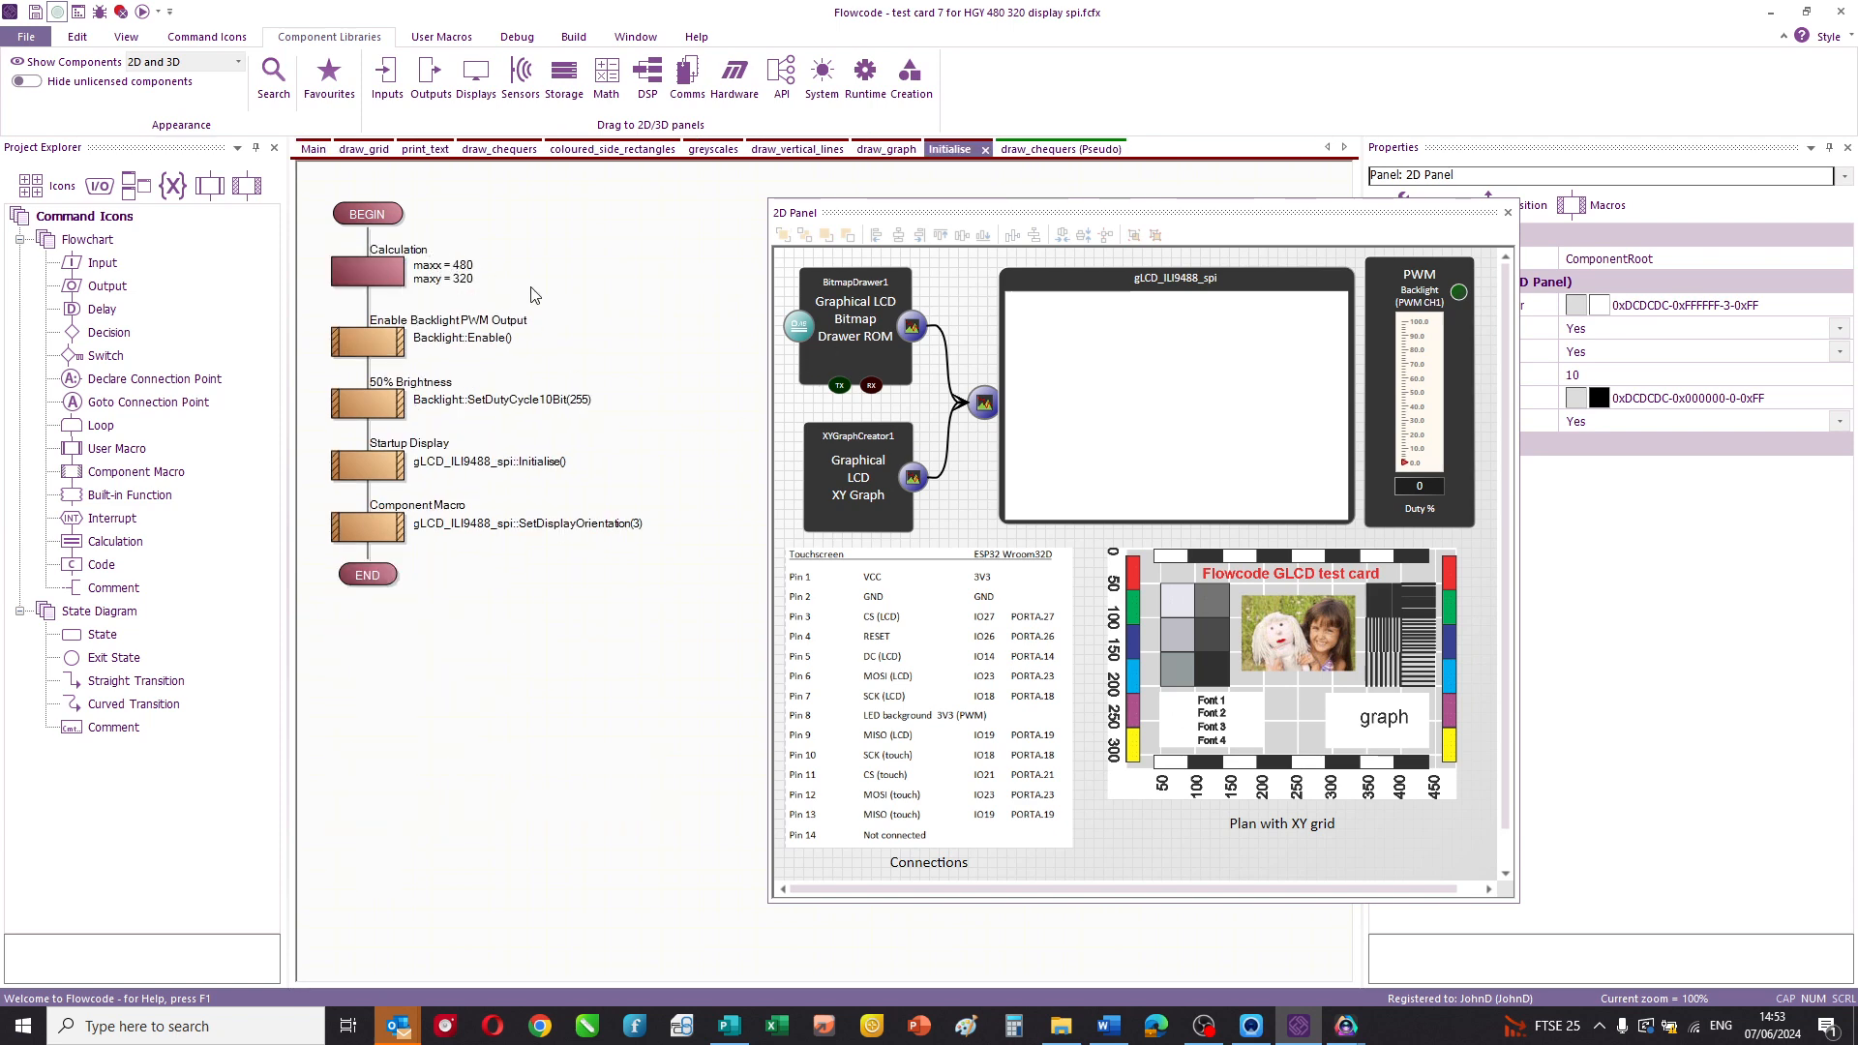
pyautogui.moveTo(416, 390)
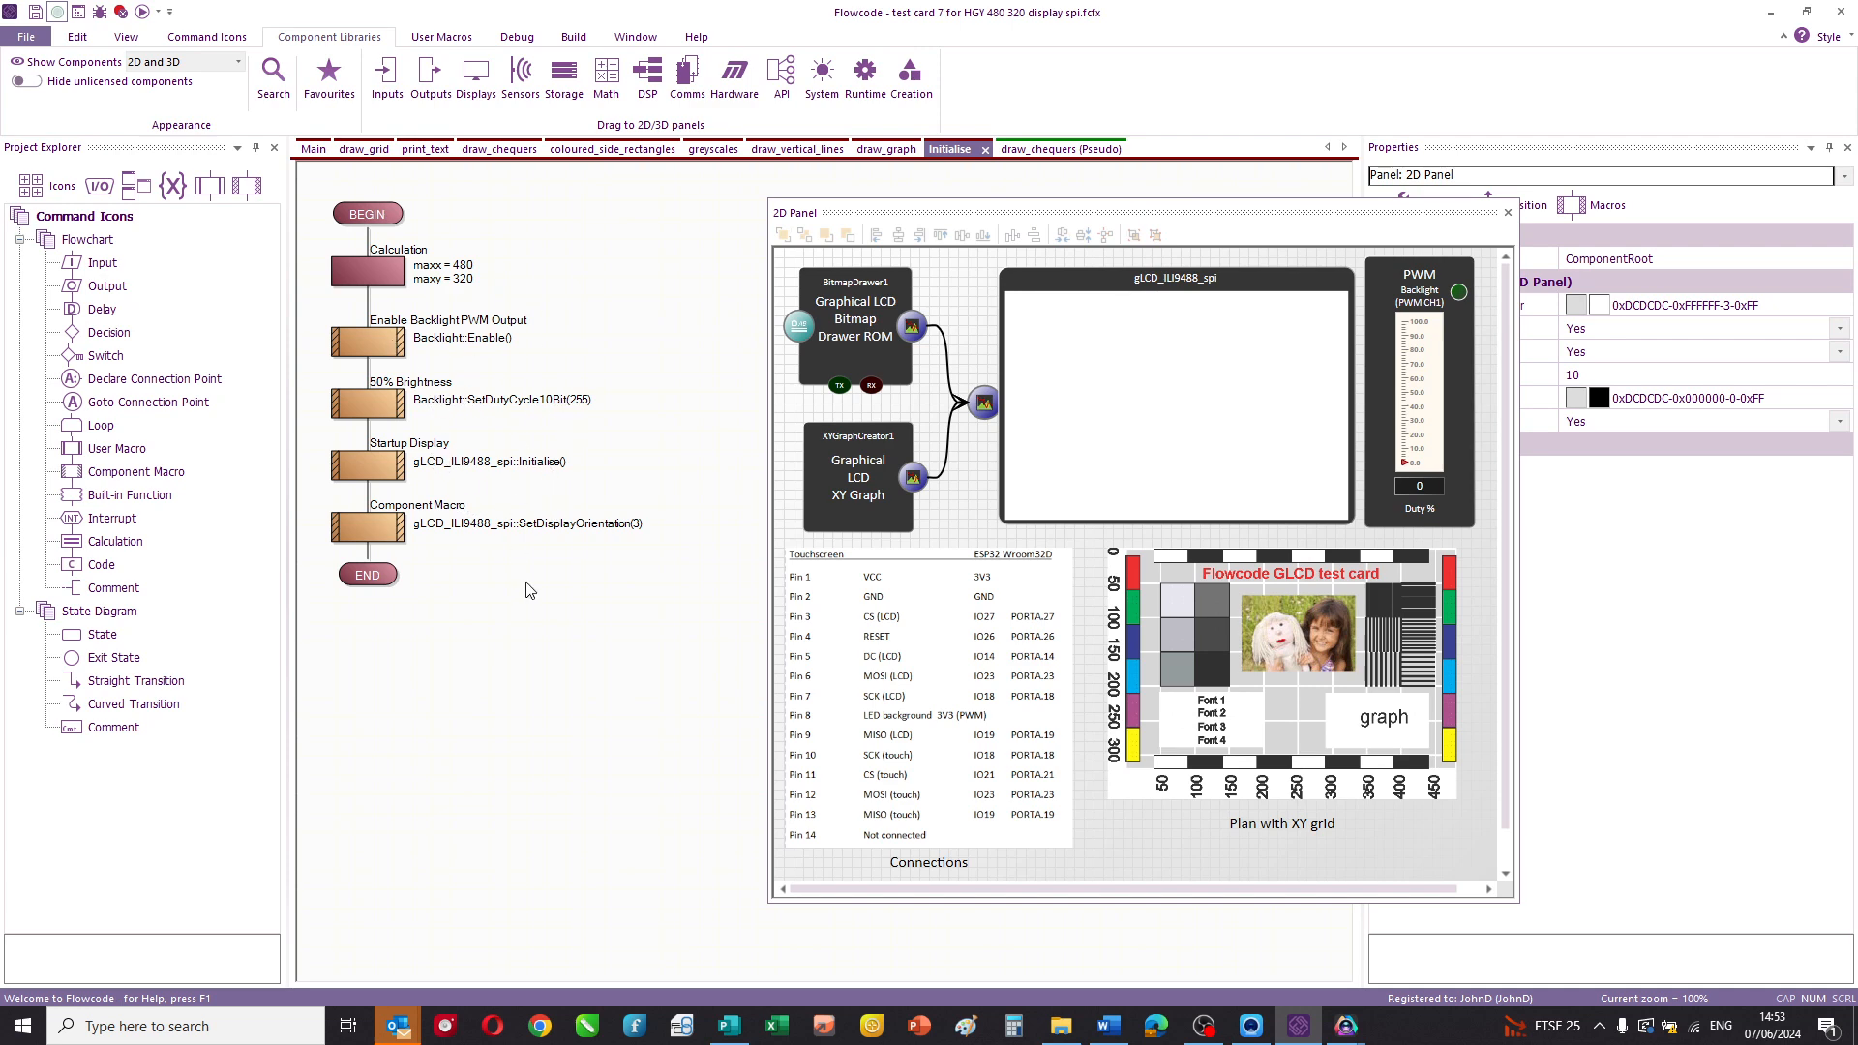
pyautogui.moveTo(1077, 357)
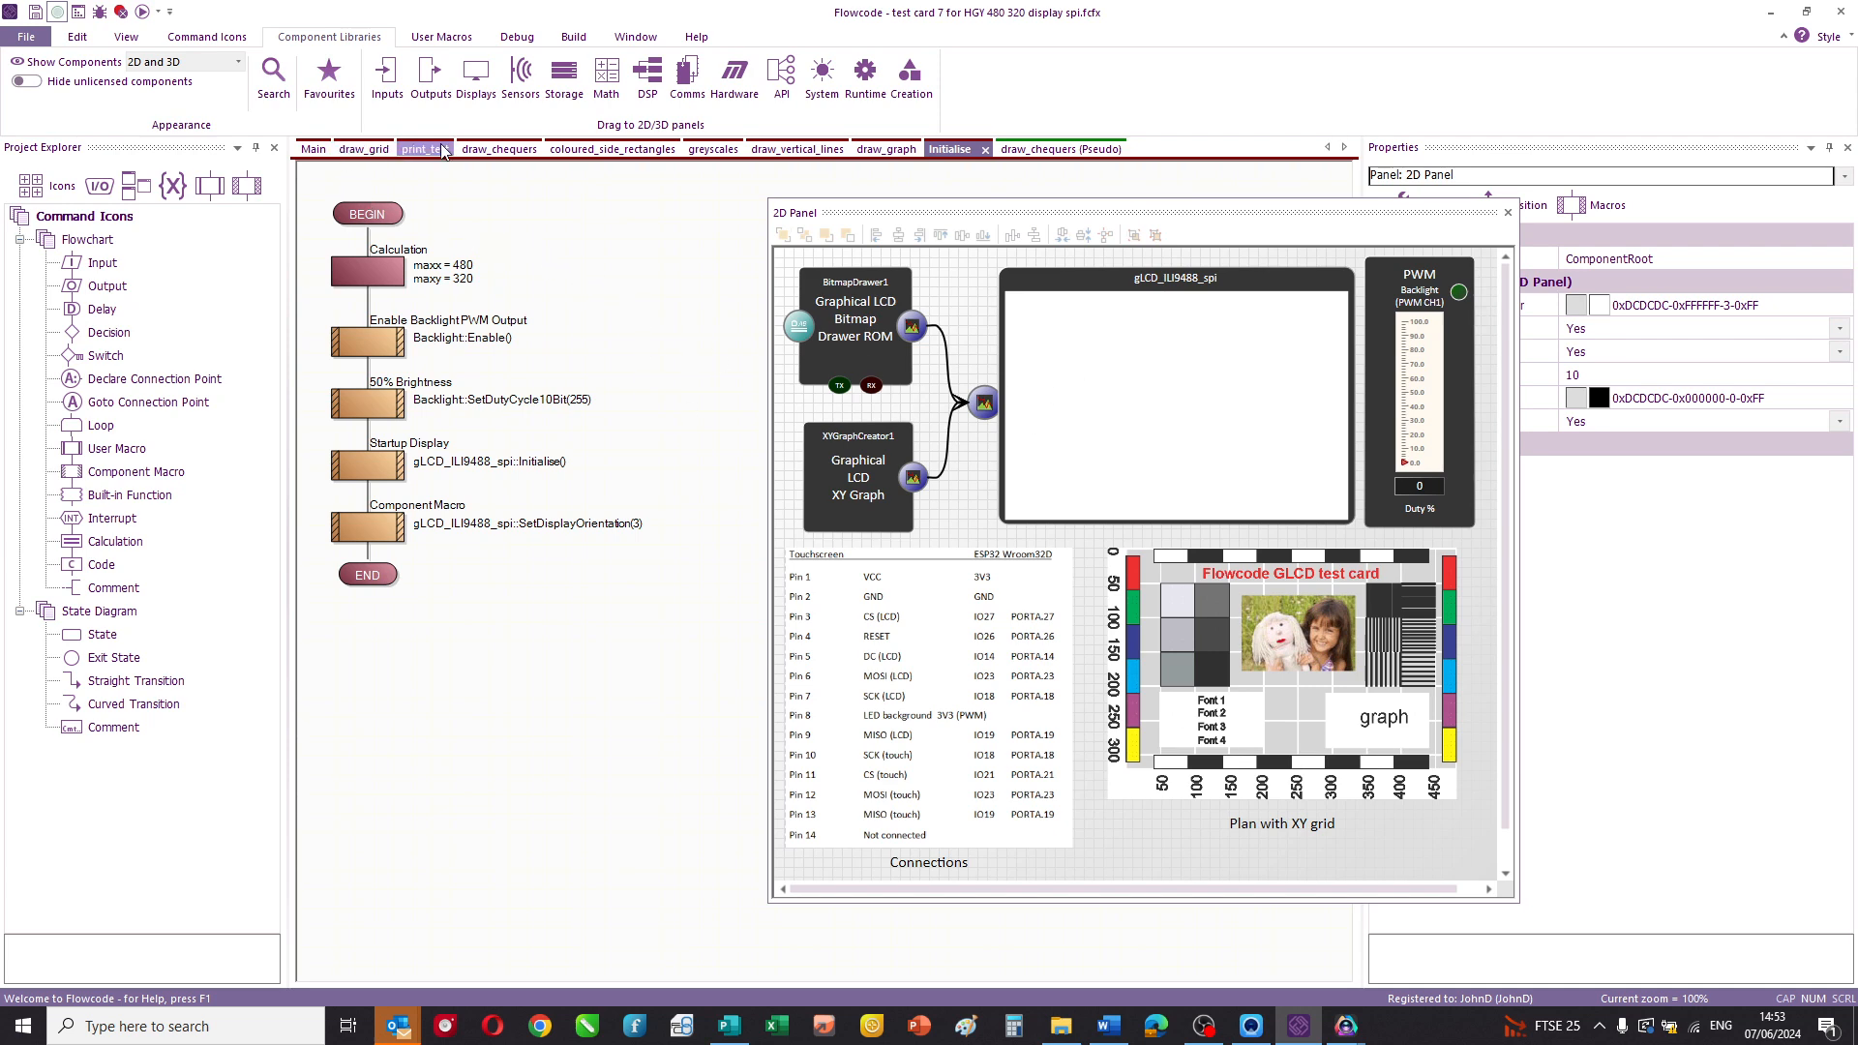
pyautogui.click(313, 148)
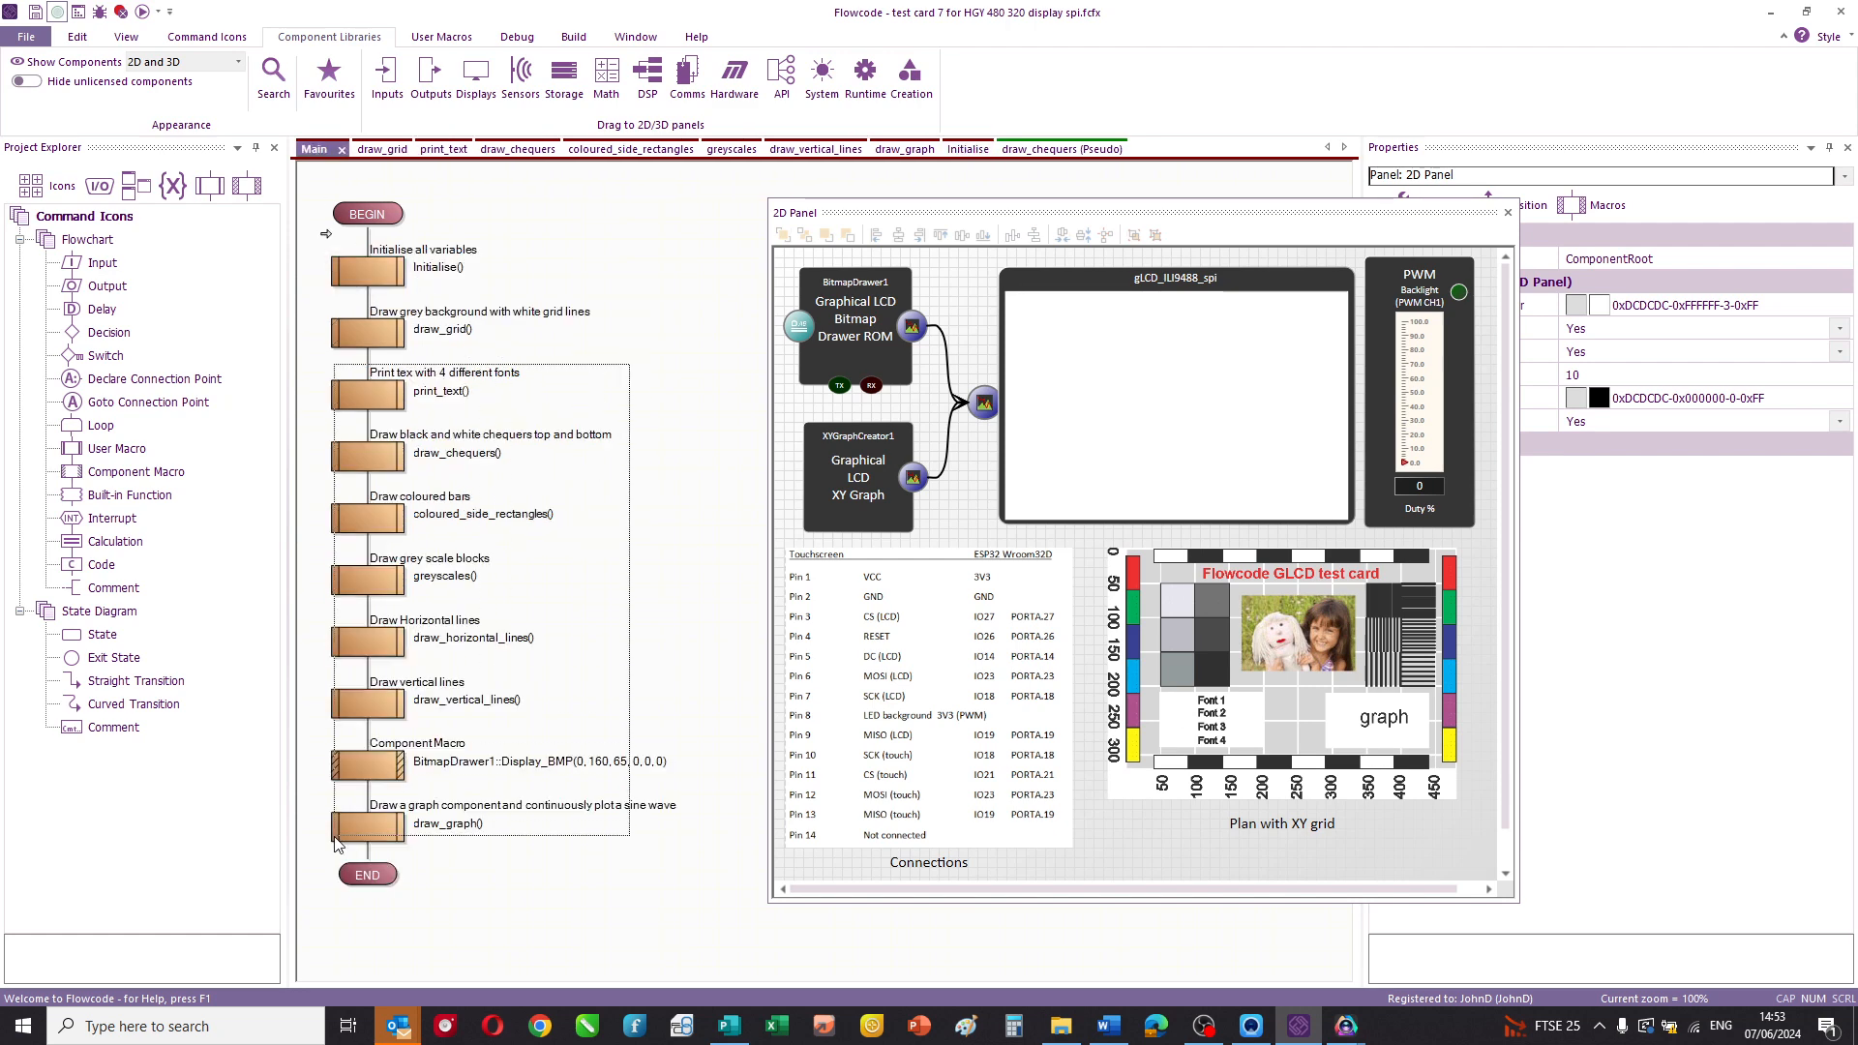
pyautogui.rightClick(368, 450)
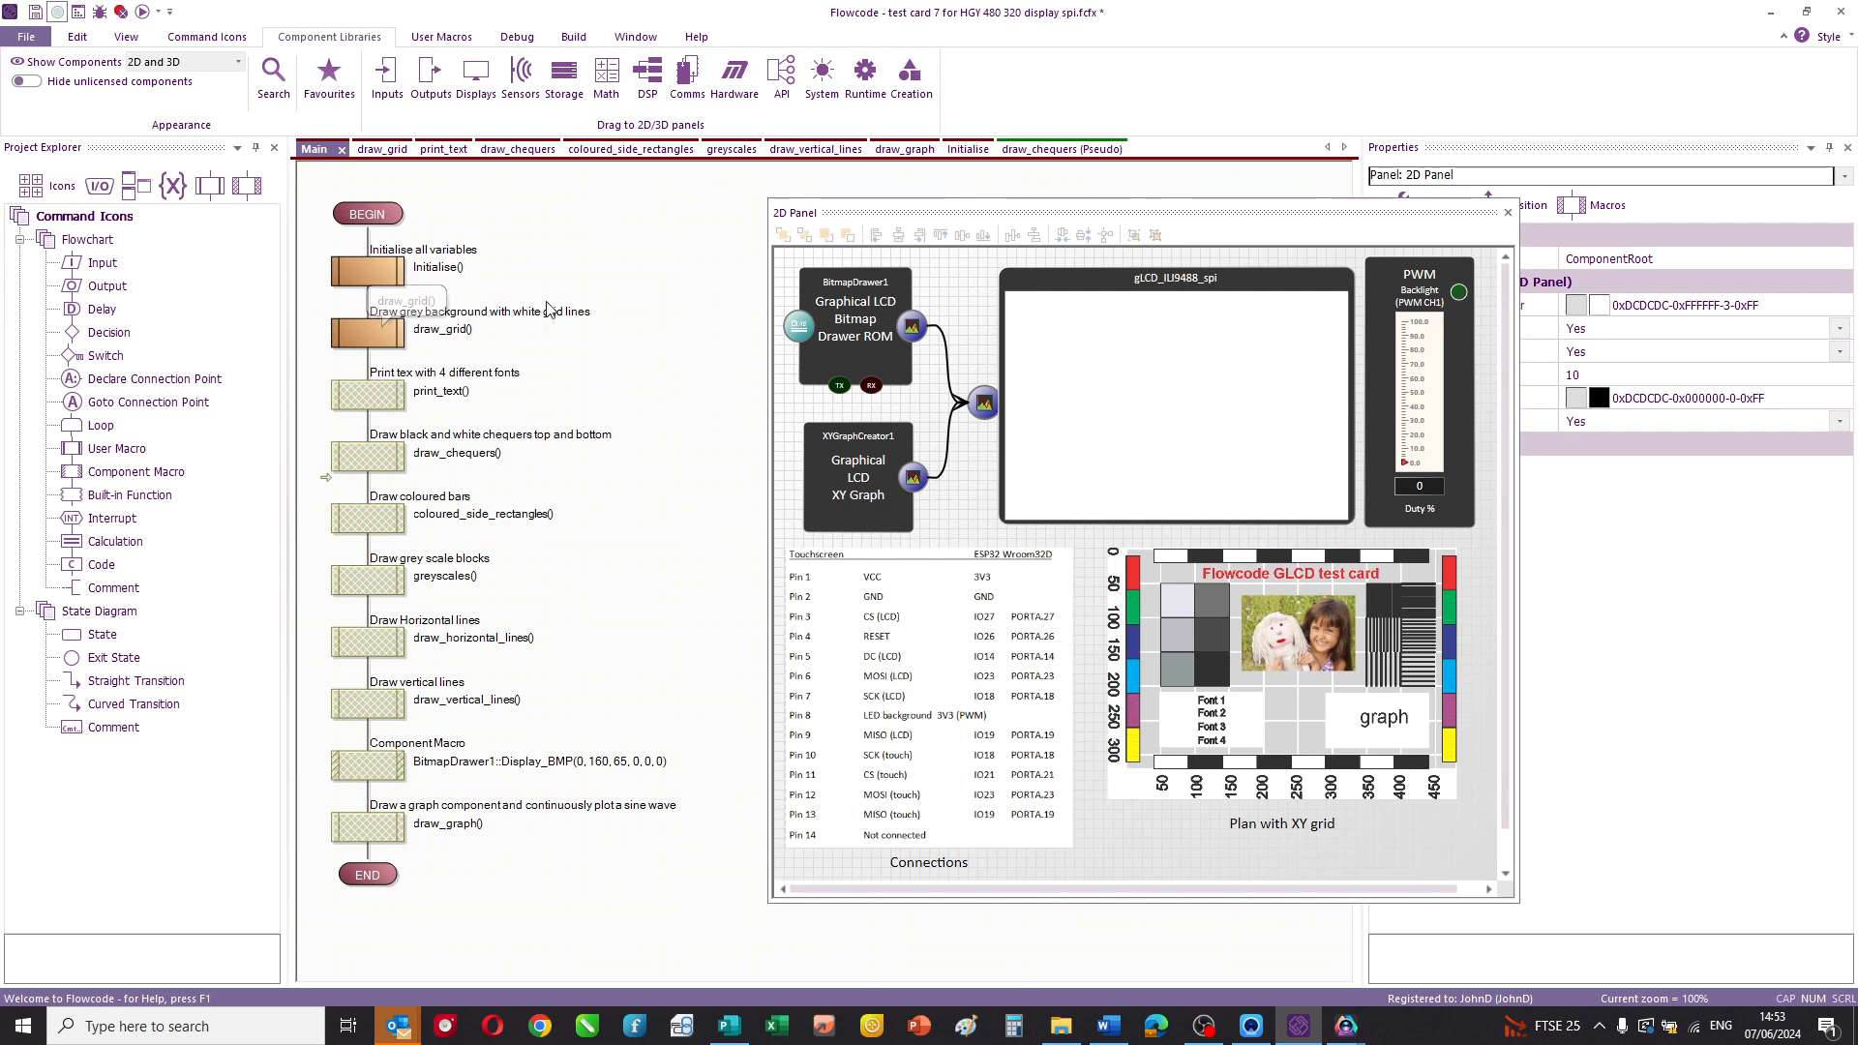
# - Show draw_grid's grey rectangle and 50-pixel line loop, and list the 2D panel components
pyautogui.click(379, 148)
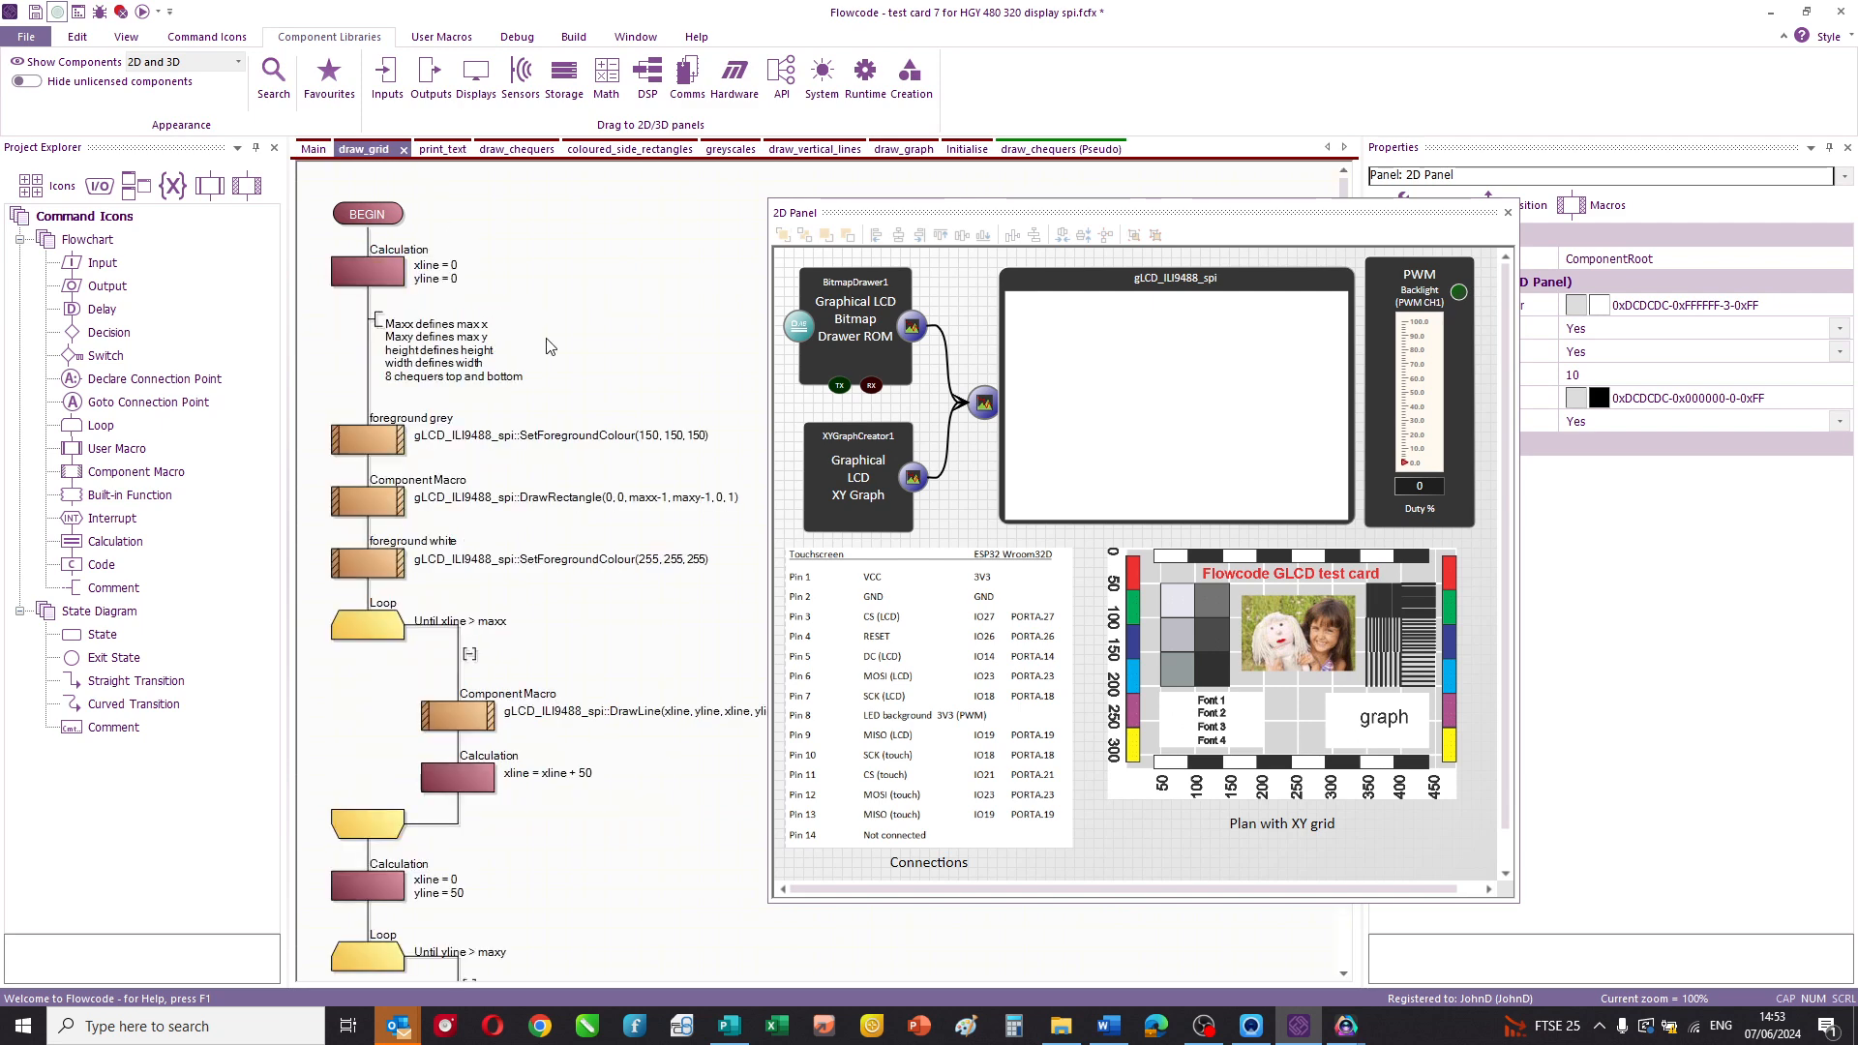
pyautogui.moveTo(581, 307)
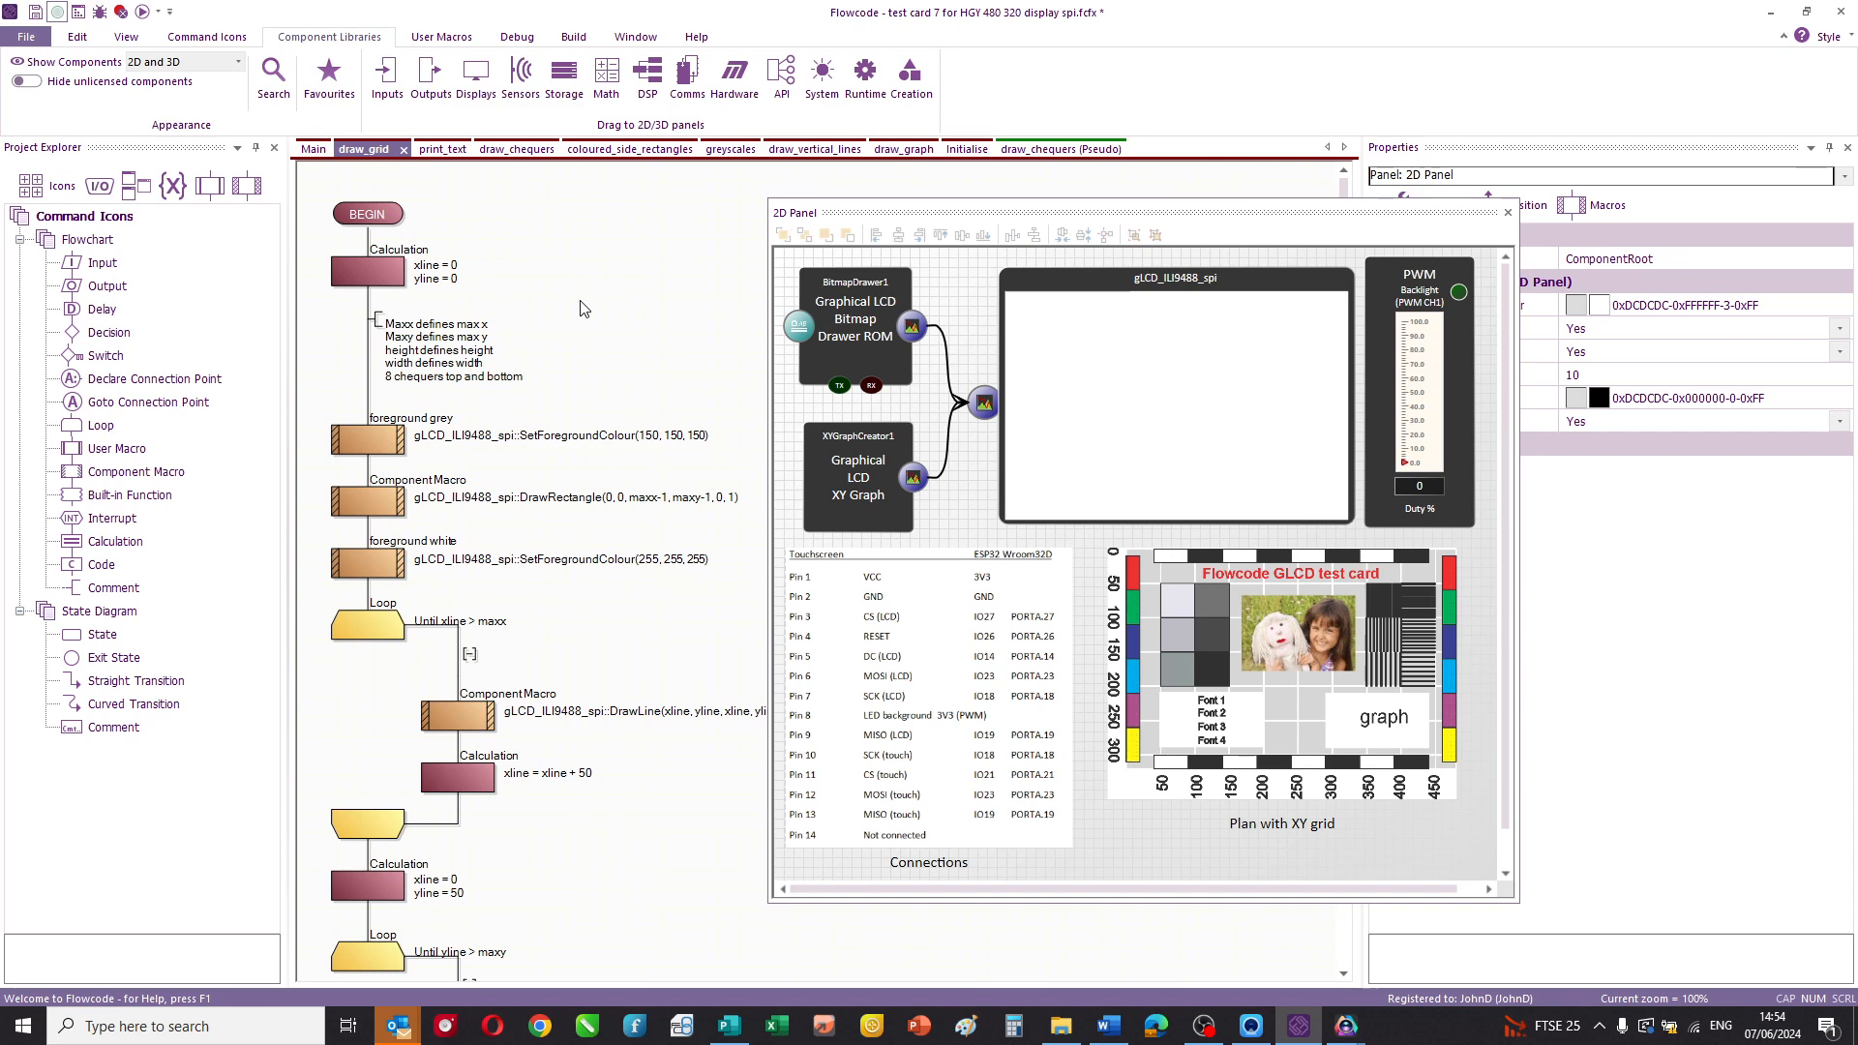
pyautogui.click(1174, 396)
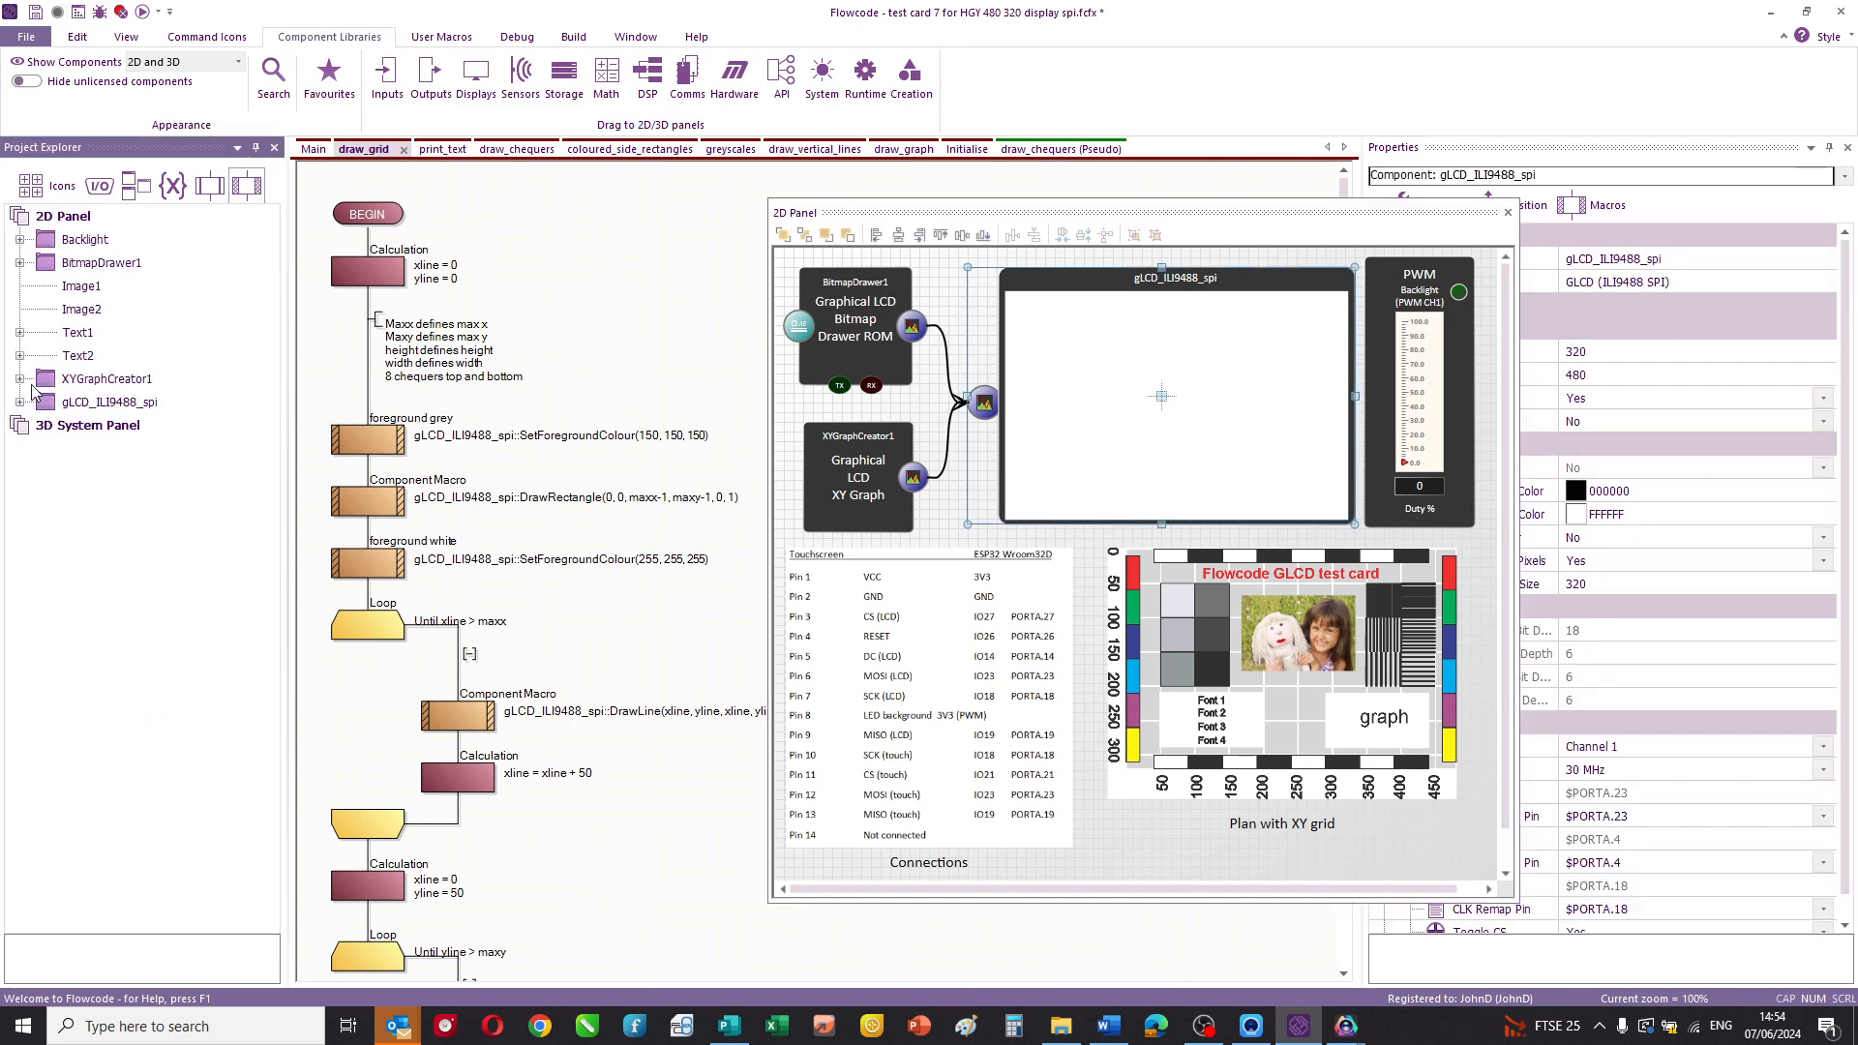
# - Expand gLCD_ILI9488_spi to list commands like DrawLine, DrawRectangle and SetForegroundColour
pyautogui.click(21, 402)
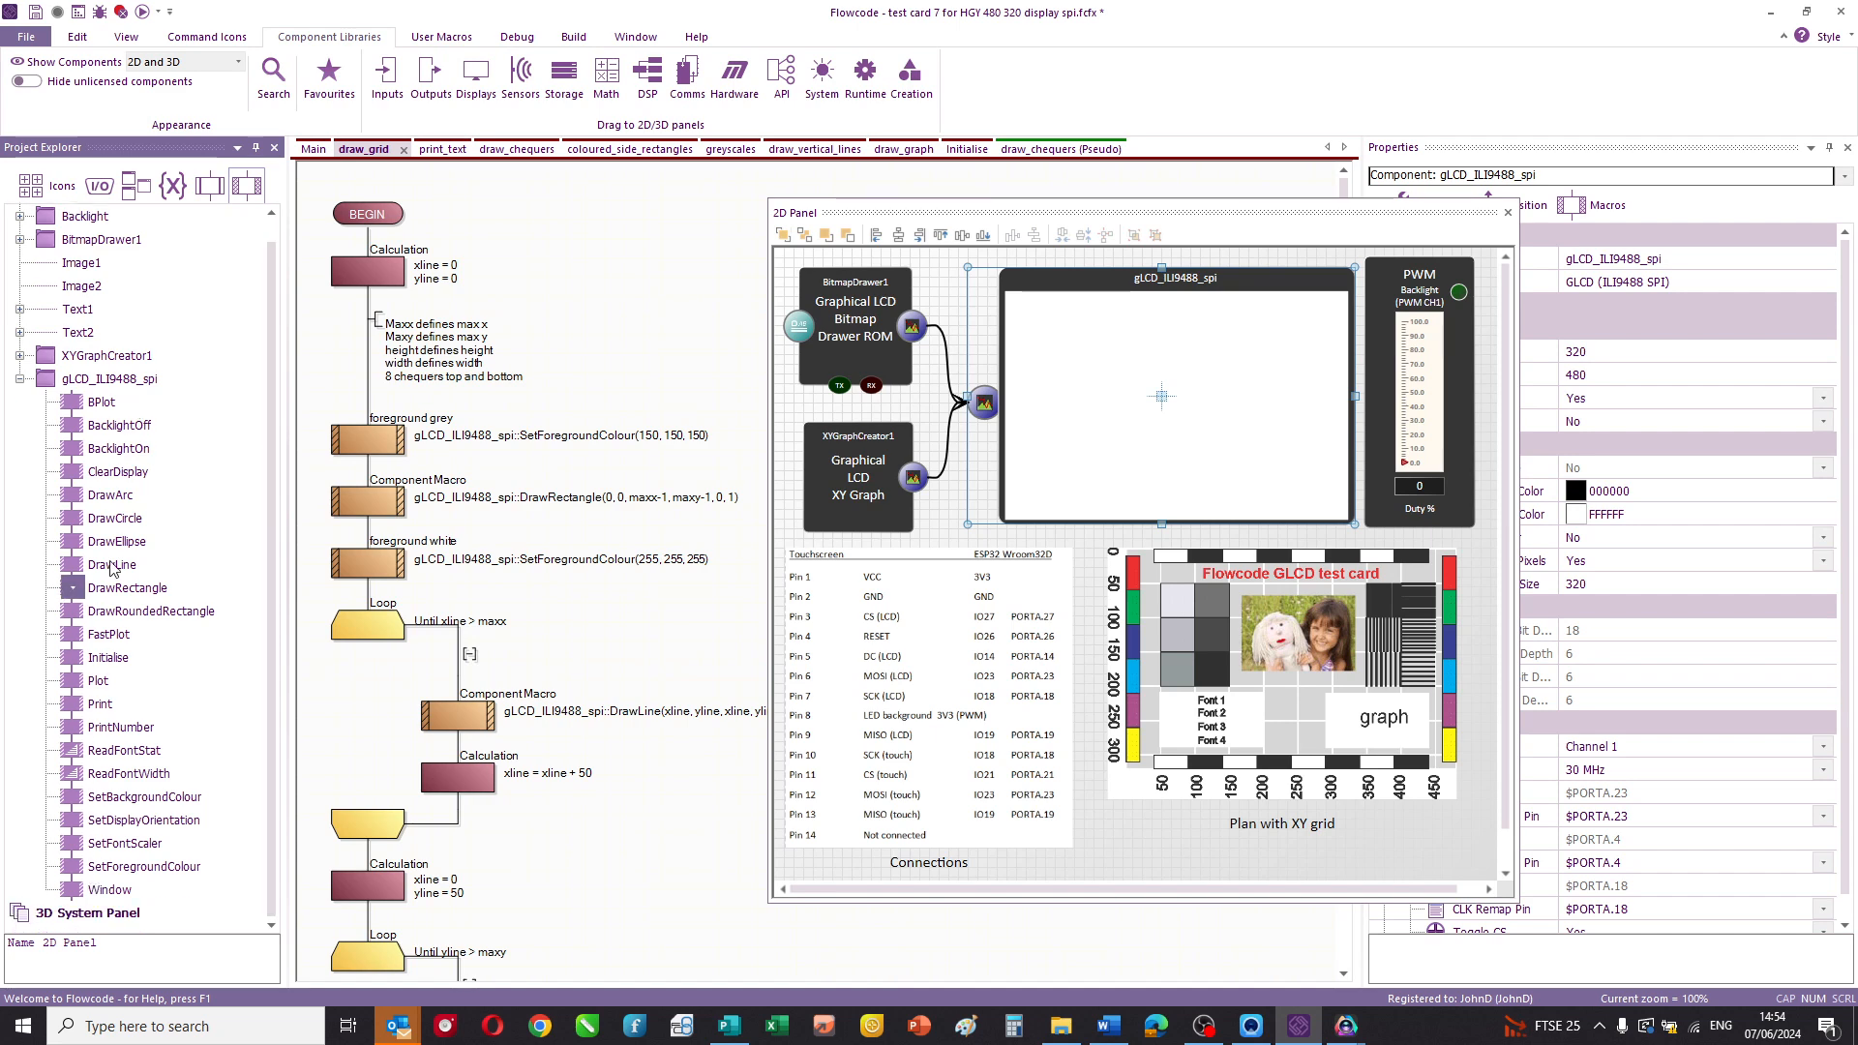
pyautogui.moveTo(264, 644)
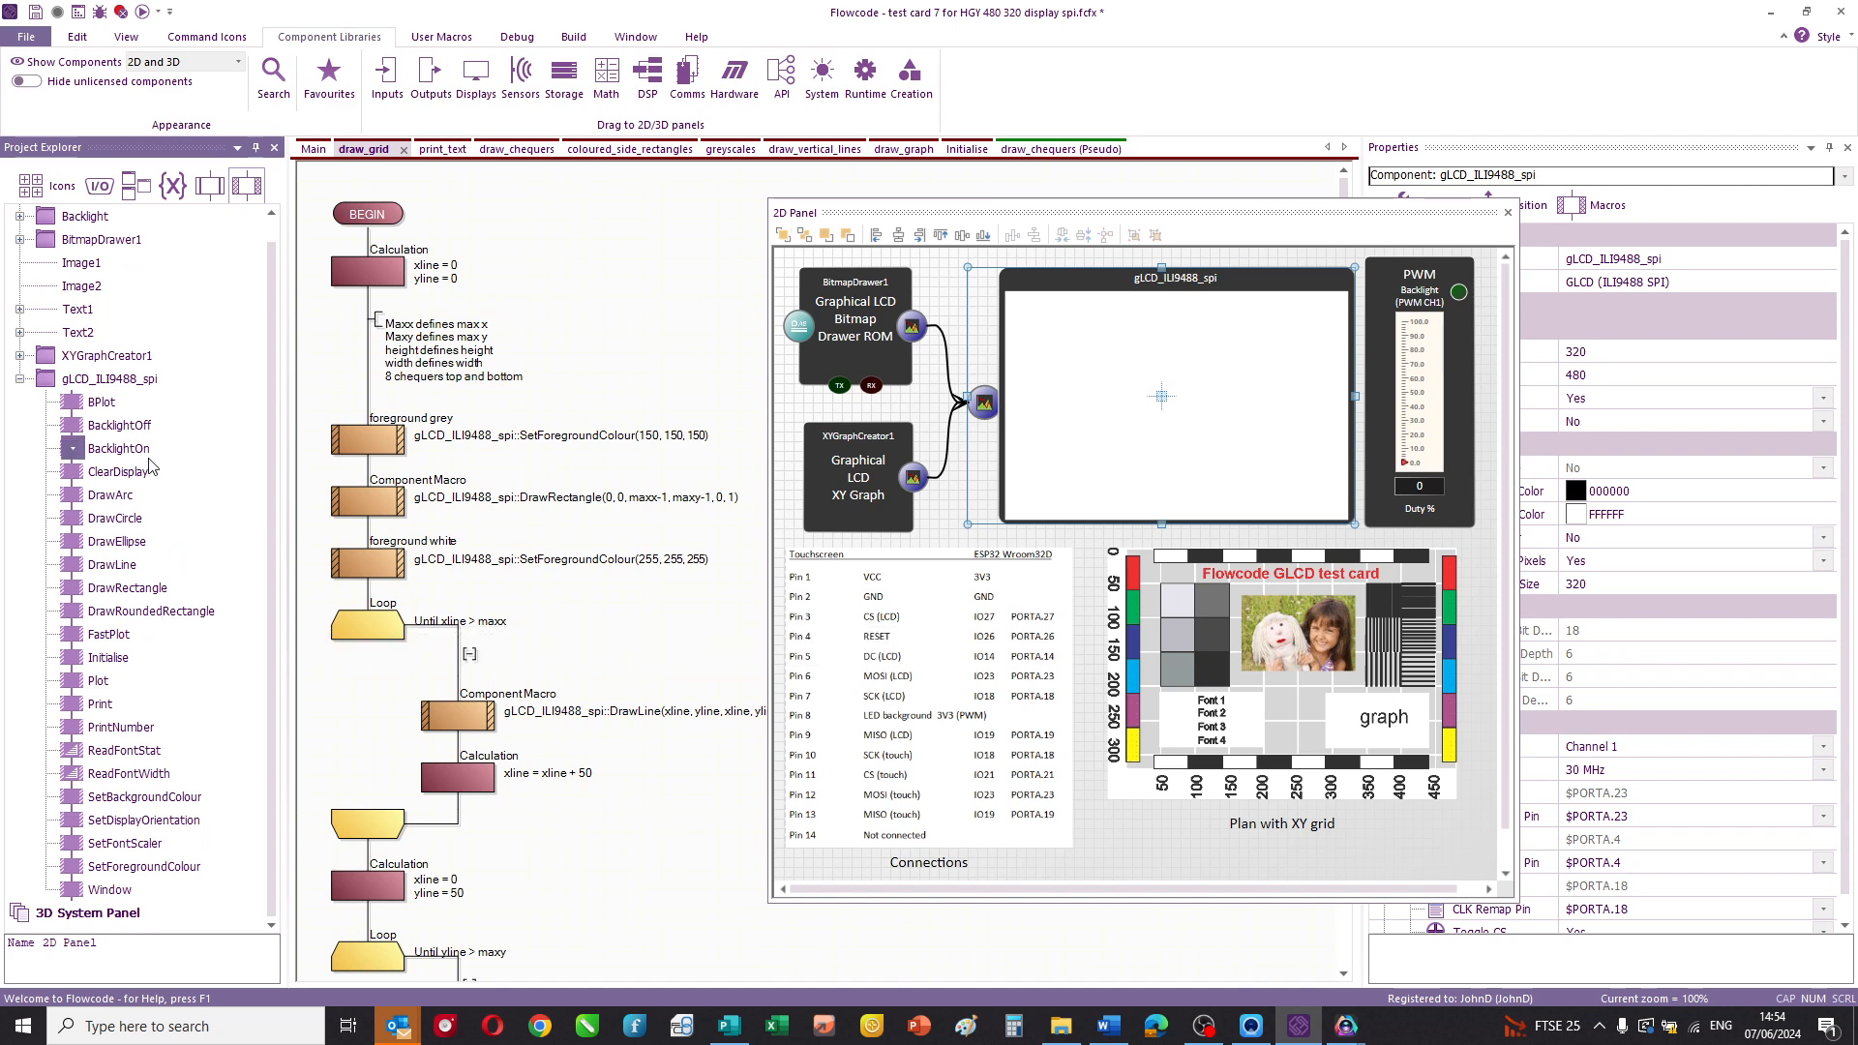
pyautogui.moveTo(110, 495)
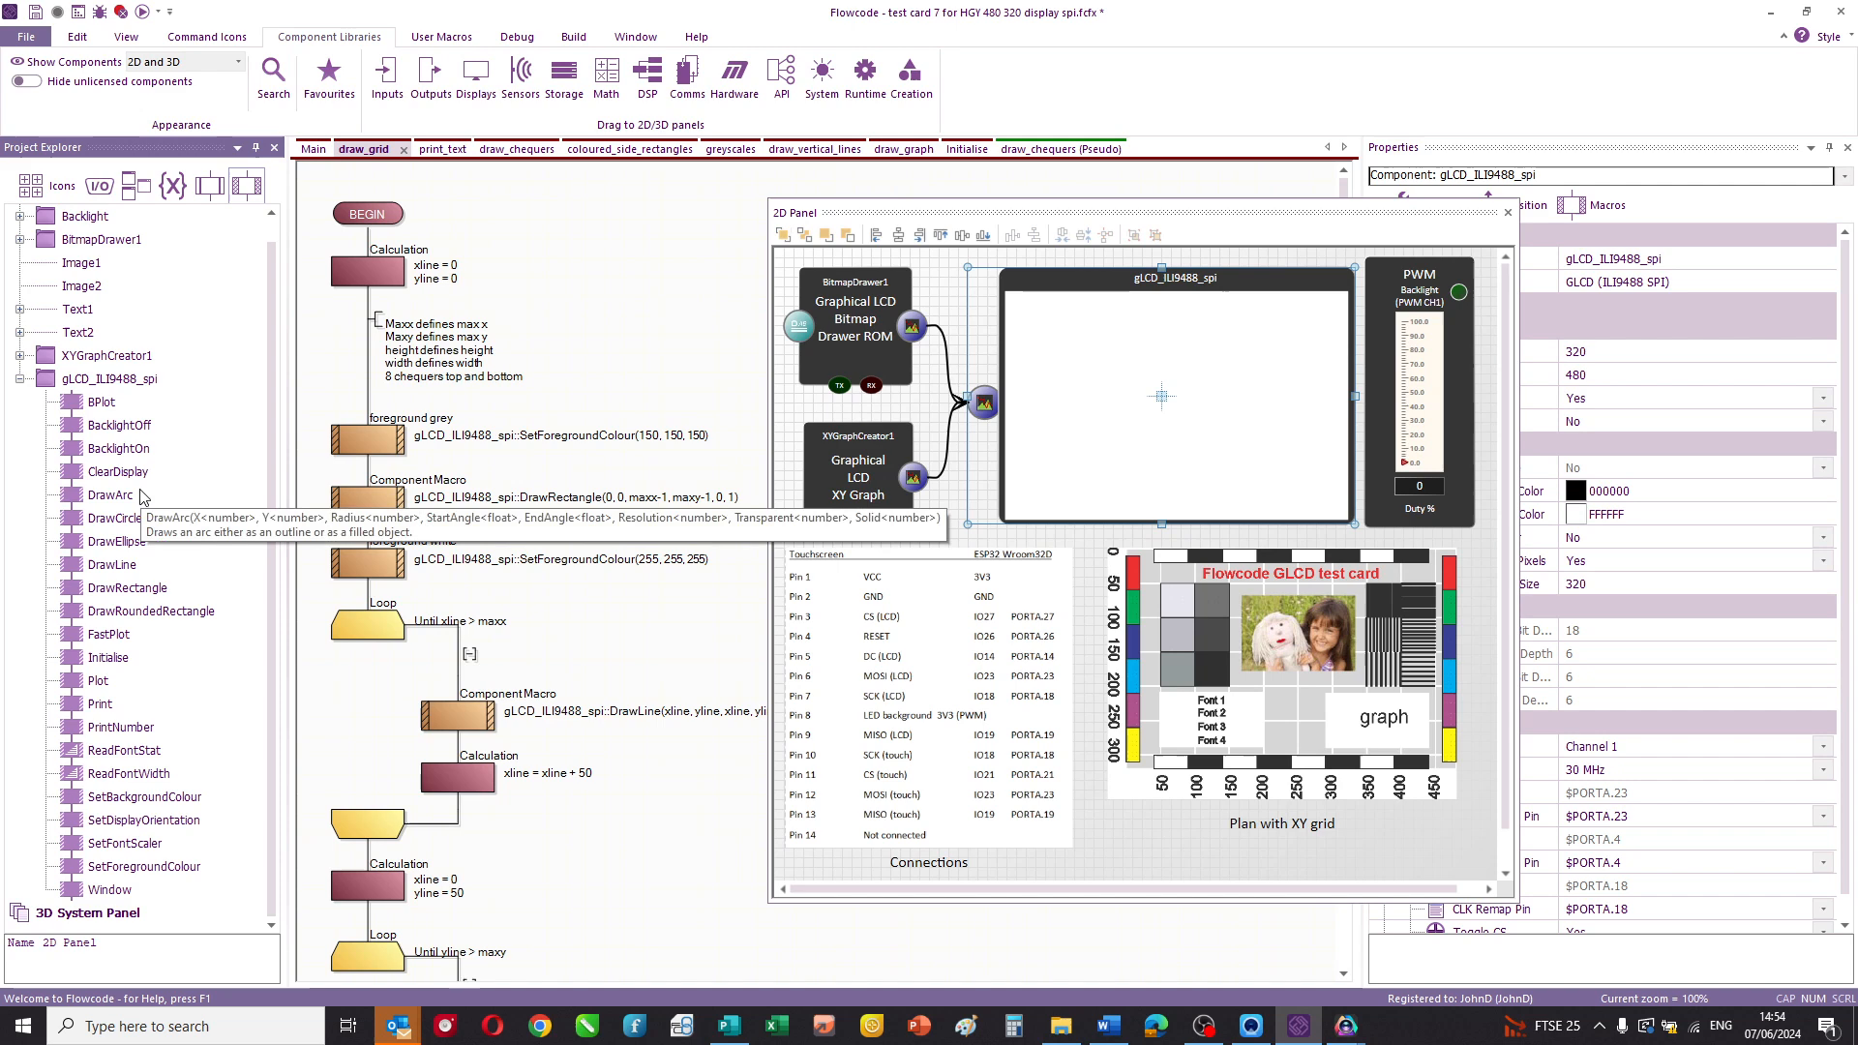
pyautogui.moveTo(134, 640)
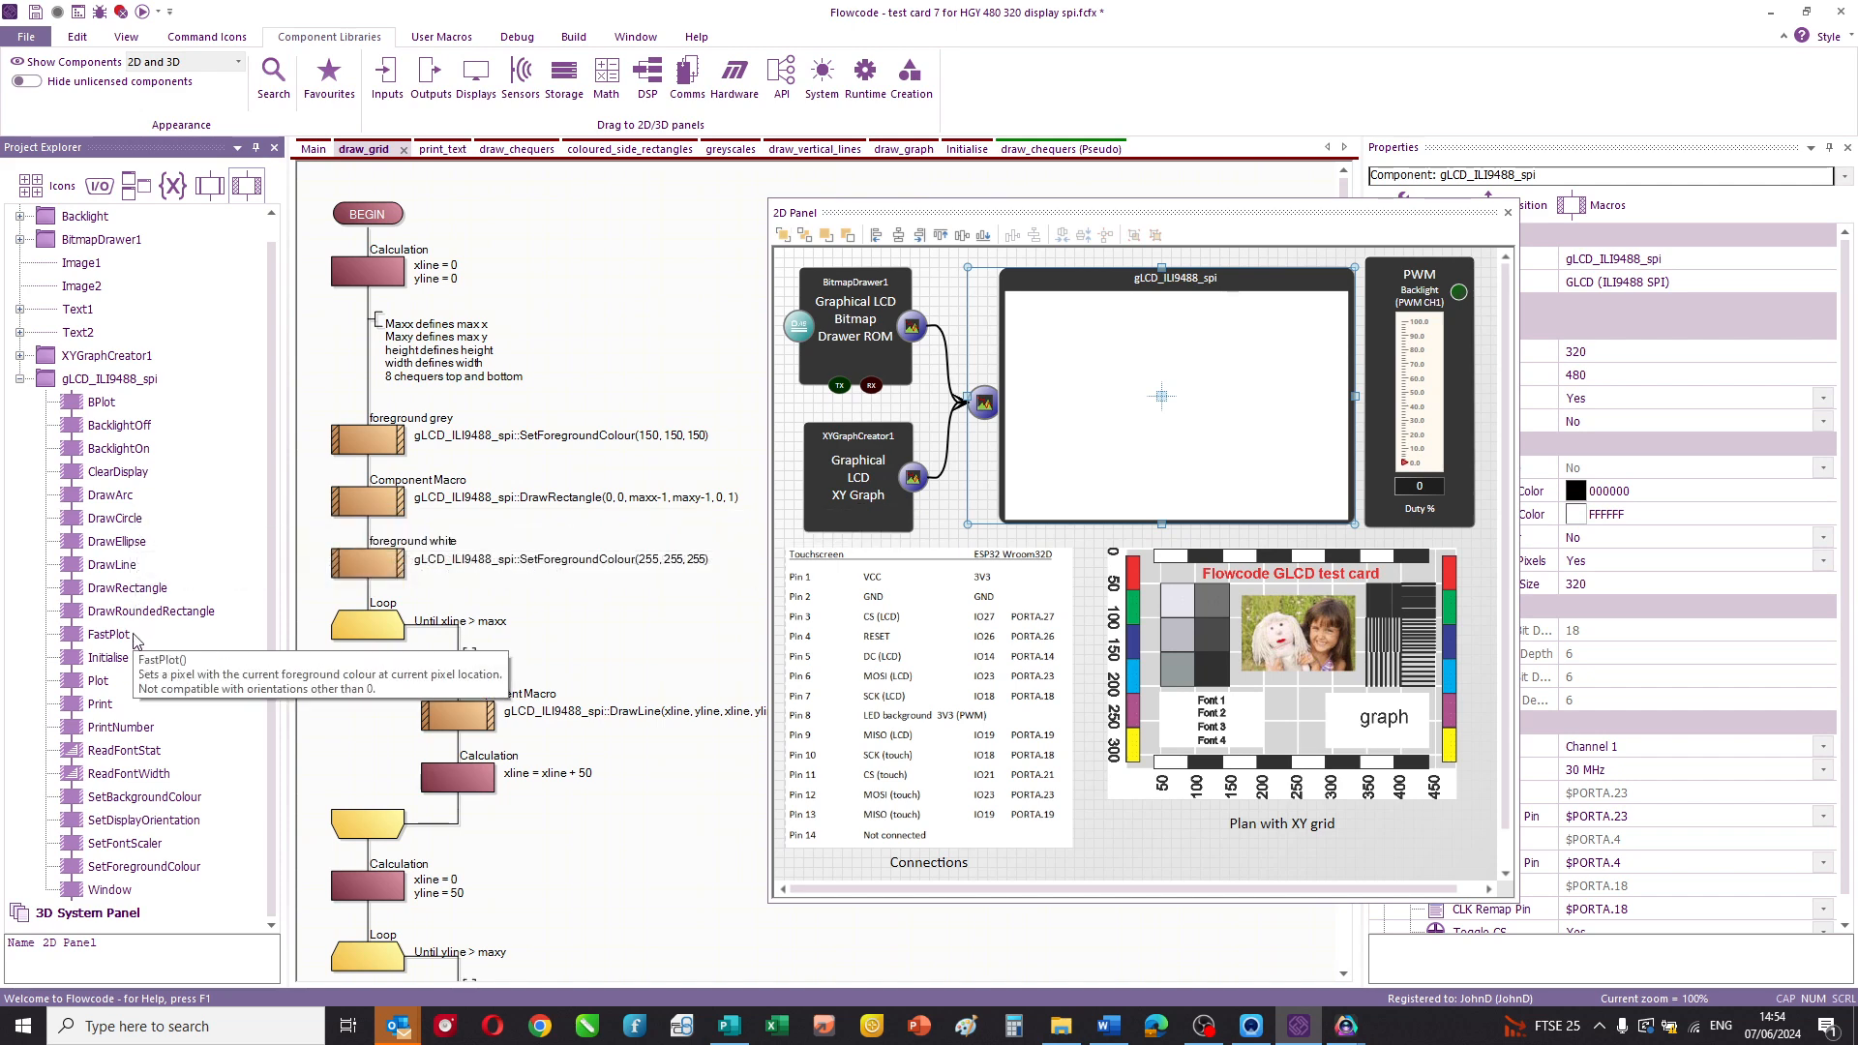
pyautogui.moveTo(216, 712)
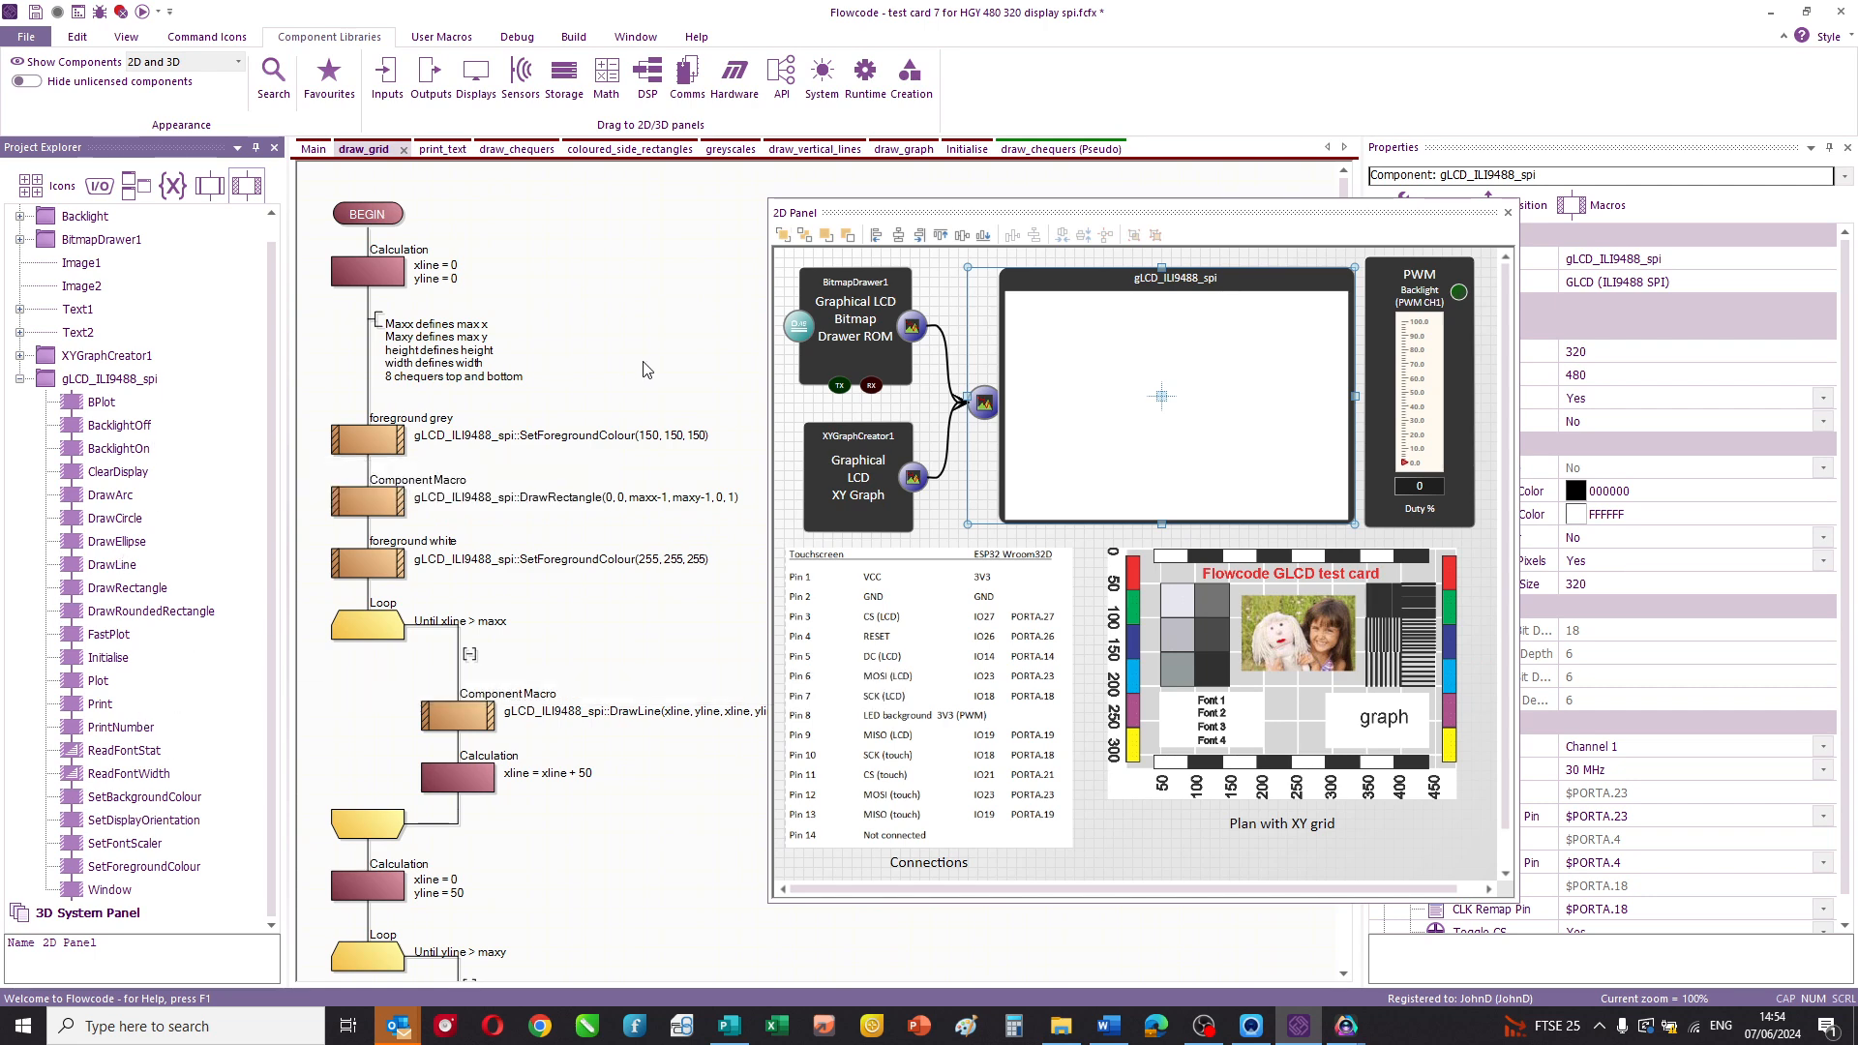
pyautogui.moveTo(381, 185)
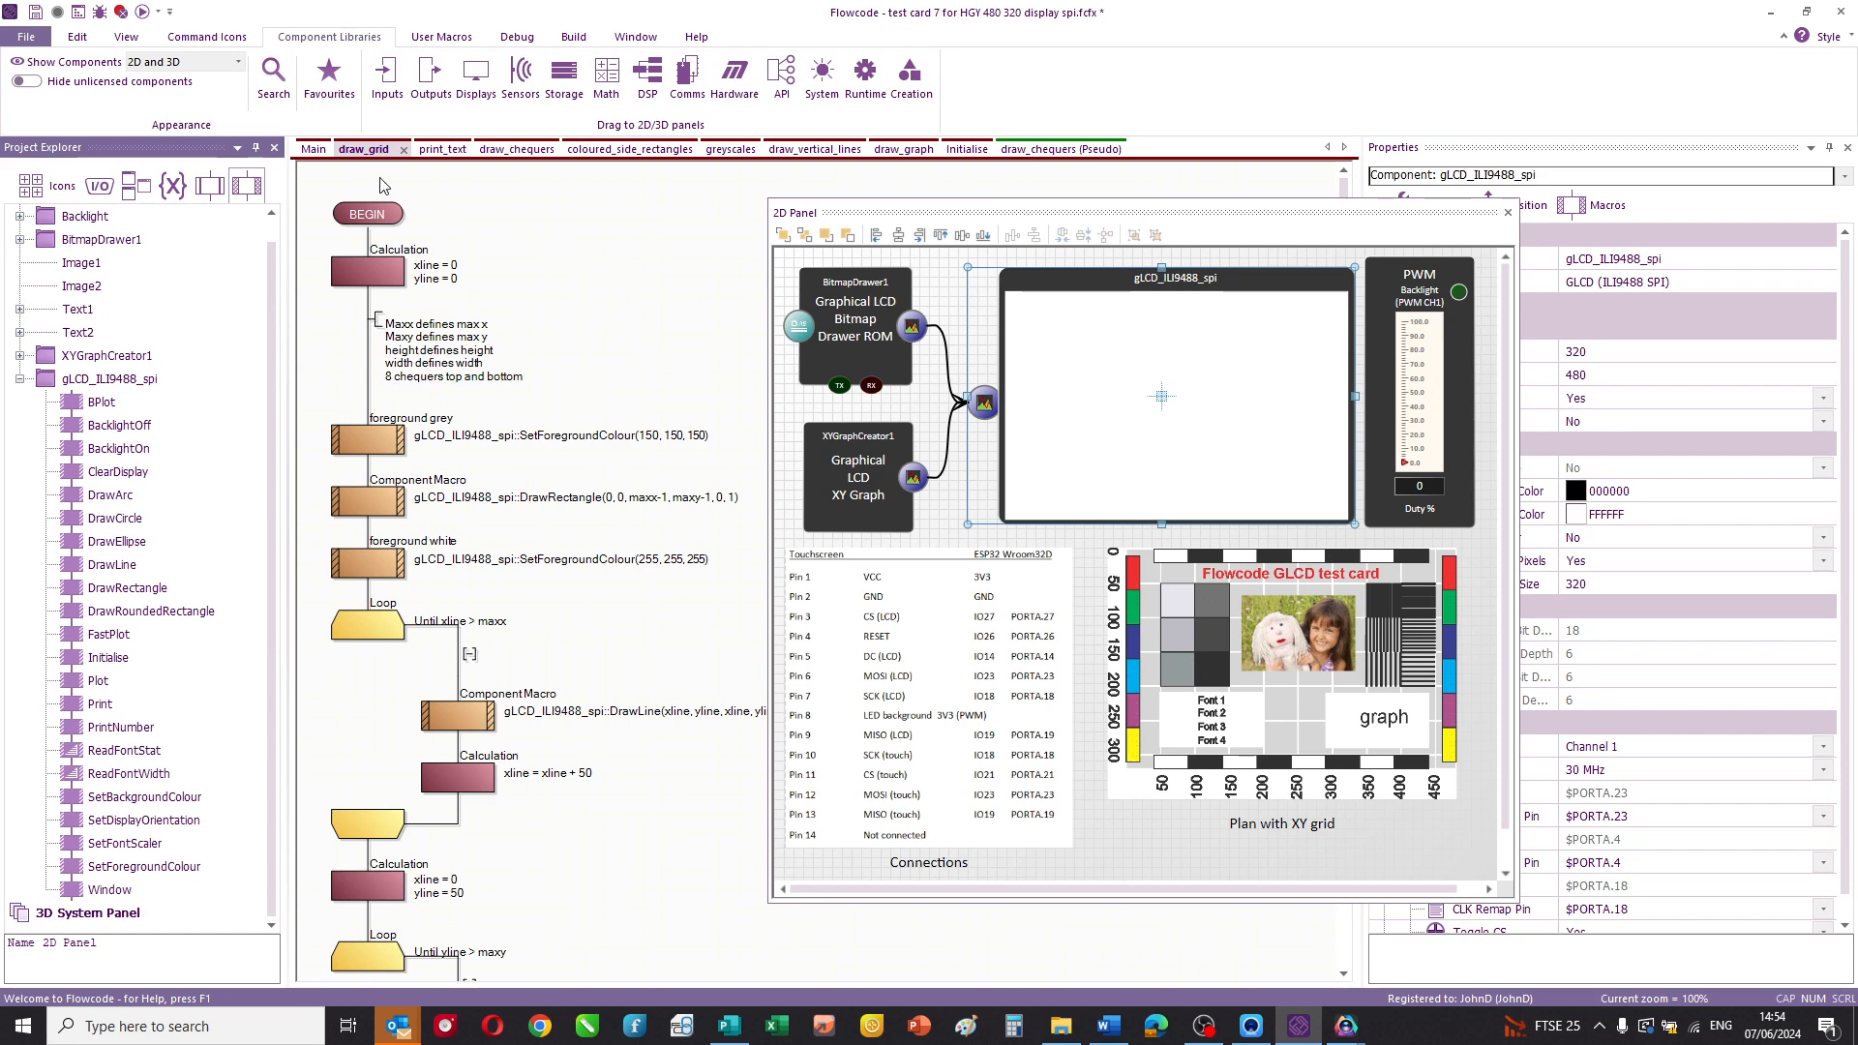
pyautogui.moveTo(497, 263)
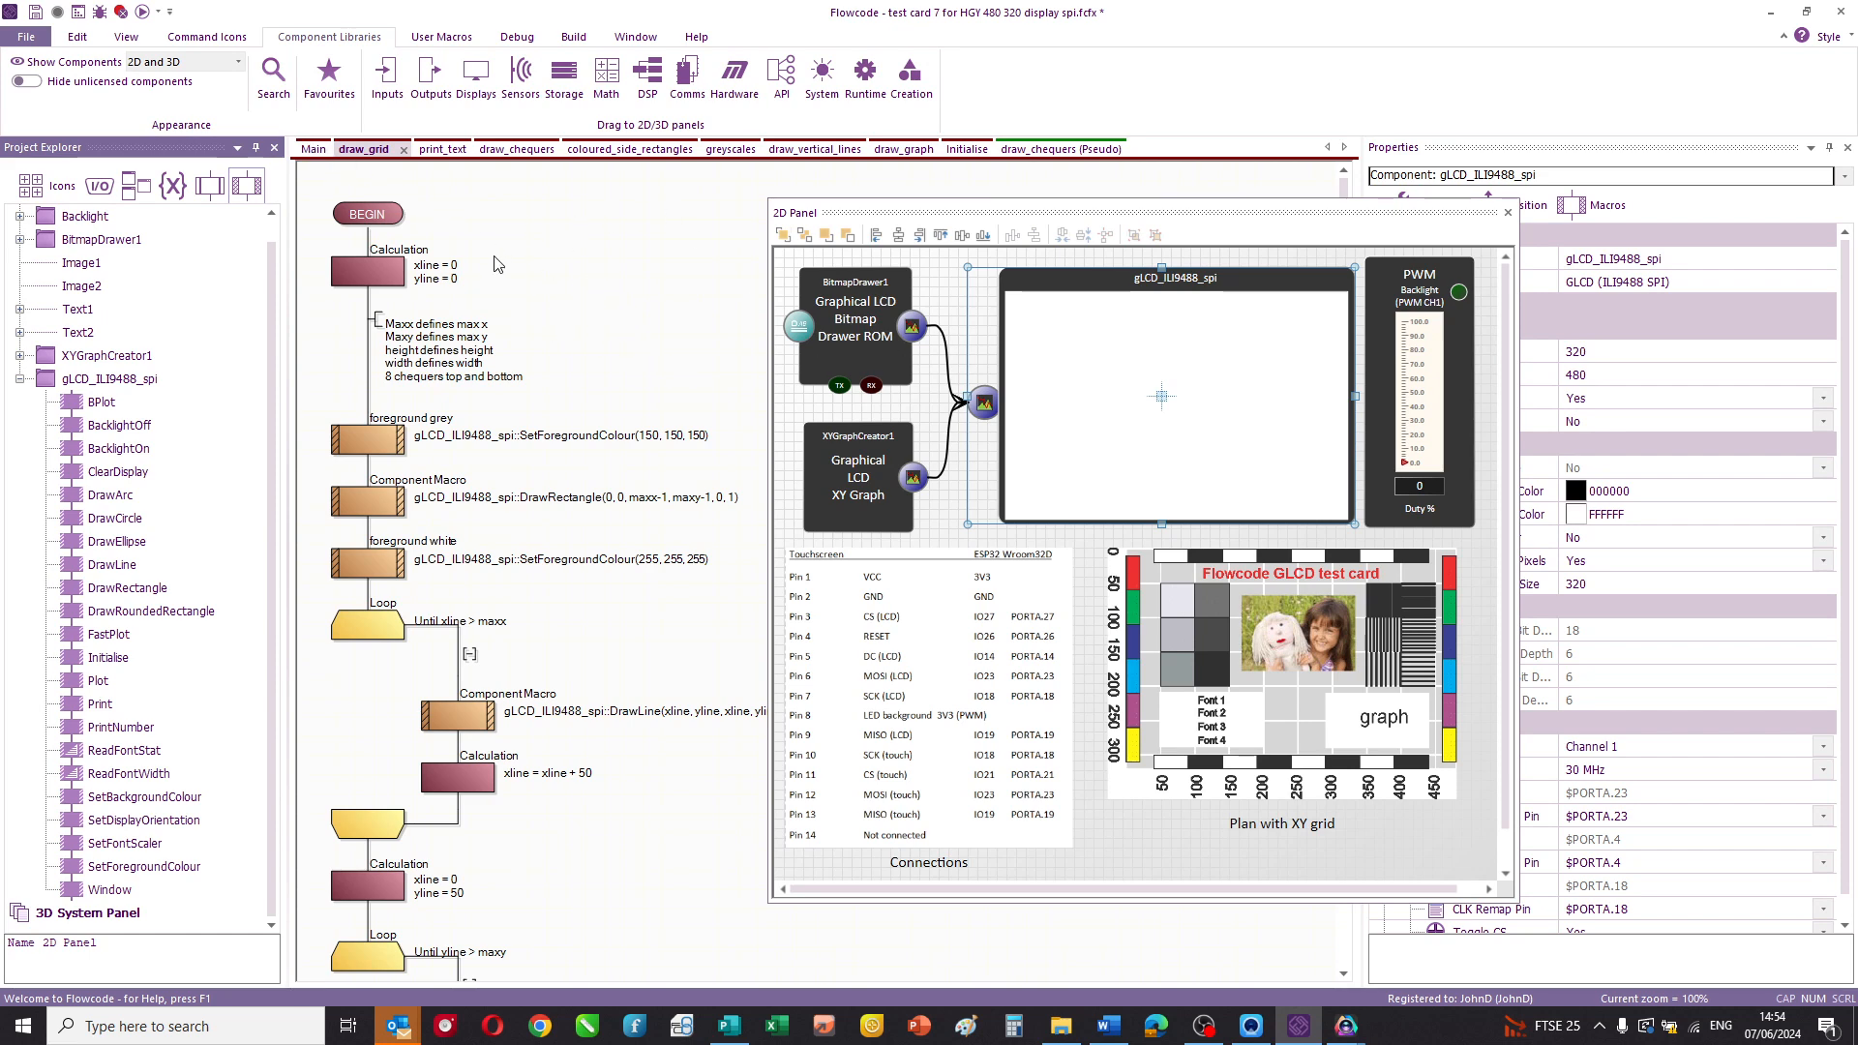
pyautogui.moveTo(1126, 459)
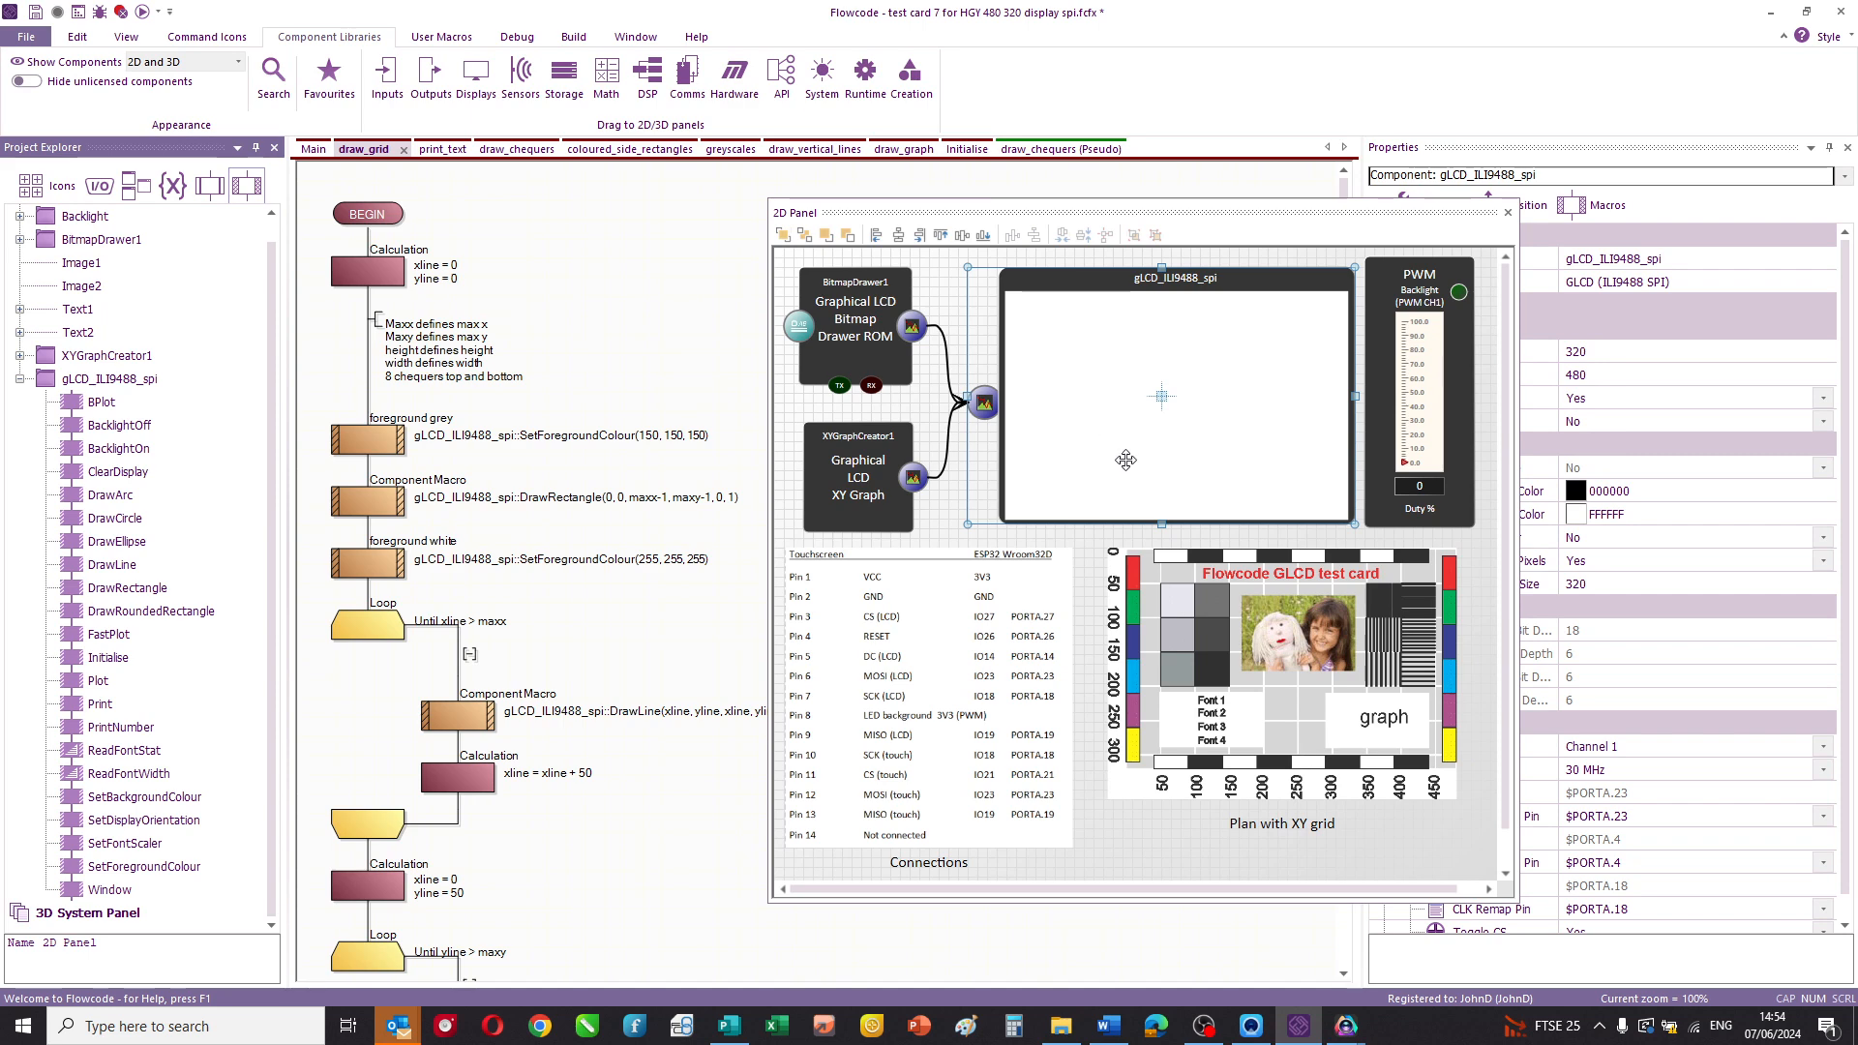
pyautogui.moveTo(1251, 328)
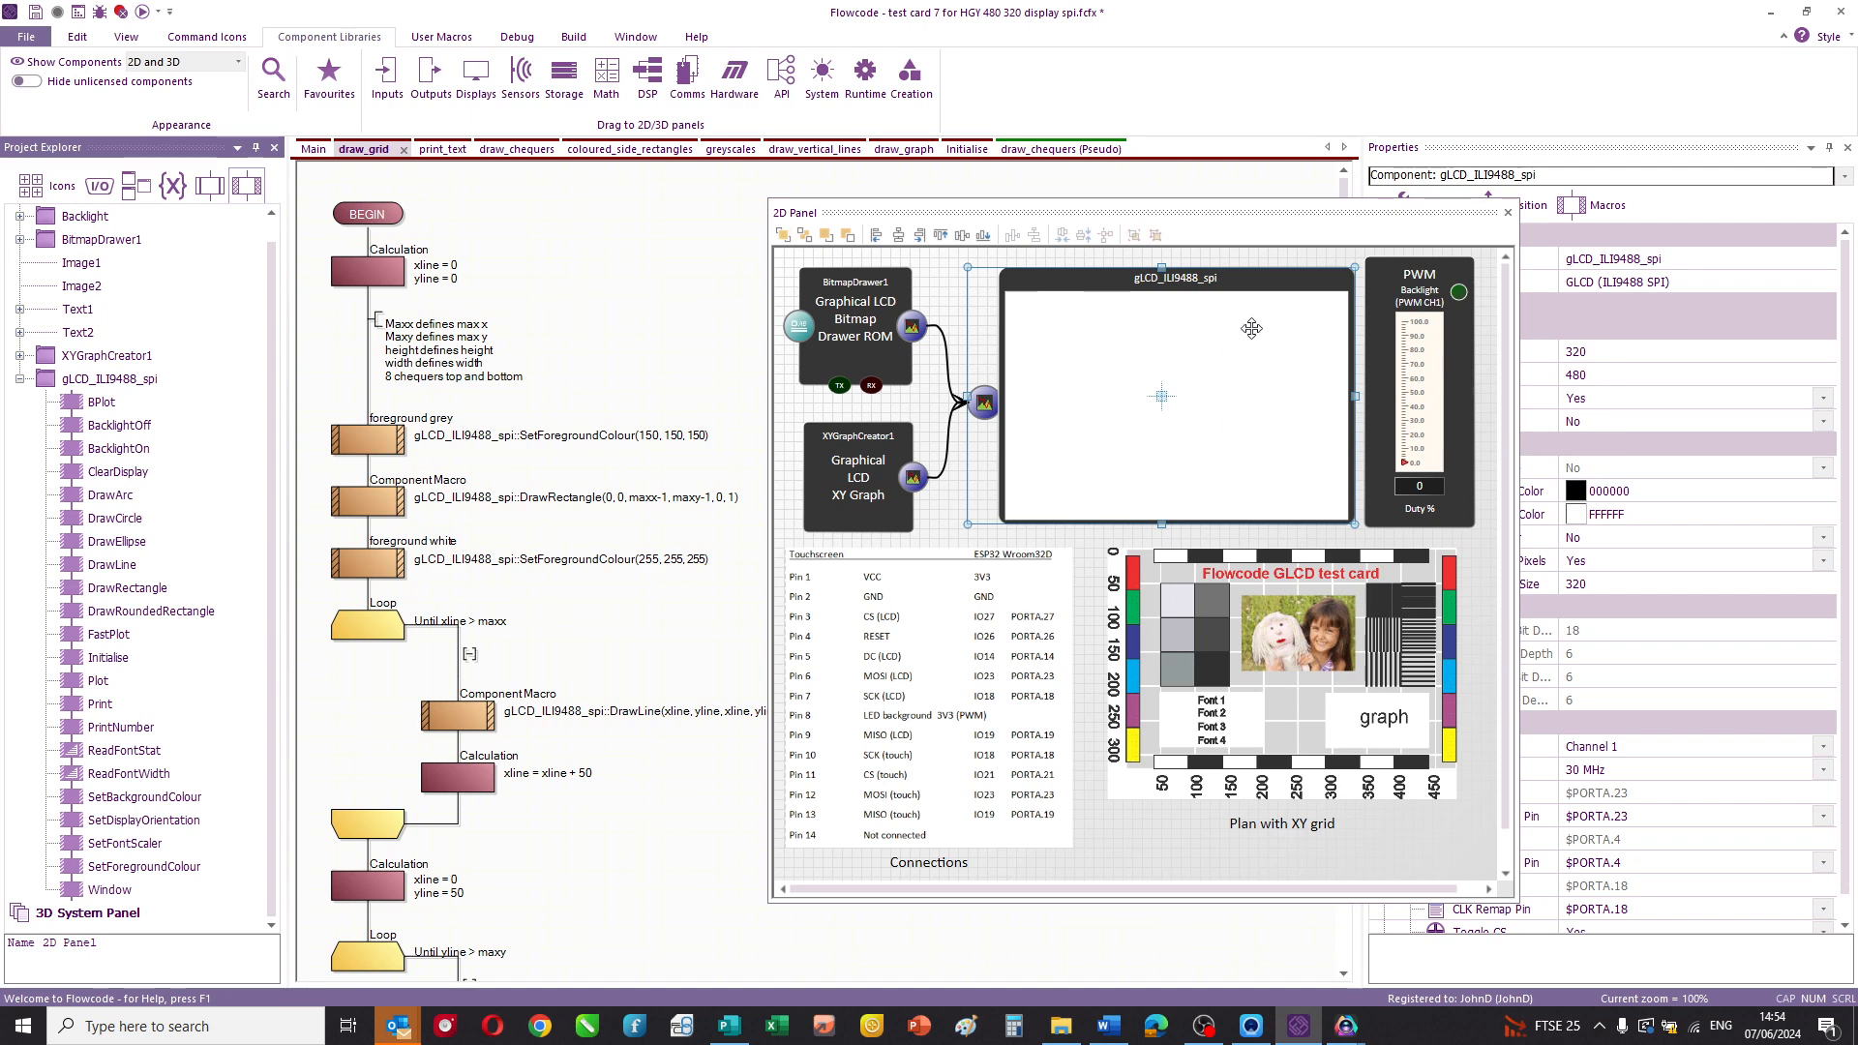
pyautogui.moveTo(612, 274)
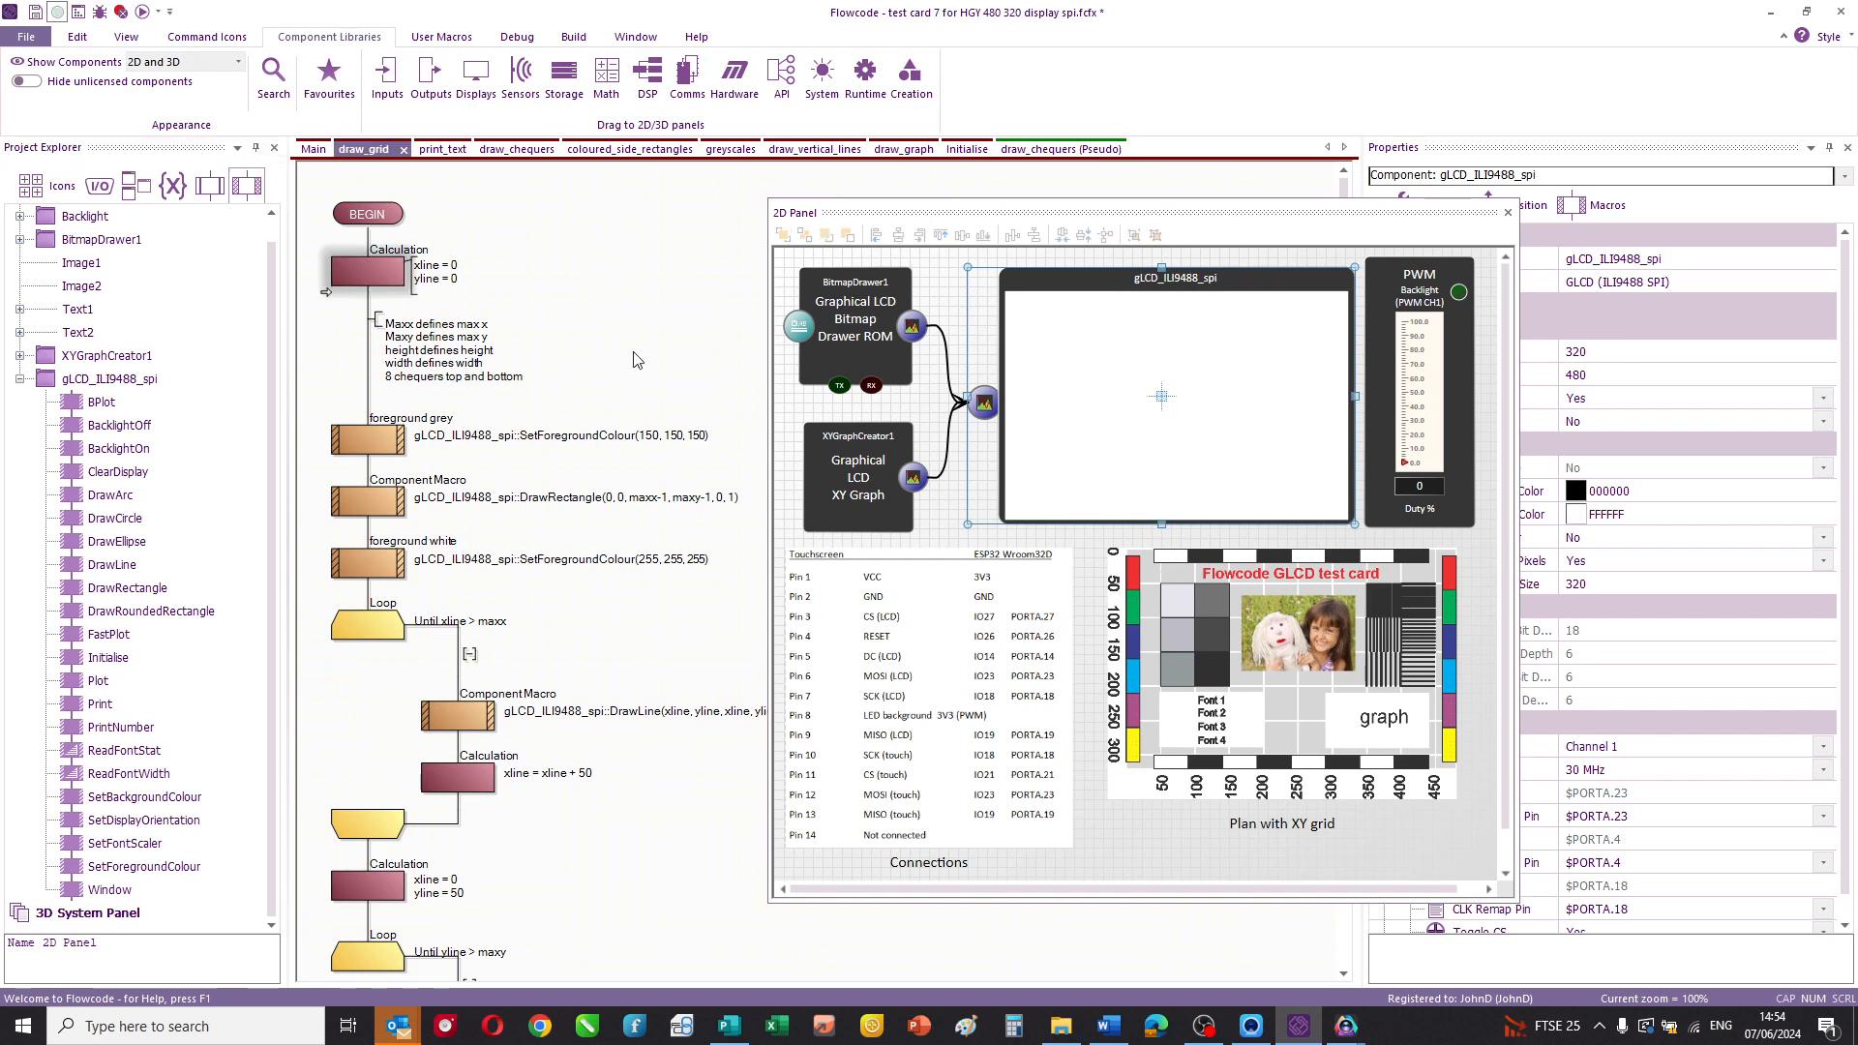
pyautogui.moveTo(409, 444)
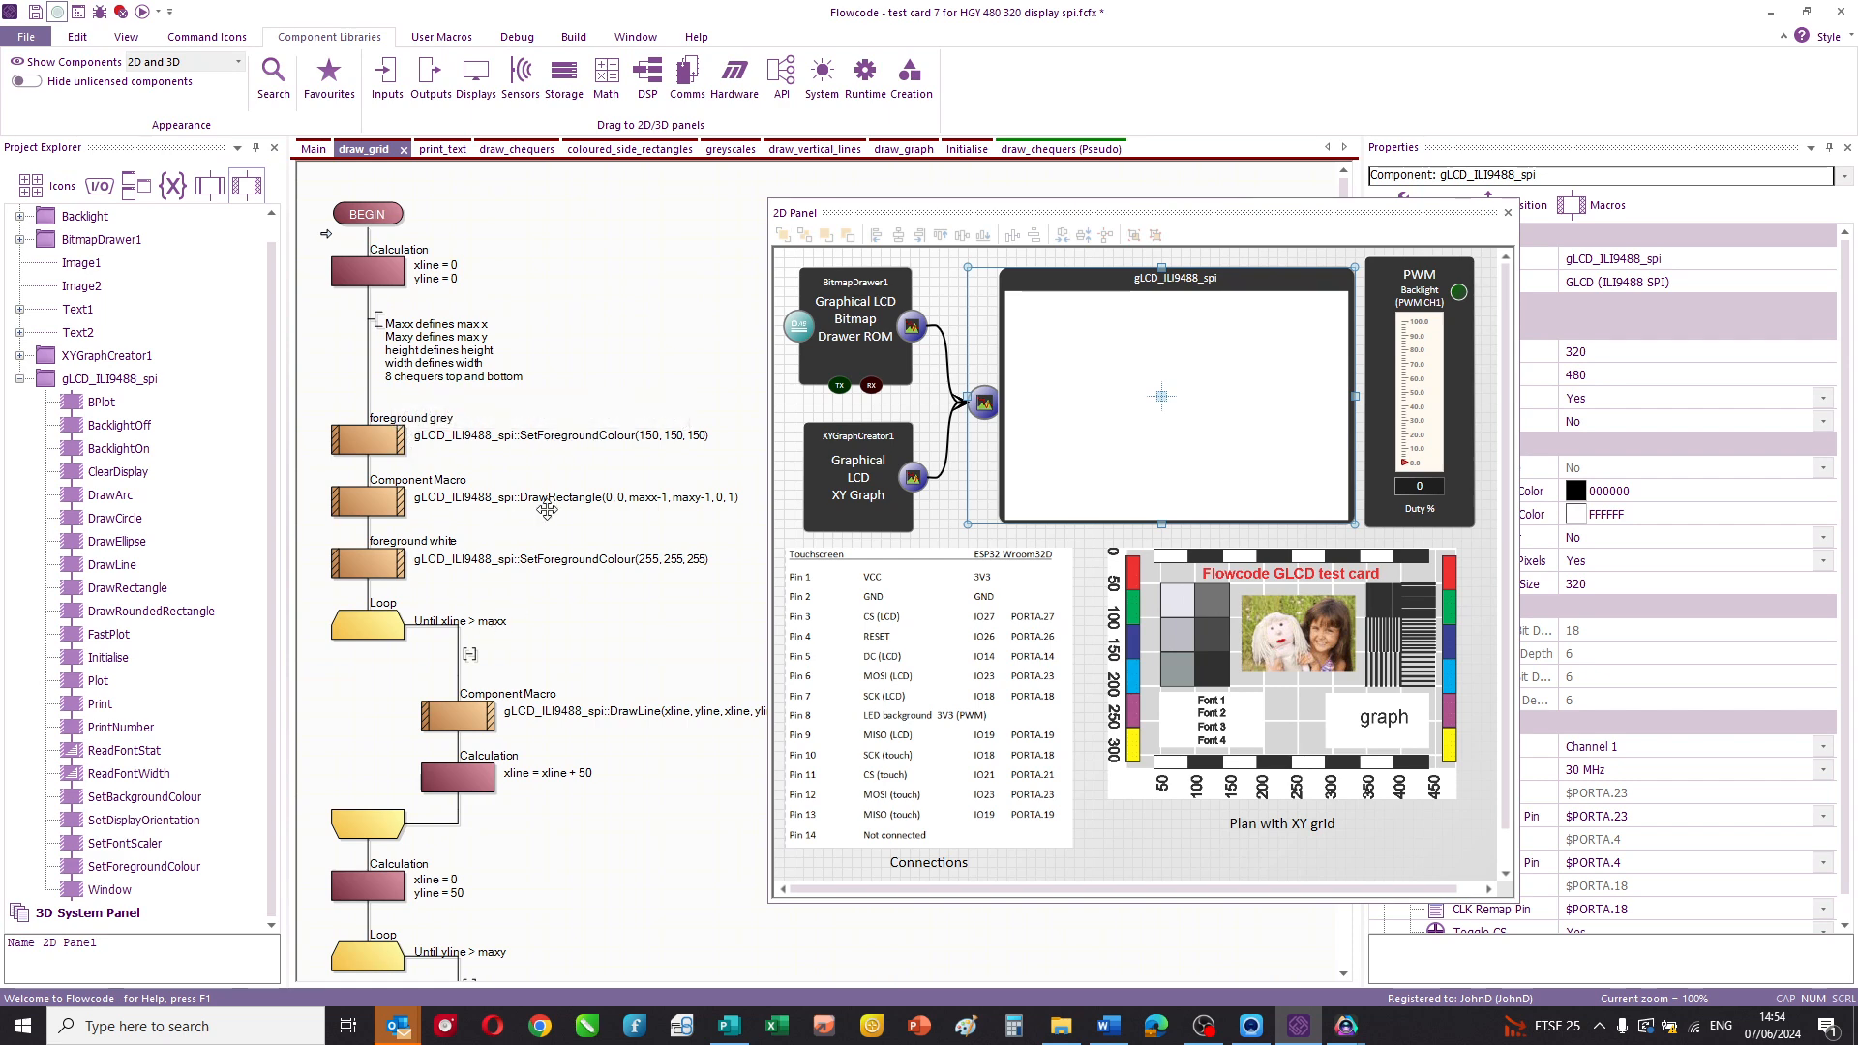
pyautogui.moveTo(601, 496)
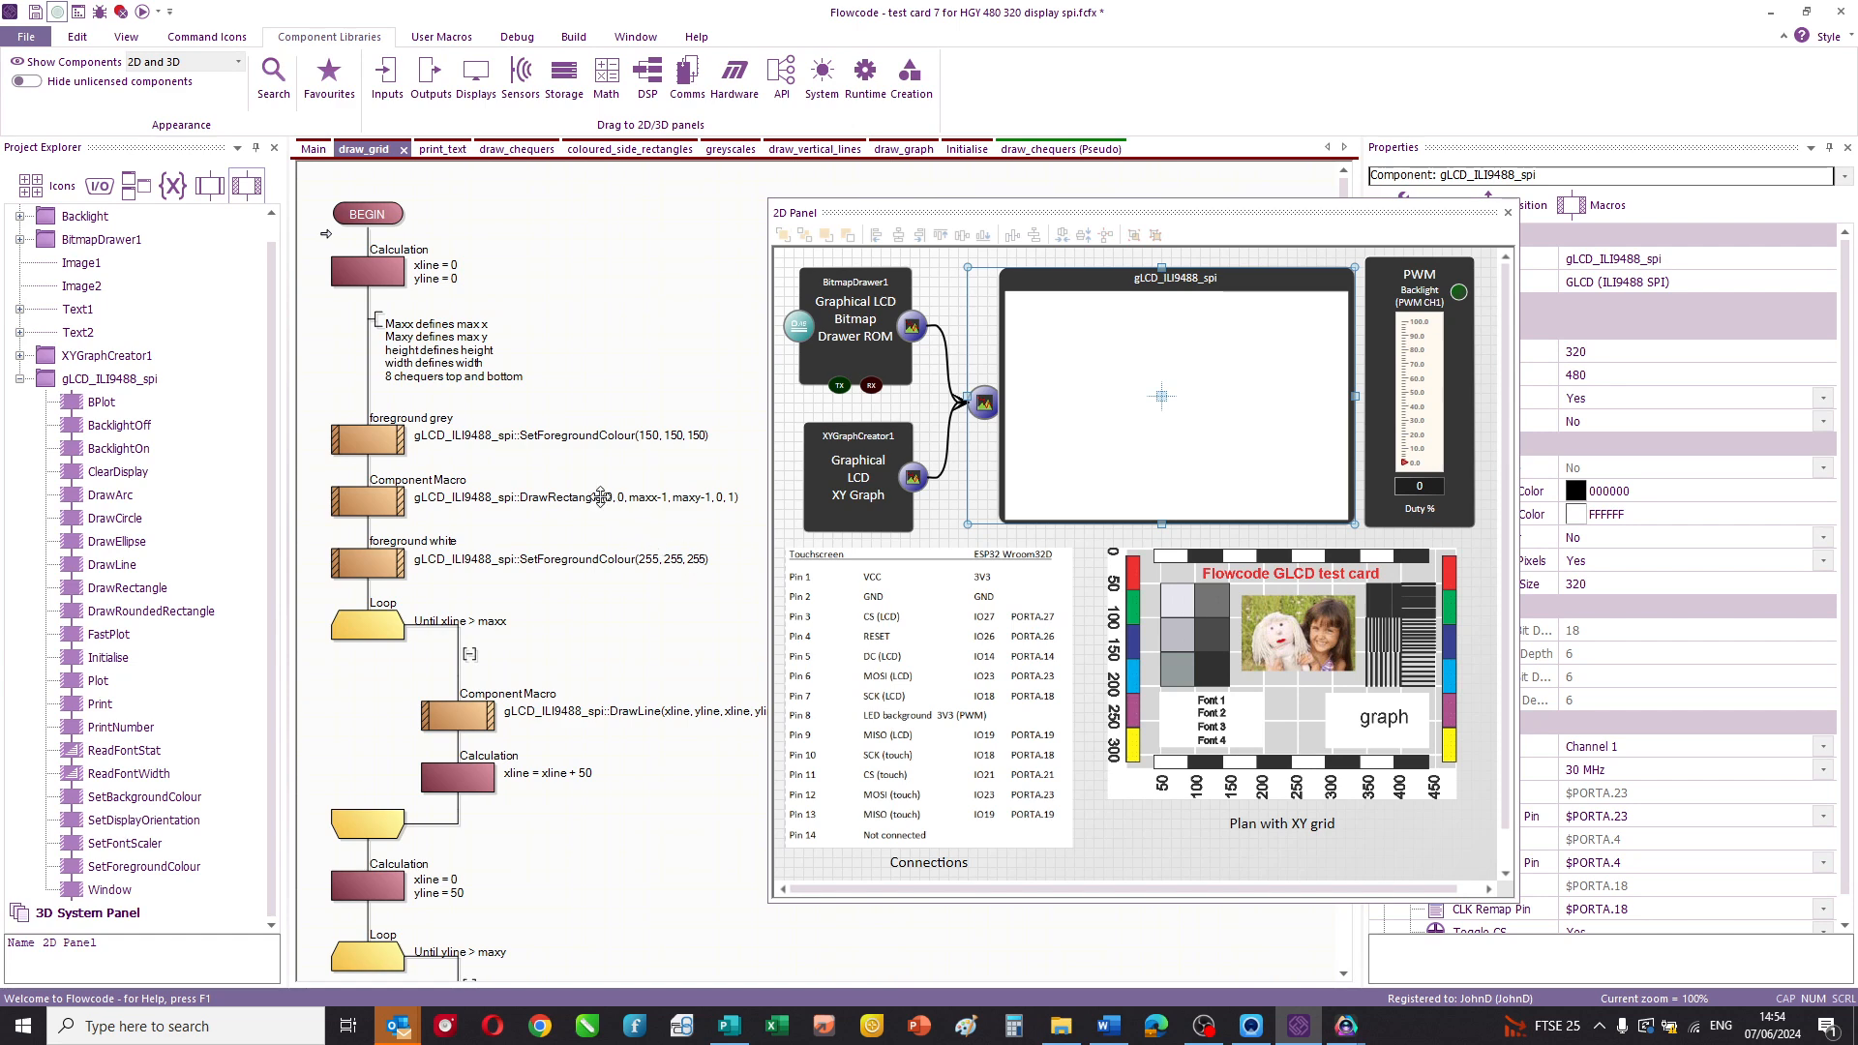
pyautogui.moveTo(384, 586)
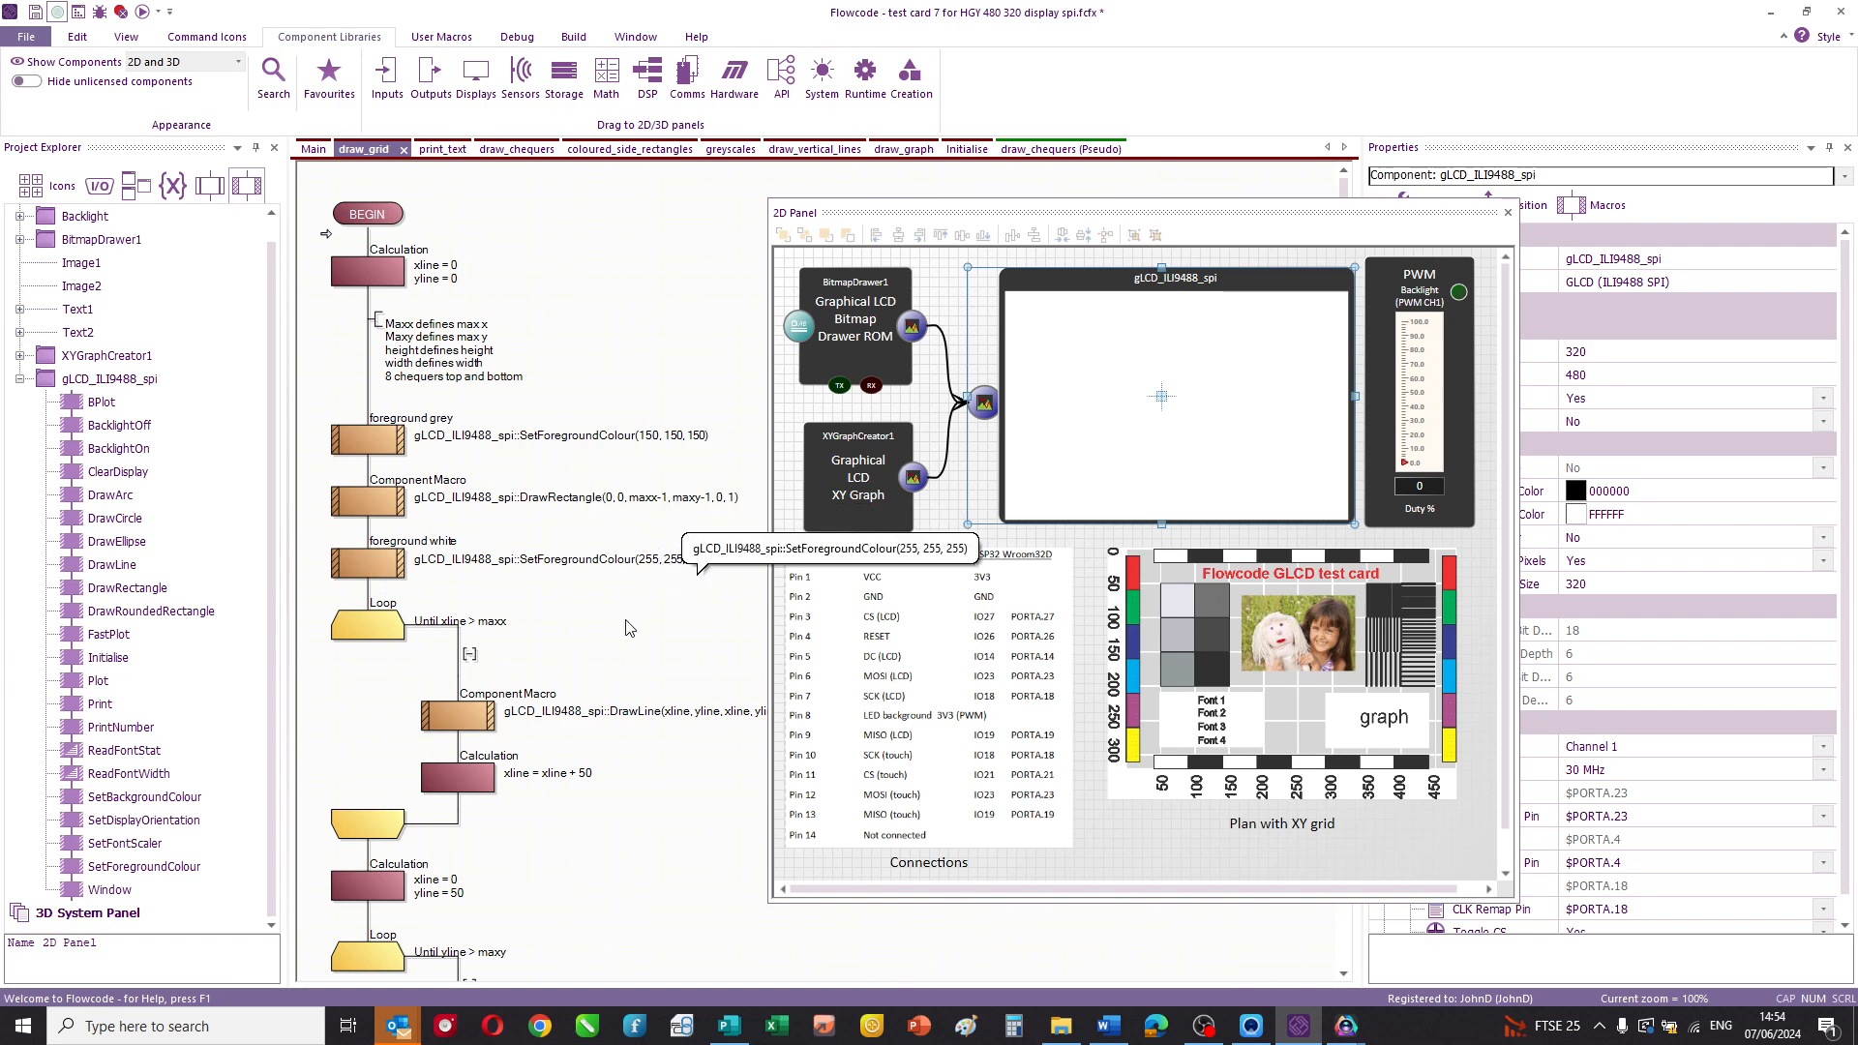
pyautogui.moveTo(706, 560)
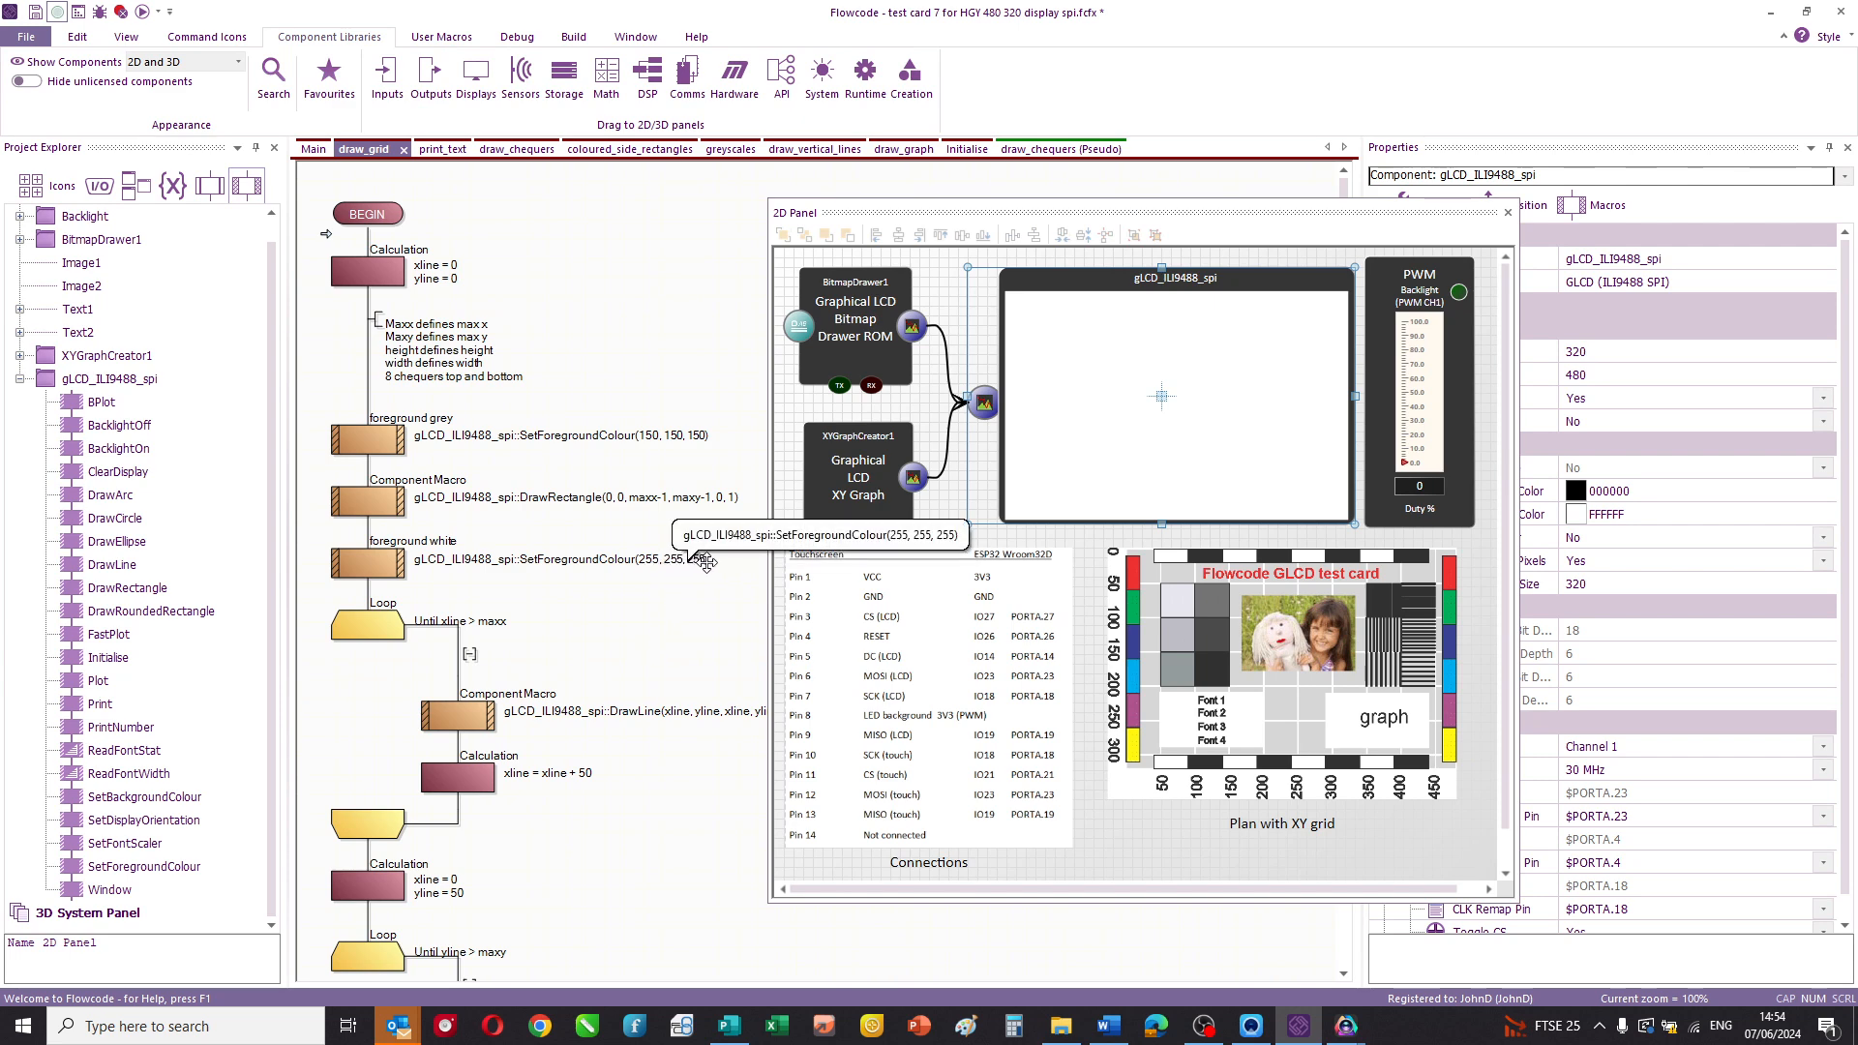
pyautogui.moveTo(722, 634)
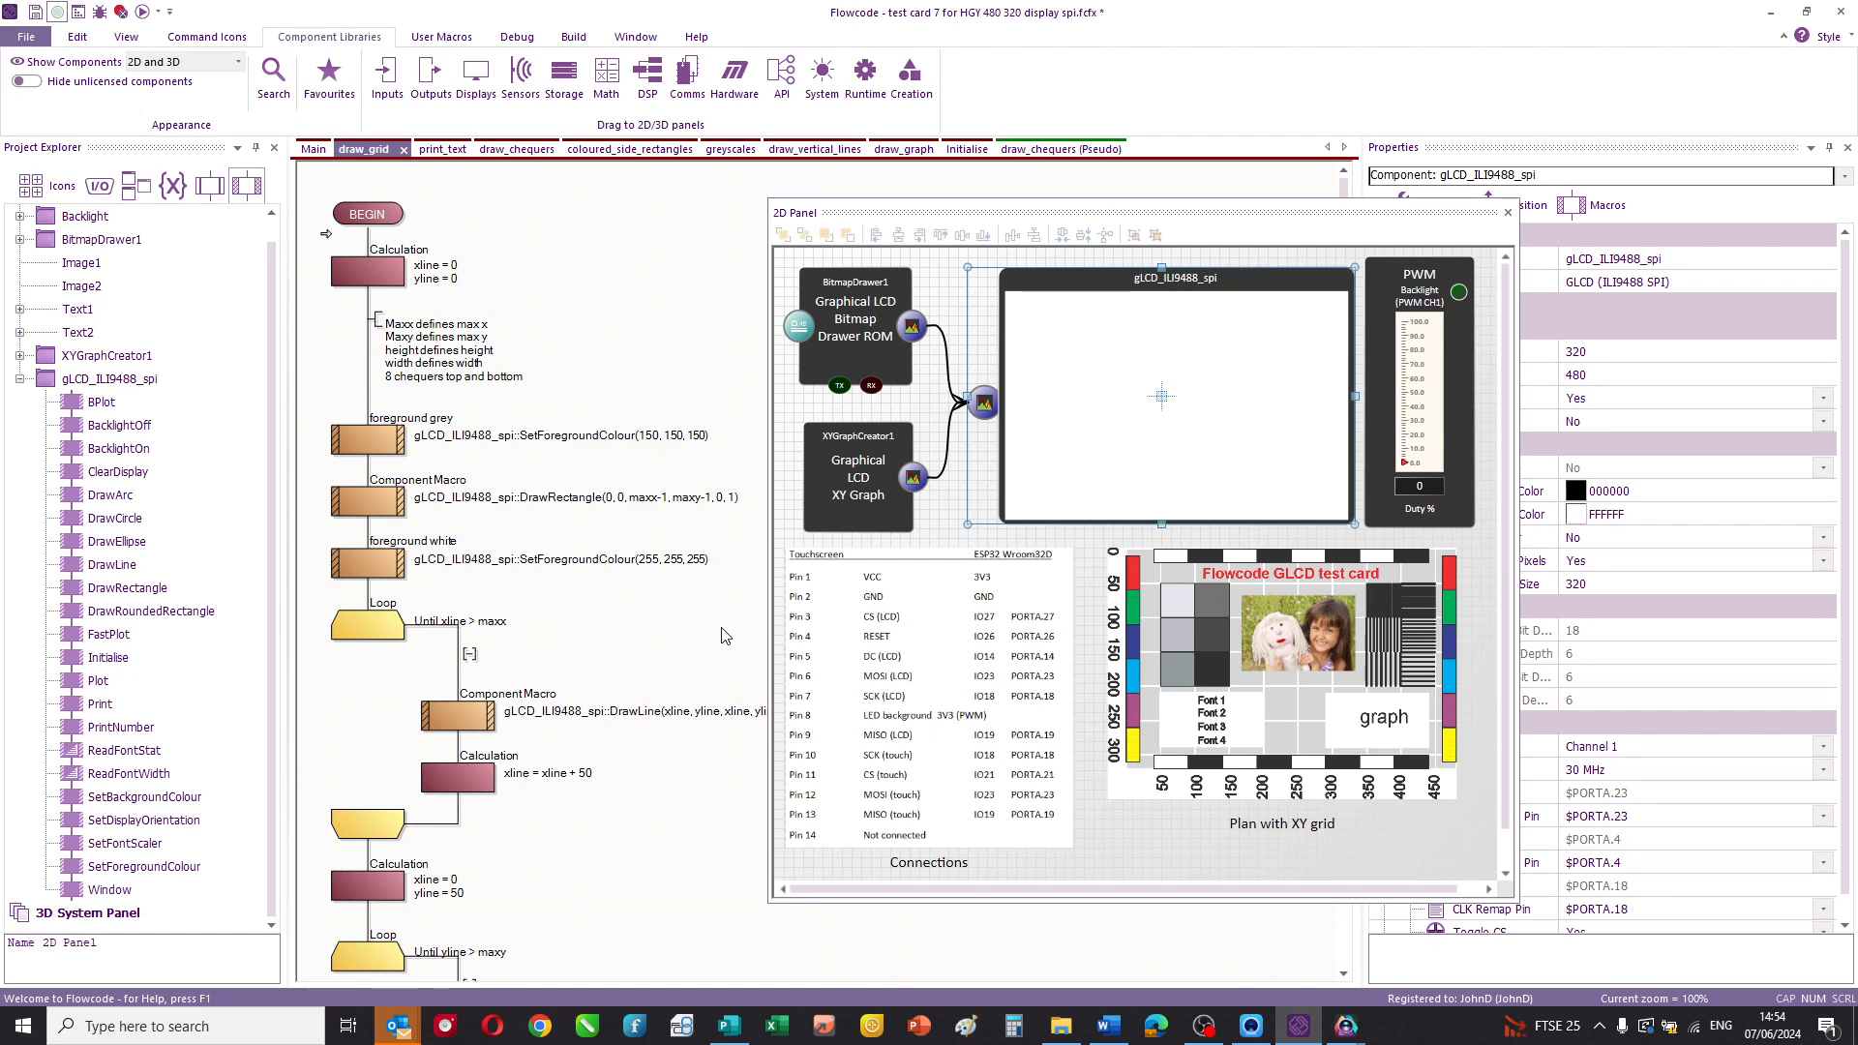
pyautogui.scroll(-3)
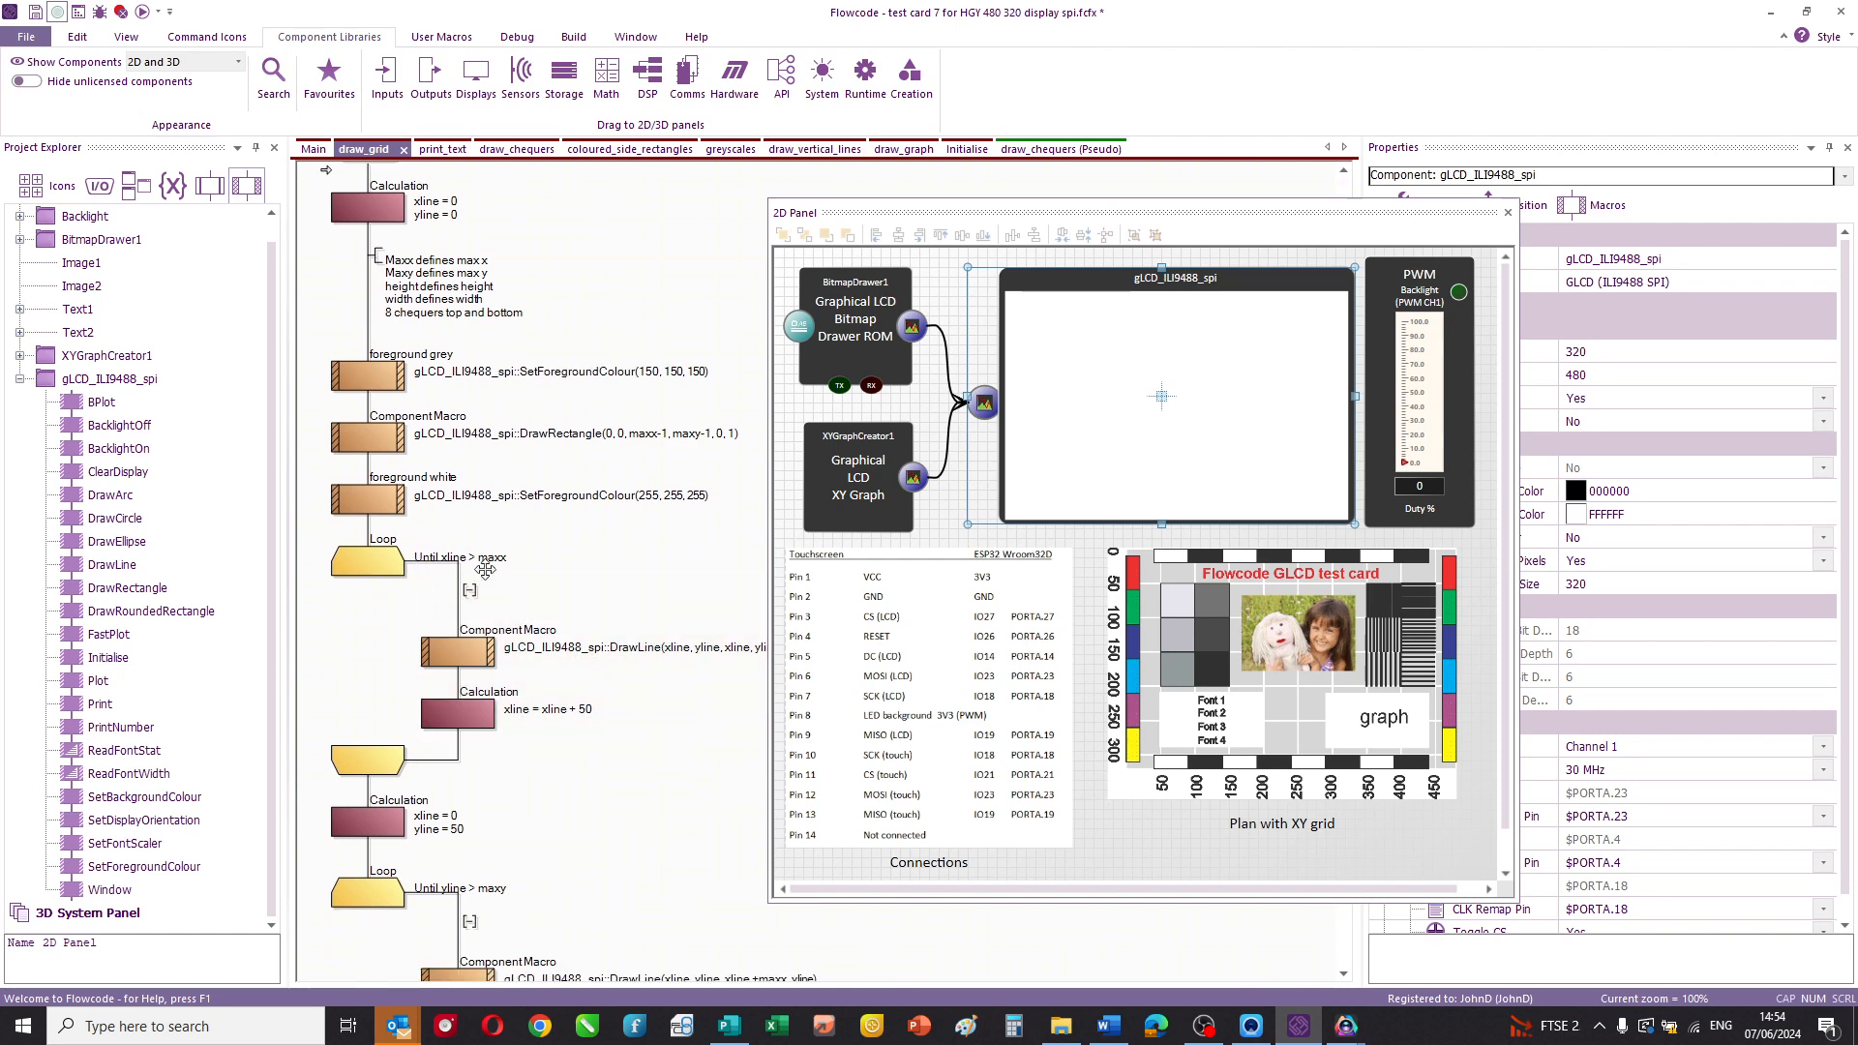
pyautogui.moveTo(598, 708)
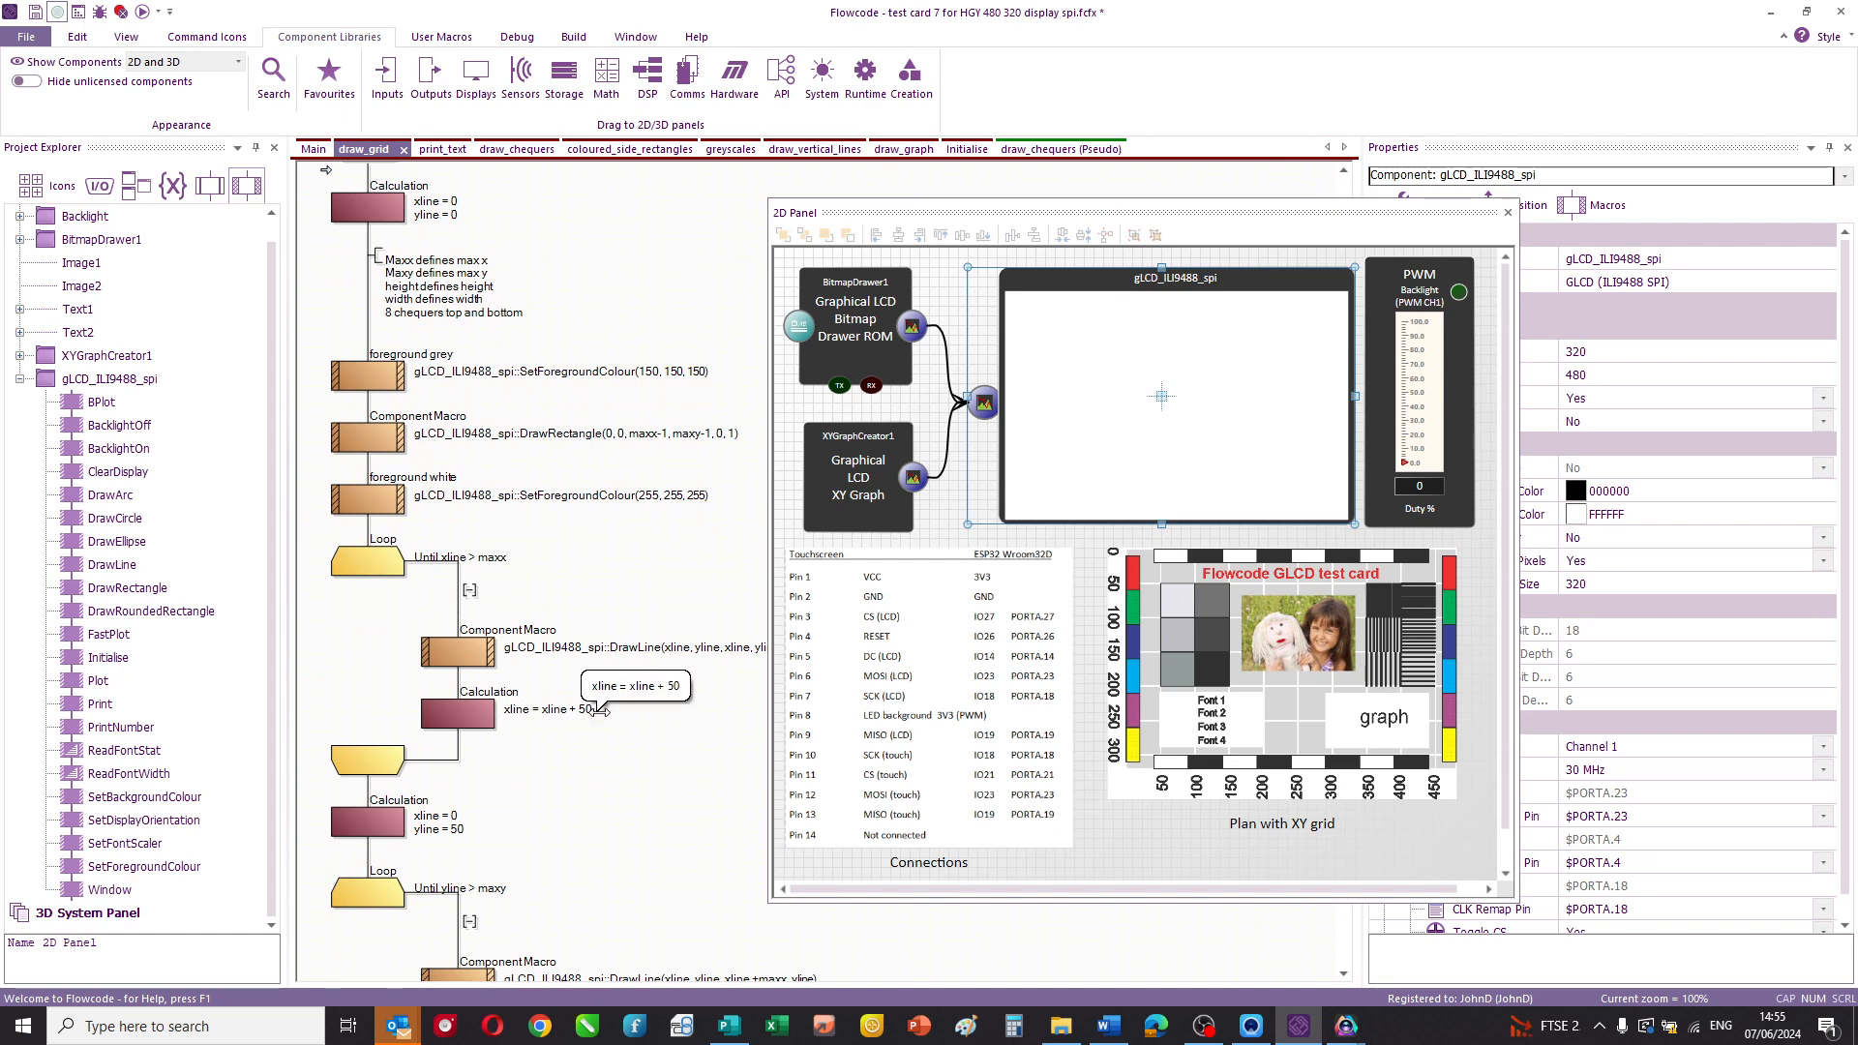
pyautogui.moveTo(531, 566)
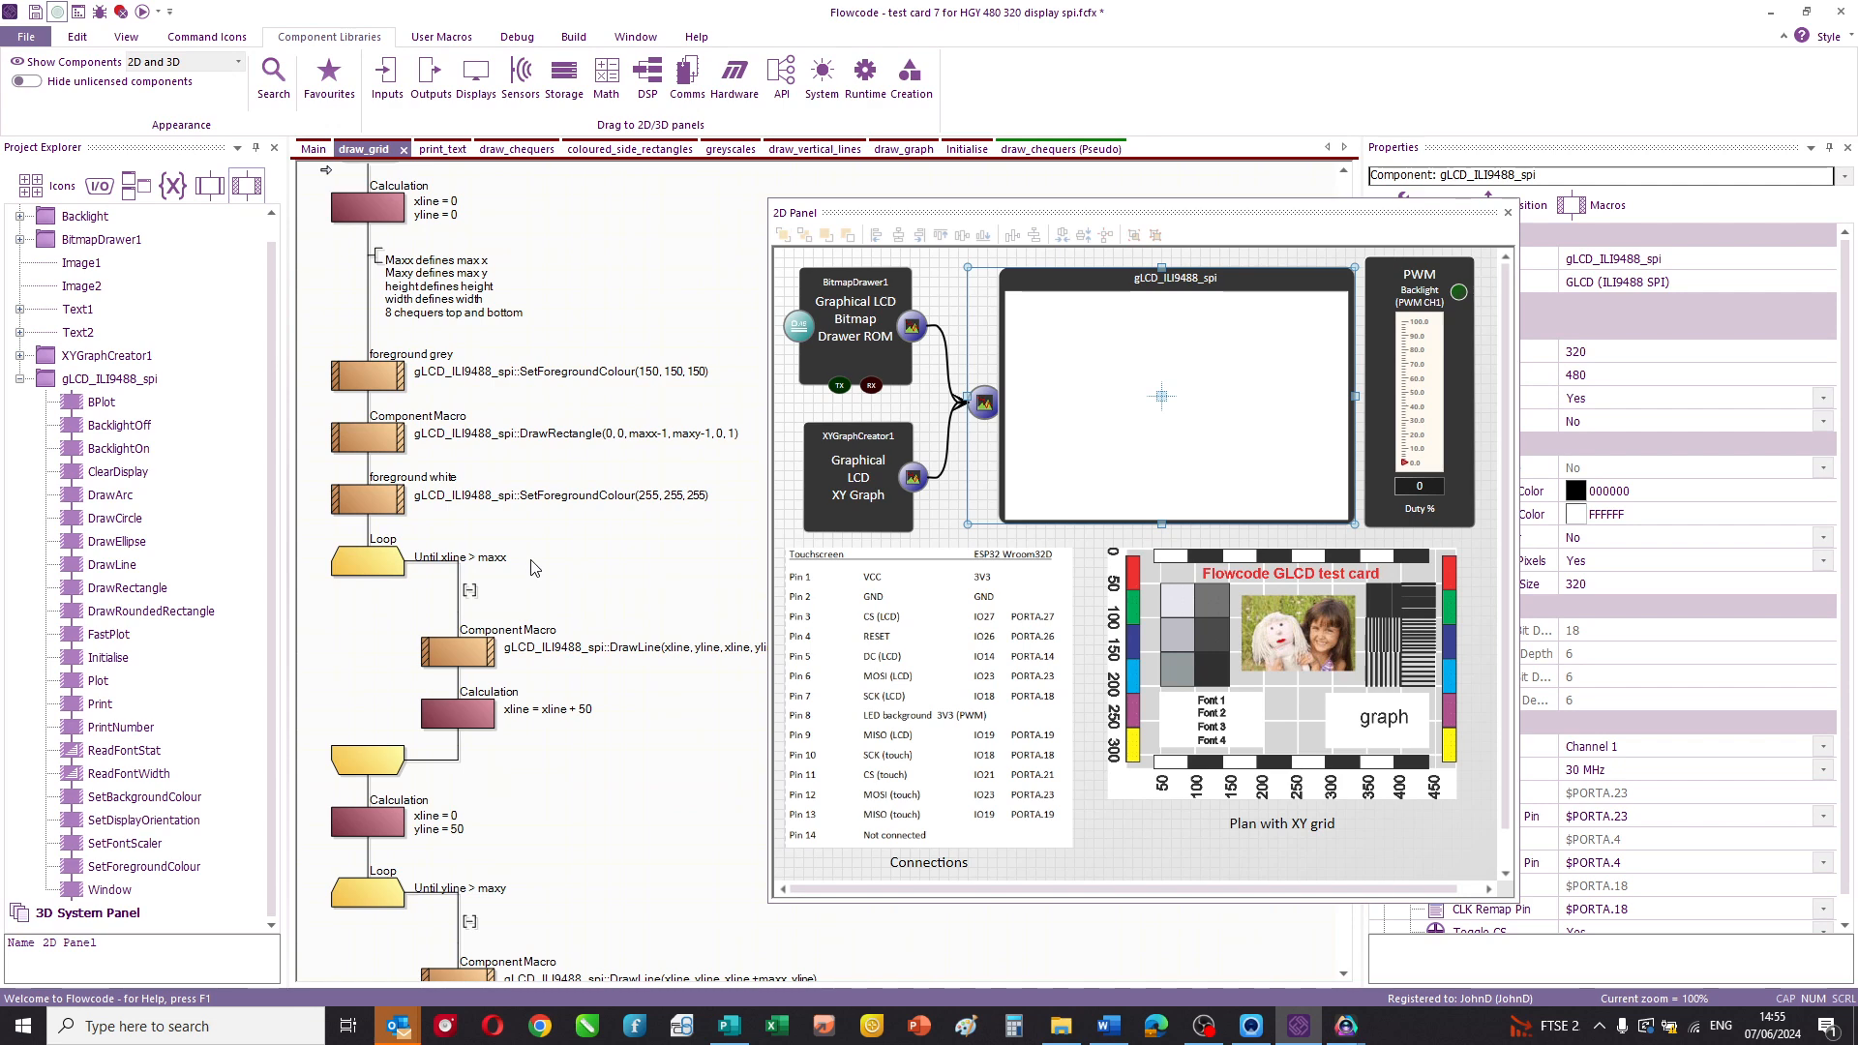
pyautogui.scroll(-3)
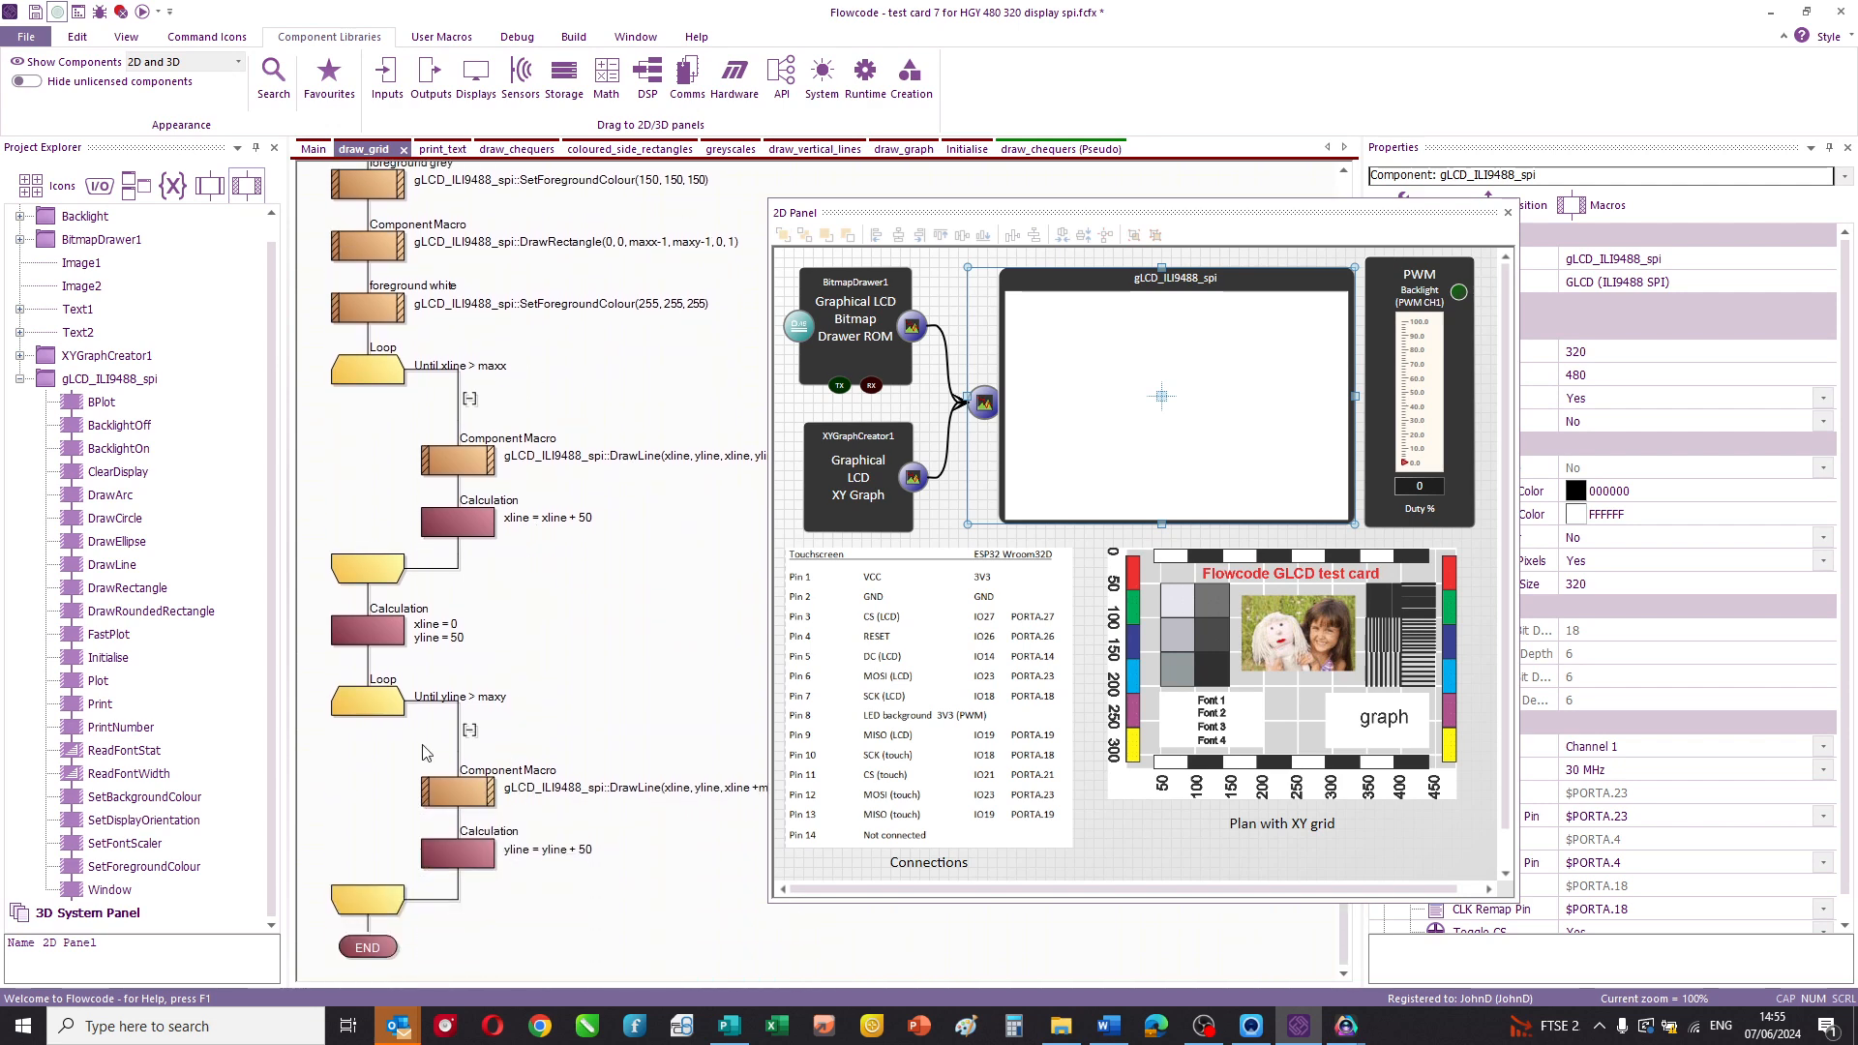
pyautogui.scroll(3)
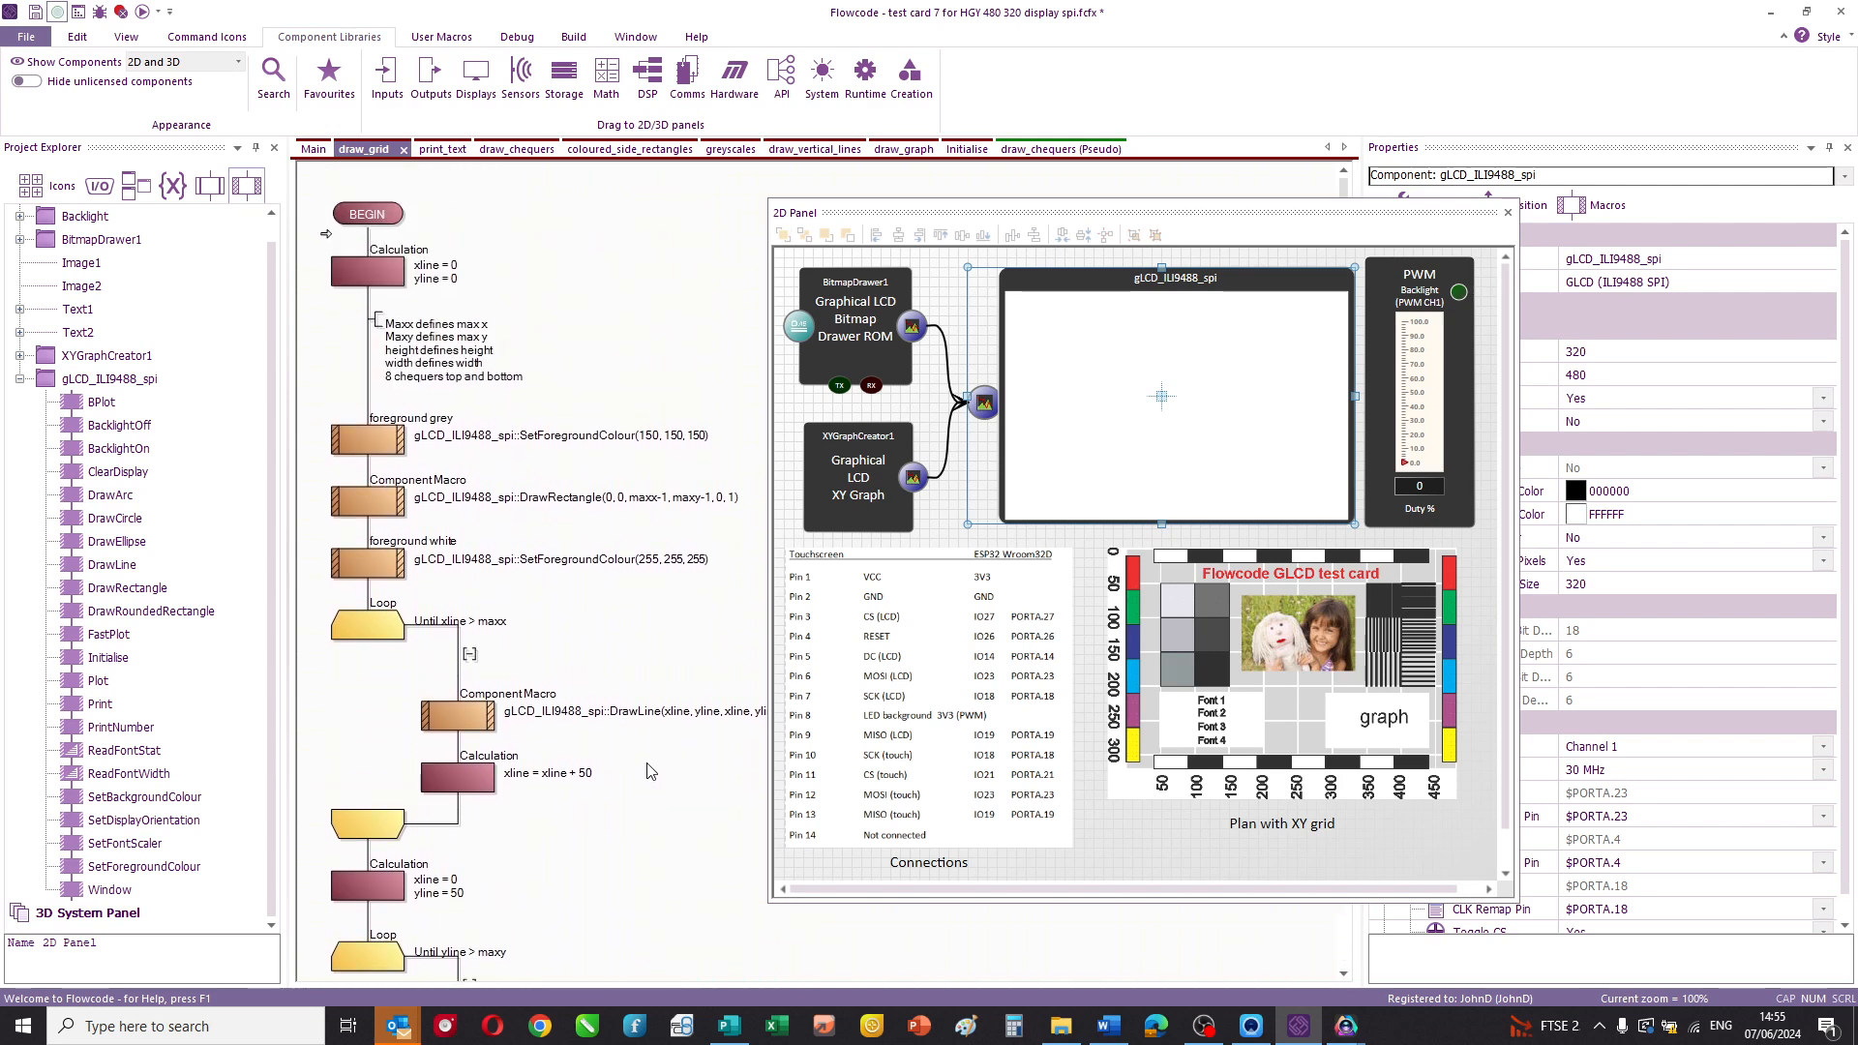
pyautogui.moveTo(510, 259)
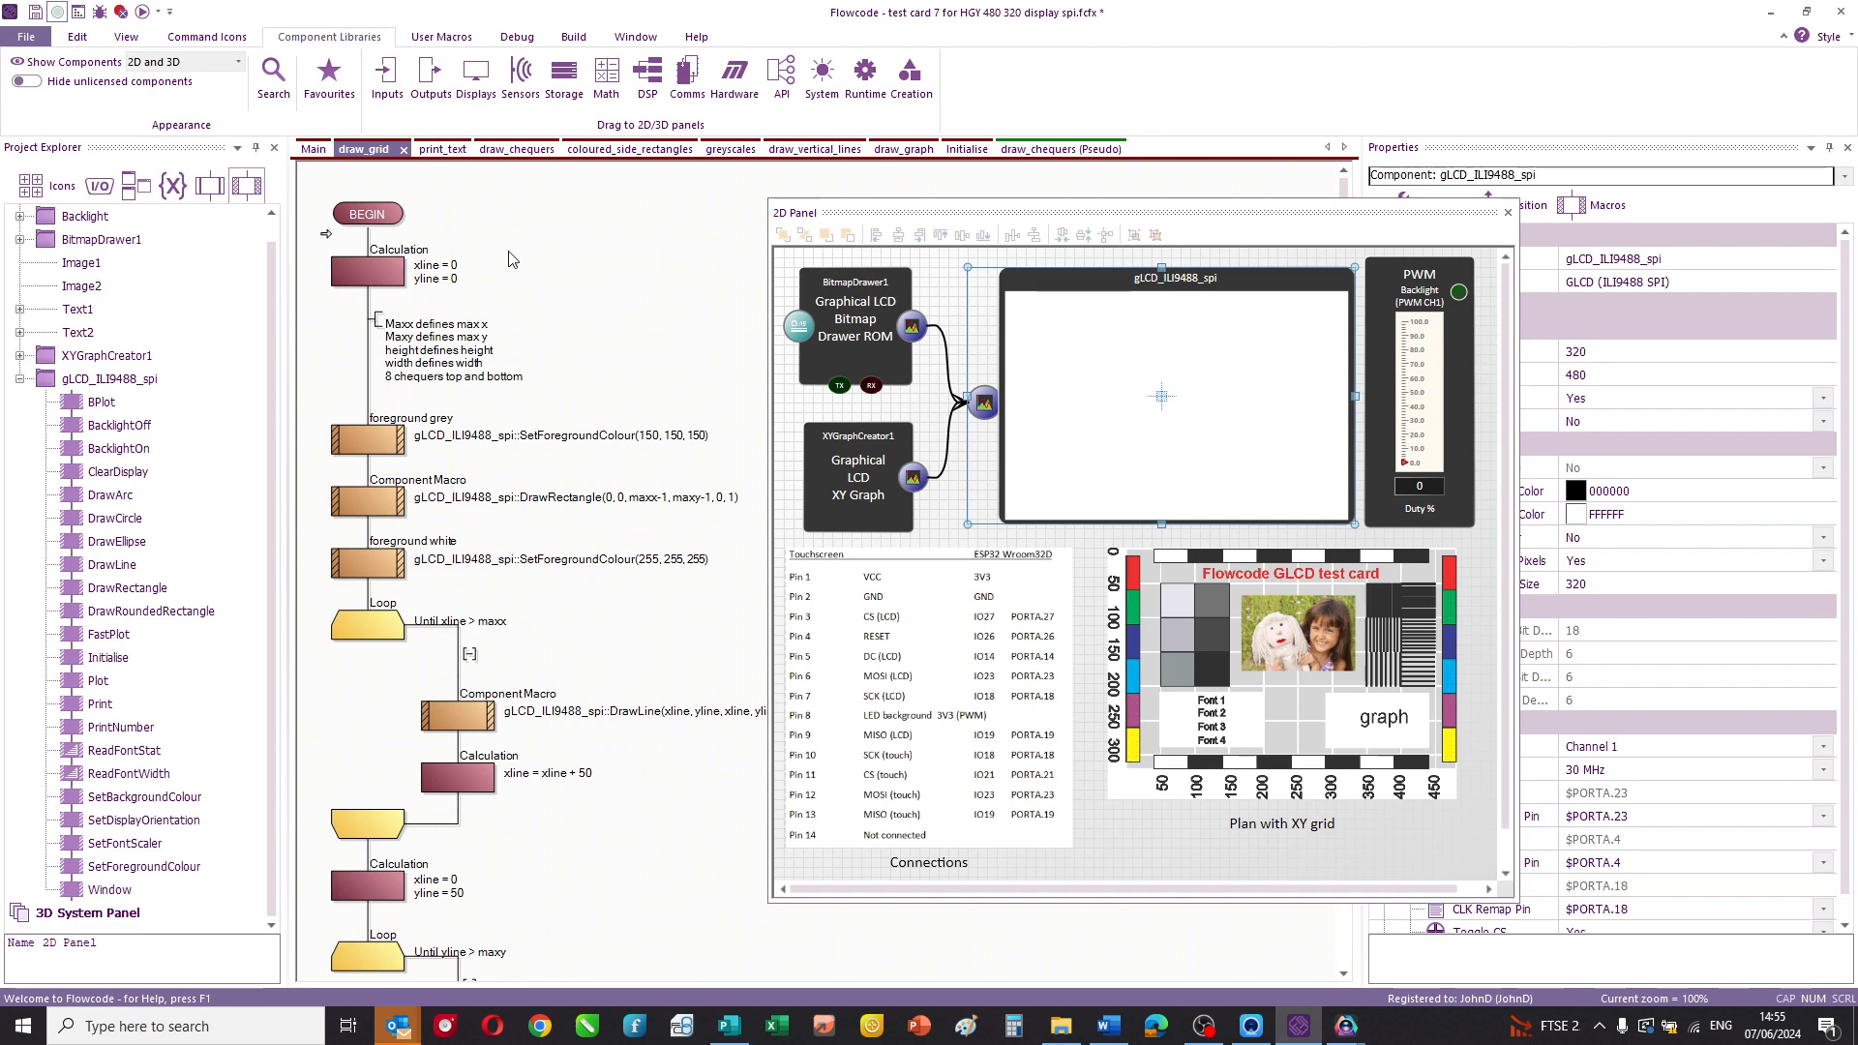
# - Go back to Main, with only Initialise and draw_grid enabled, and show the Debug tools
pyautogui.click(311, 148)
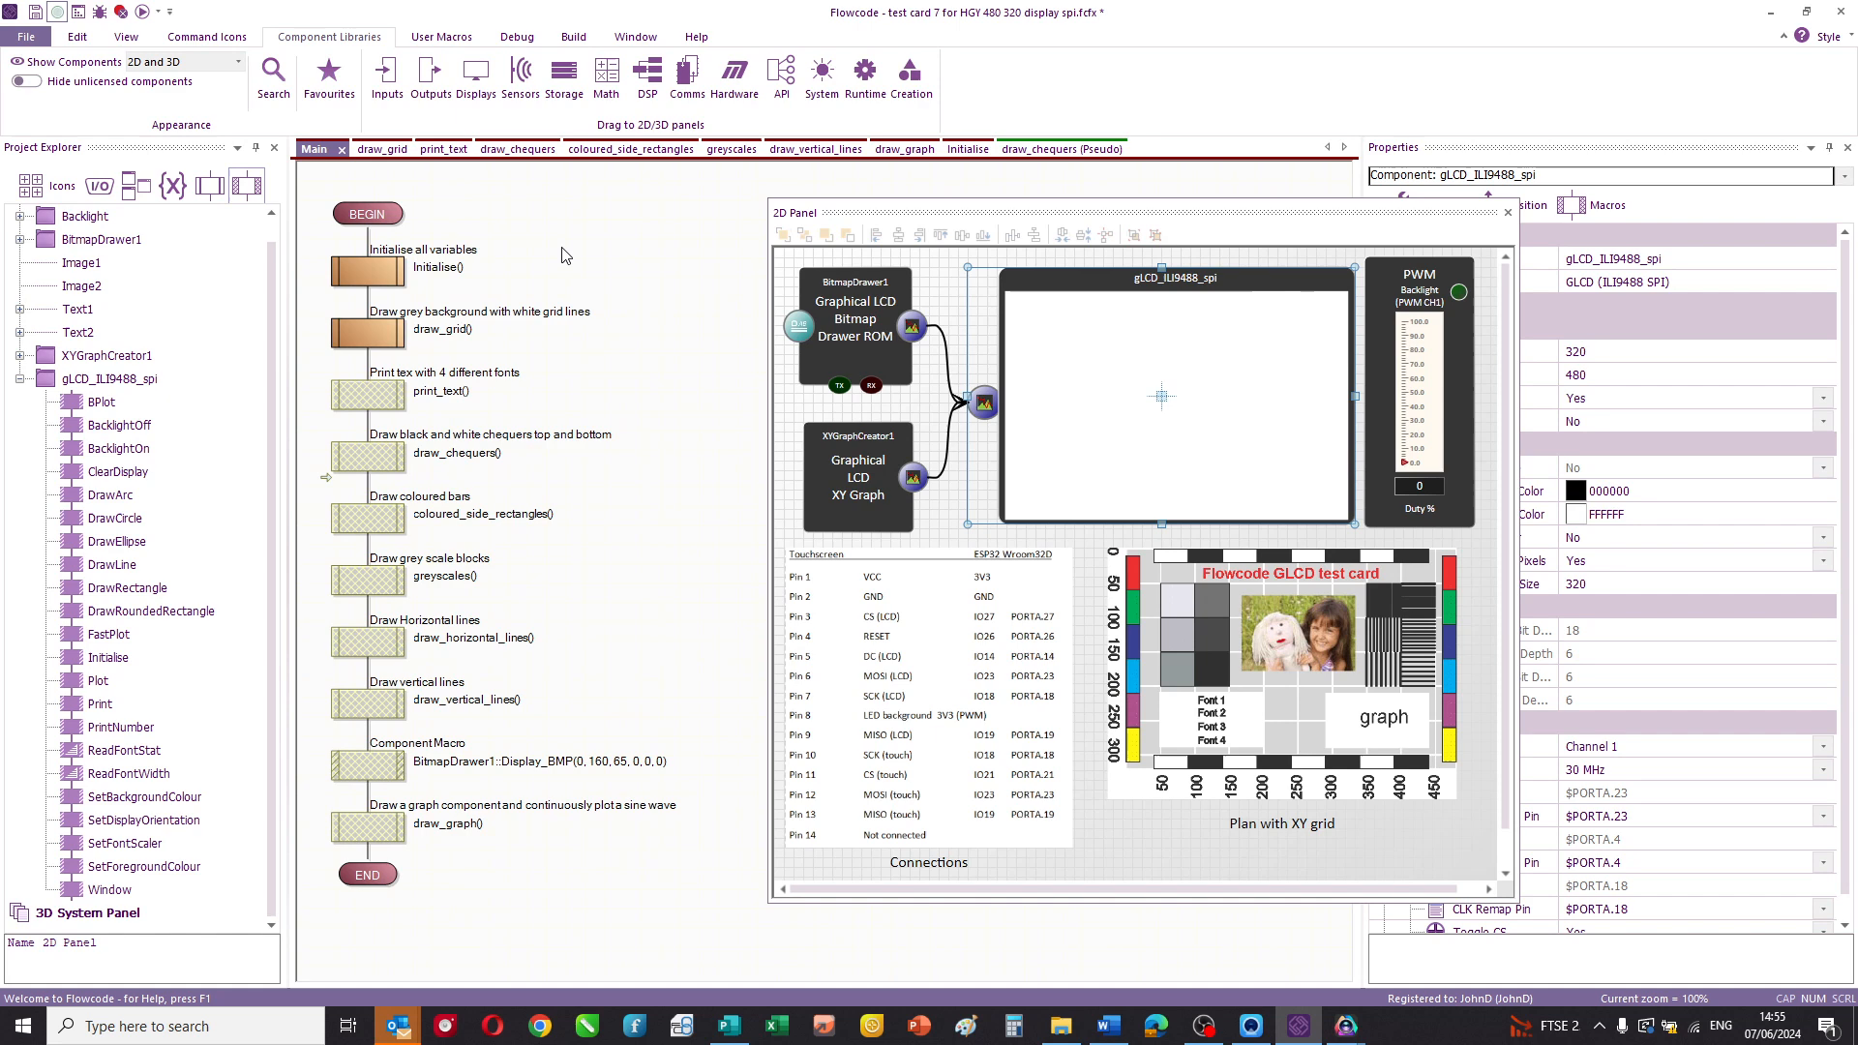
pyautogui.moveTo(649, 372)
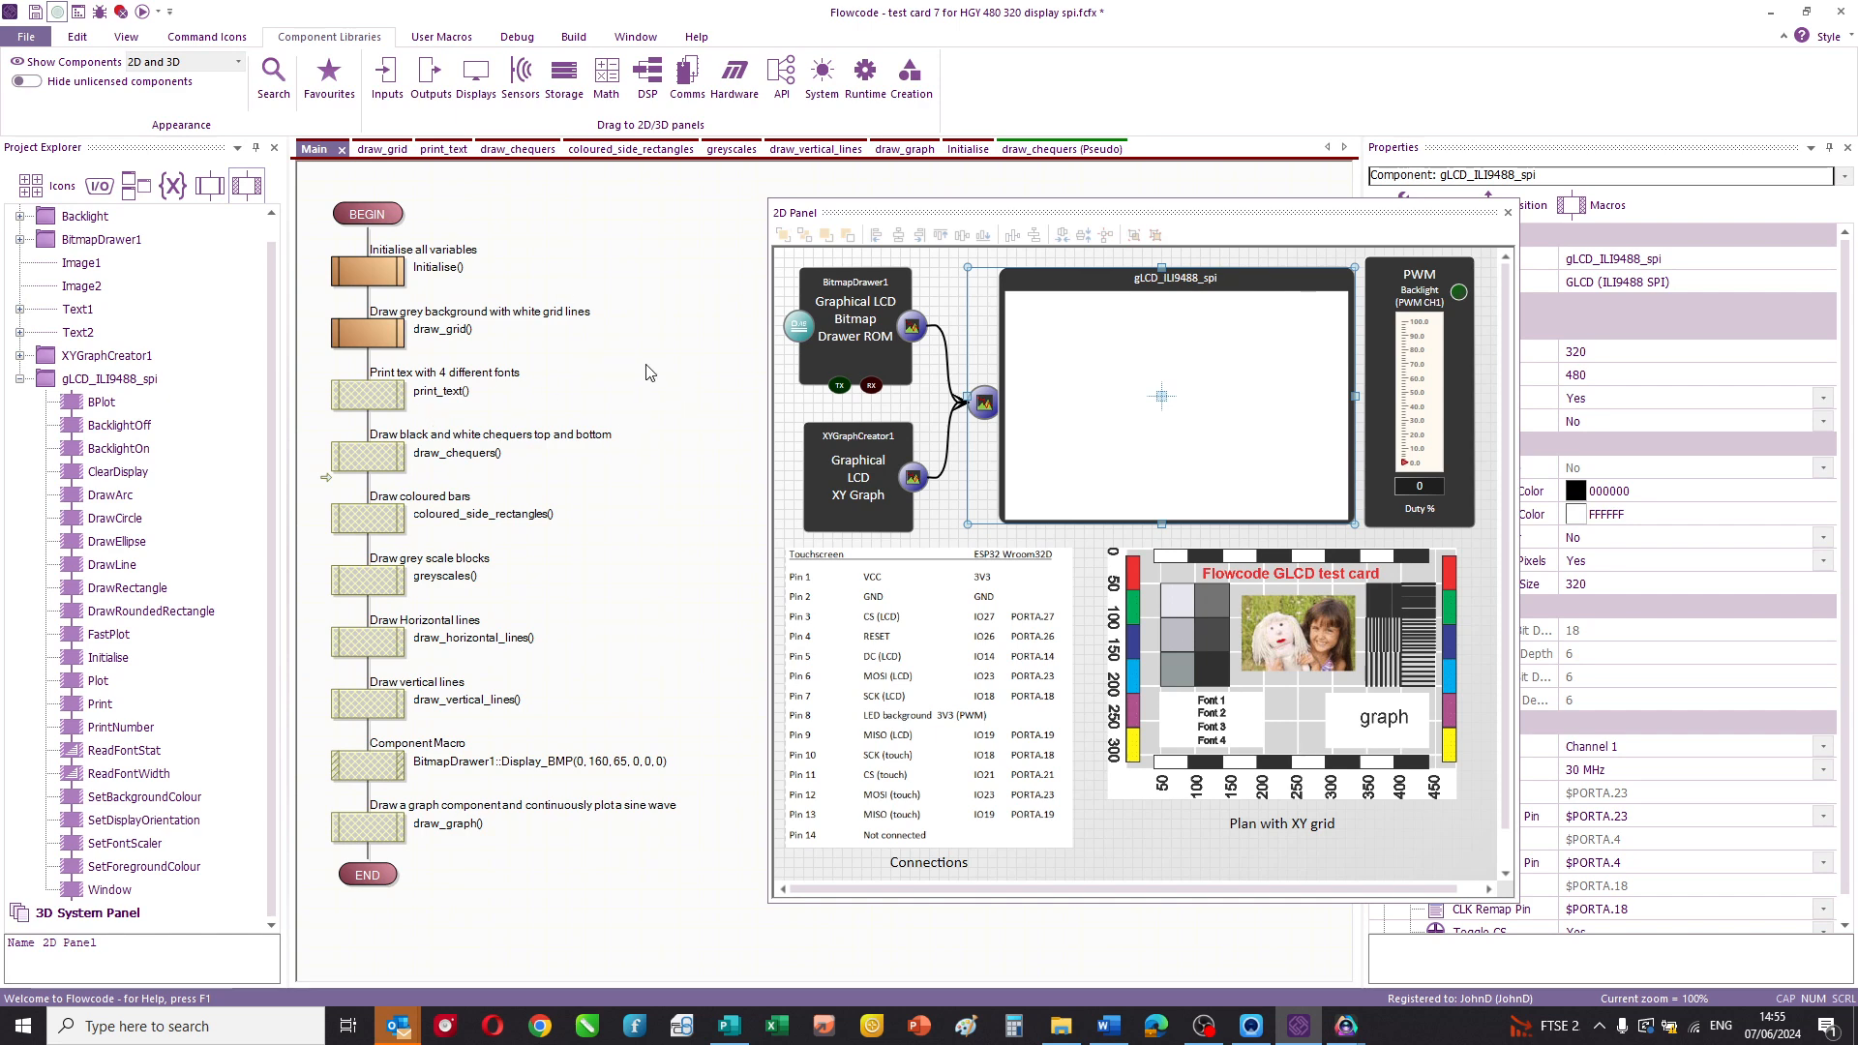
pyautogui.moveTo(708, 416)
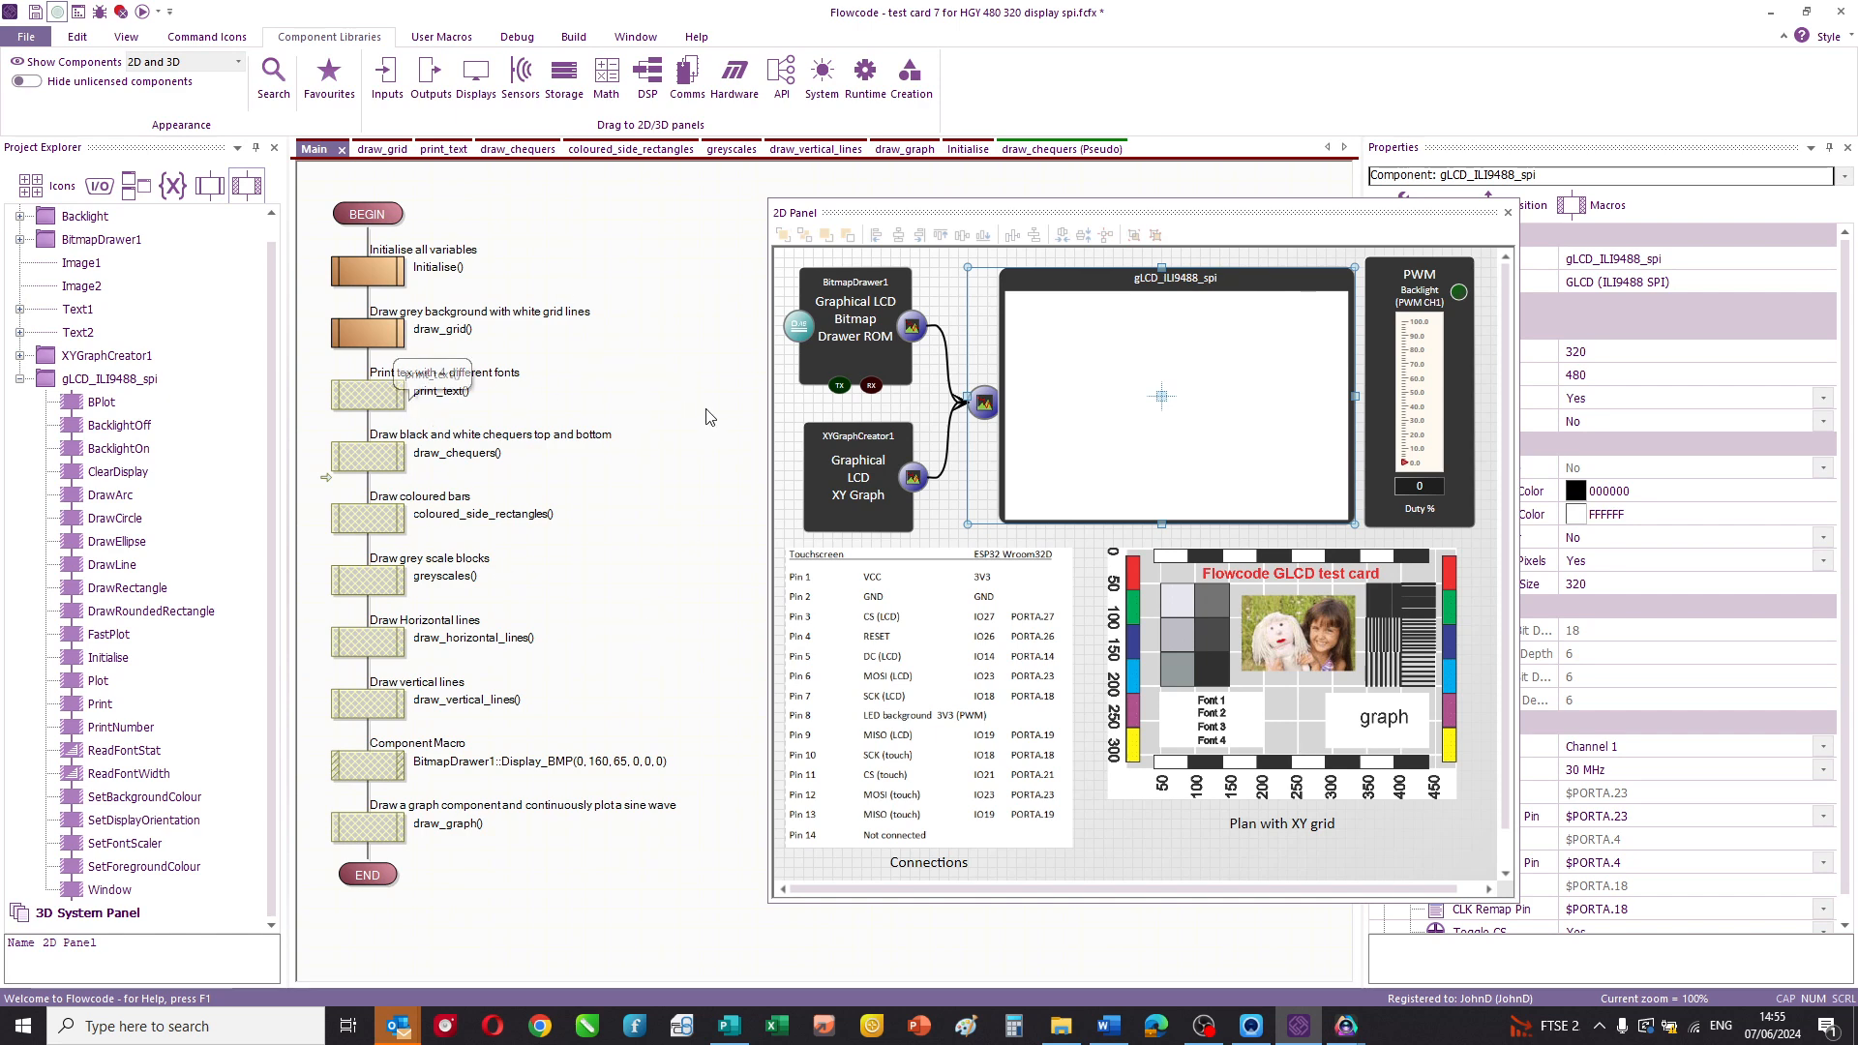
pyautogui.moveTo(391, 506)
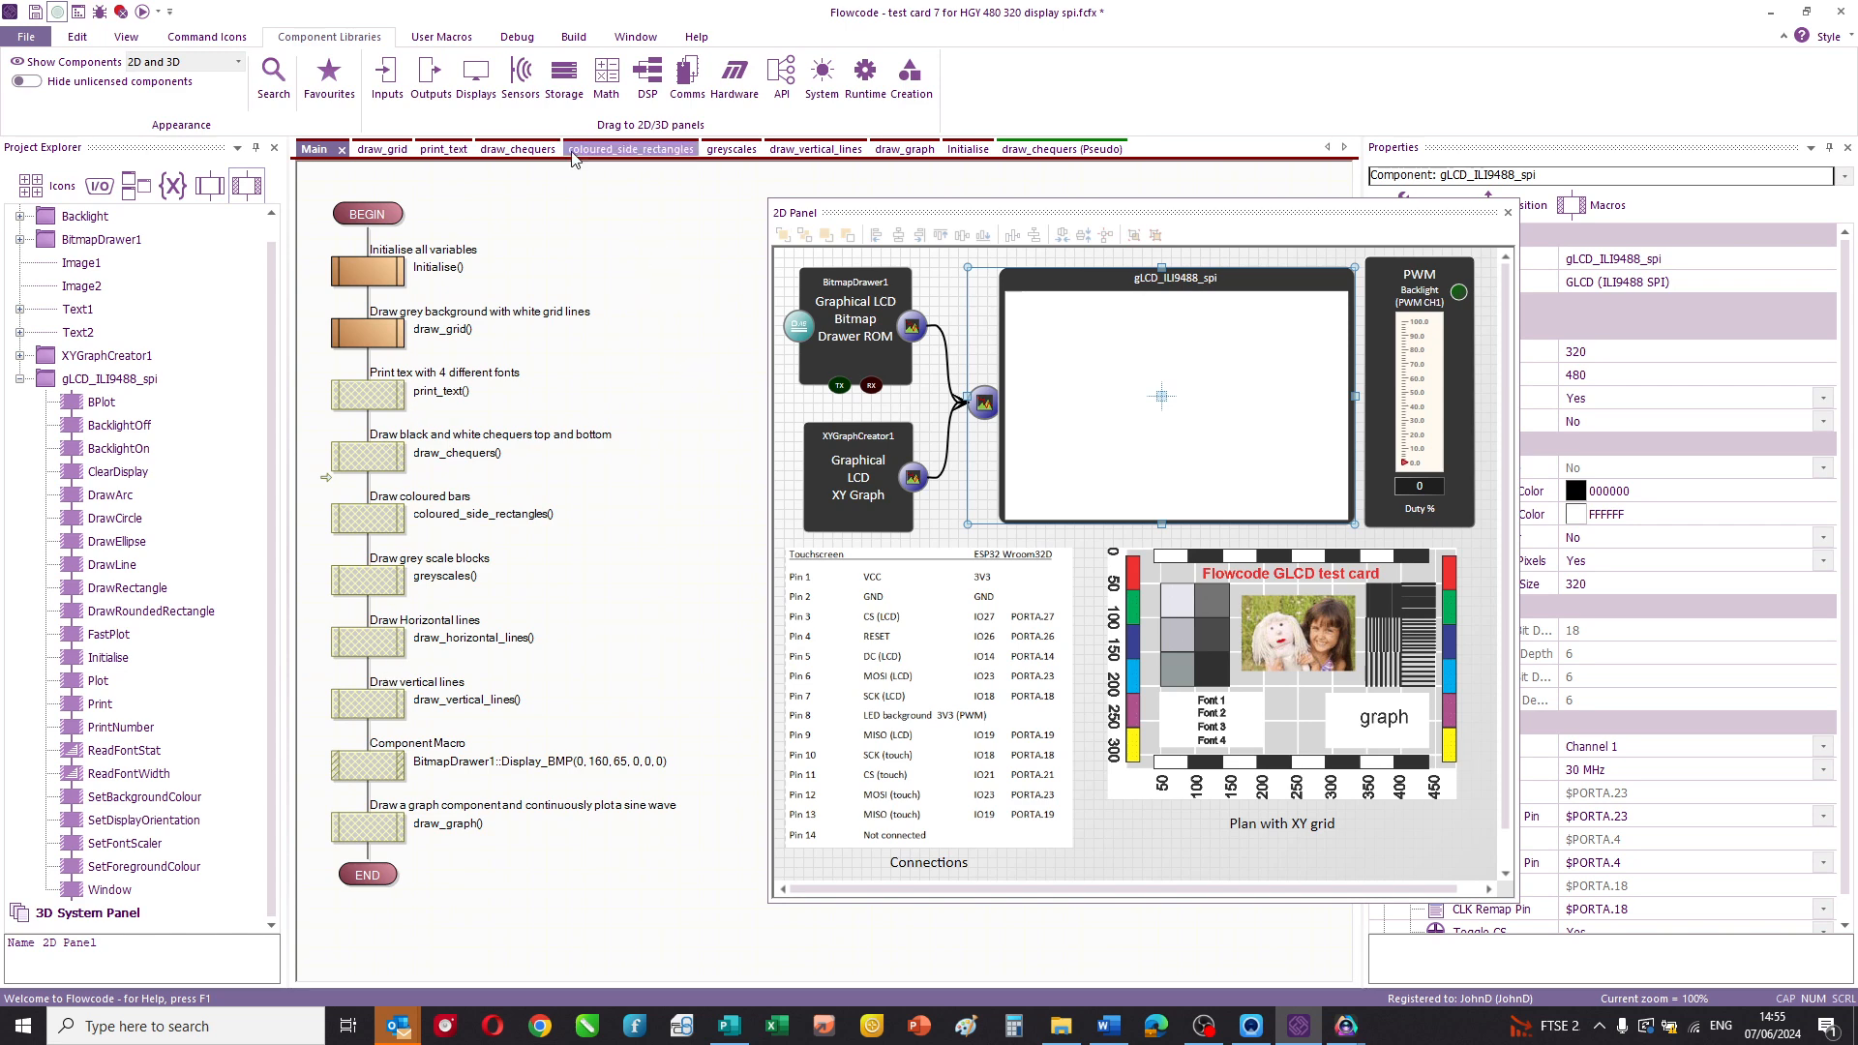
pyautogui.click(516, 36)
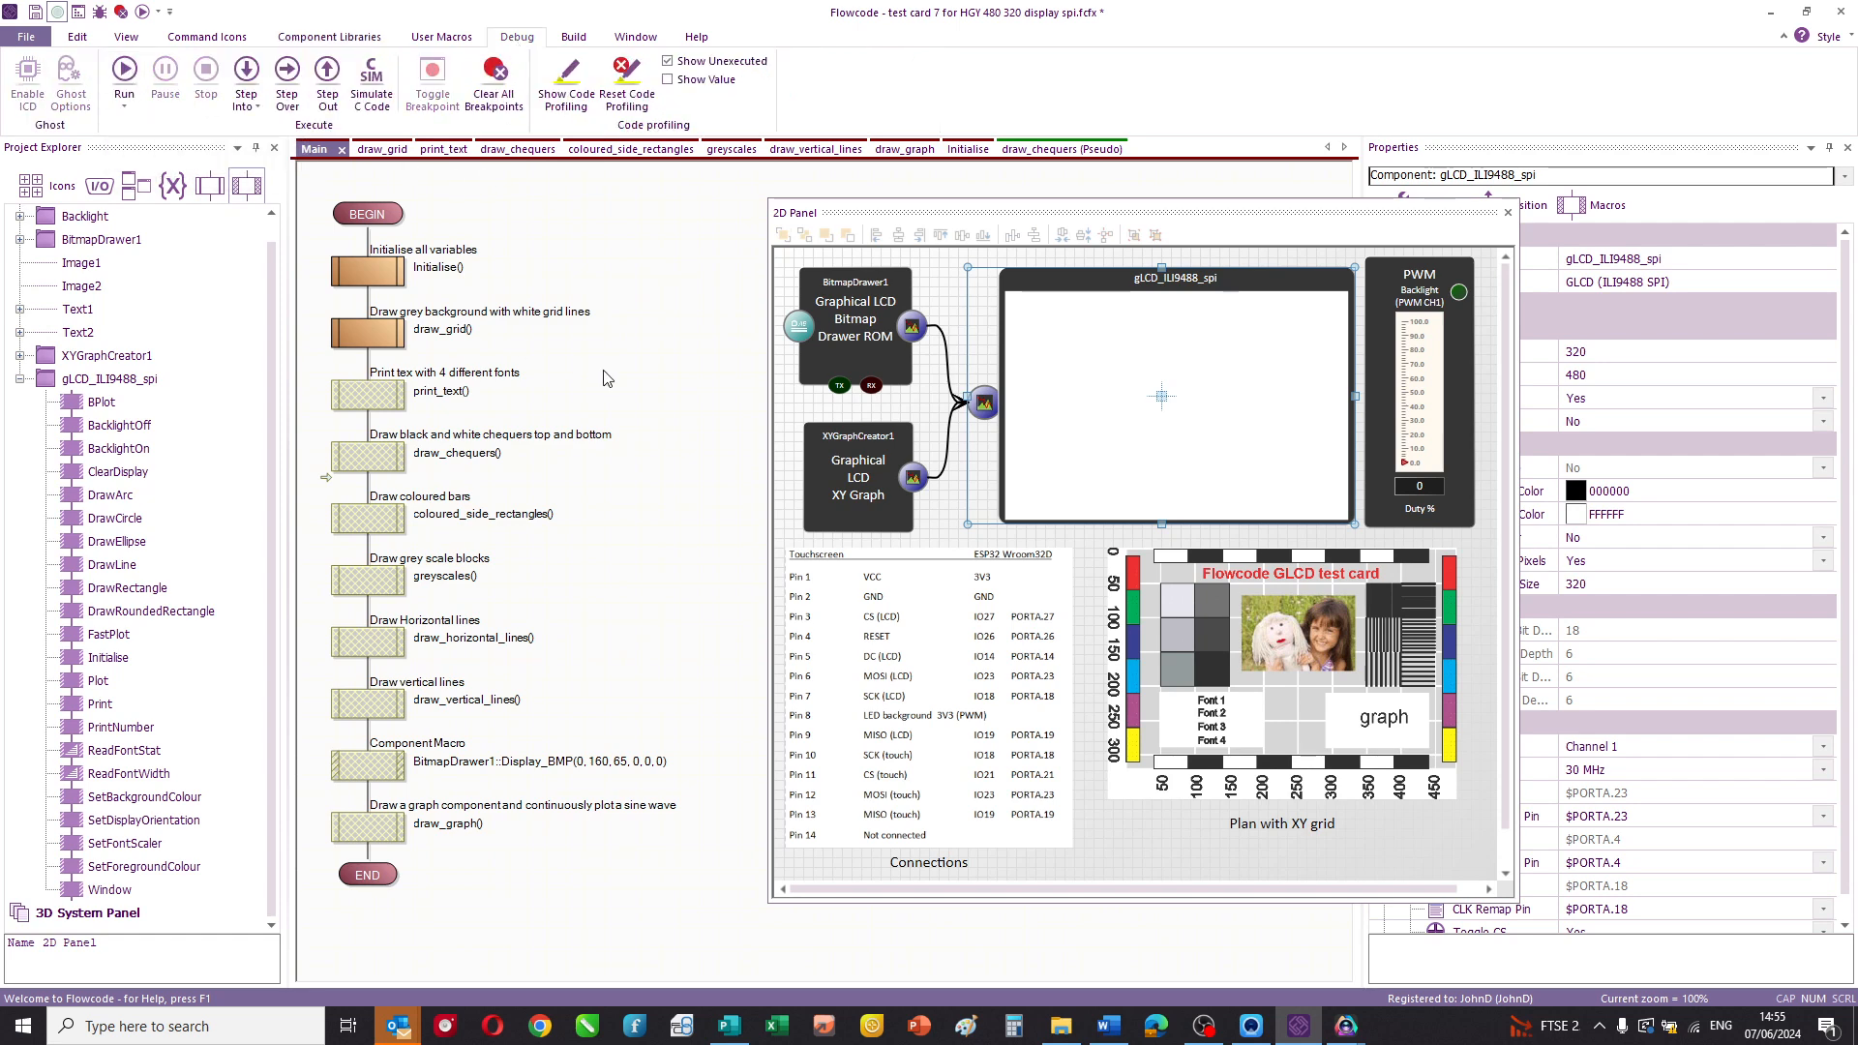
# - Run the Main simulation with the debugger open beside the display panel
pyautogui.click(123, 70)
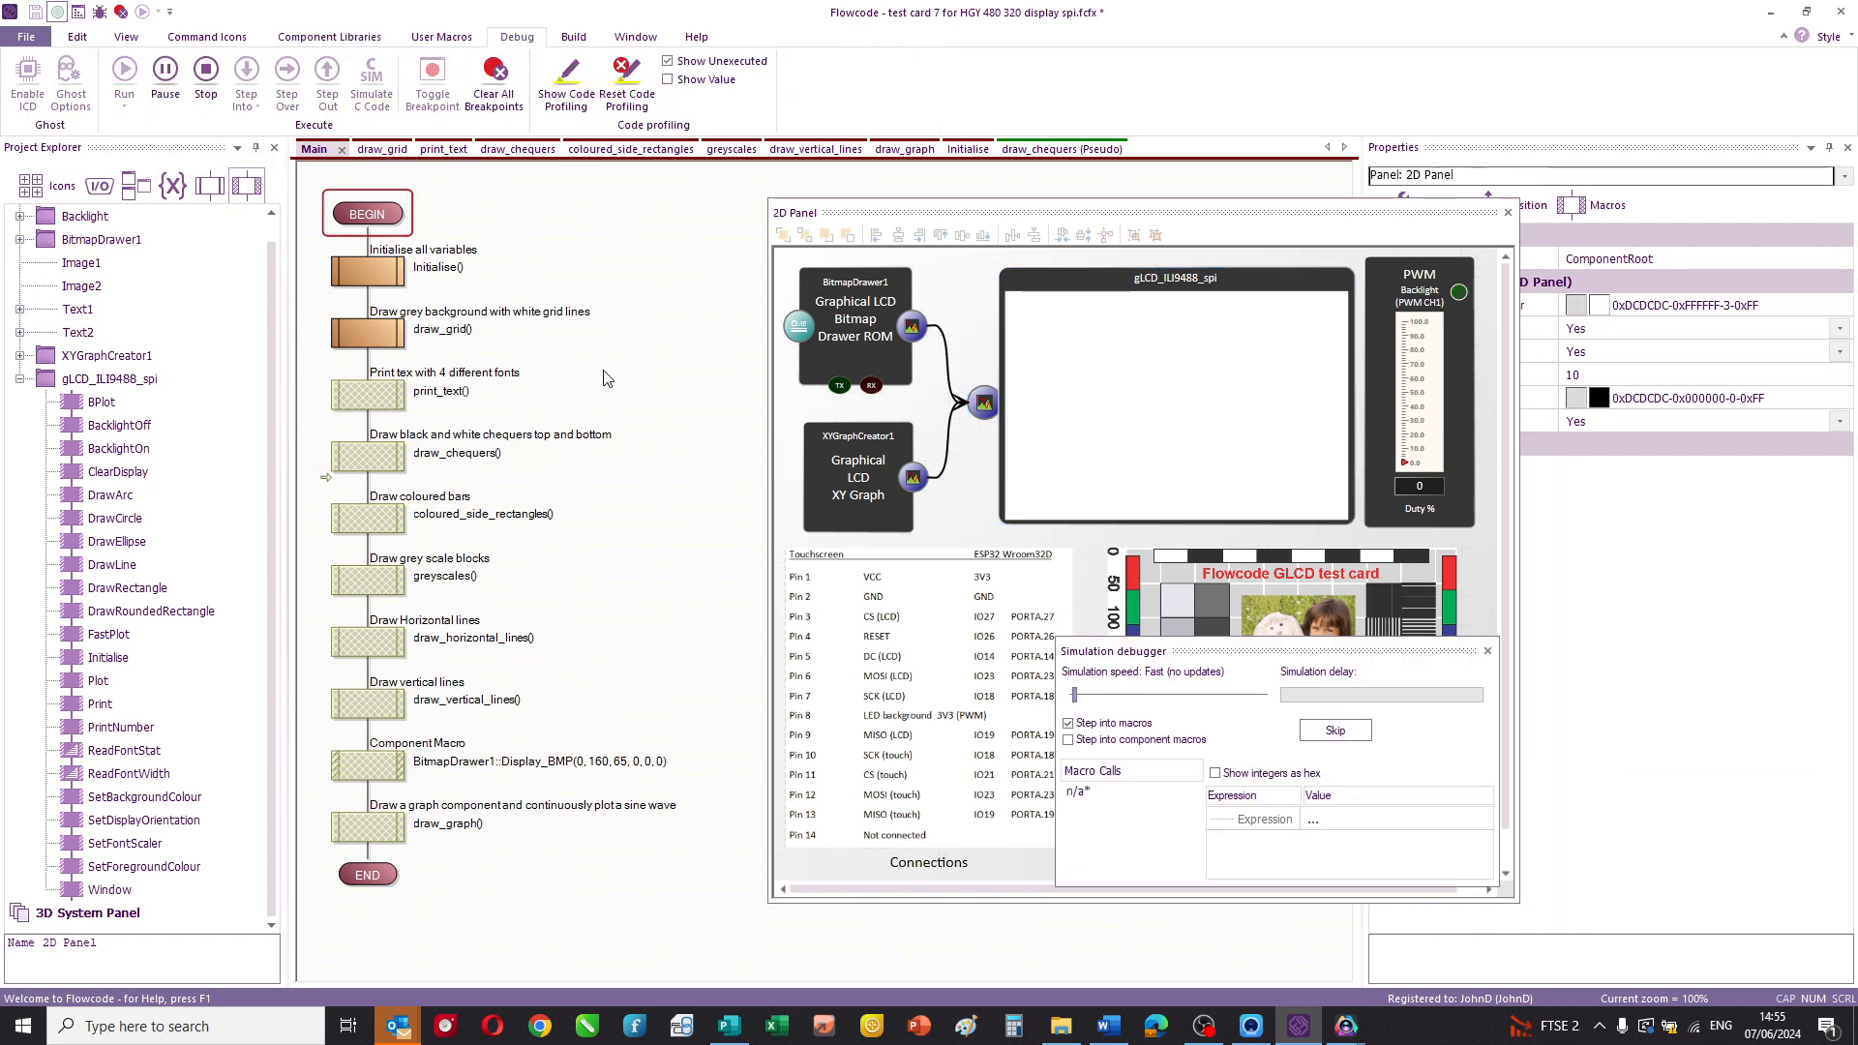
pyautogui.moveTo(596, 361)
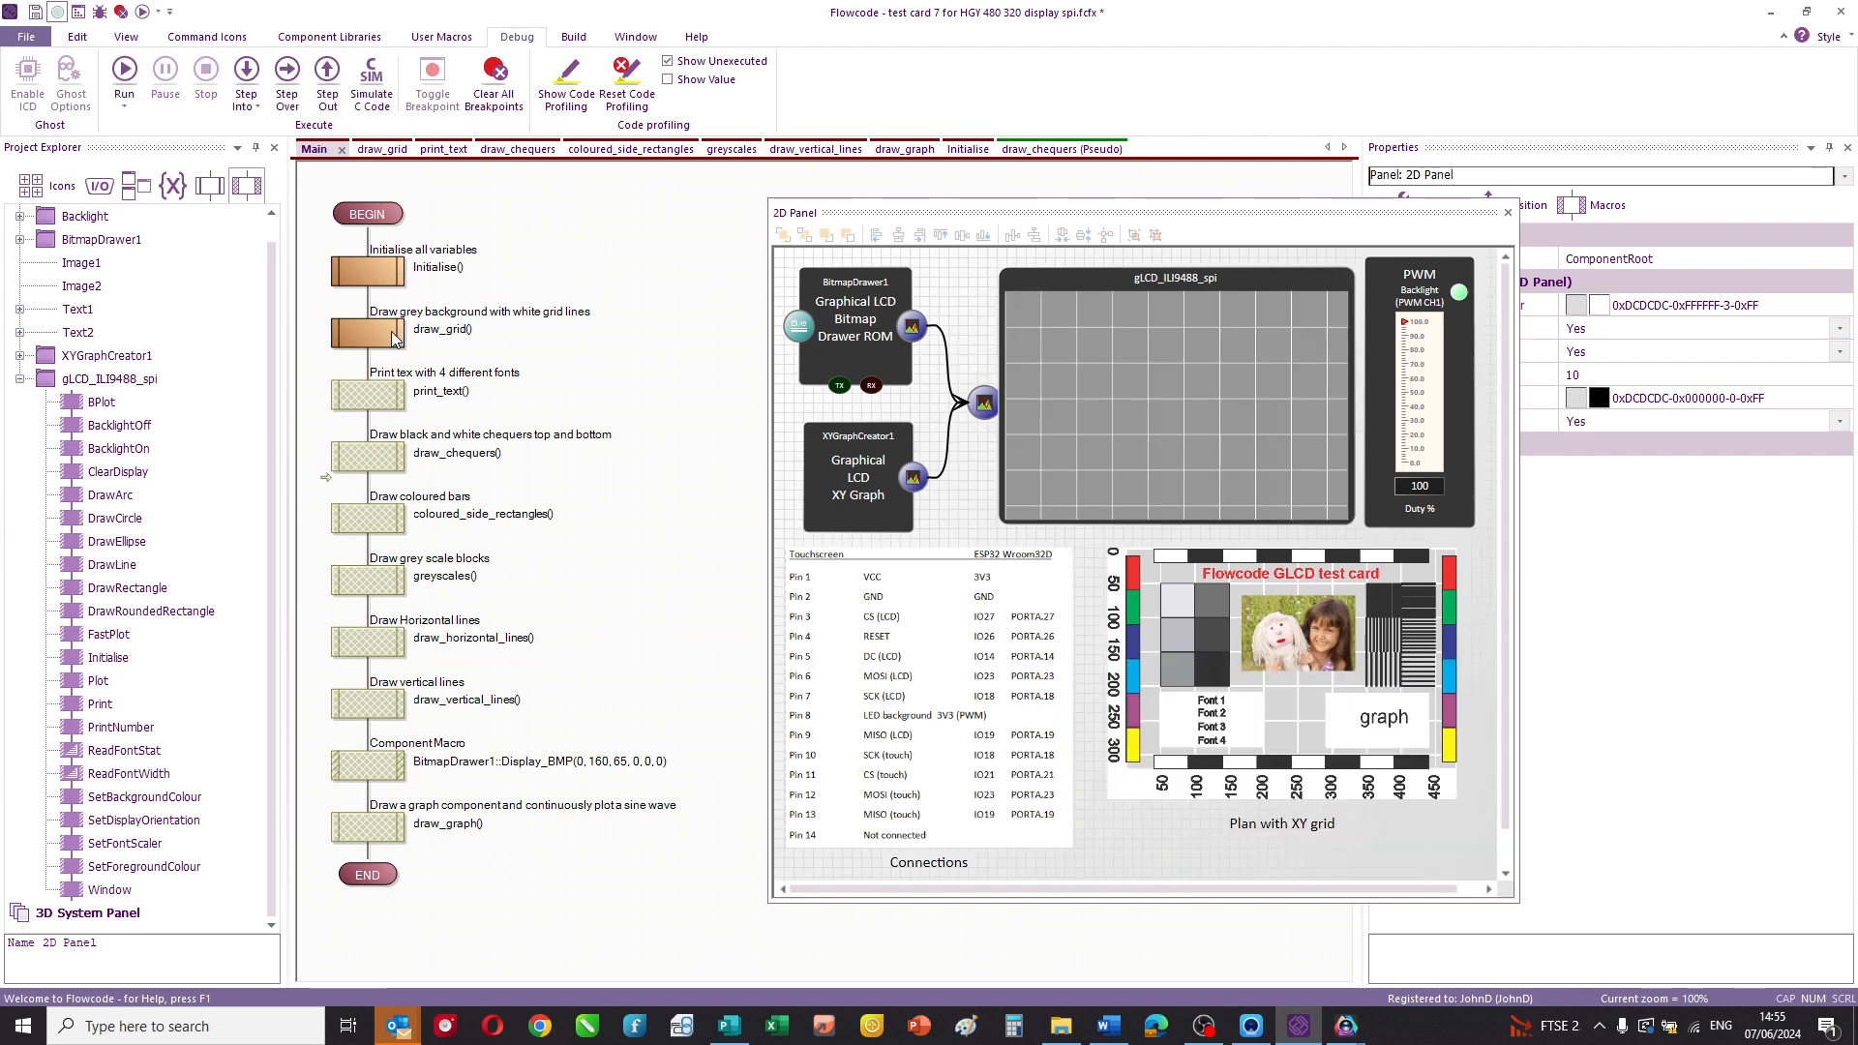
pyautogui.moveTo(1192, 463)
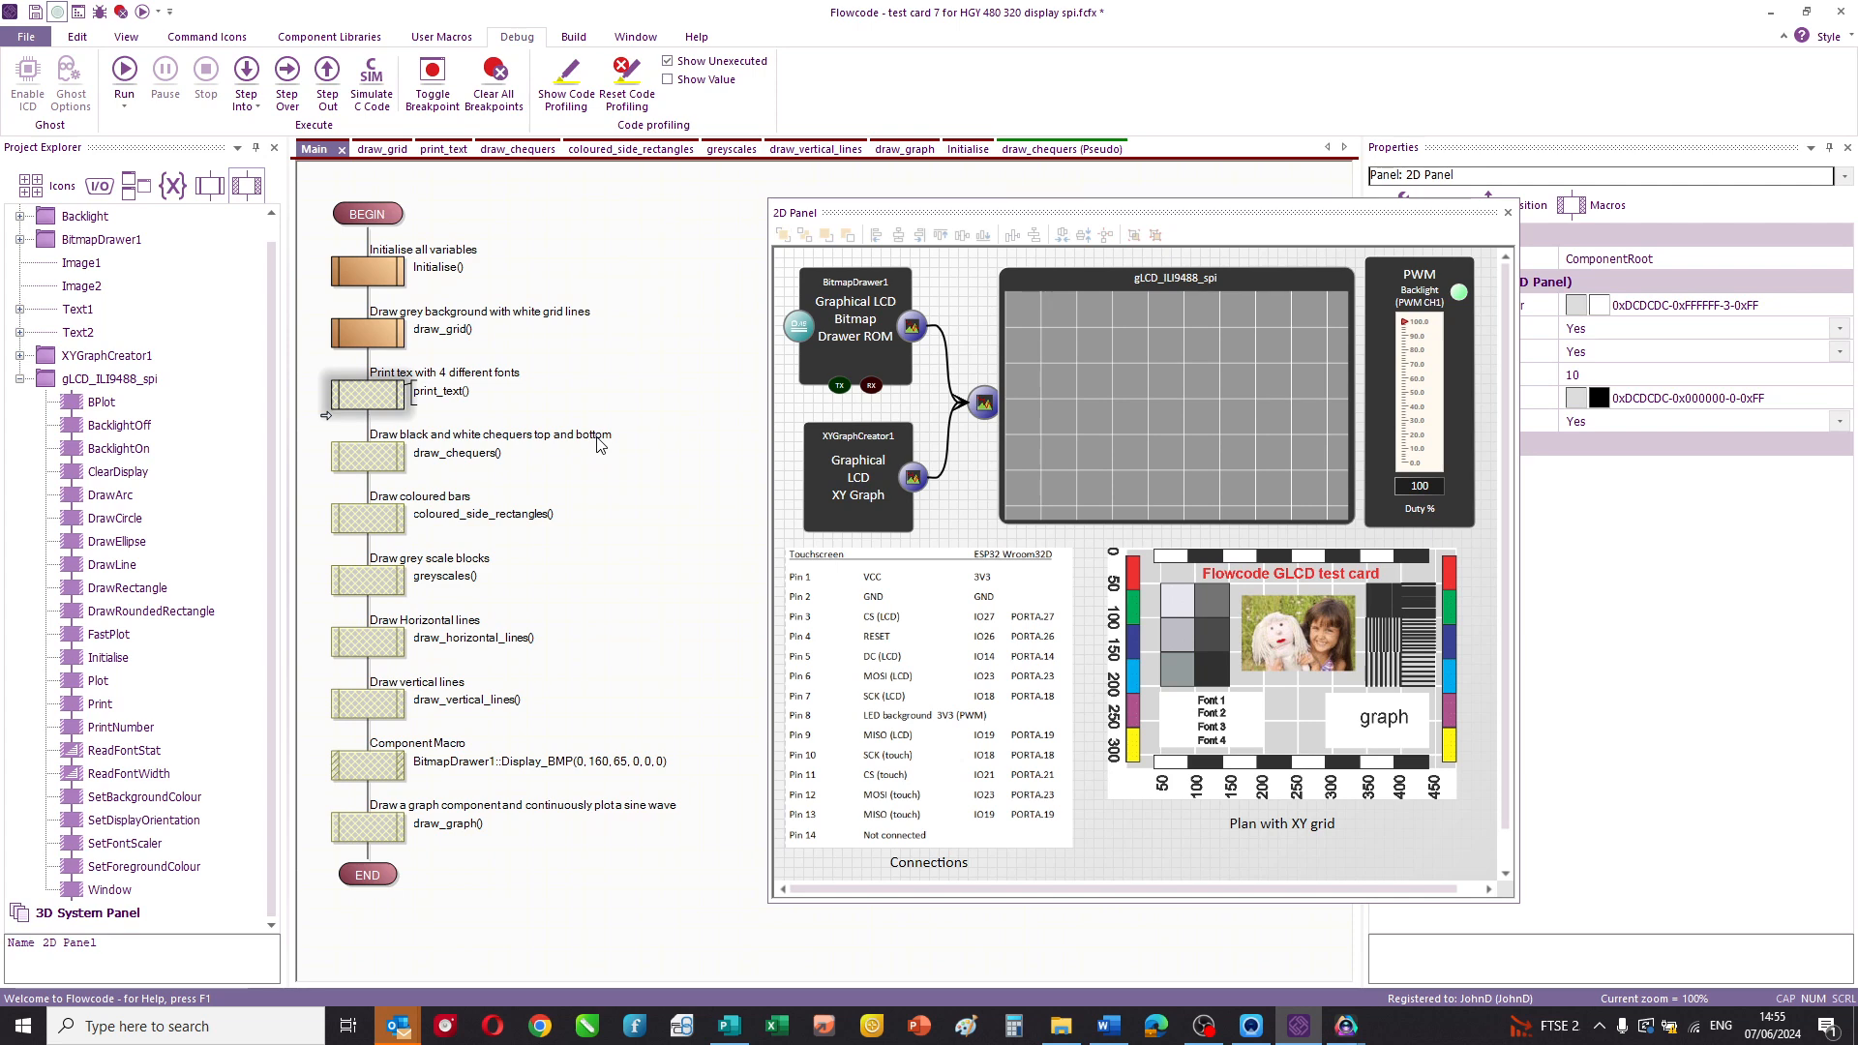
# - Toggle the print_text call in Main back to enabled
pyautogui.rightClick(369, 391)
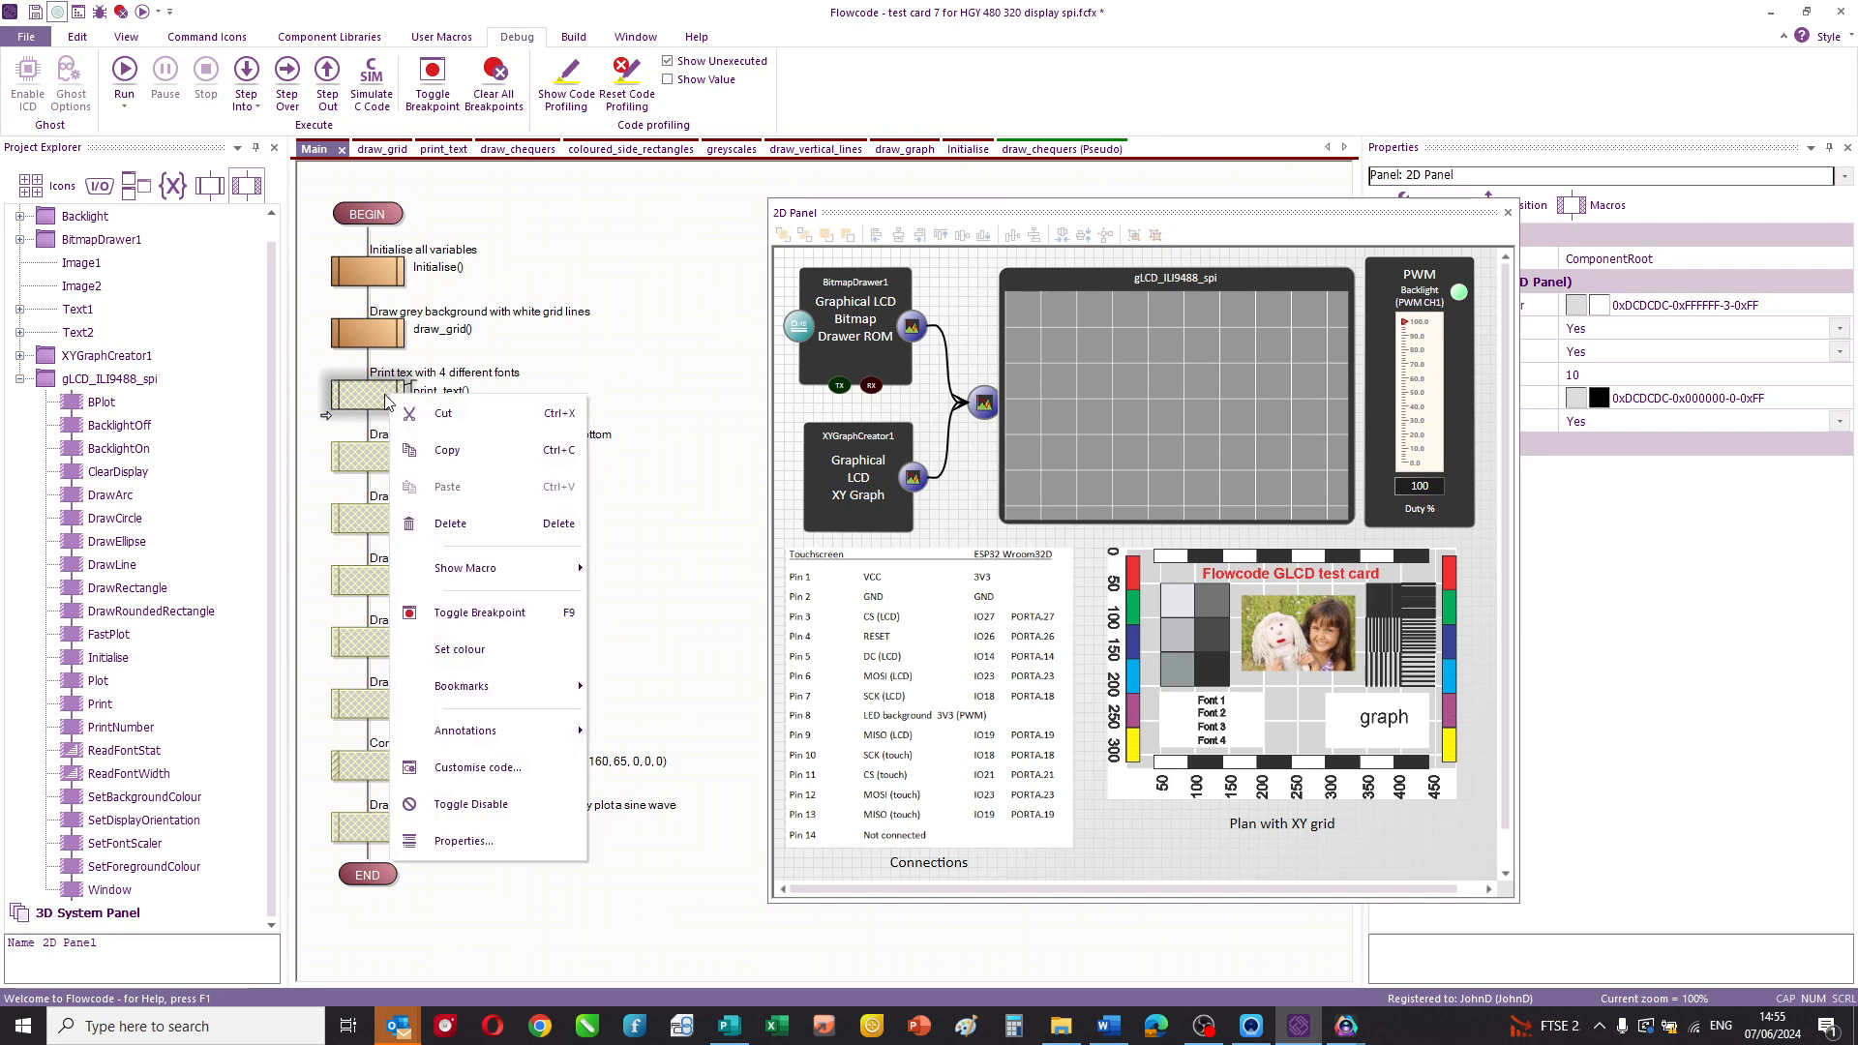
pyautogui.click(685, 447)
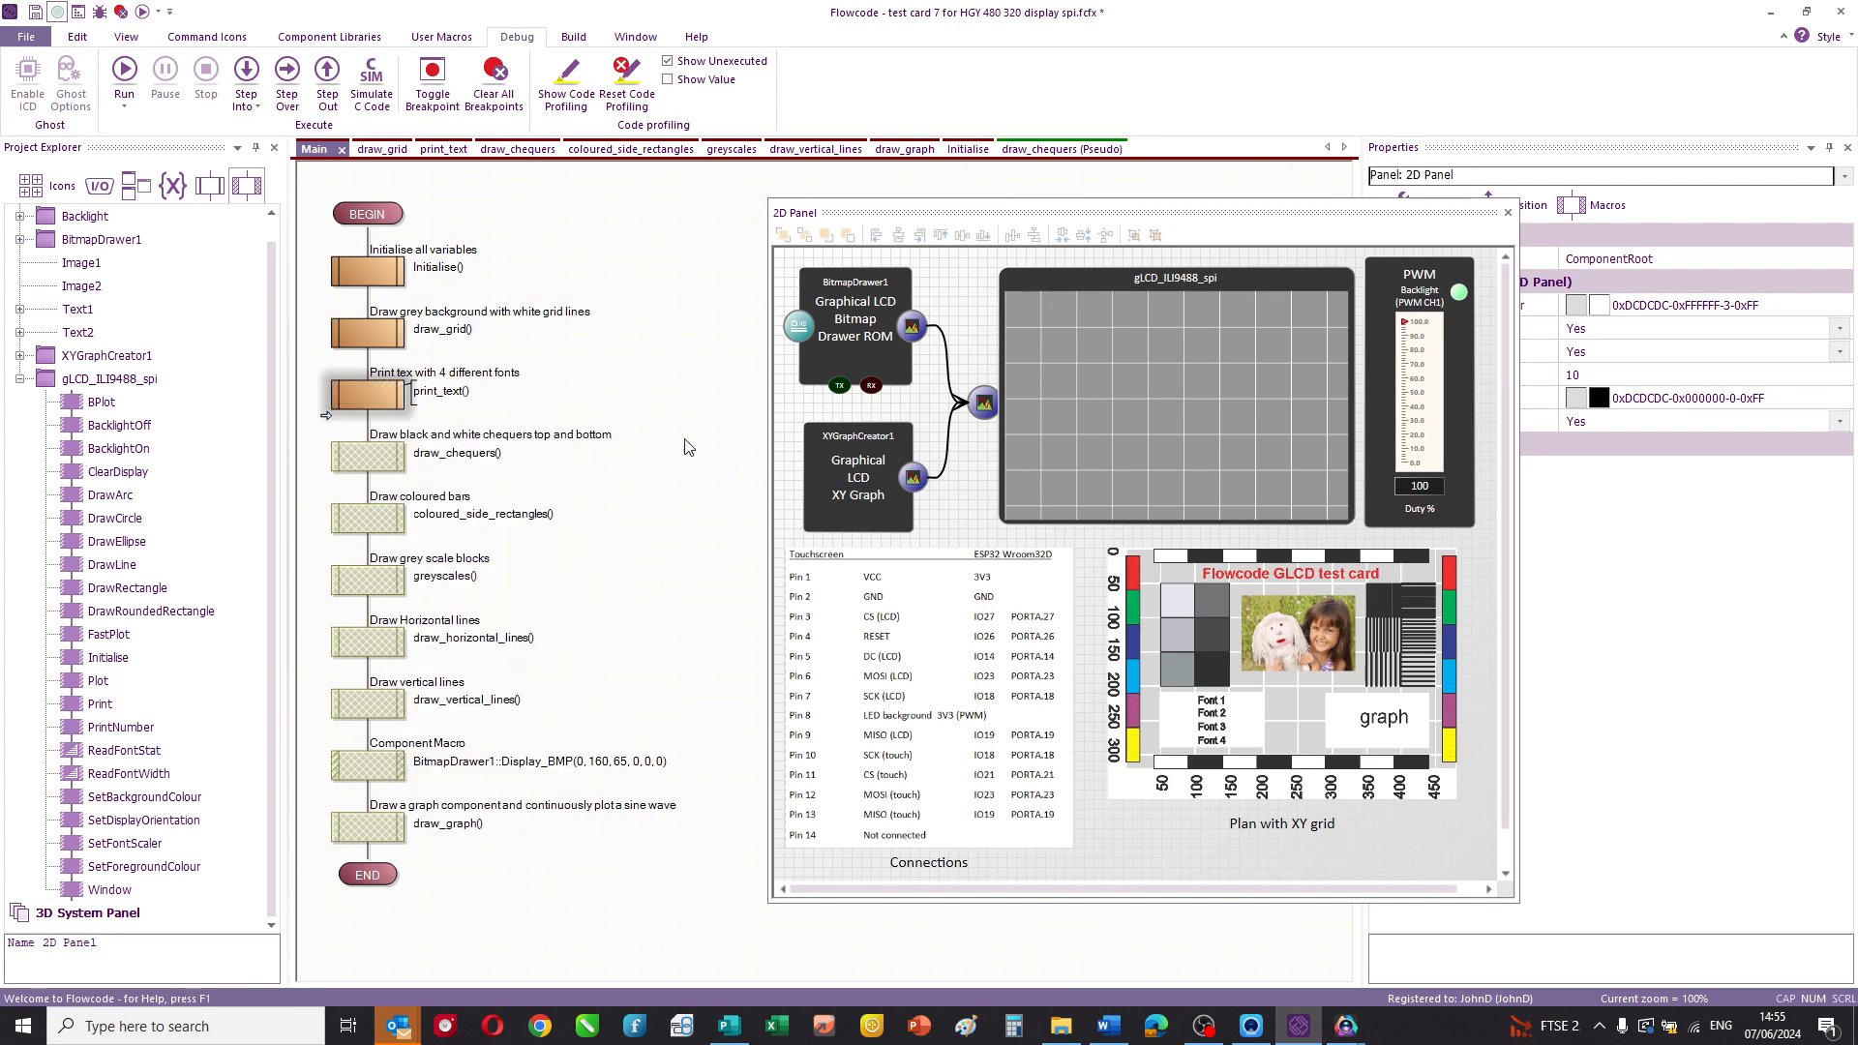
pyautogui.moveTo(946, 517)
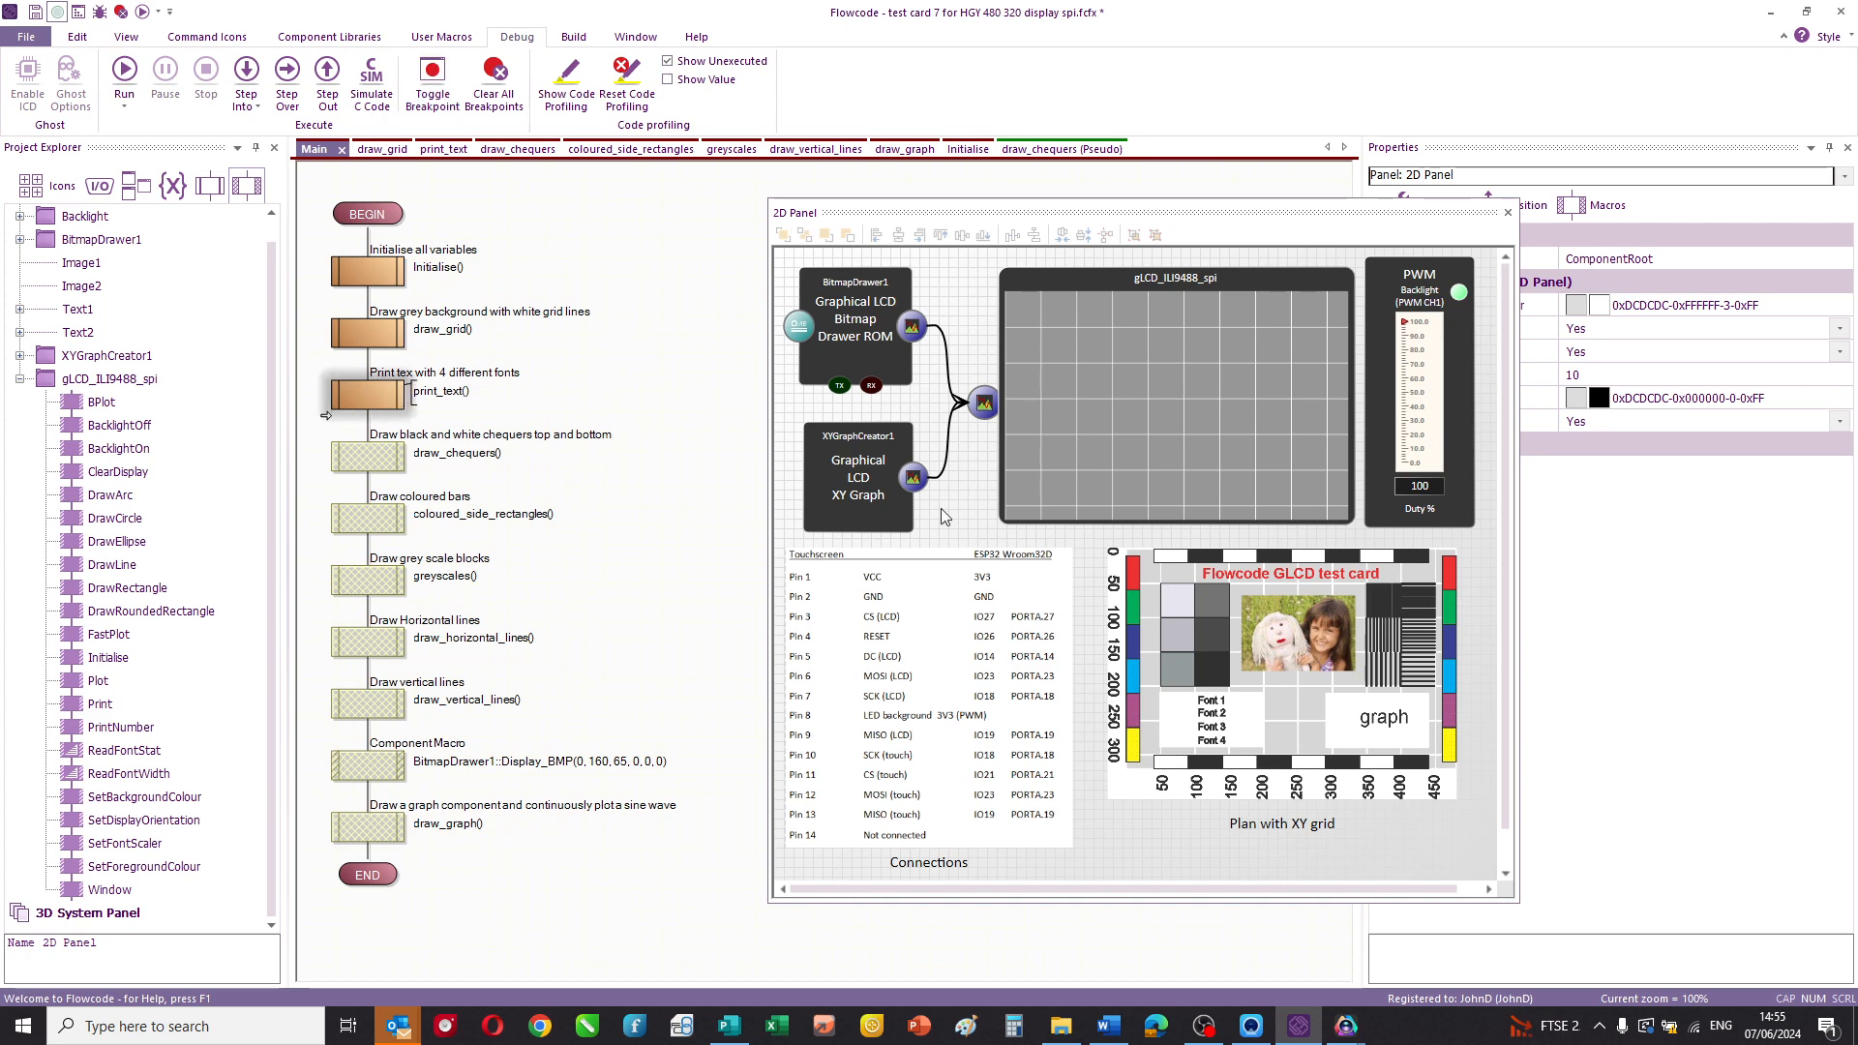
pyautogui.moveTo(482, 228)
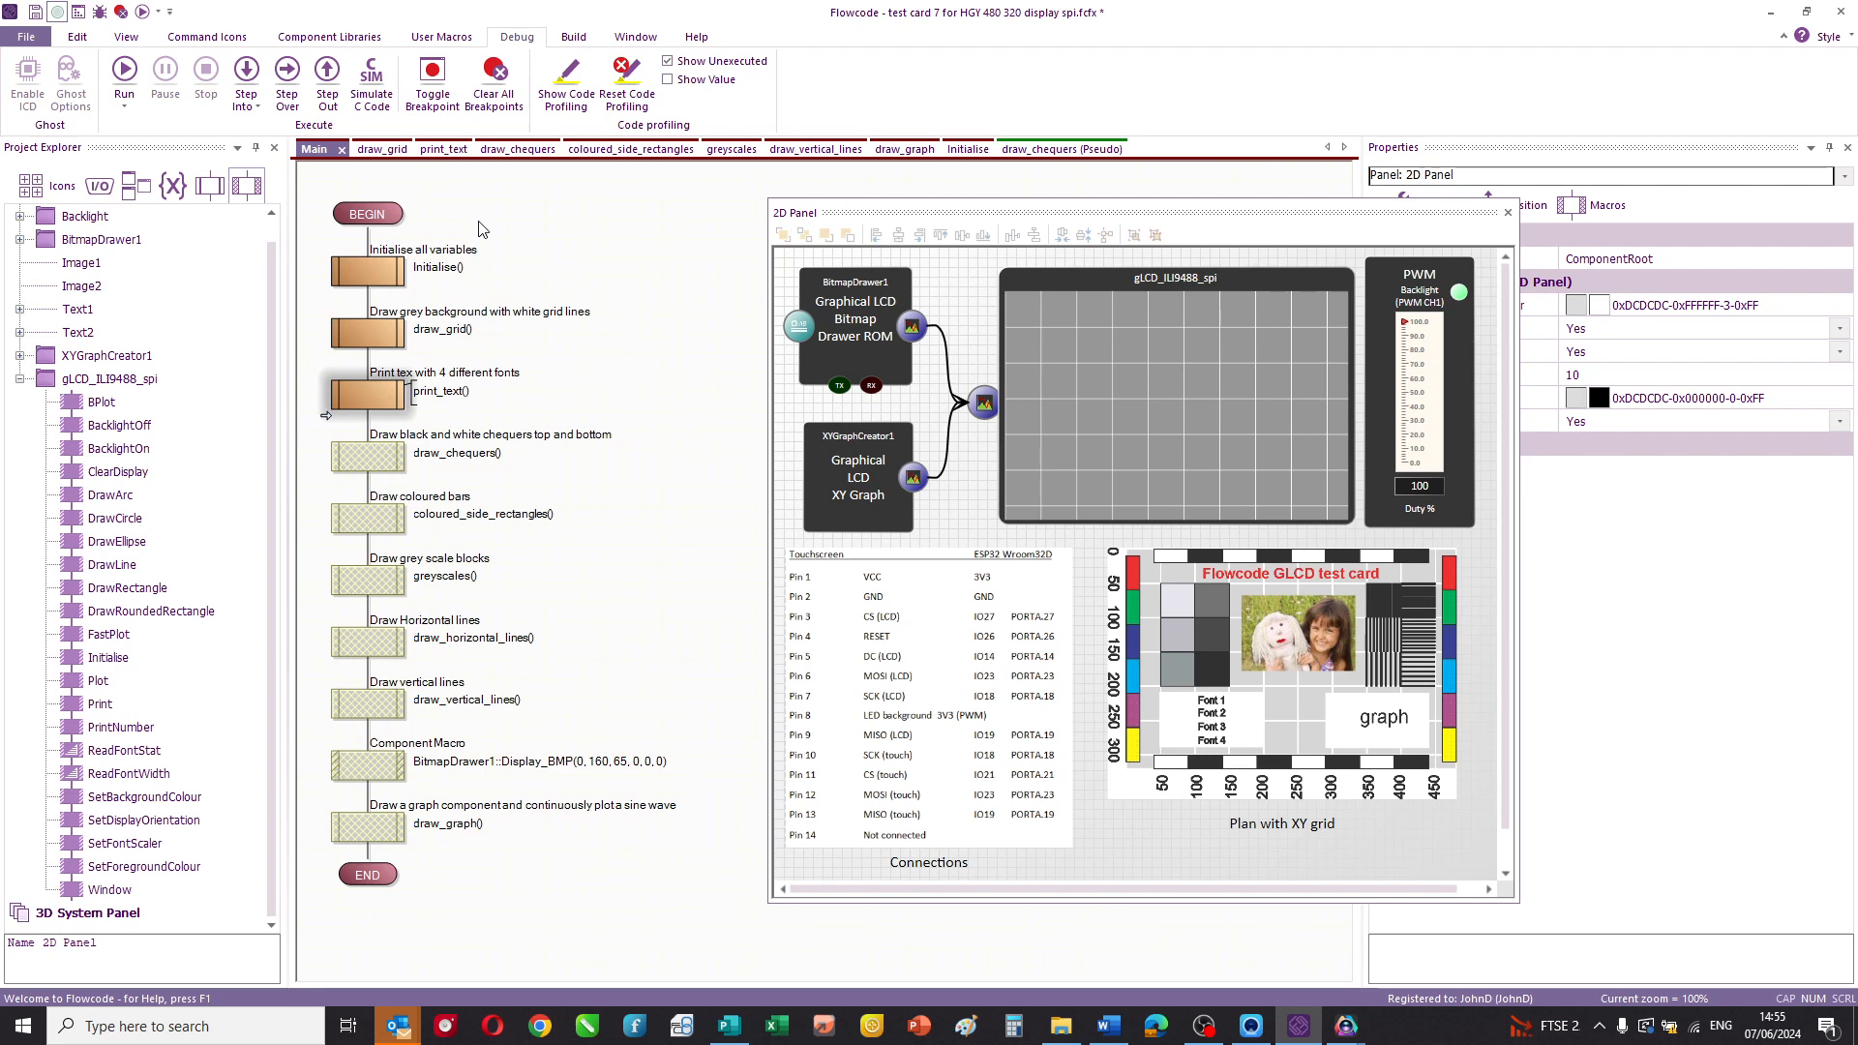
# - Open the print_text macro showing the white box, font scaling and four-font print loop
pyautogui.click(424, 148)
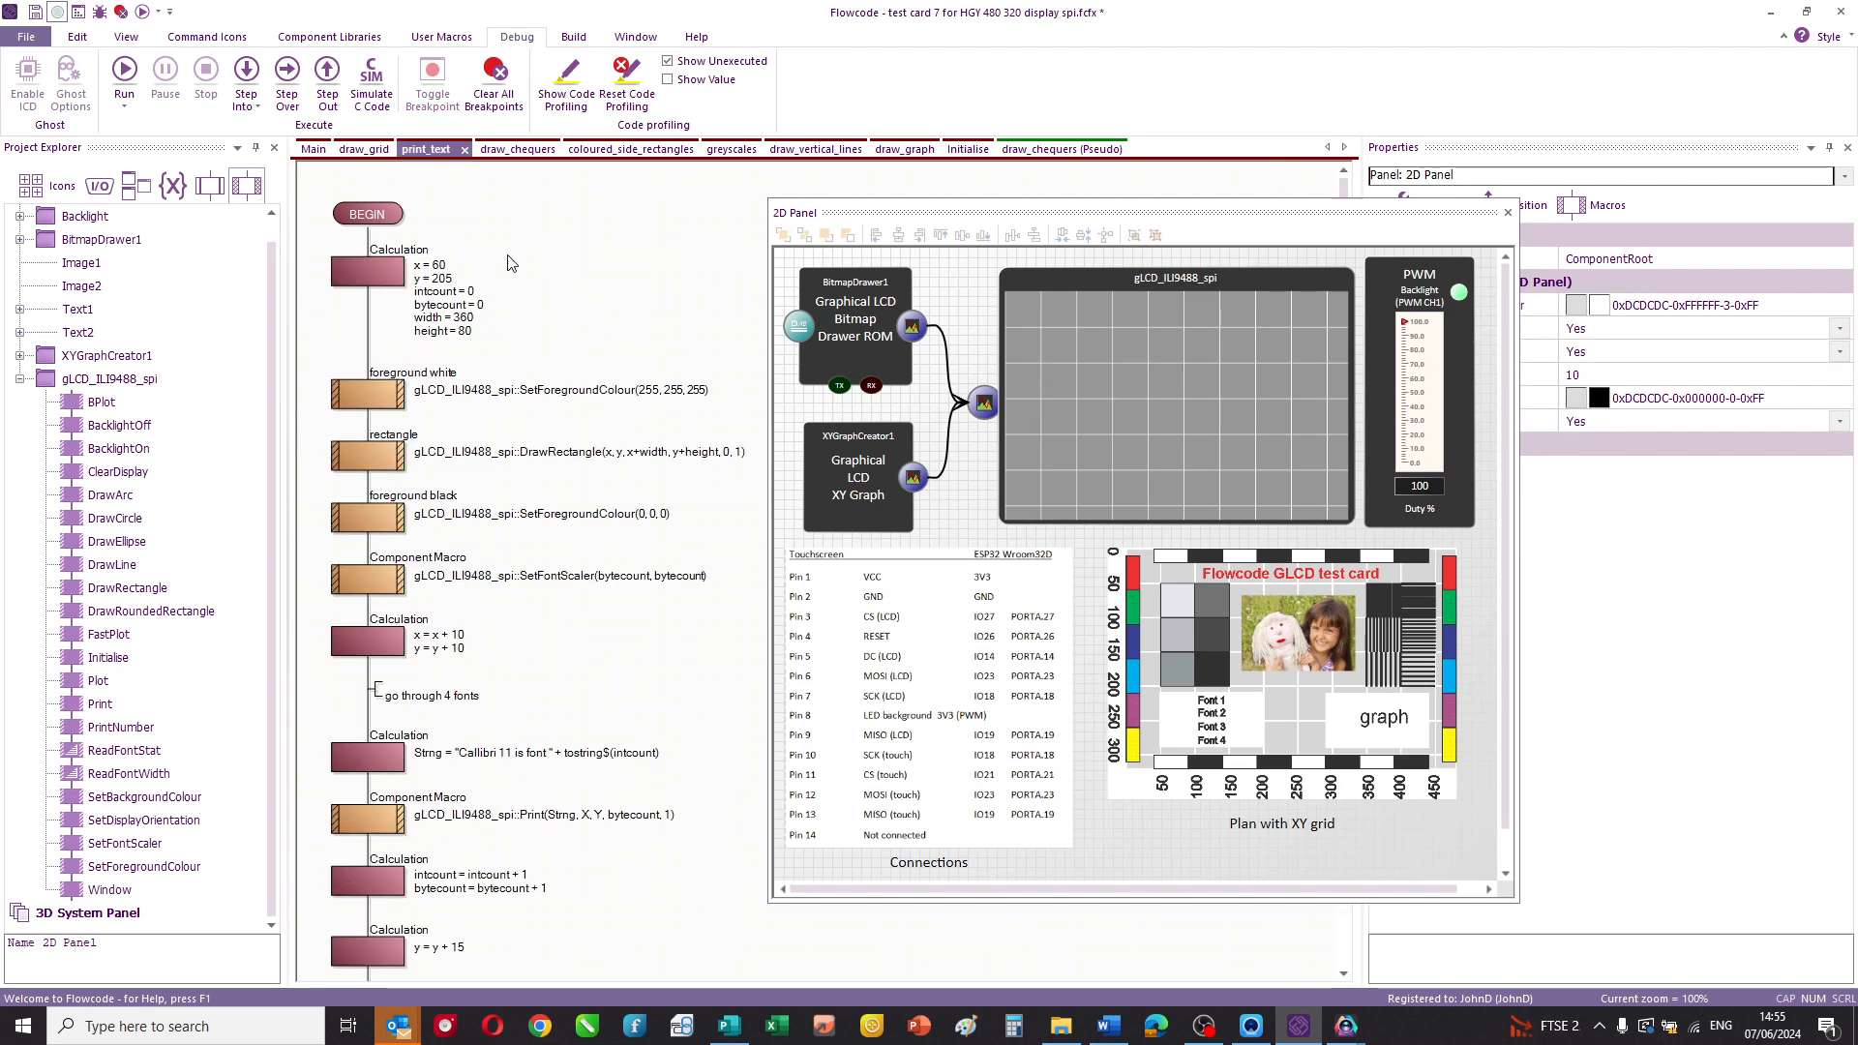
pyautogui.moveTo(510, 392)
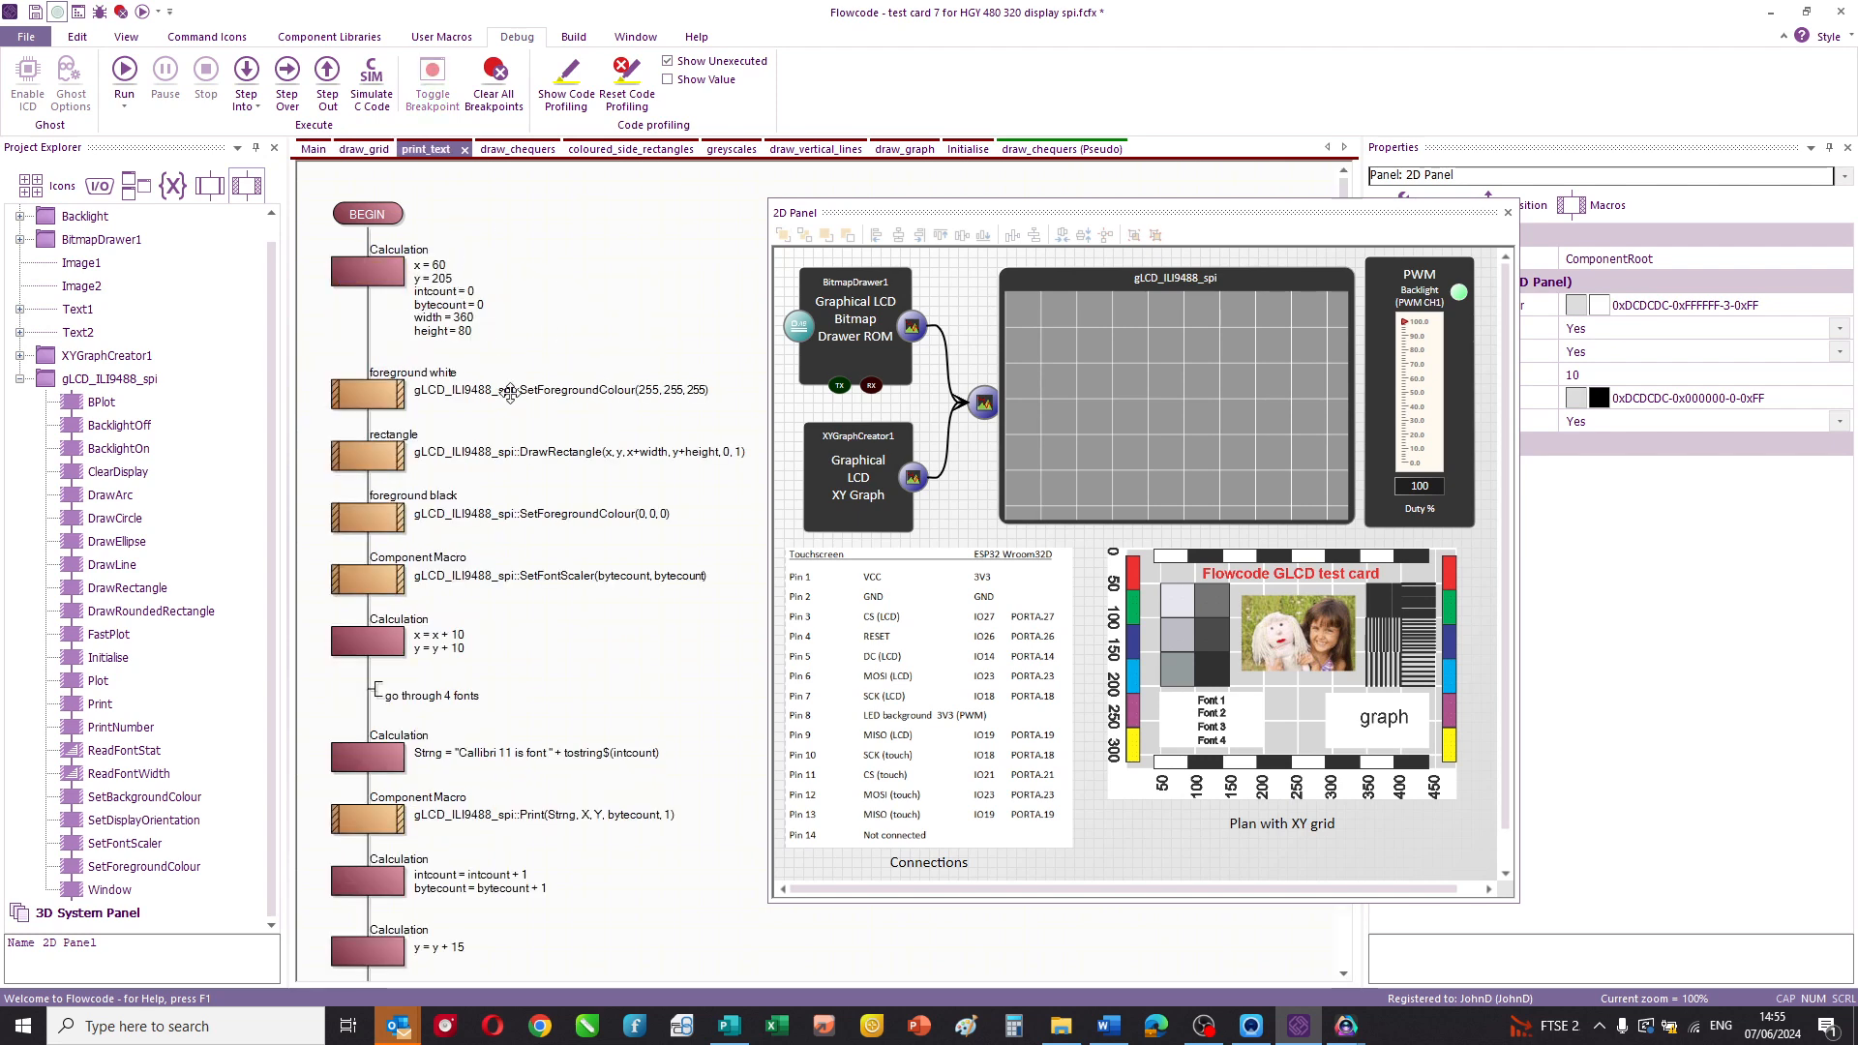
pyautogui.moveTo(630, 543)
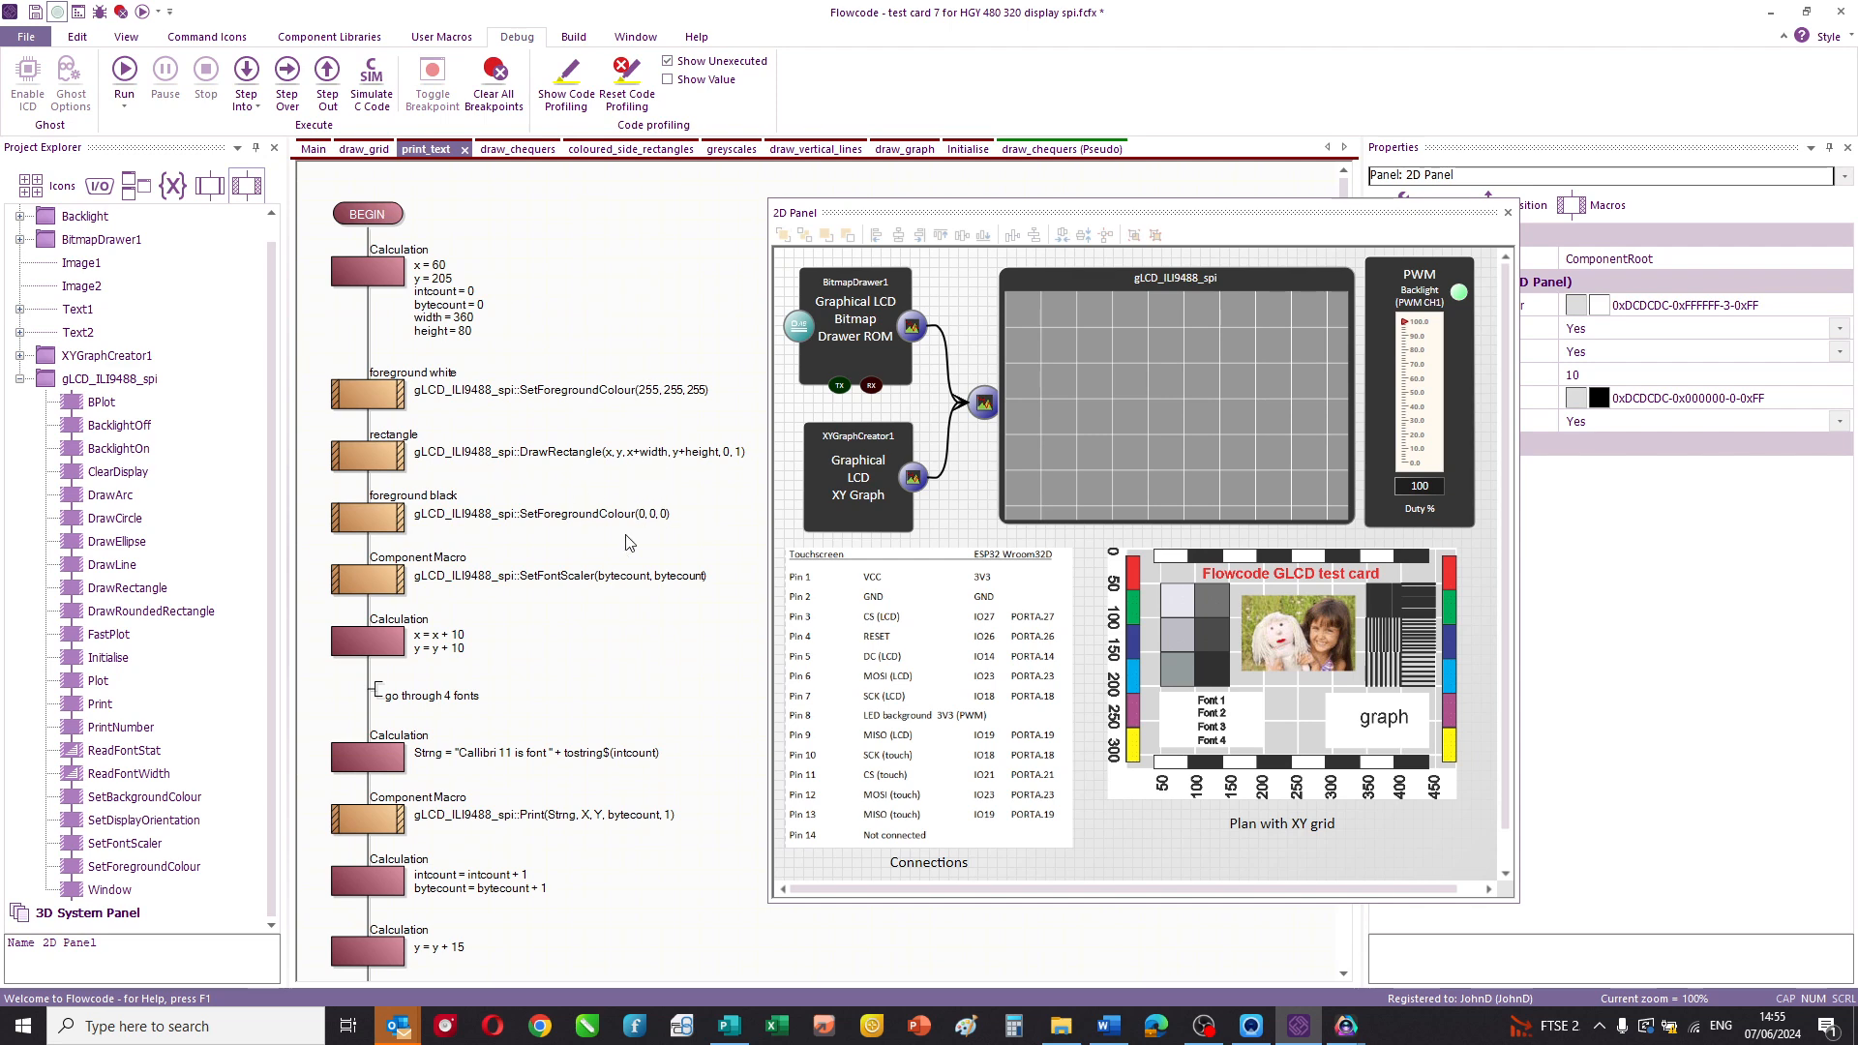
pyautogui.moveTo(624, 840)
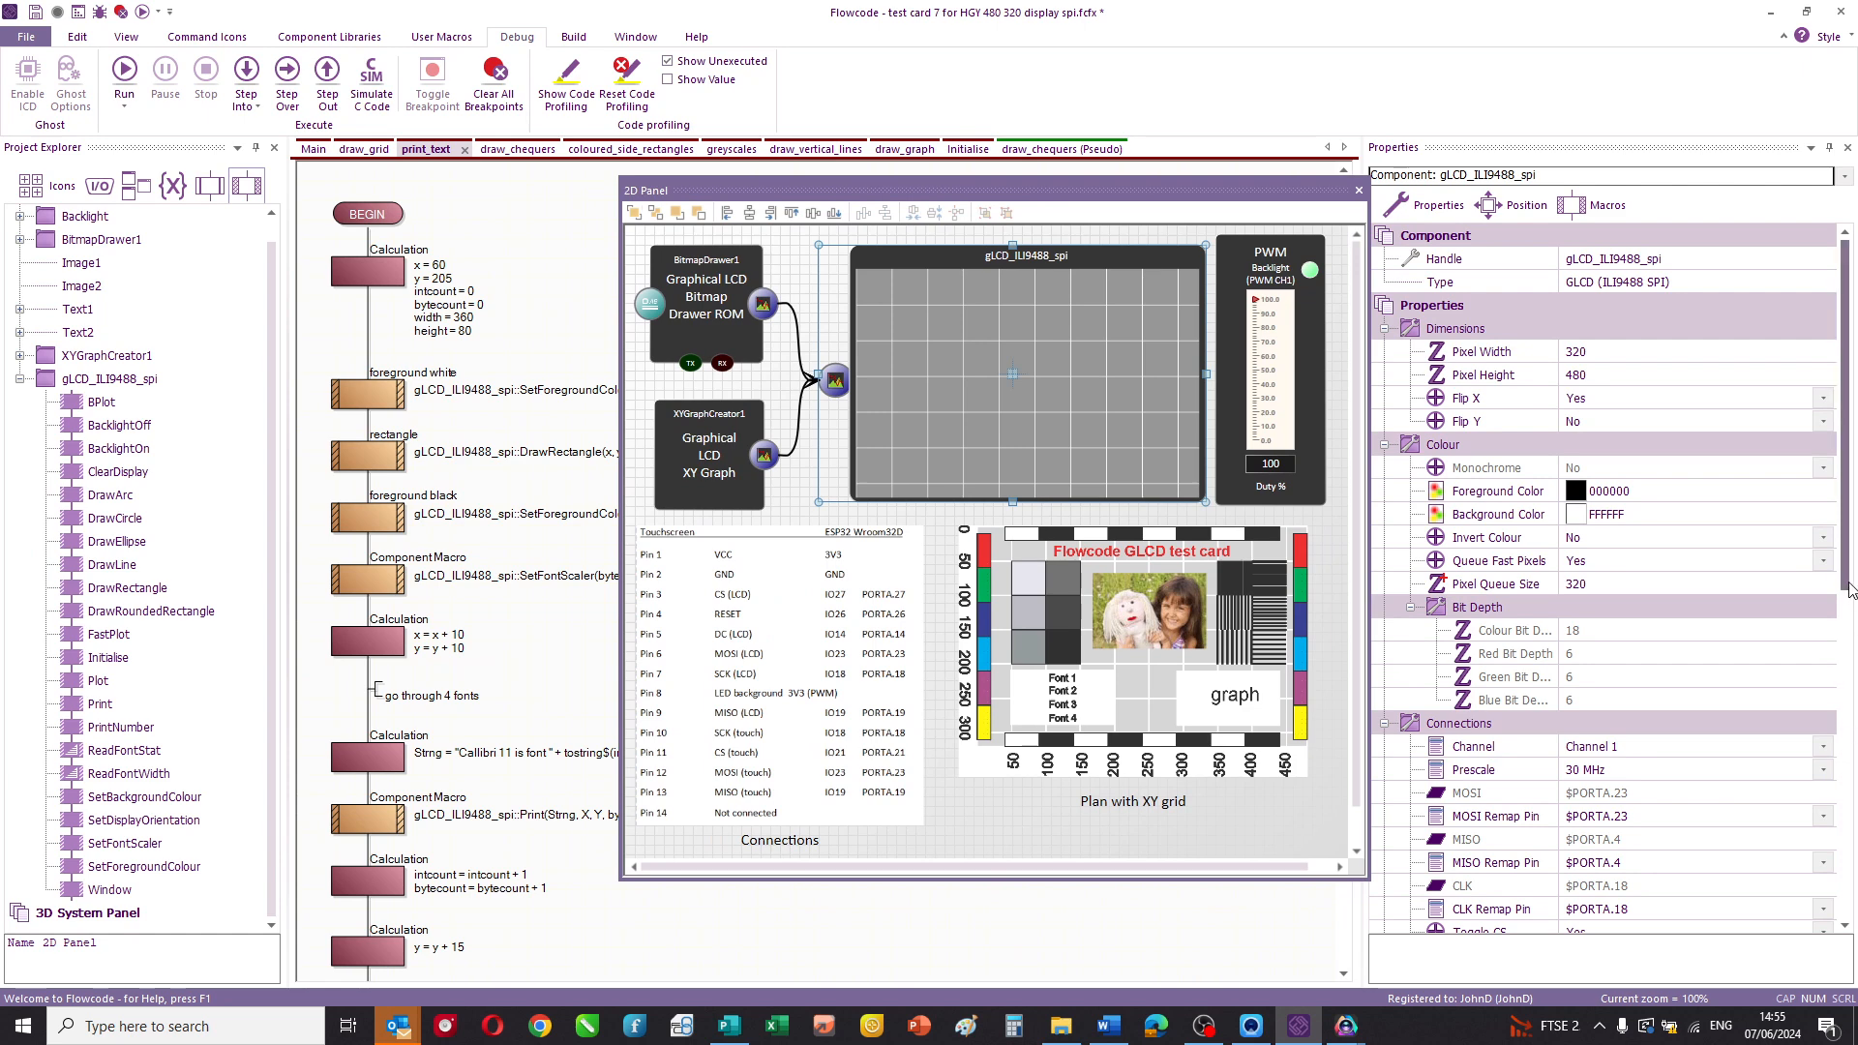
pyautogui.scroll(-3)
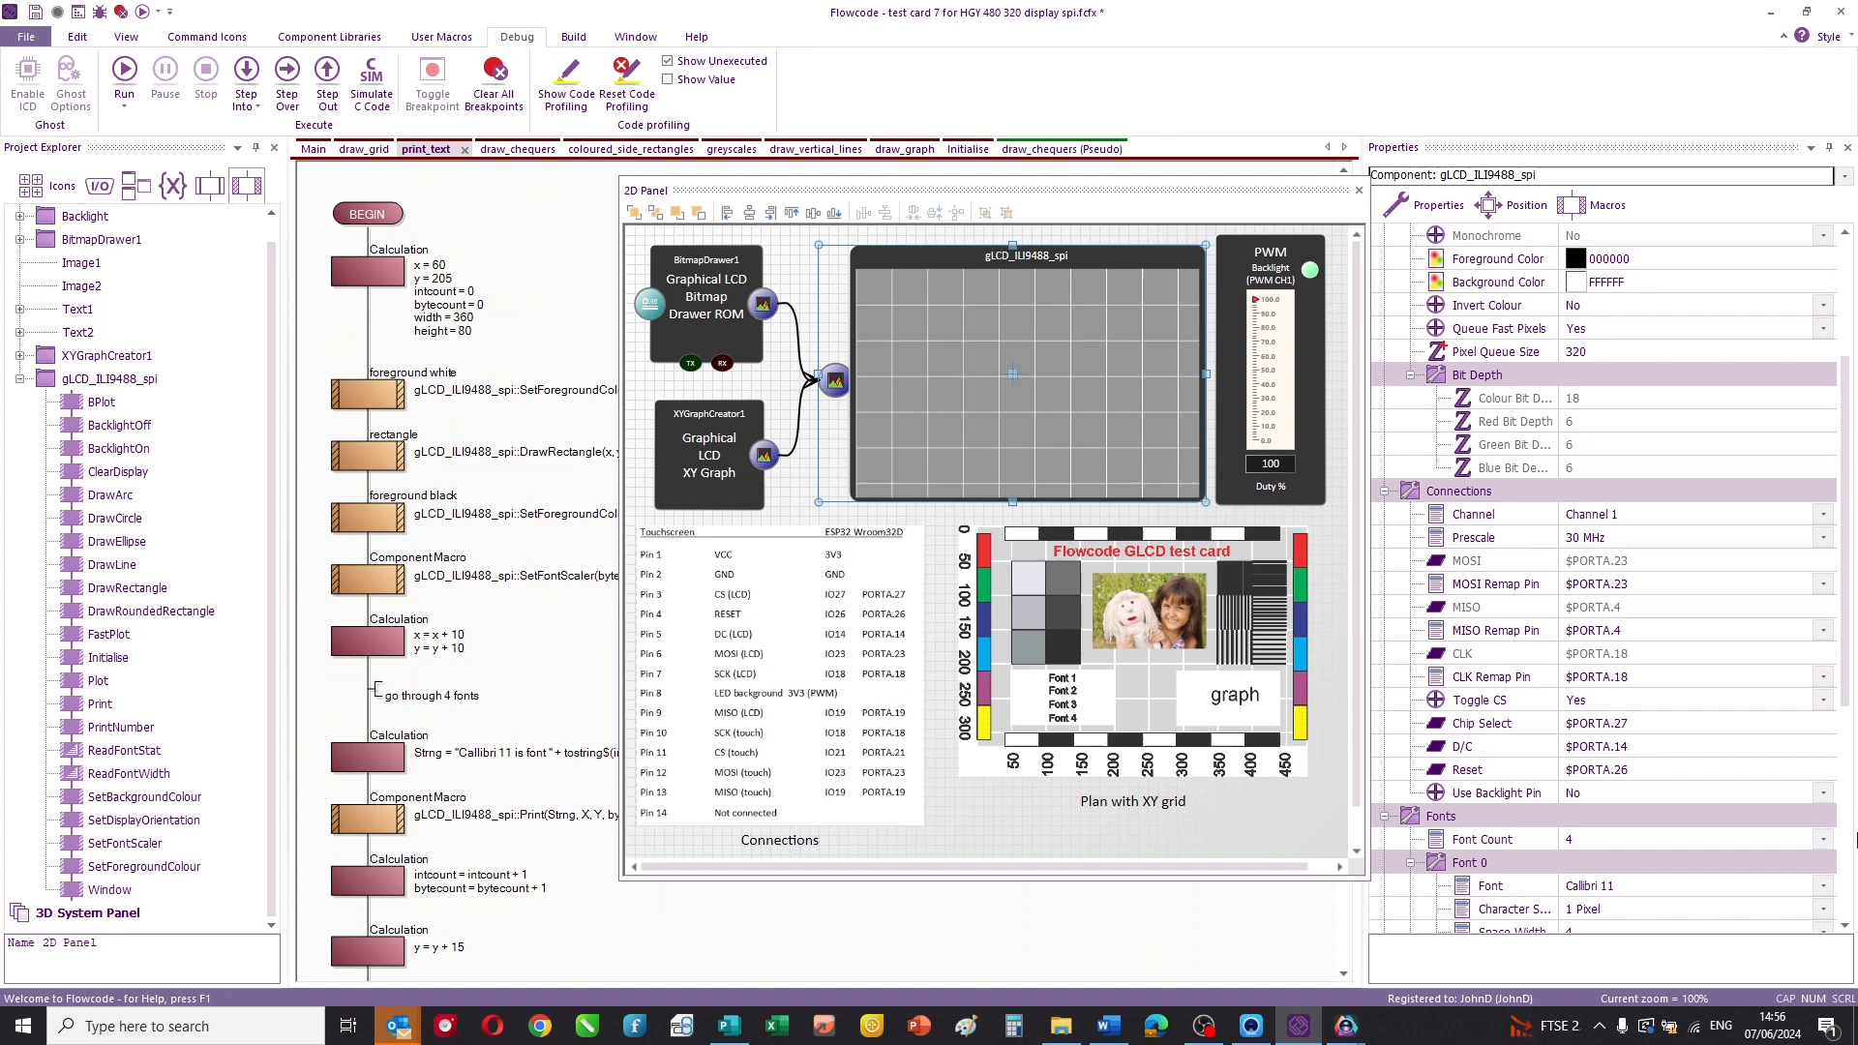
pyautogui.scroll(-3)
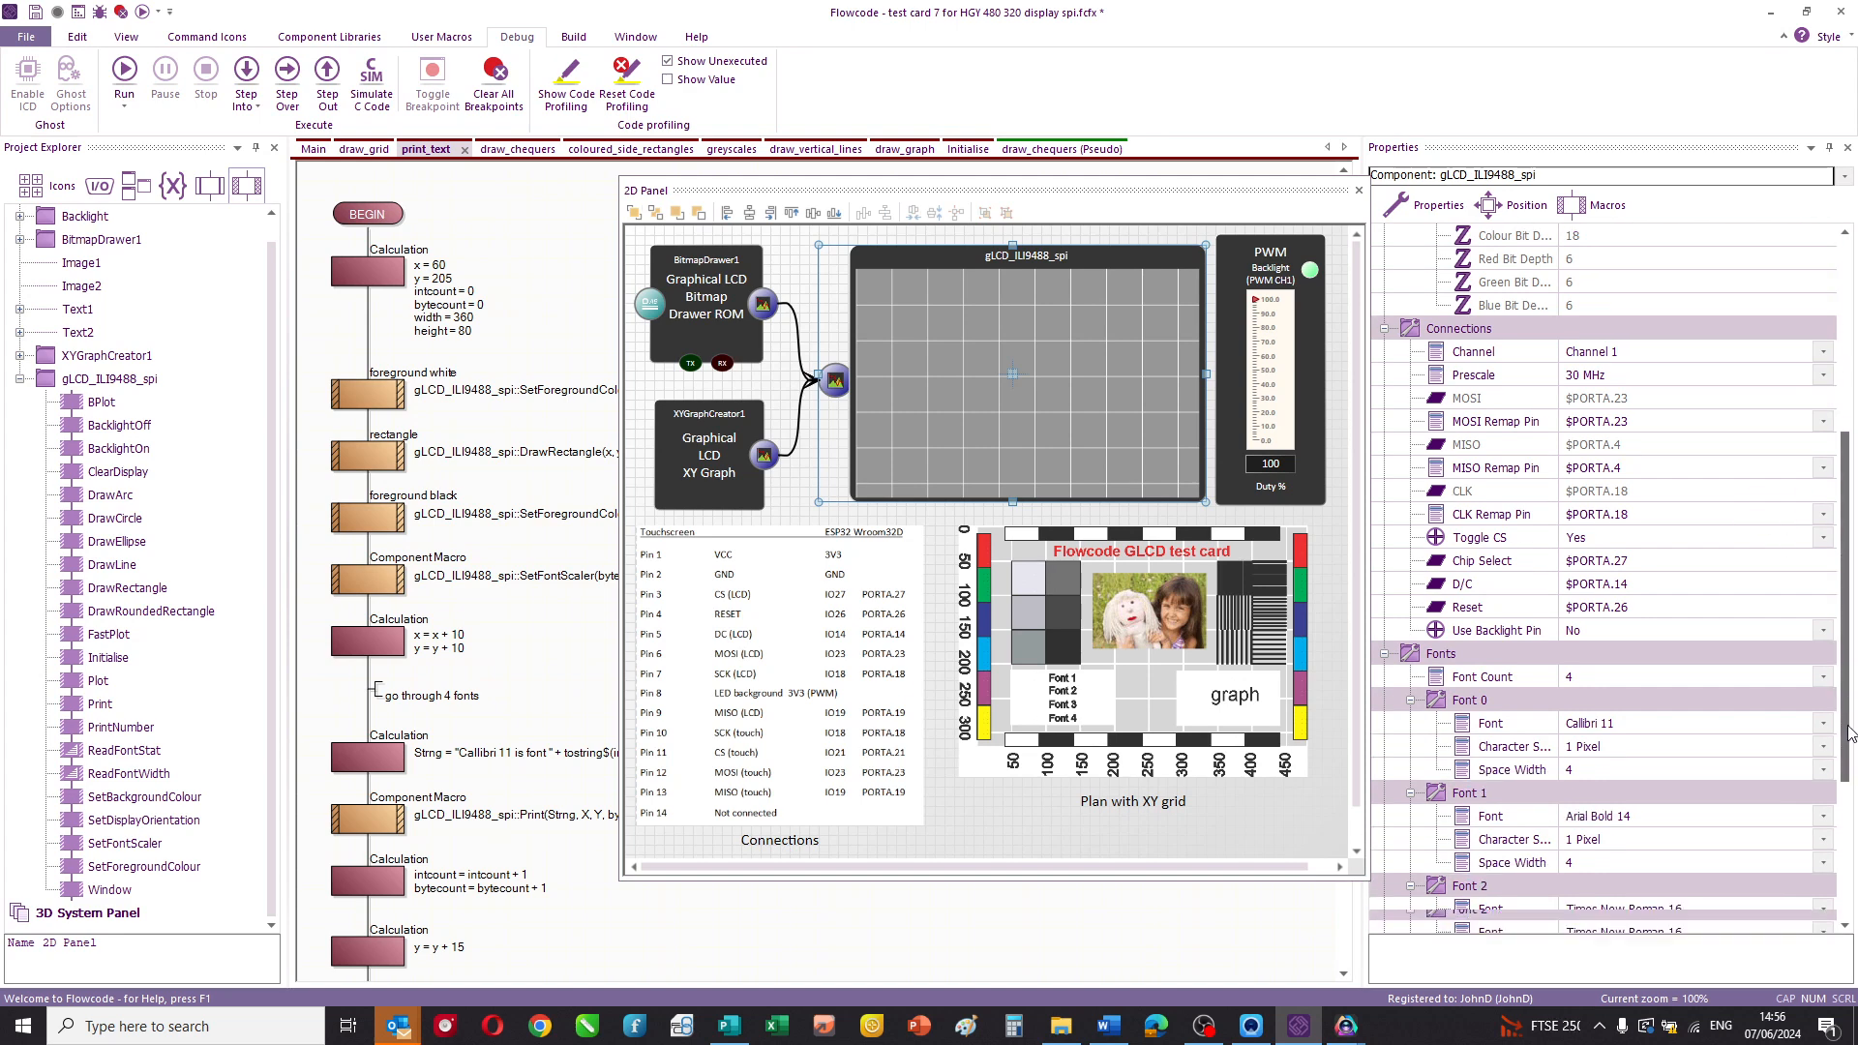
pyautogui.scroll(-3)
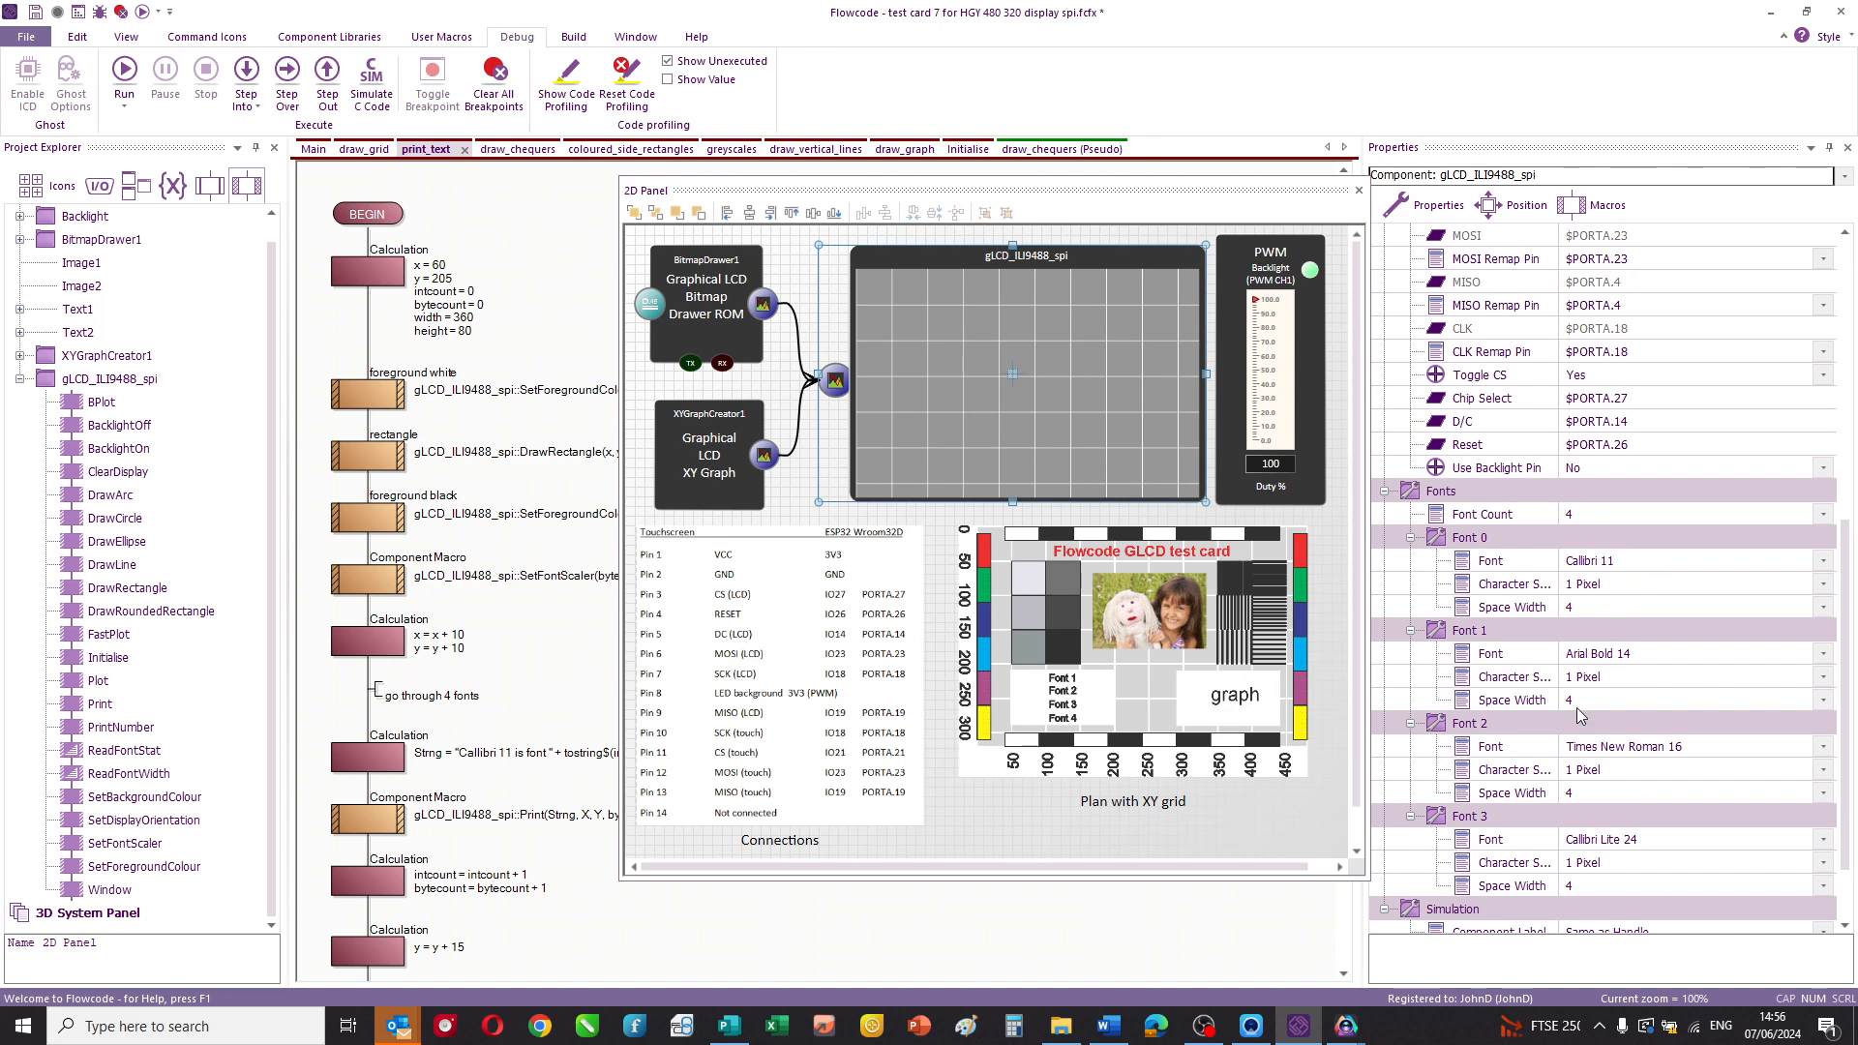
pyautogui.click(1825, 560)
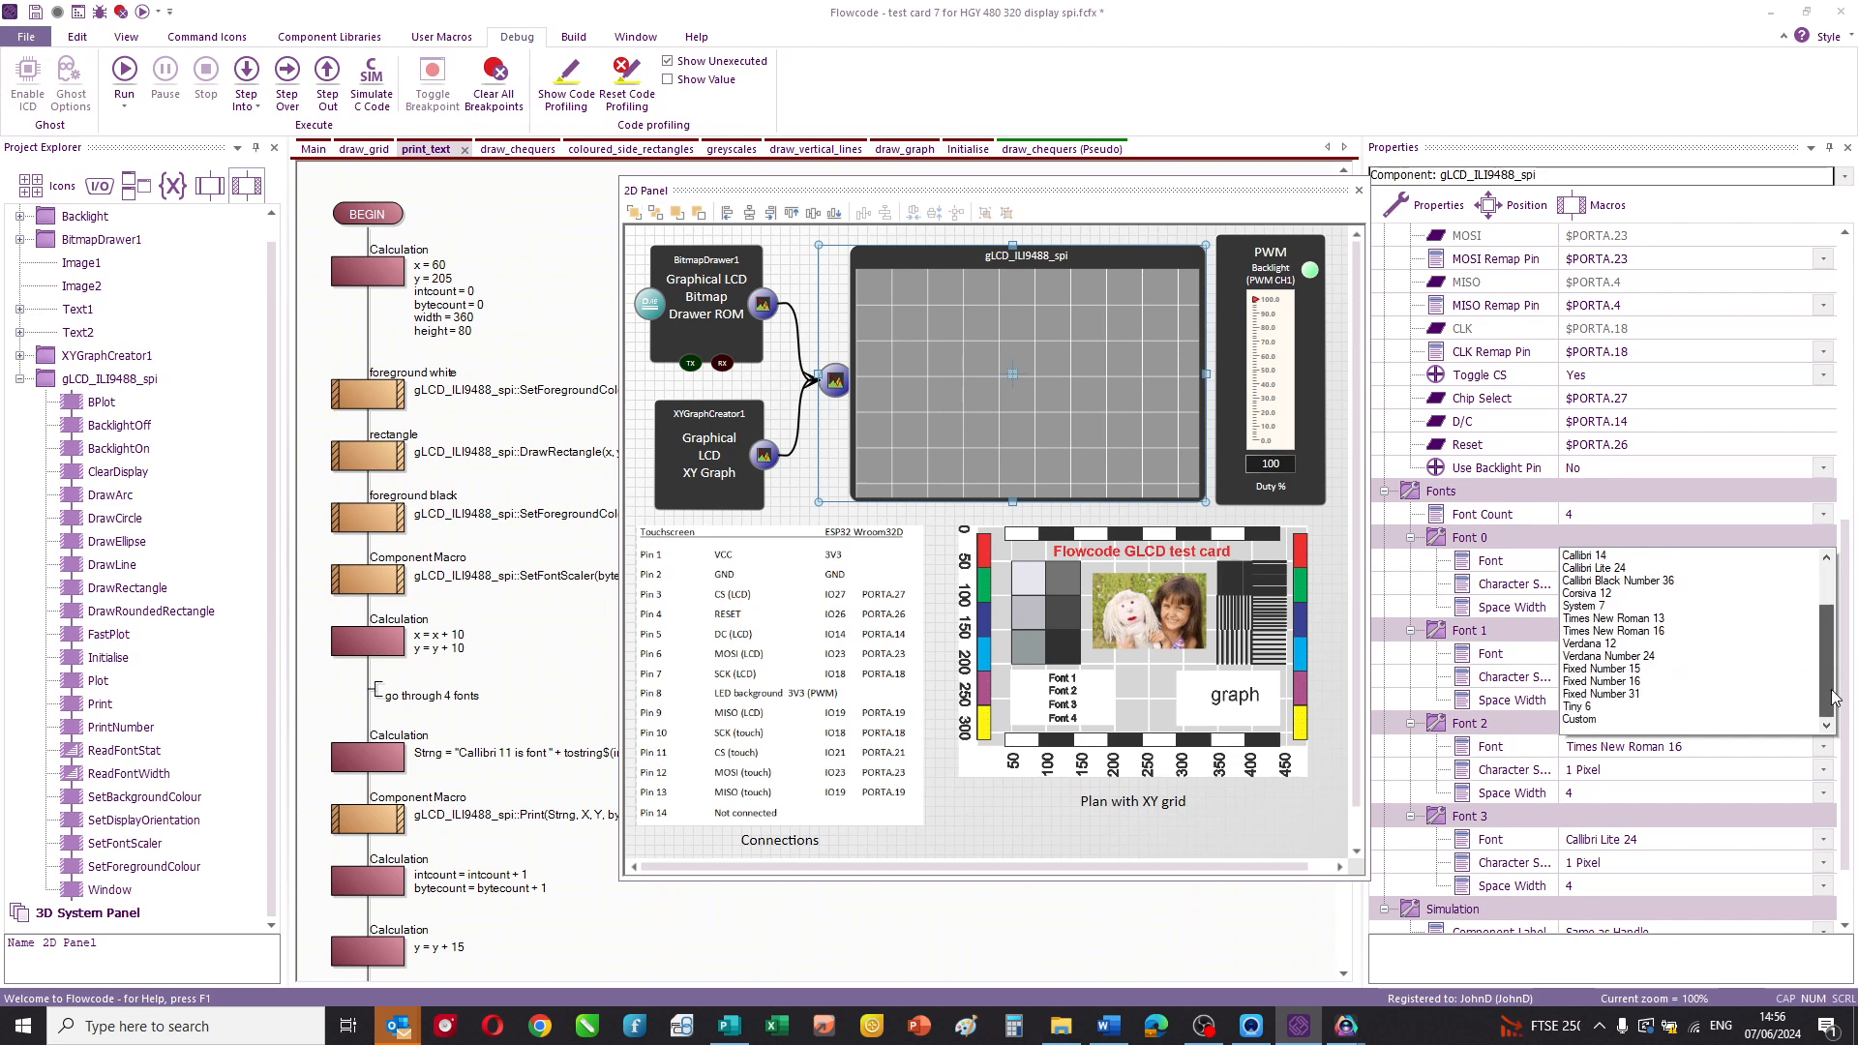
pyautogui.click(1828, 513)
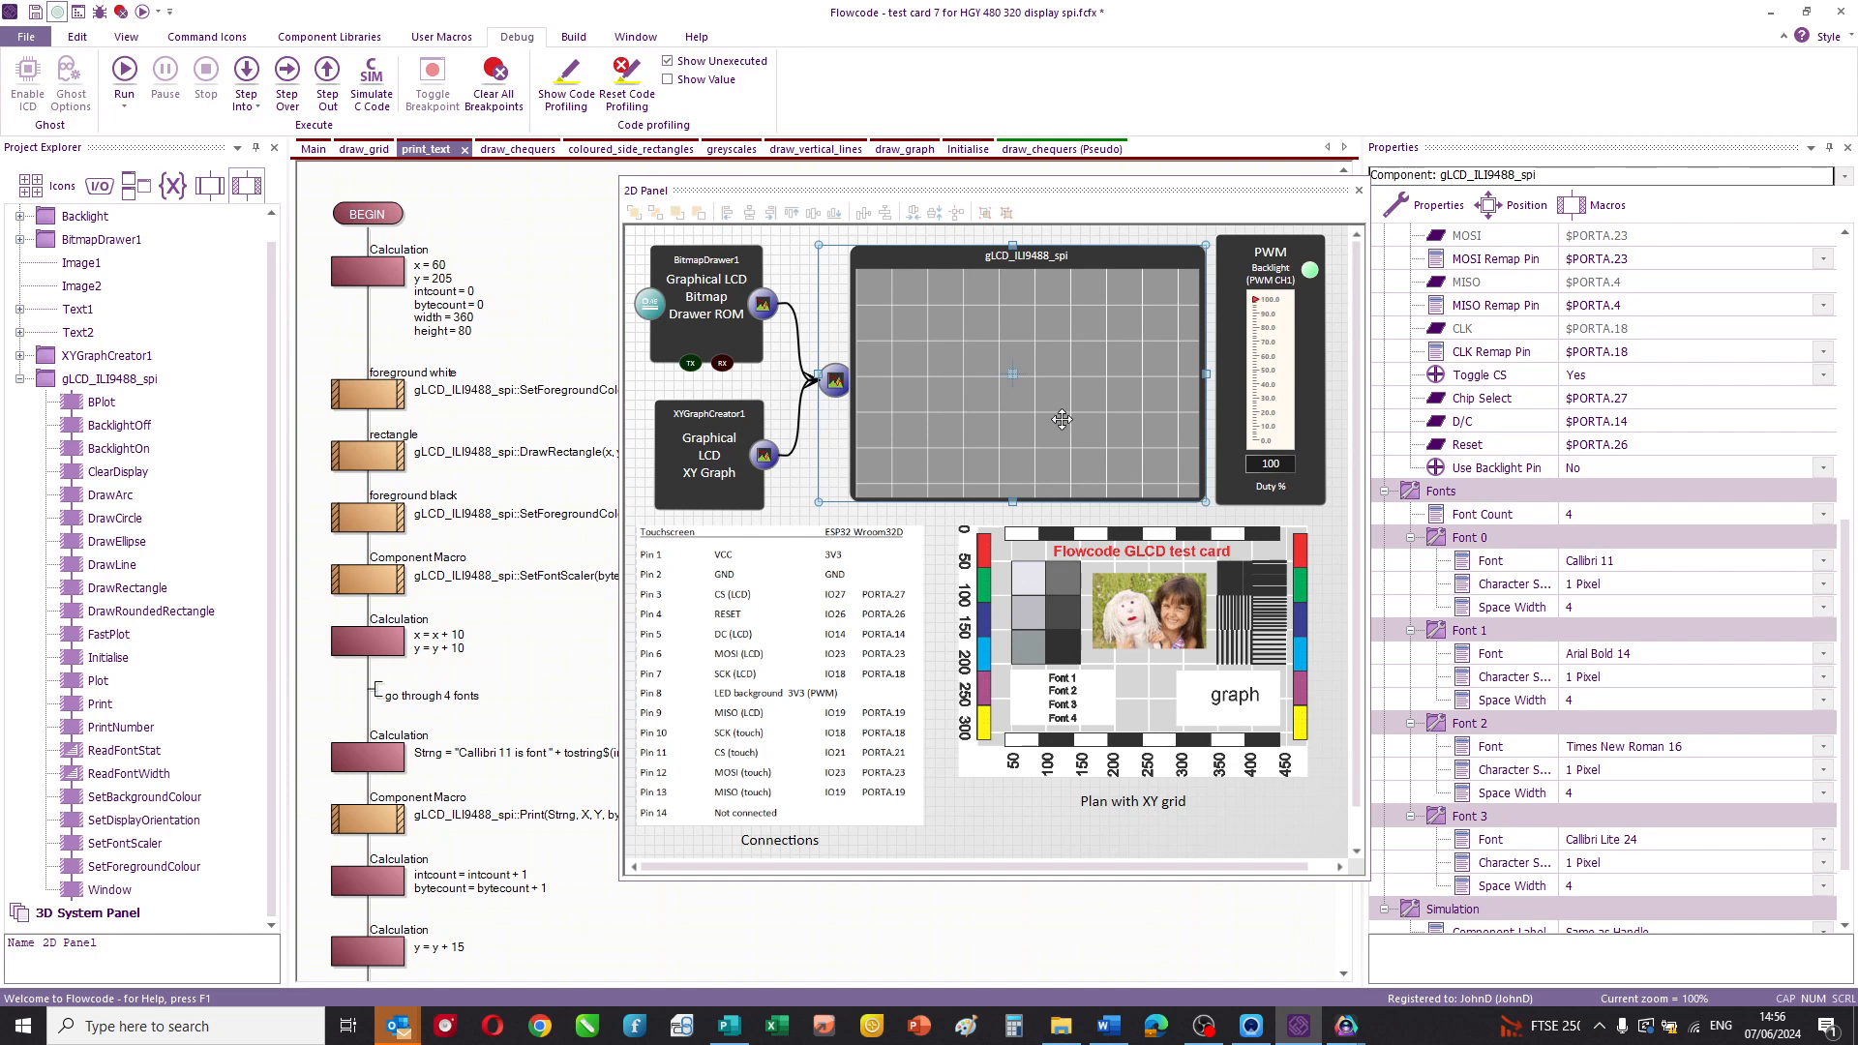
pyautogui.moveTo(1190, 291)
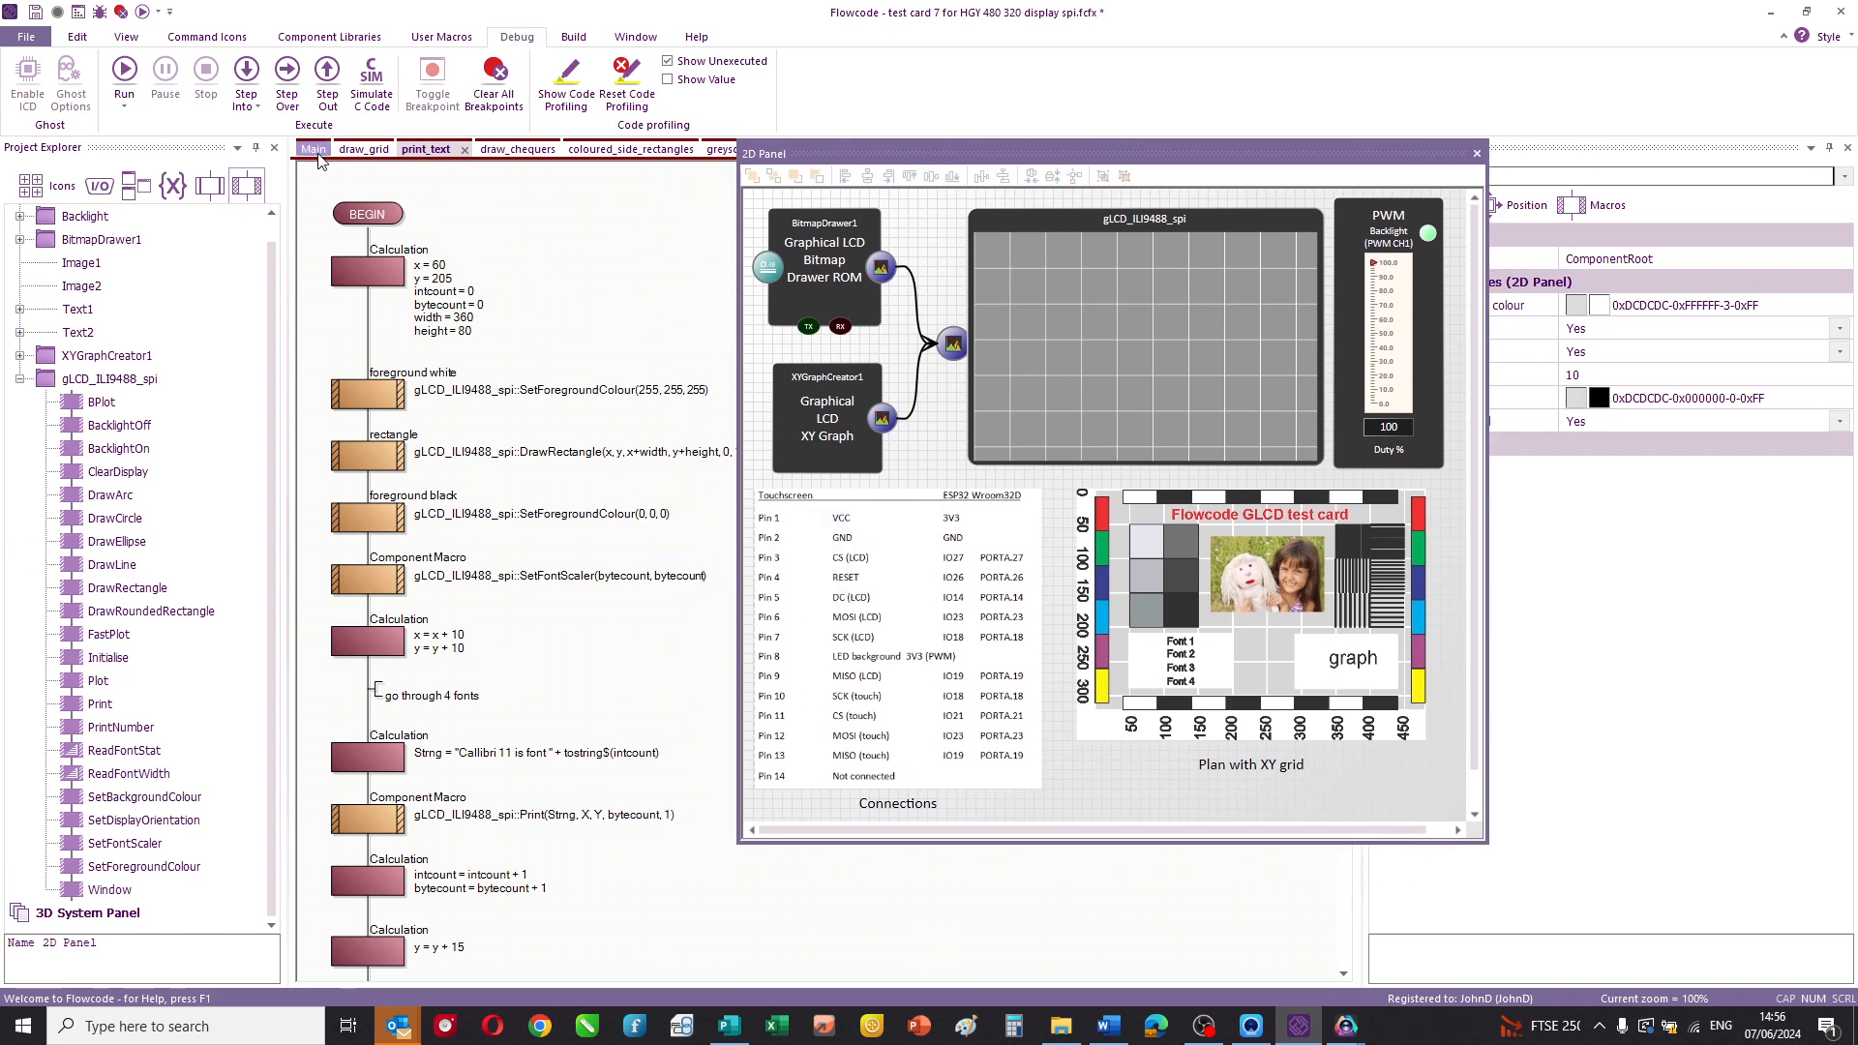
# - Return to Main and simulate to print the four font lines, Calibri 11 through Calibri Lite 24
pyautogui.click(312, 148)
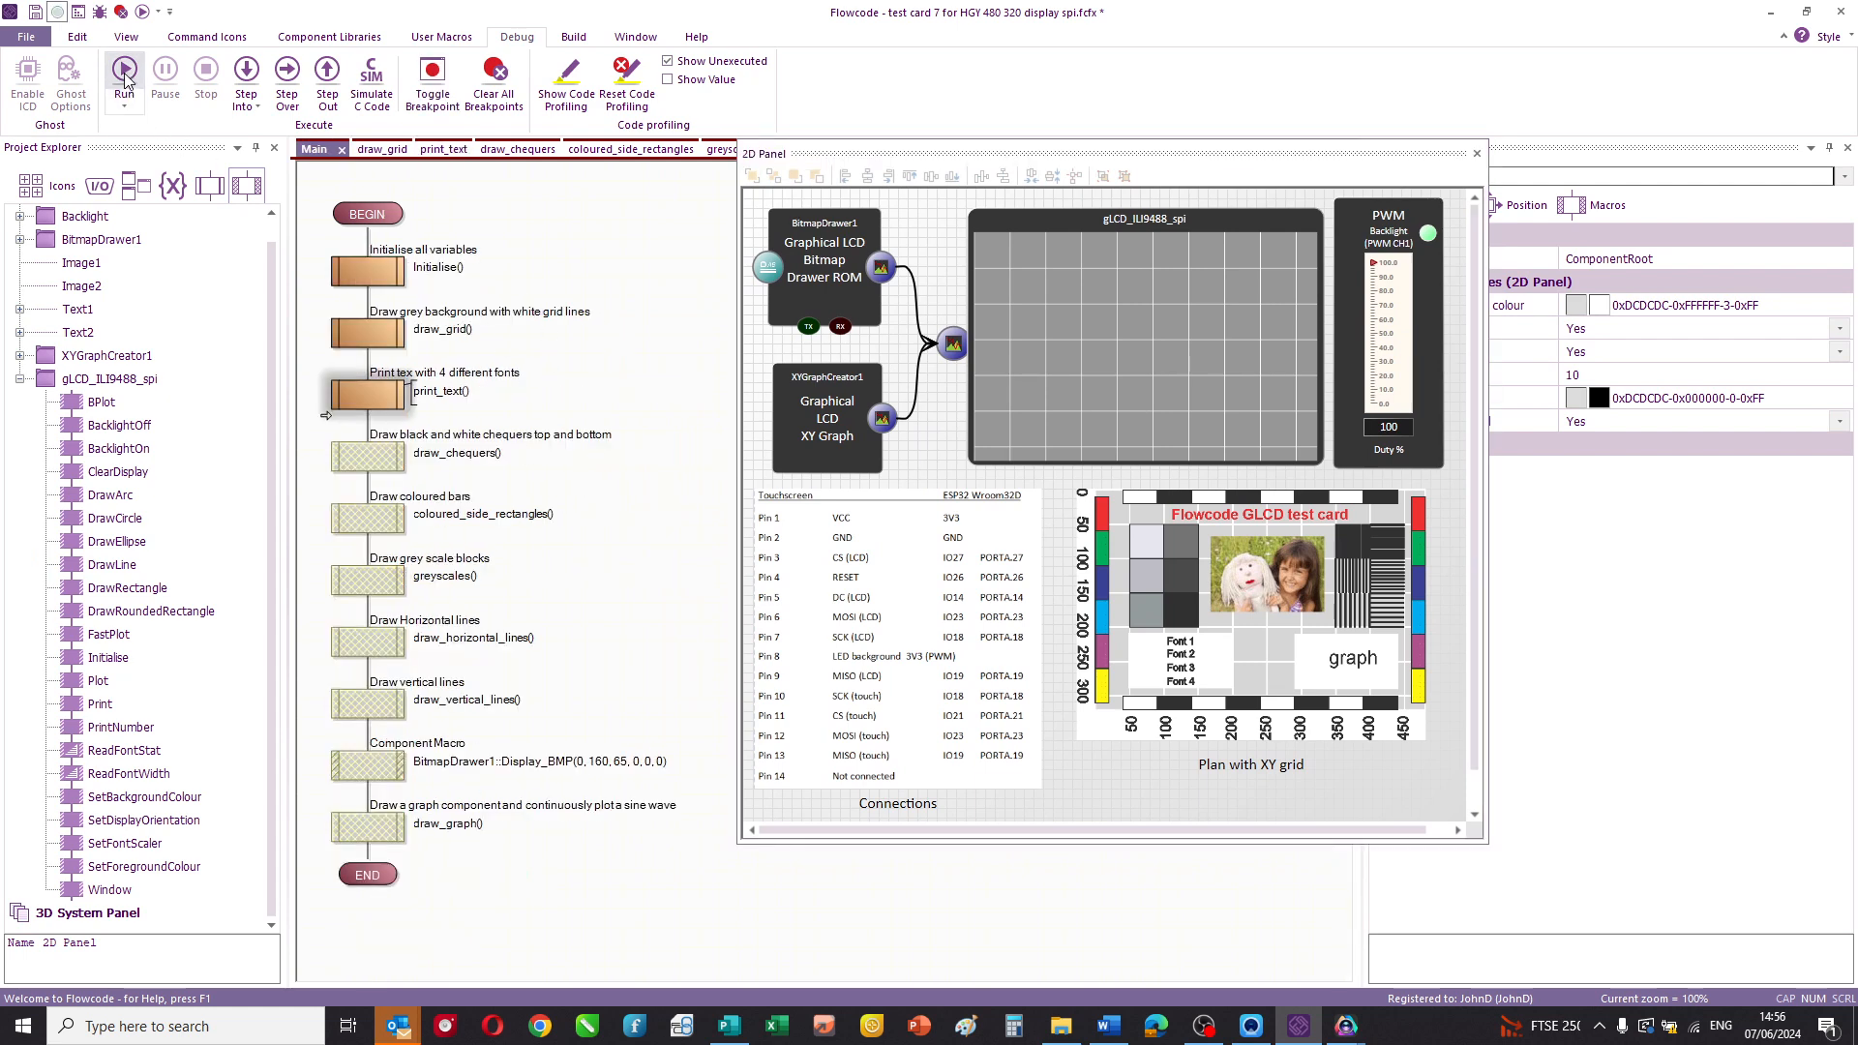
pyautogui.click(123, 71)
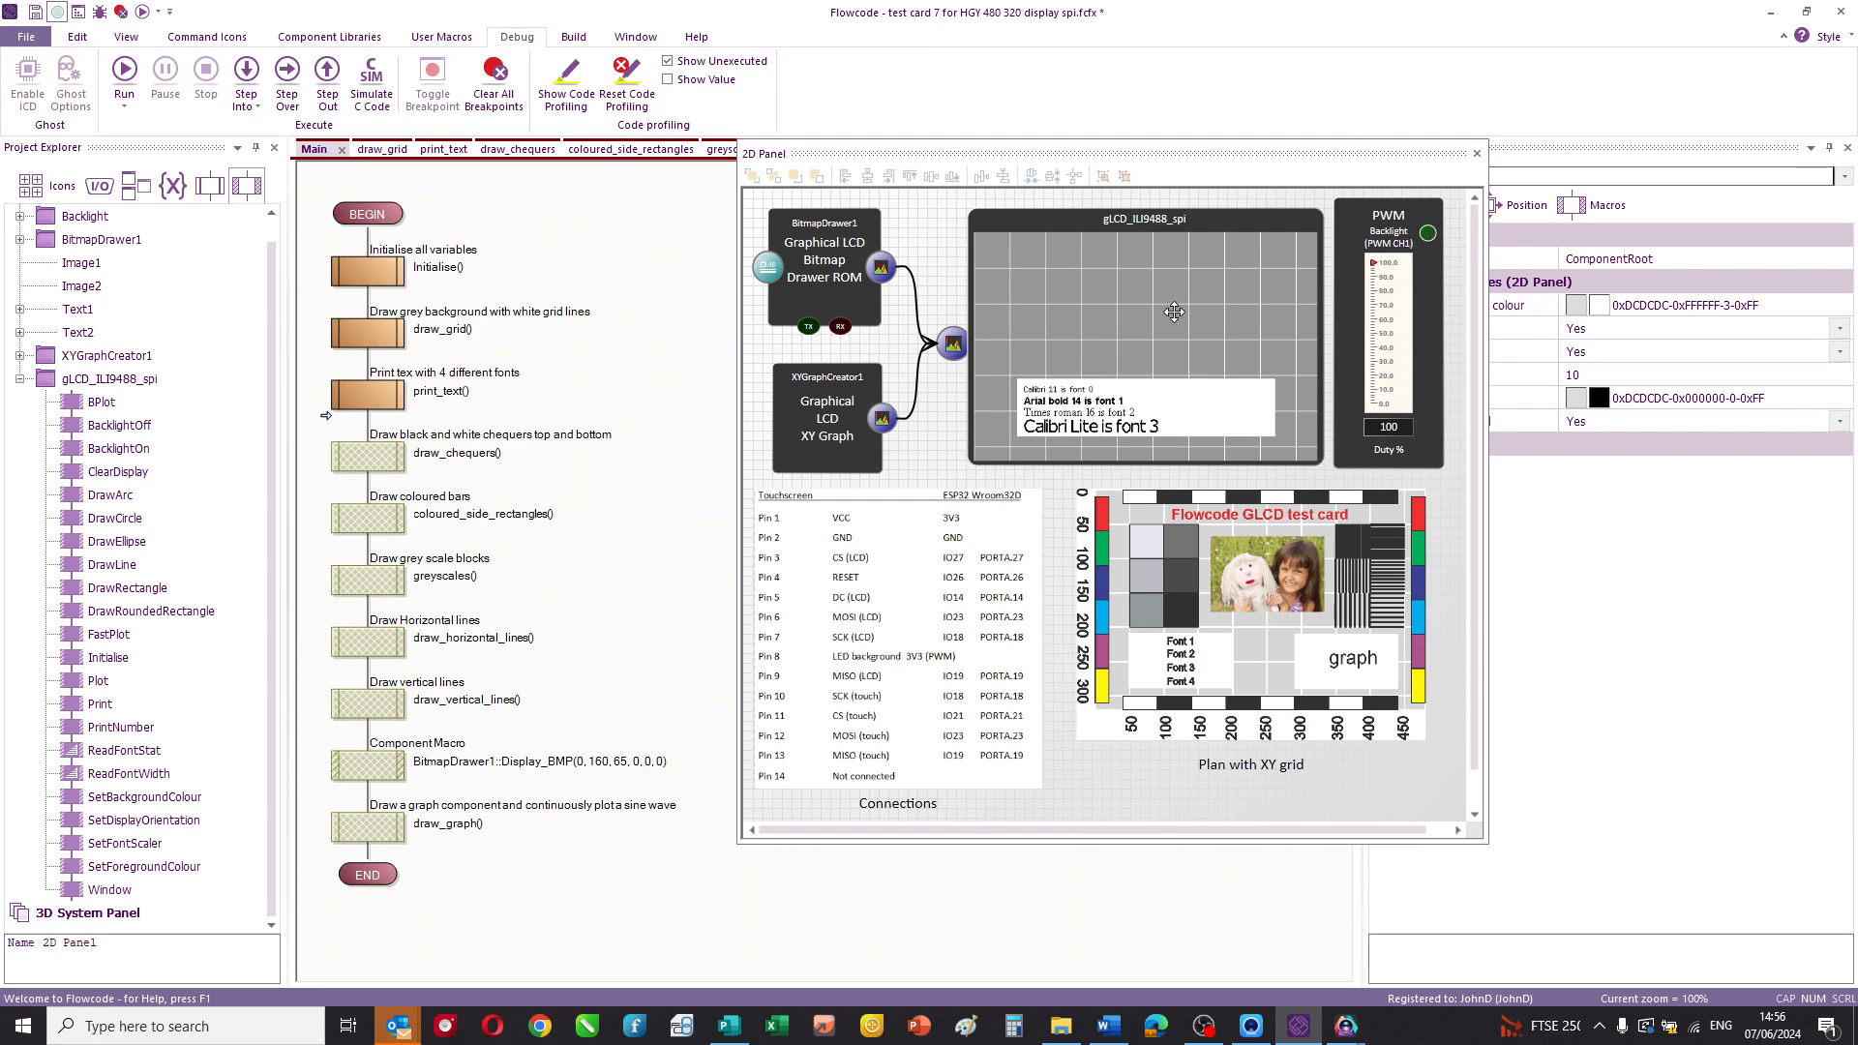
pyautogui.moveTo(1114, 418)
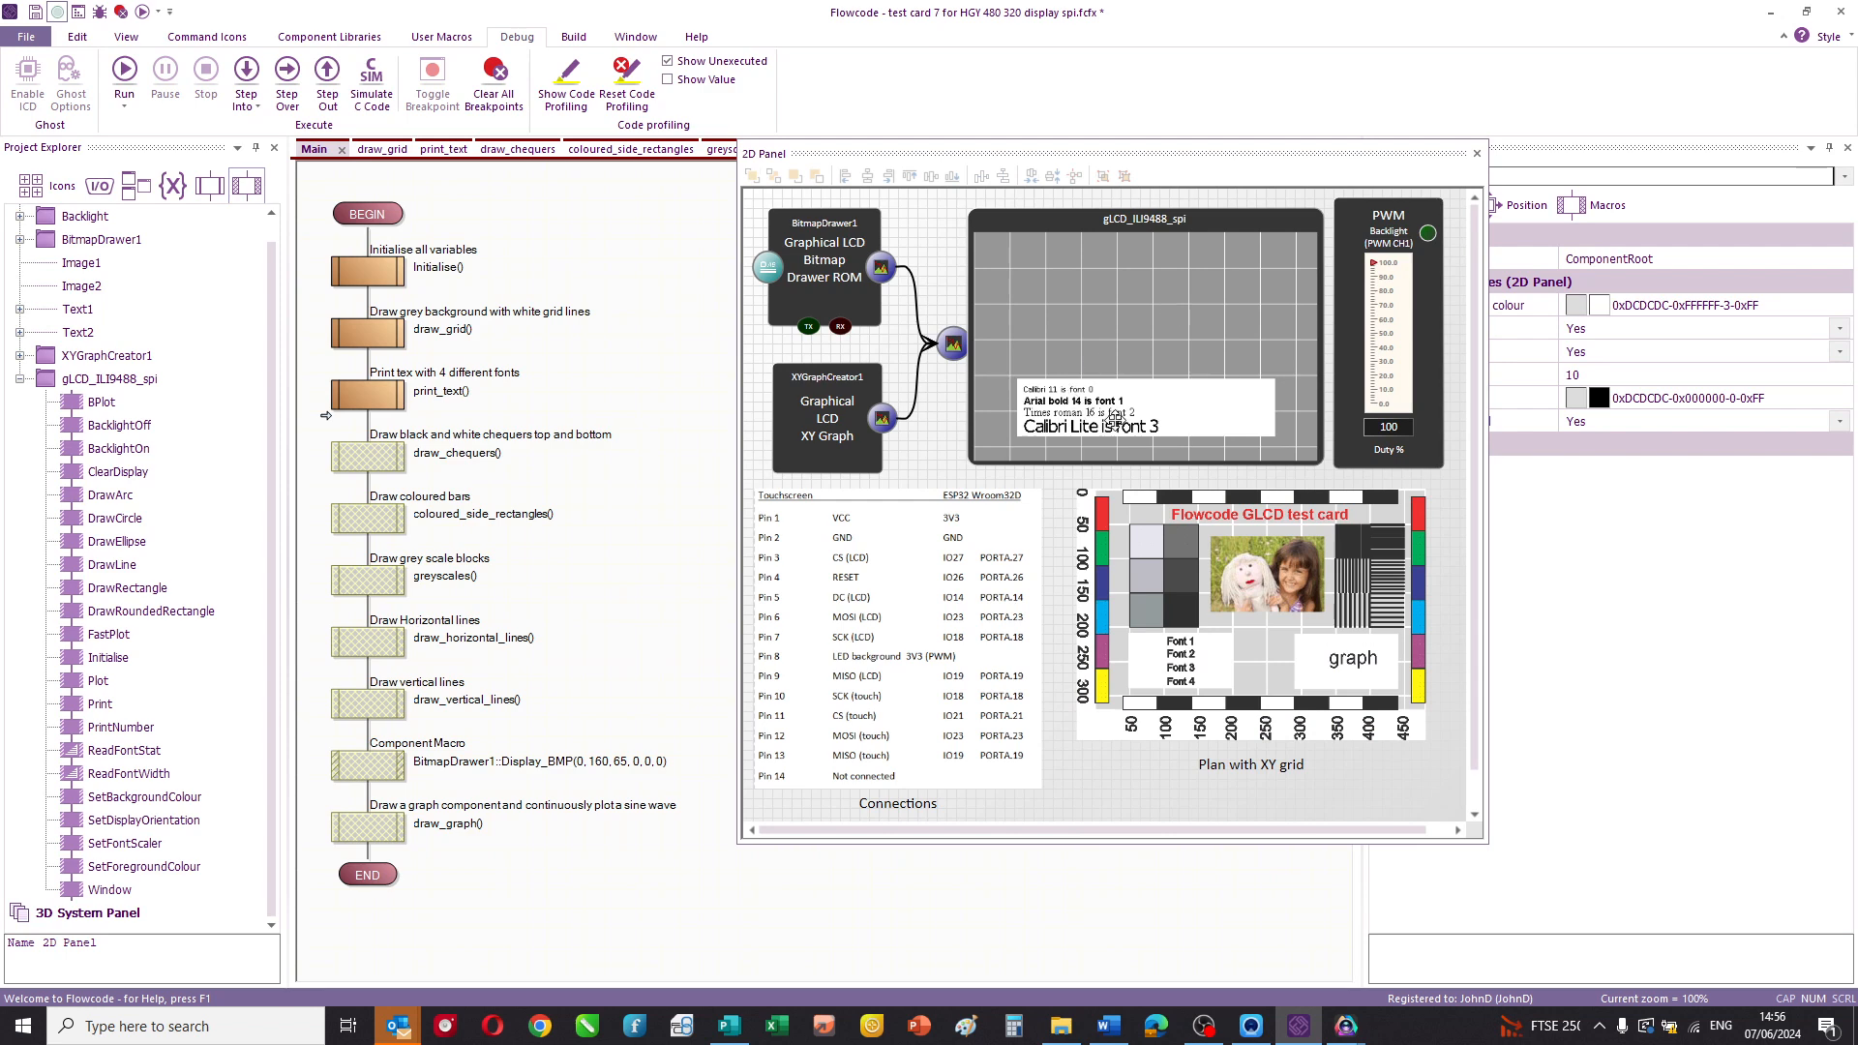
pyautogui.moveTo(804, 512)
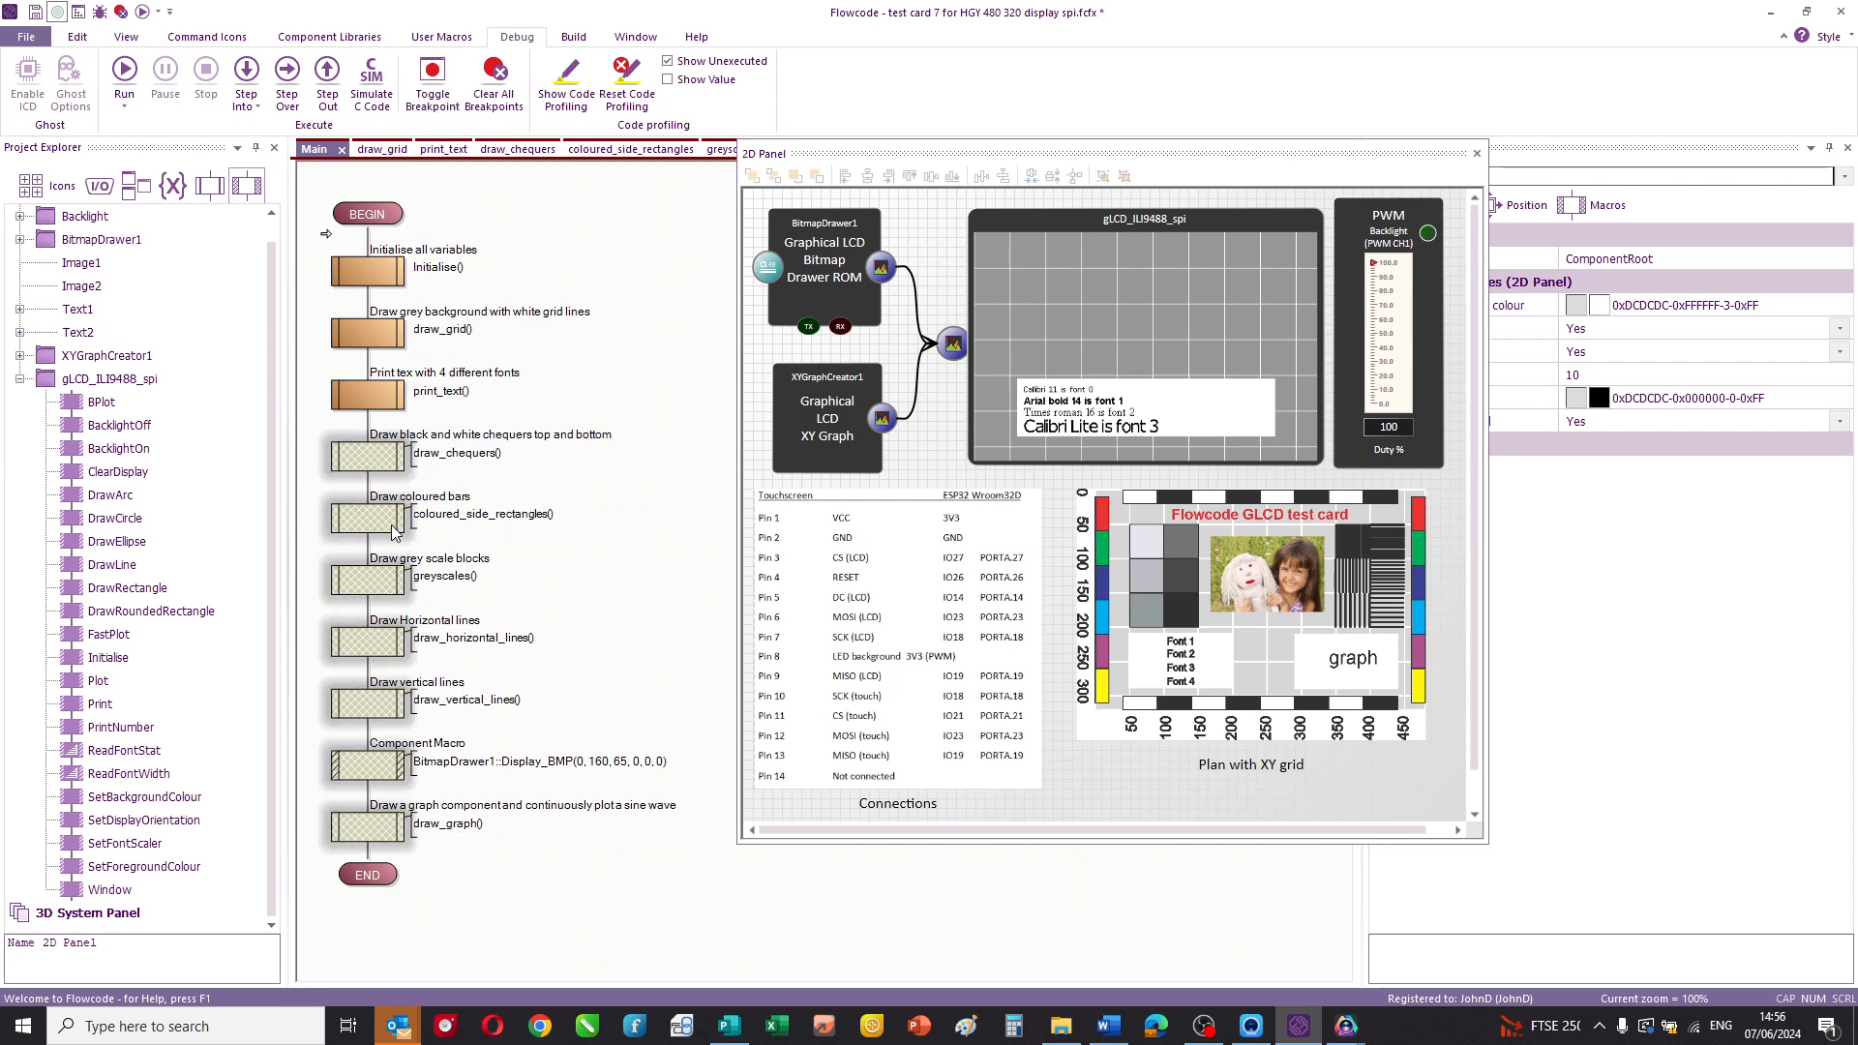
# - Bring up the context menu on the disabled draw_chequers through draw_graph calls
pyautogui.rightClick(391, 518)
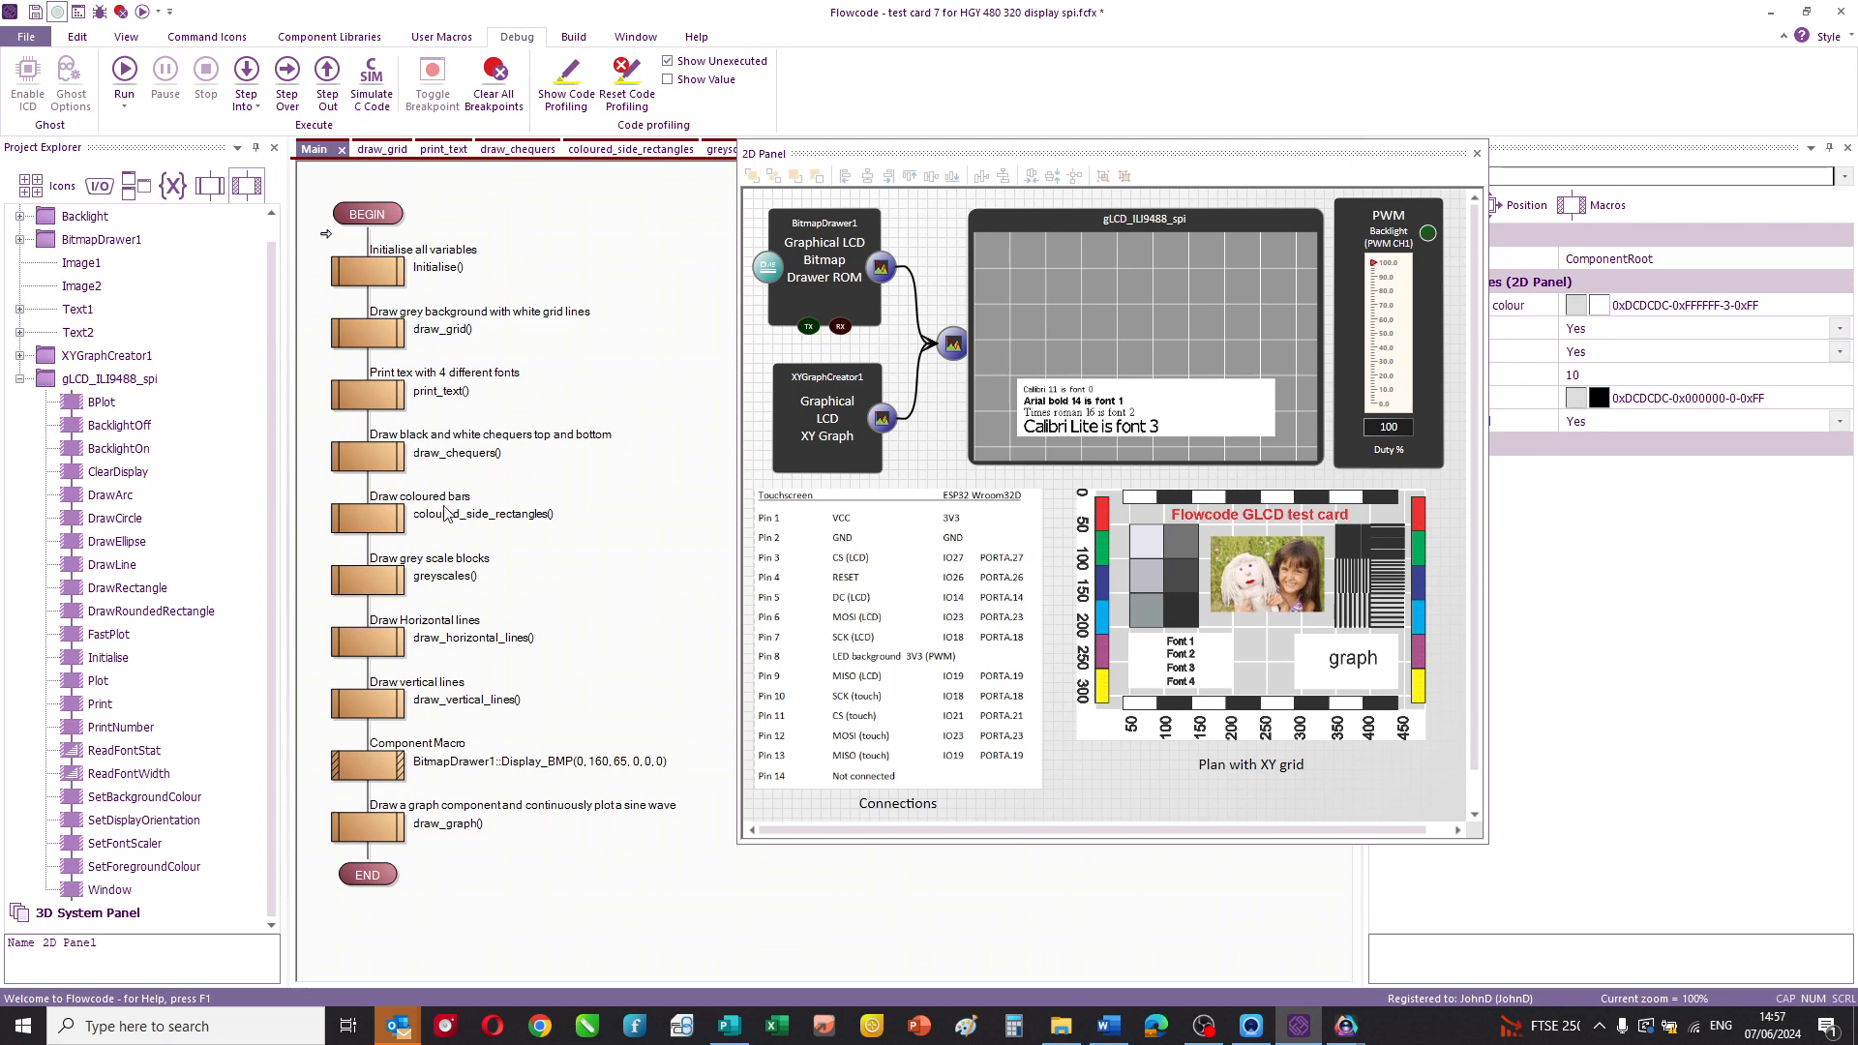
pyautogui.moveTo(628, 591)
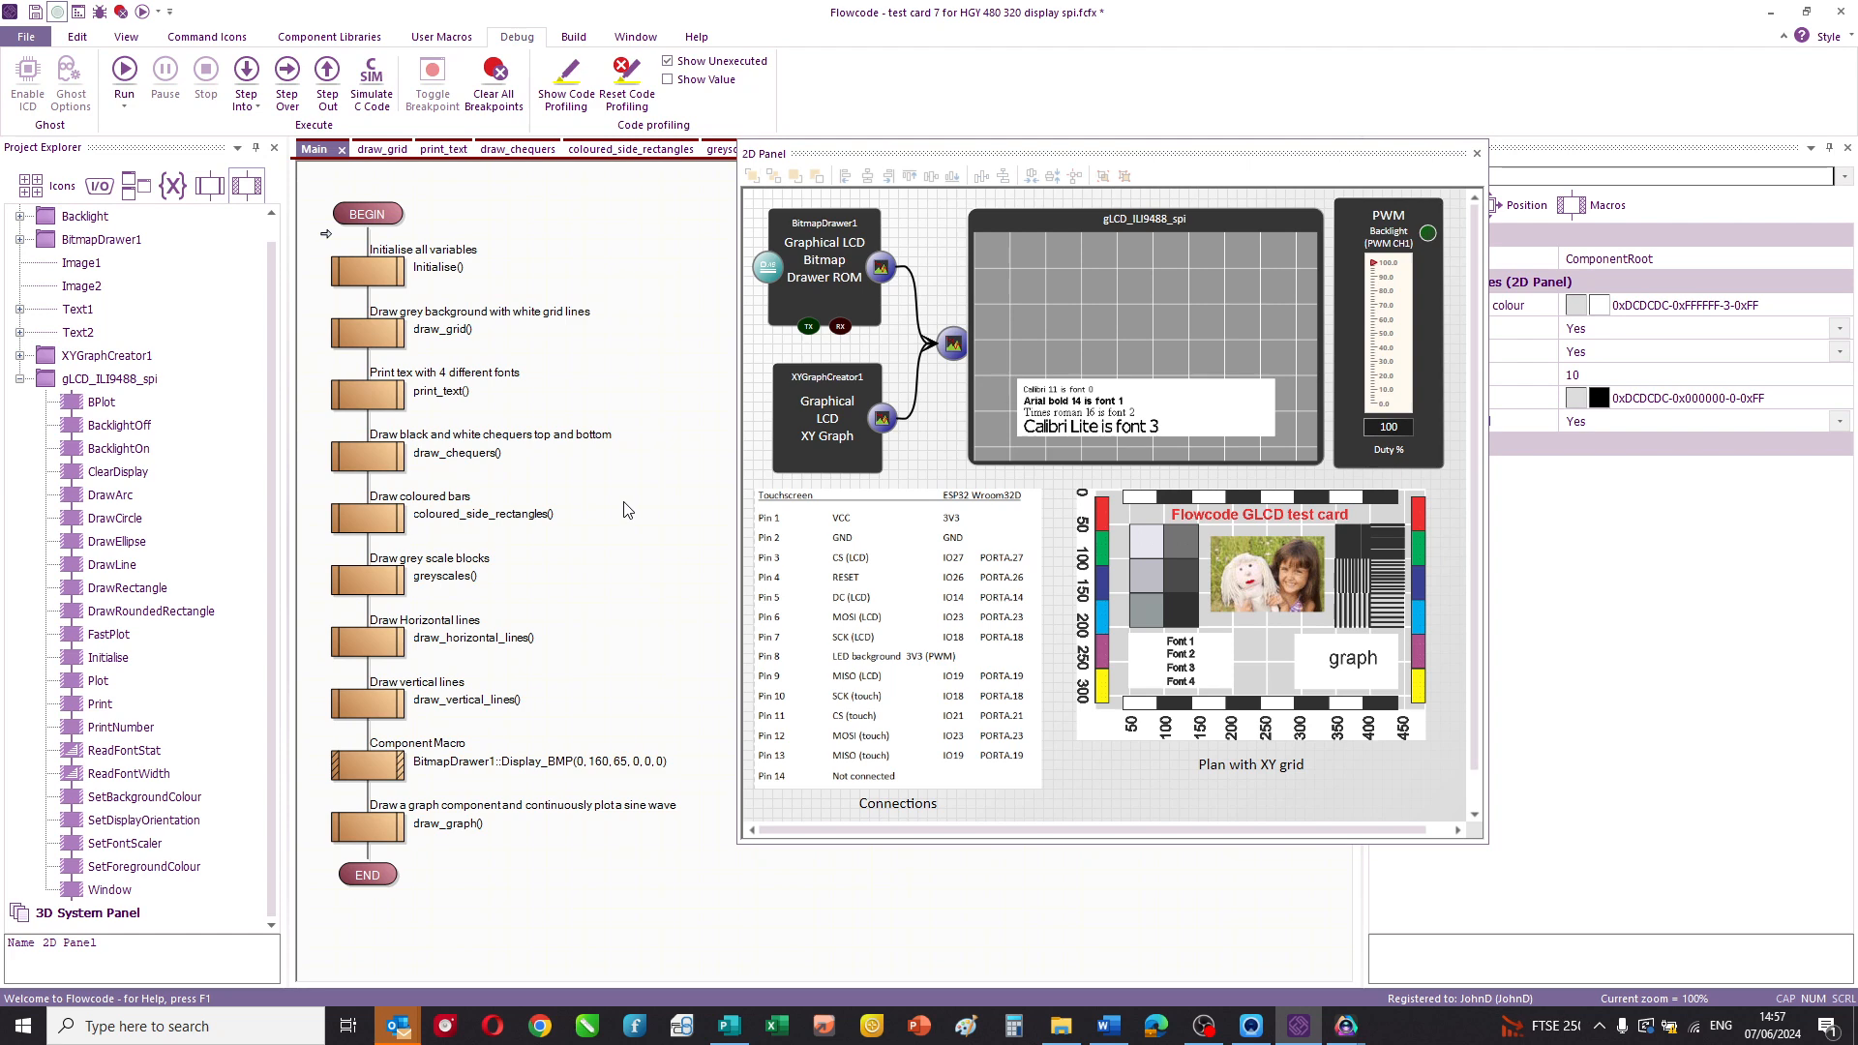
pyautogui.moveTo(651, 500)
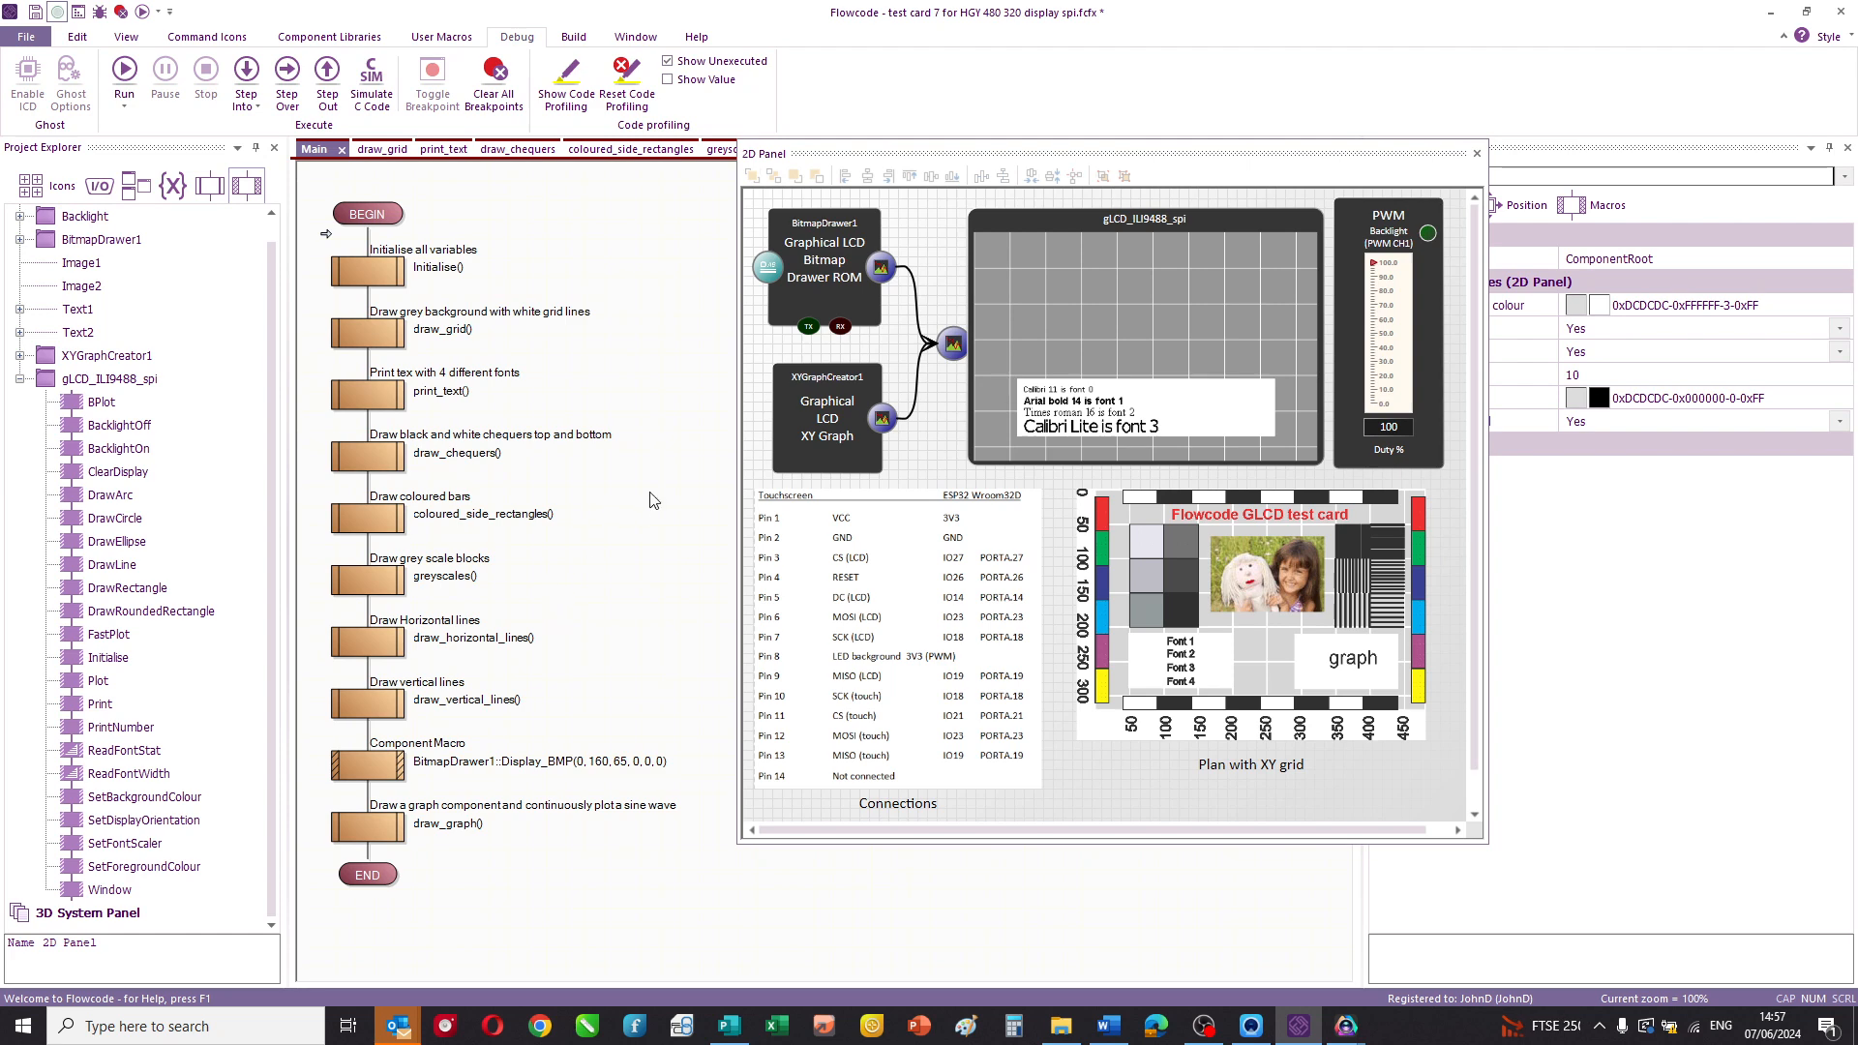
pyautogui.moveTo(1052, 251)
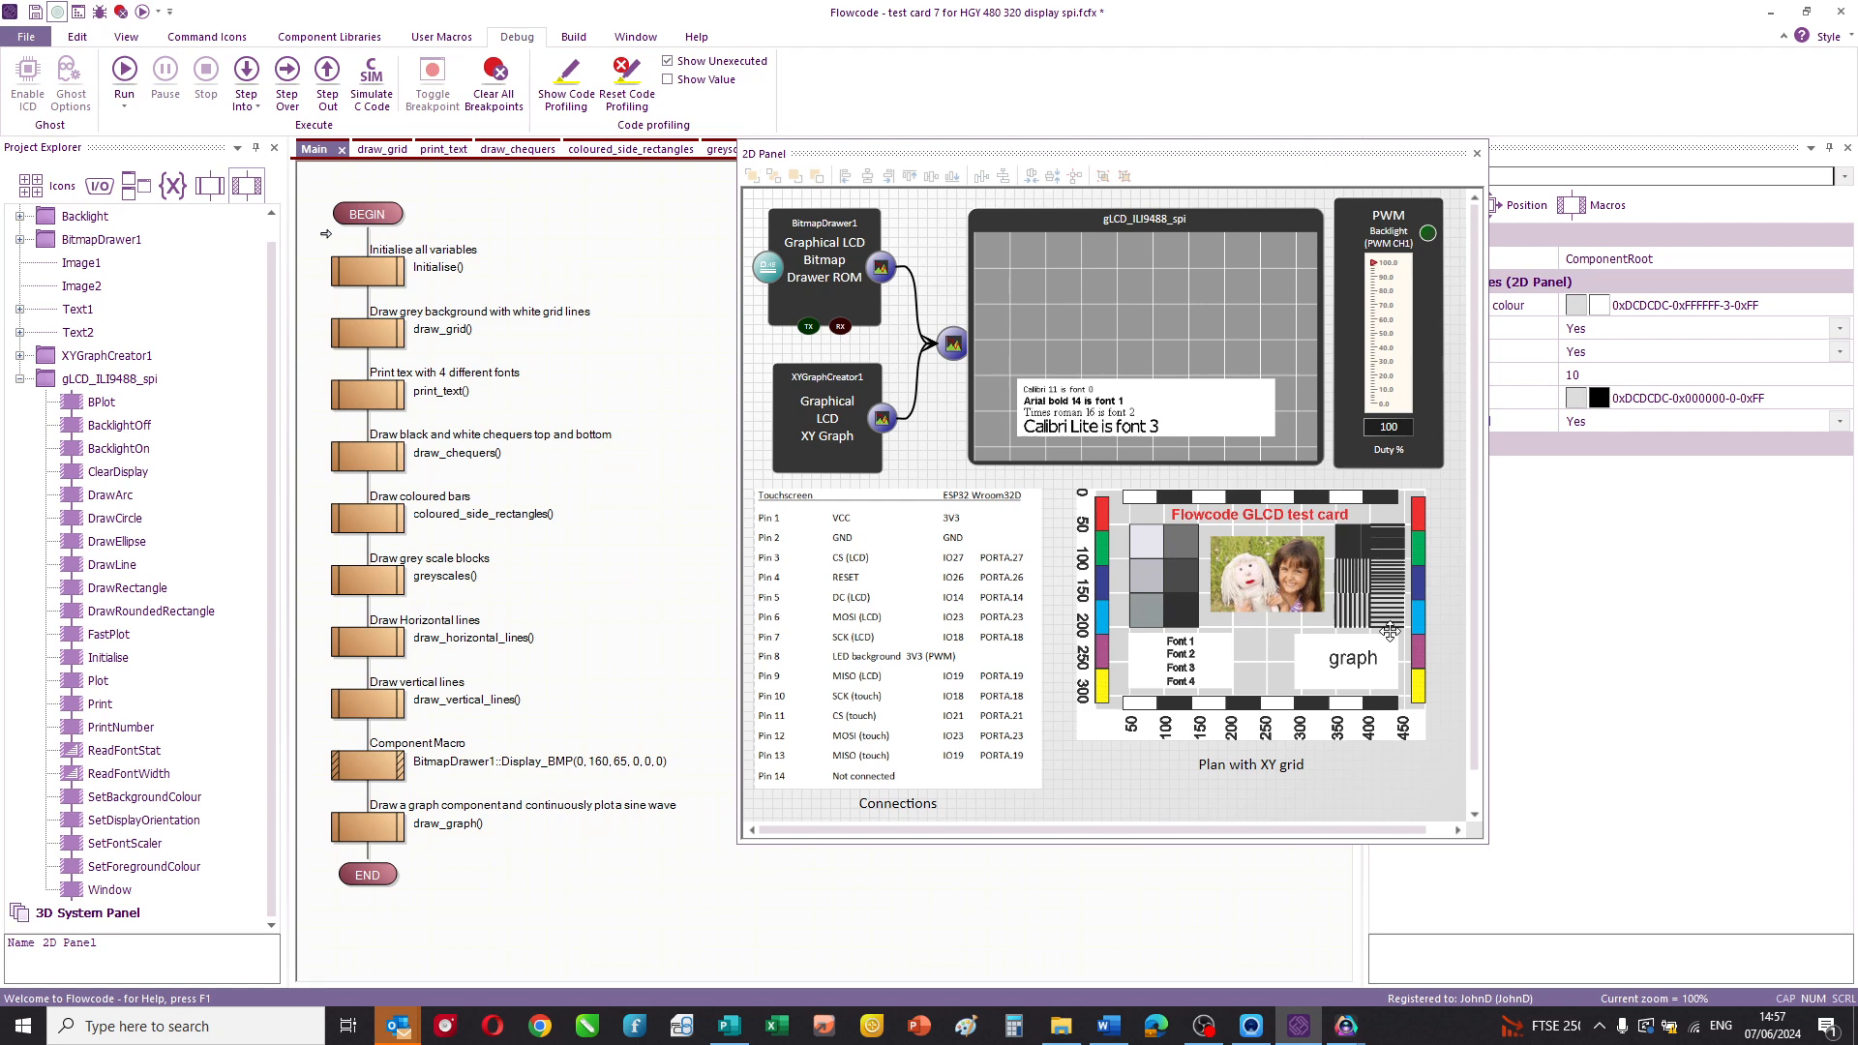
pyautogui.moveTo(1154, 542)
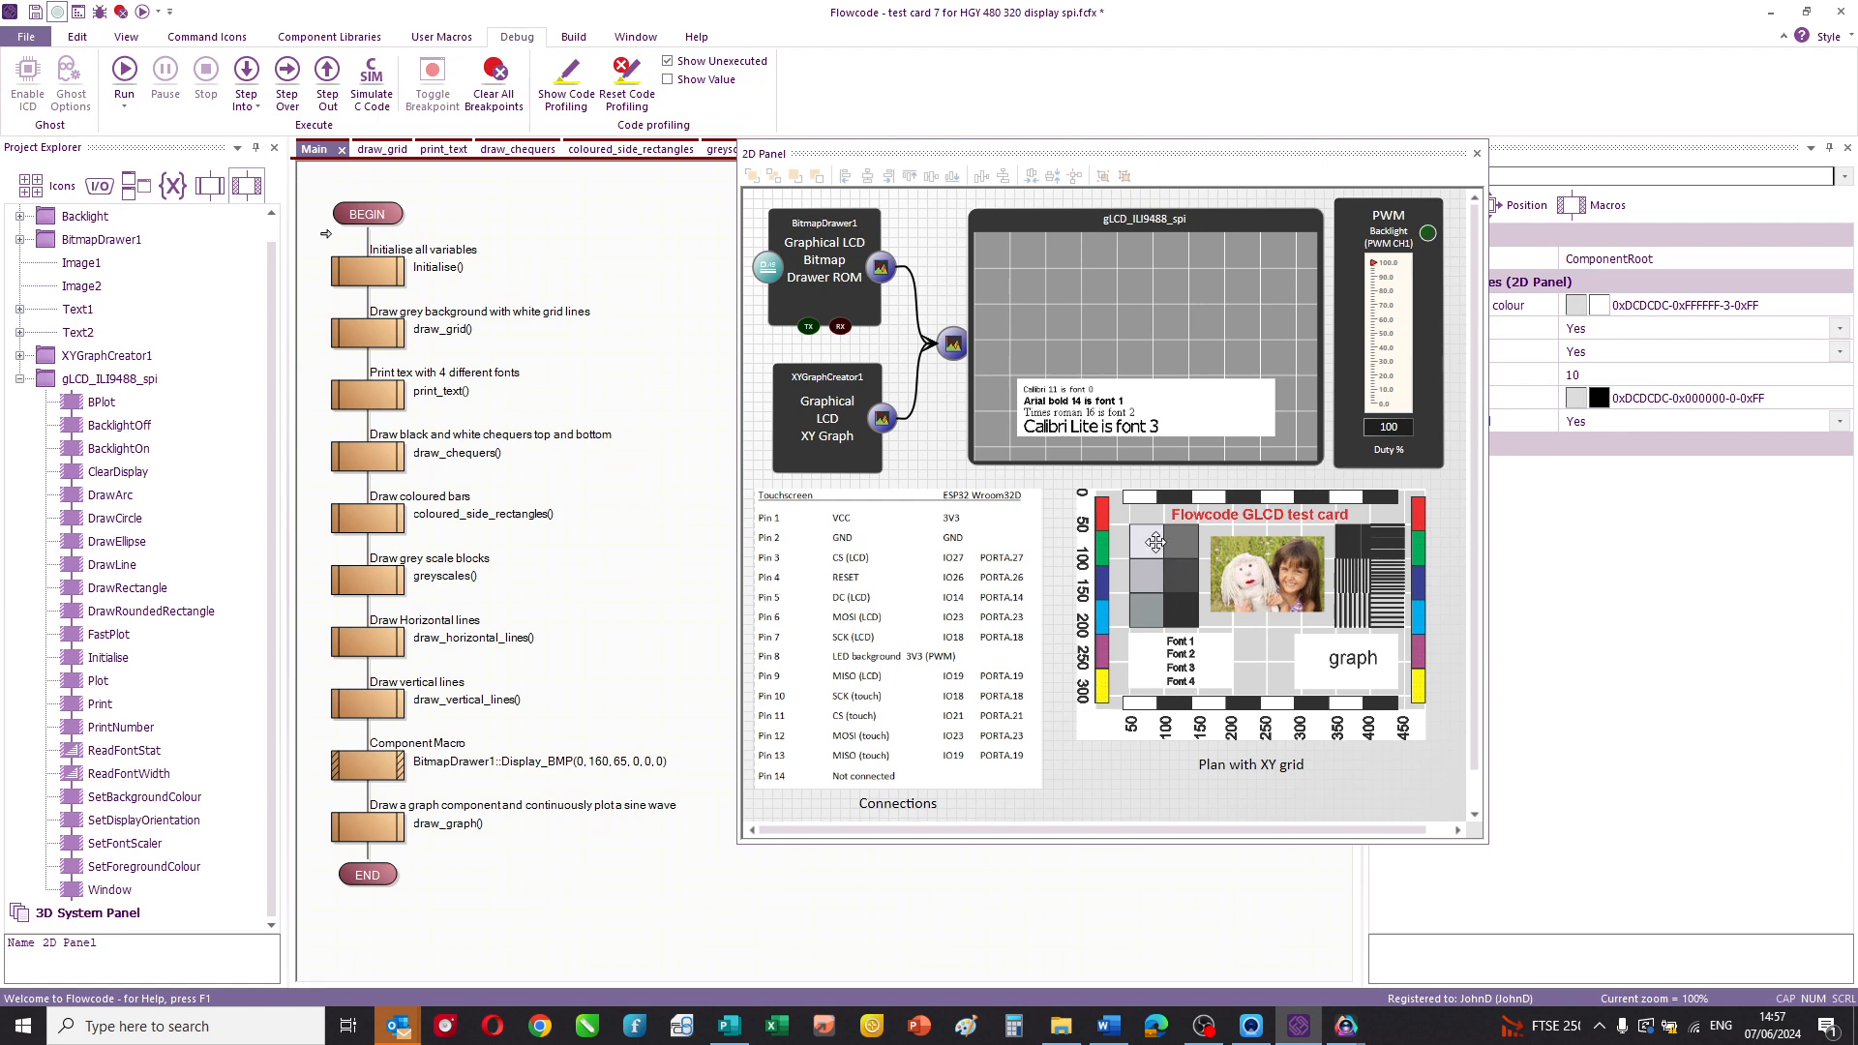
pyautogui.moveTo(1262, 623)
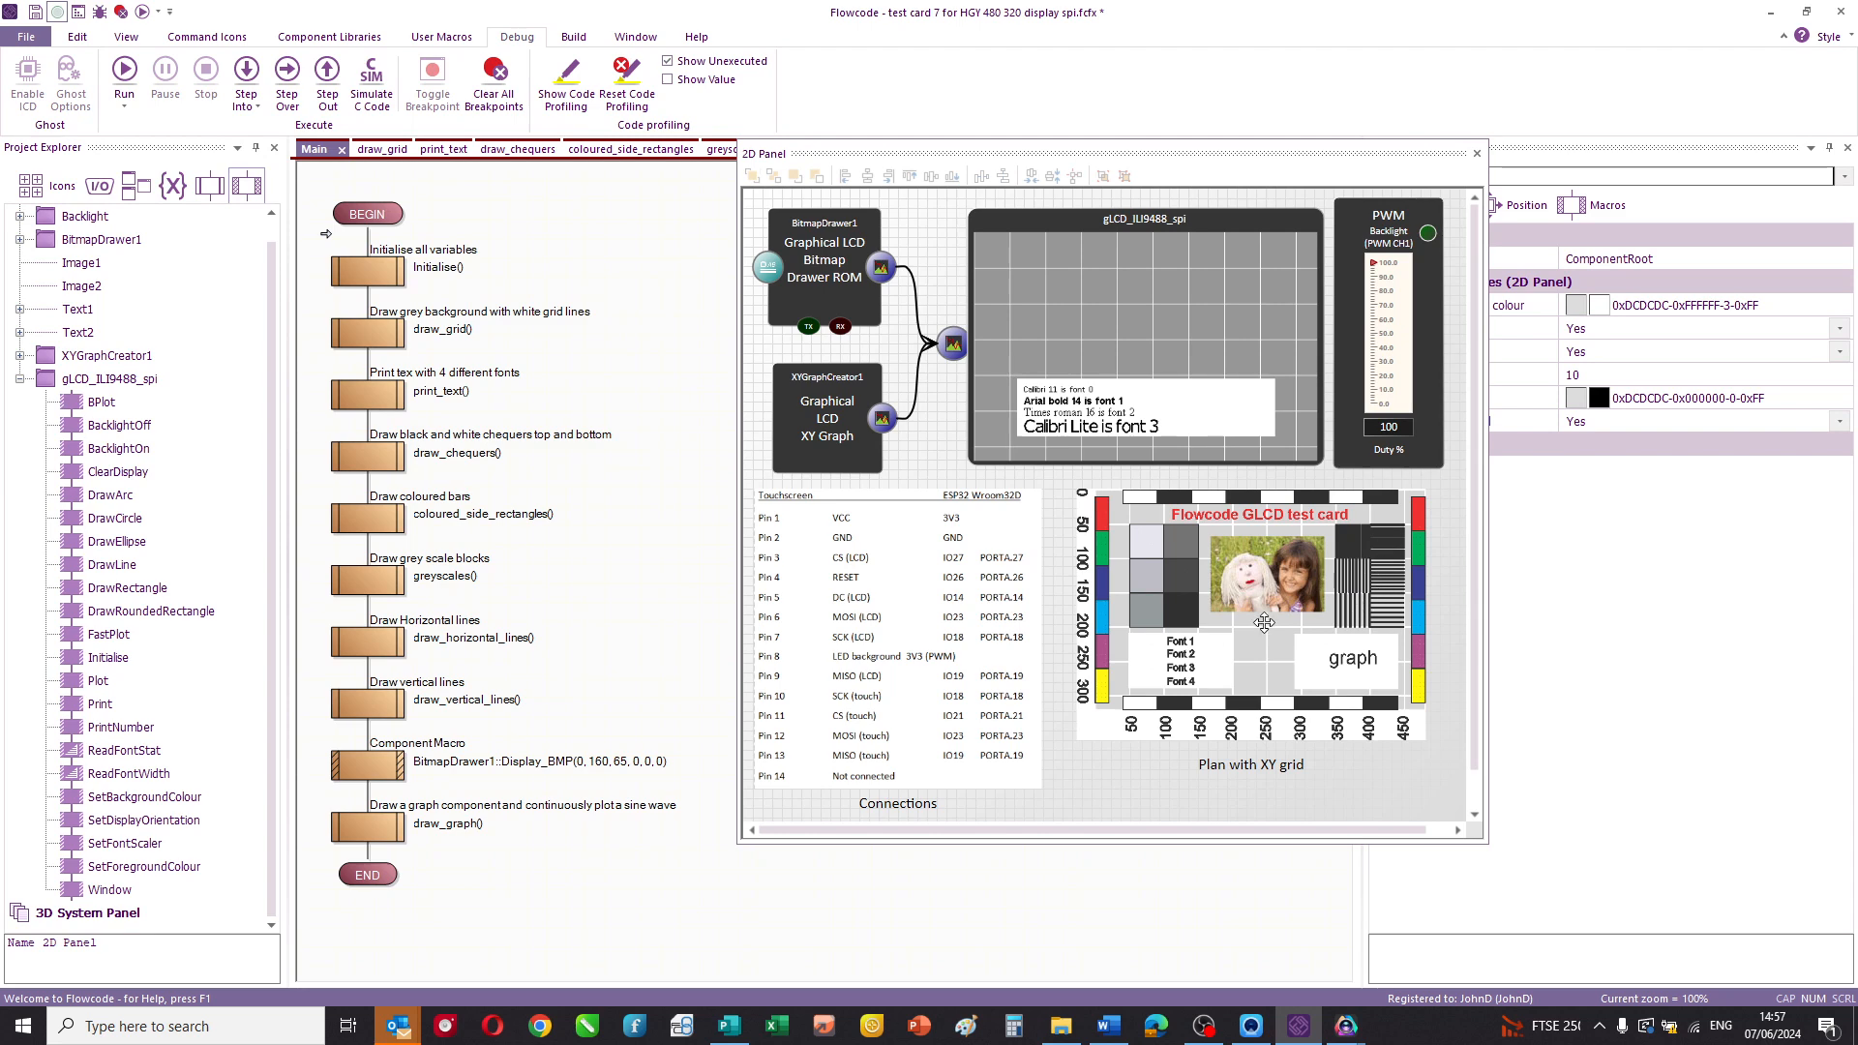
pyautogui.moveTo(1284, 703)
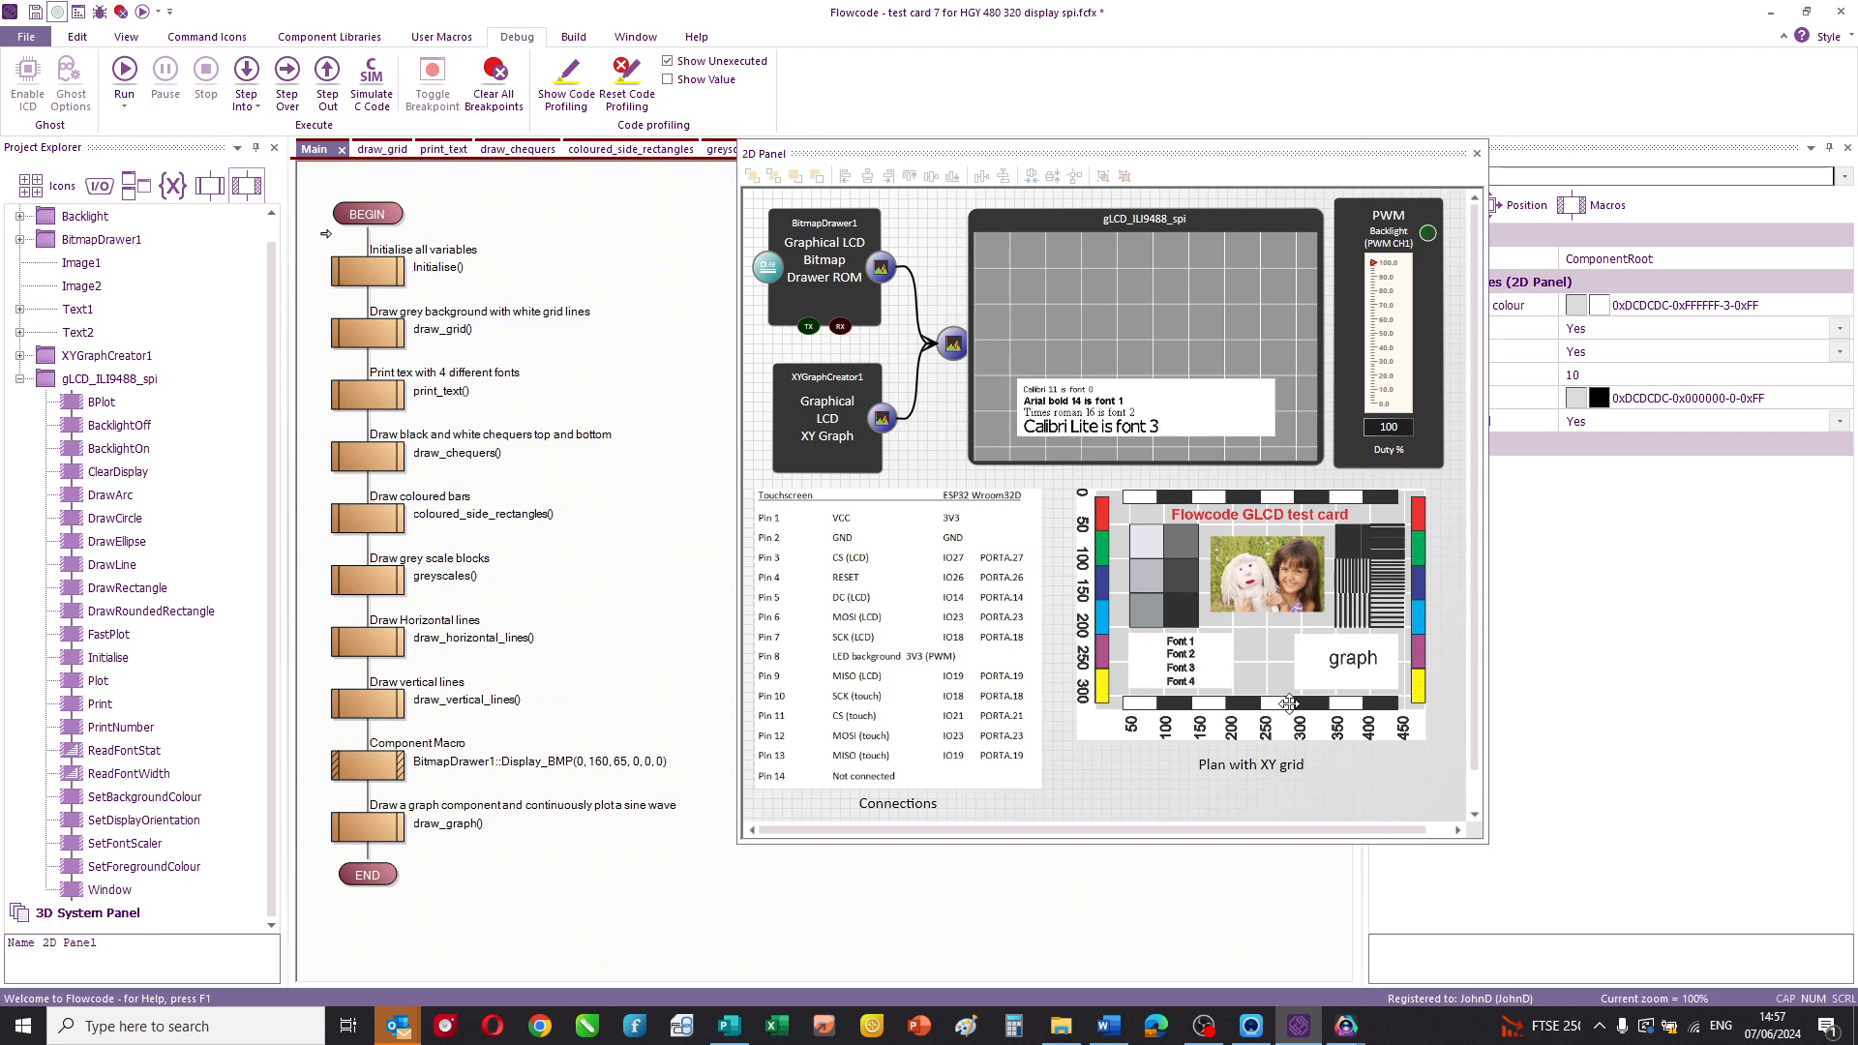
pyautogui.moveTo(898, 627)
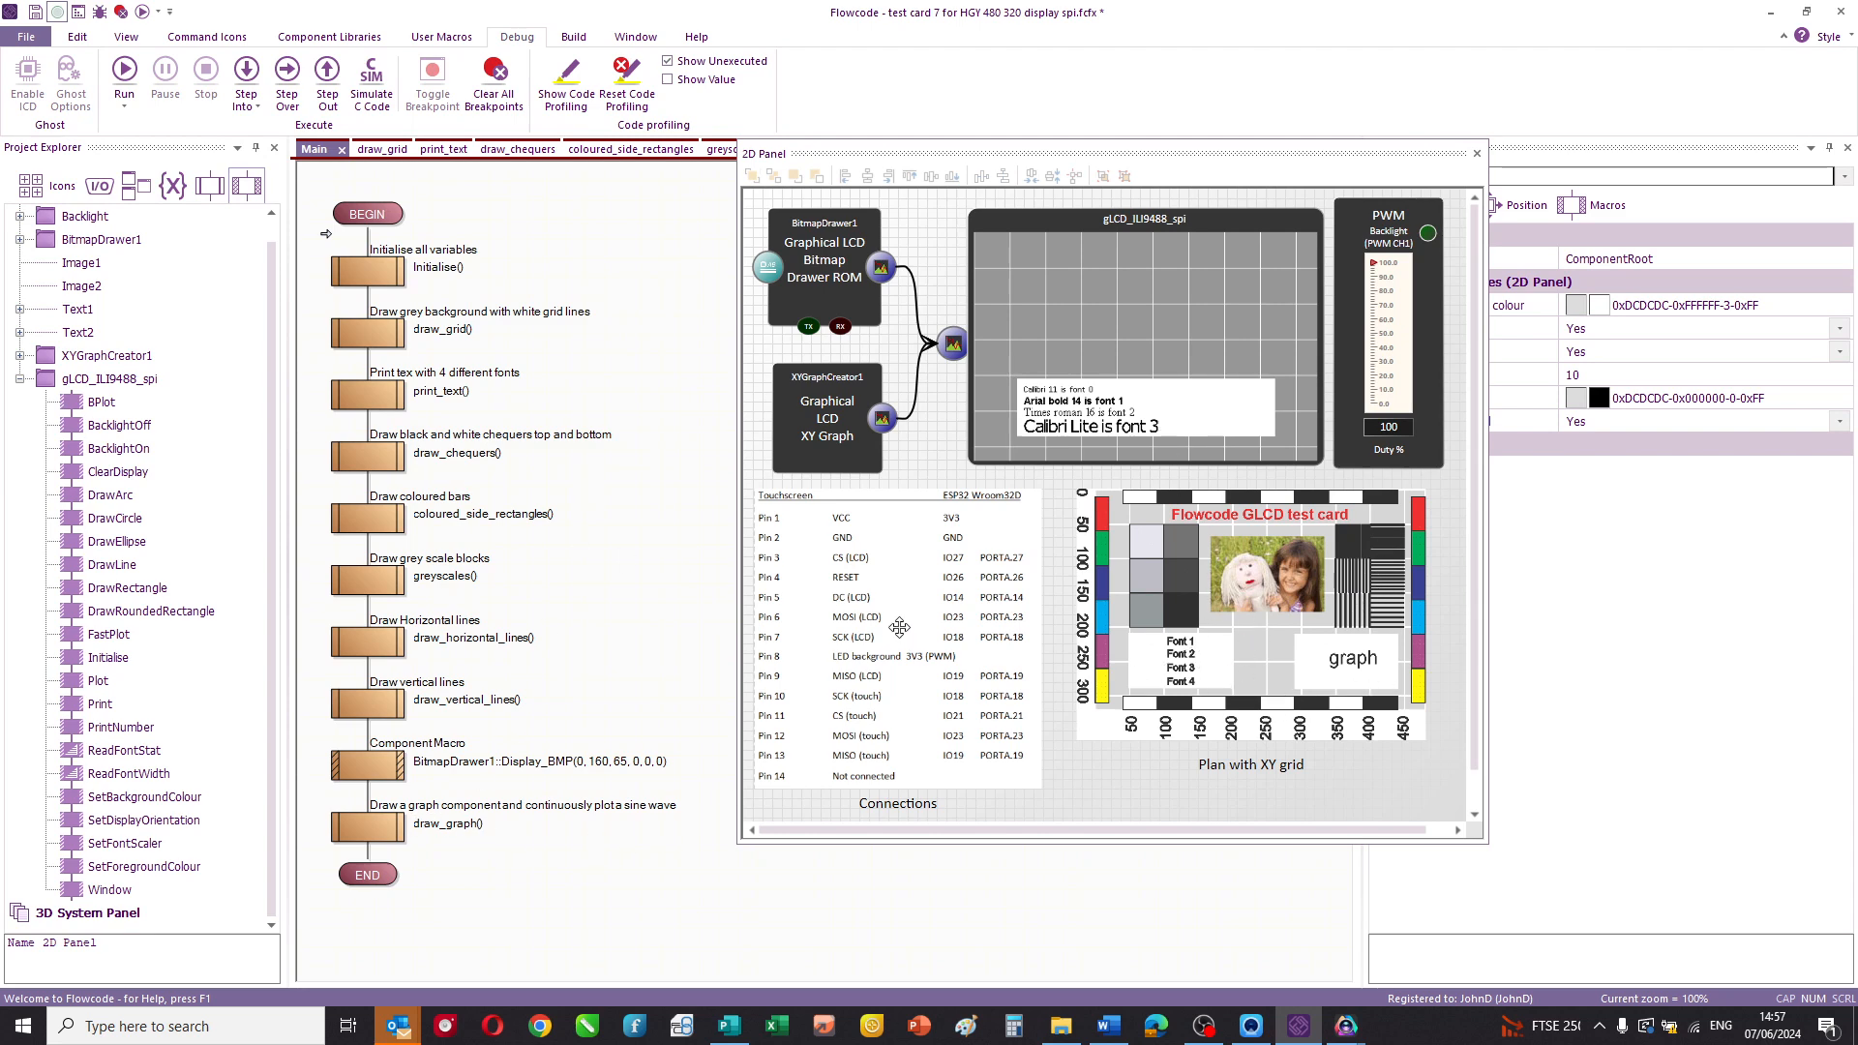
# - Select the XYGraphCreator1 component and view the draw_graph sine-wave plotting loop
pyautogui.click(828, 415)
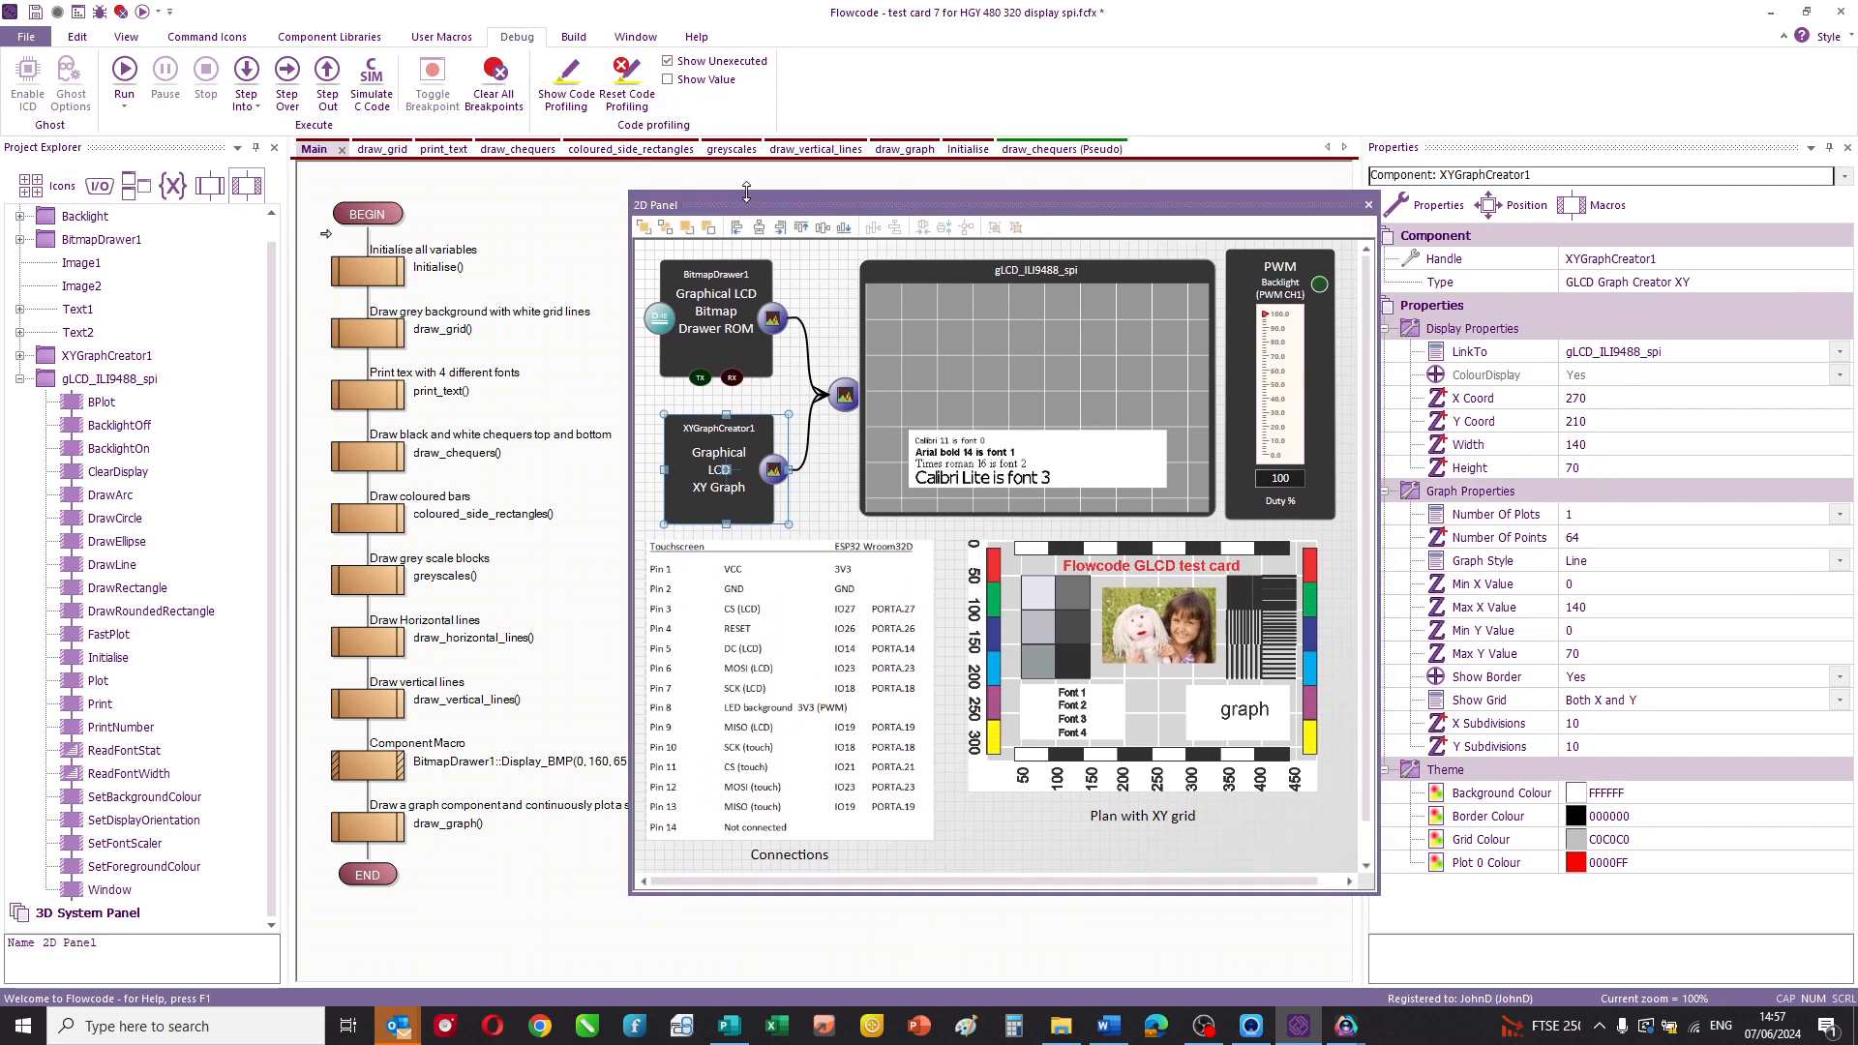
pyautogui.click(883, 148)
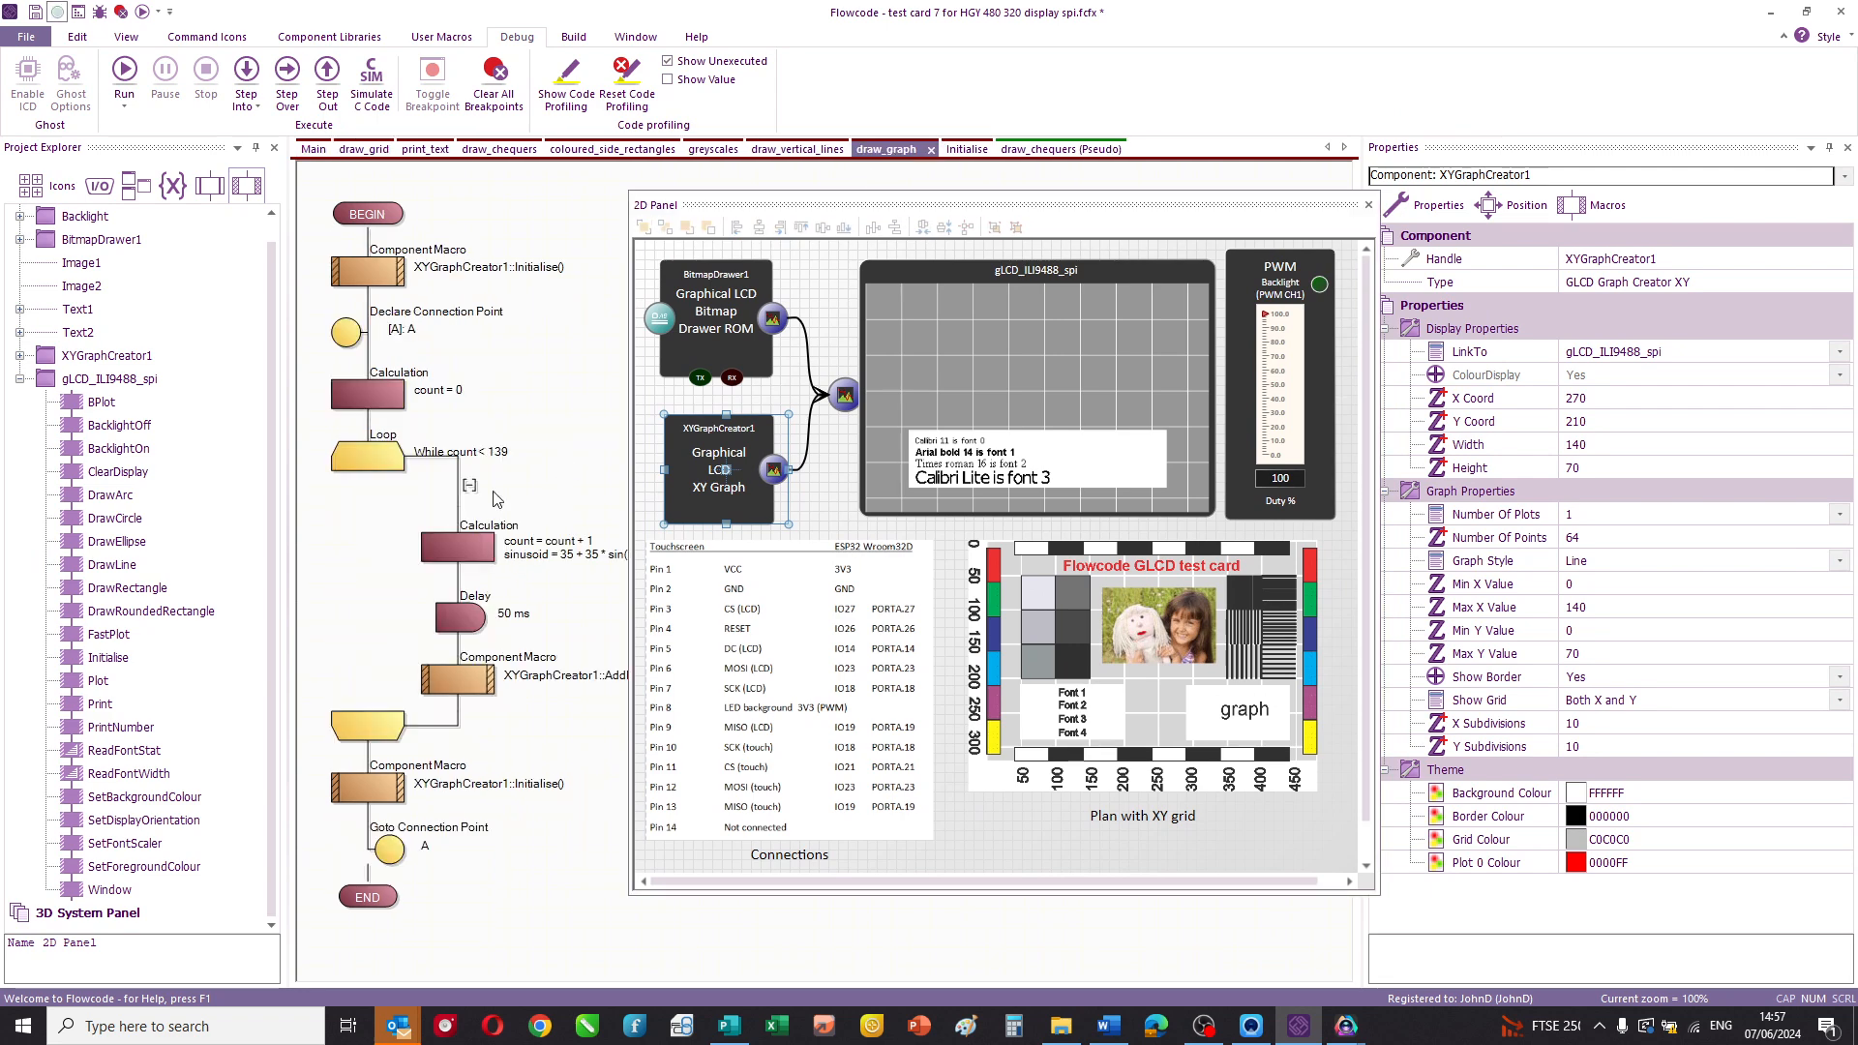
pyautogui.moveTo(548, 613)
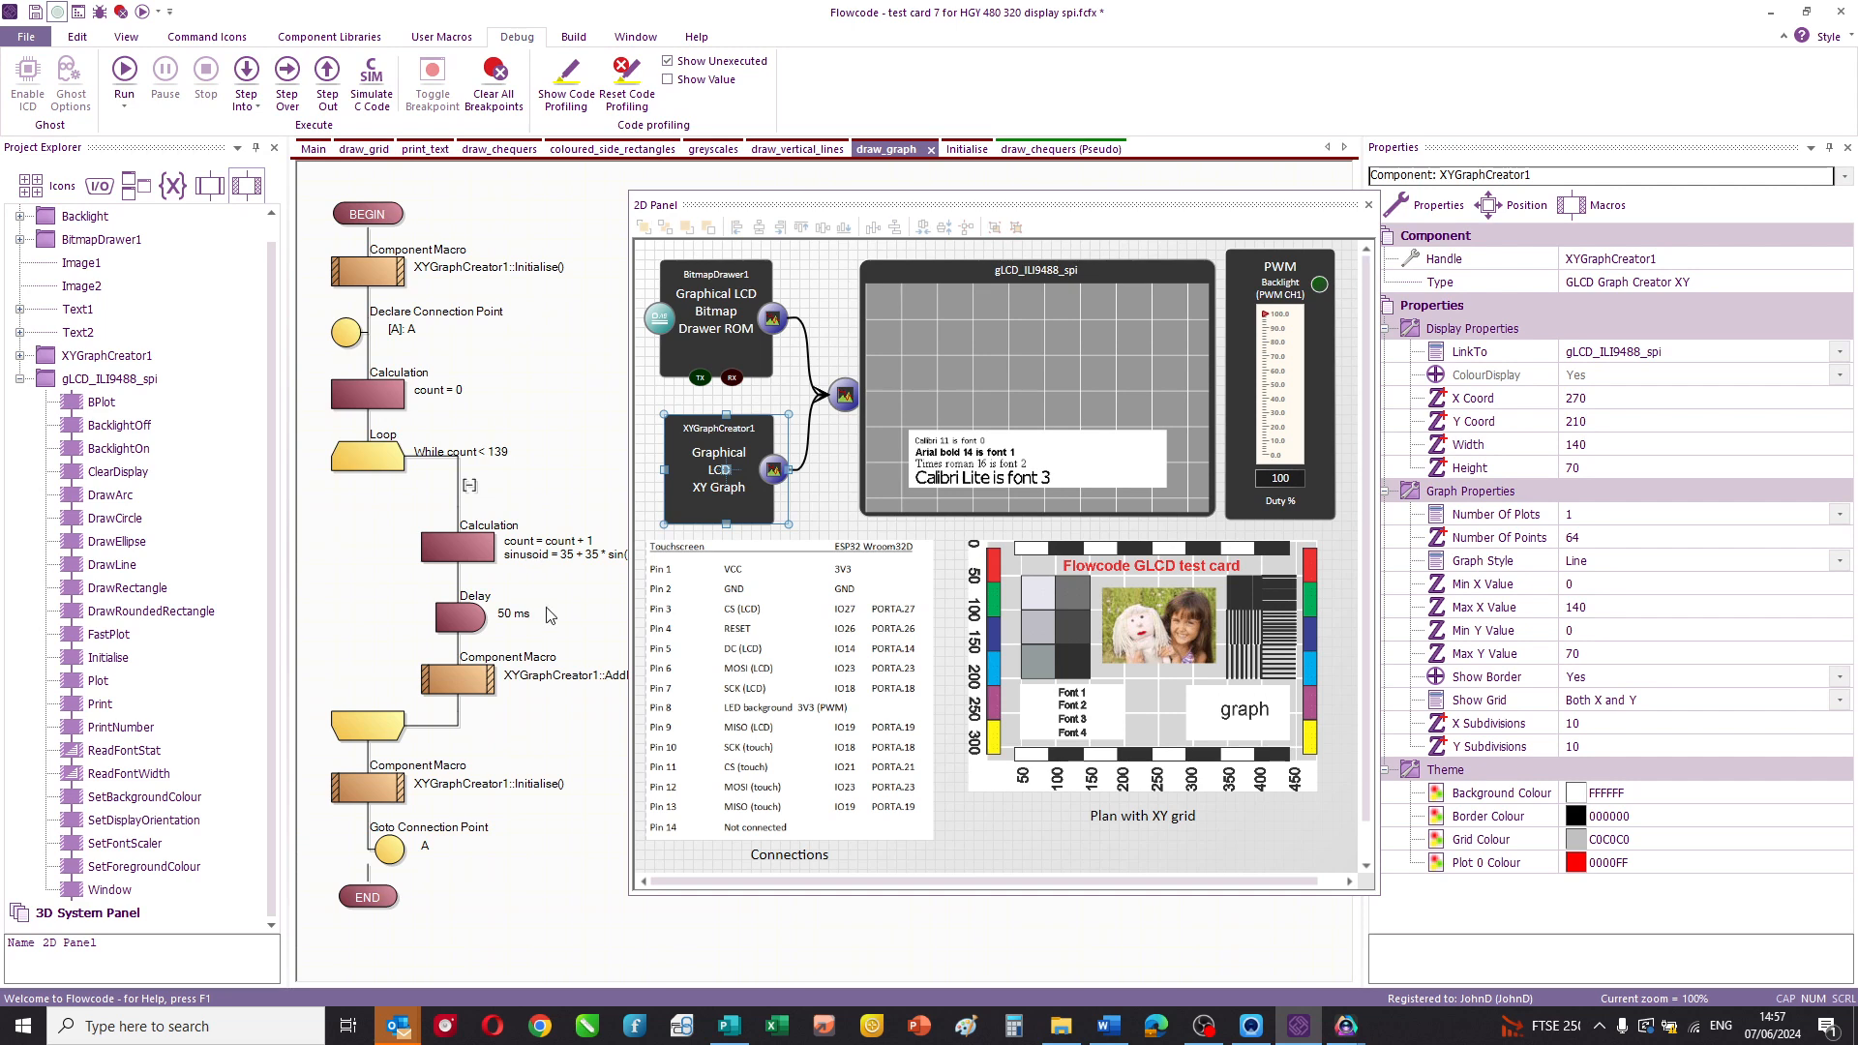
pyautogui.moveTo(466, 201)
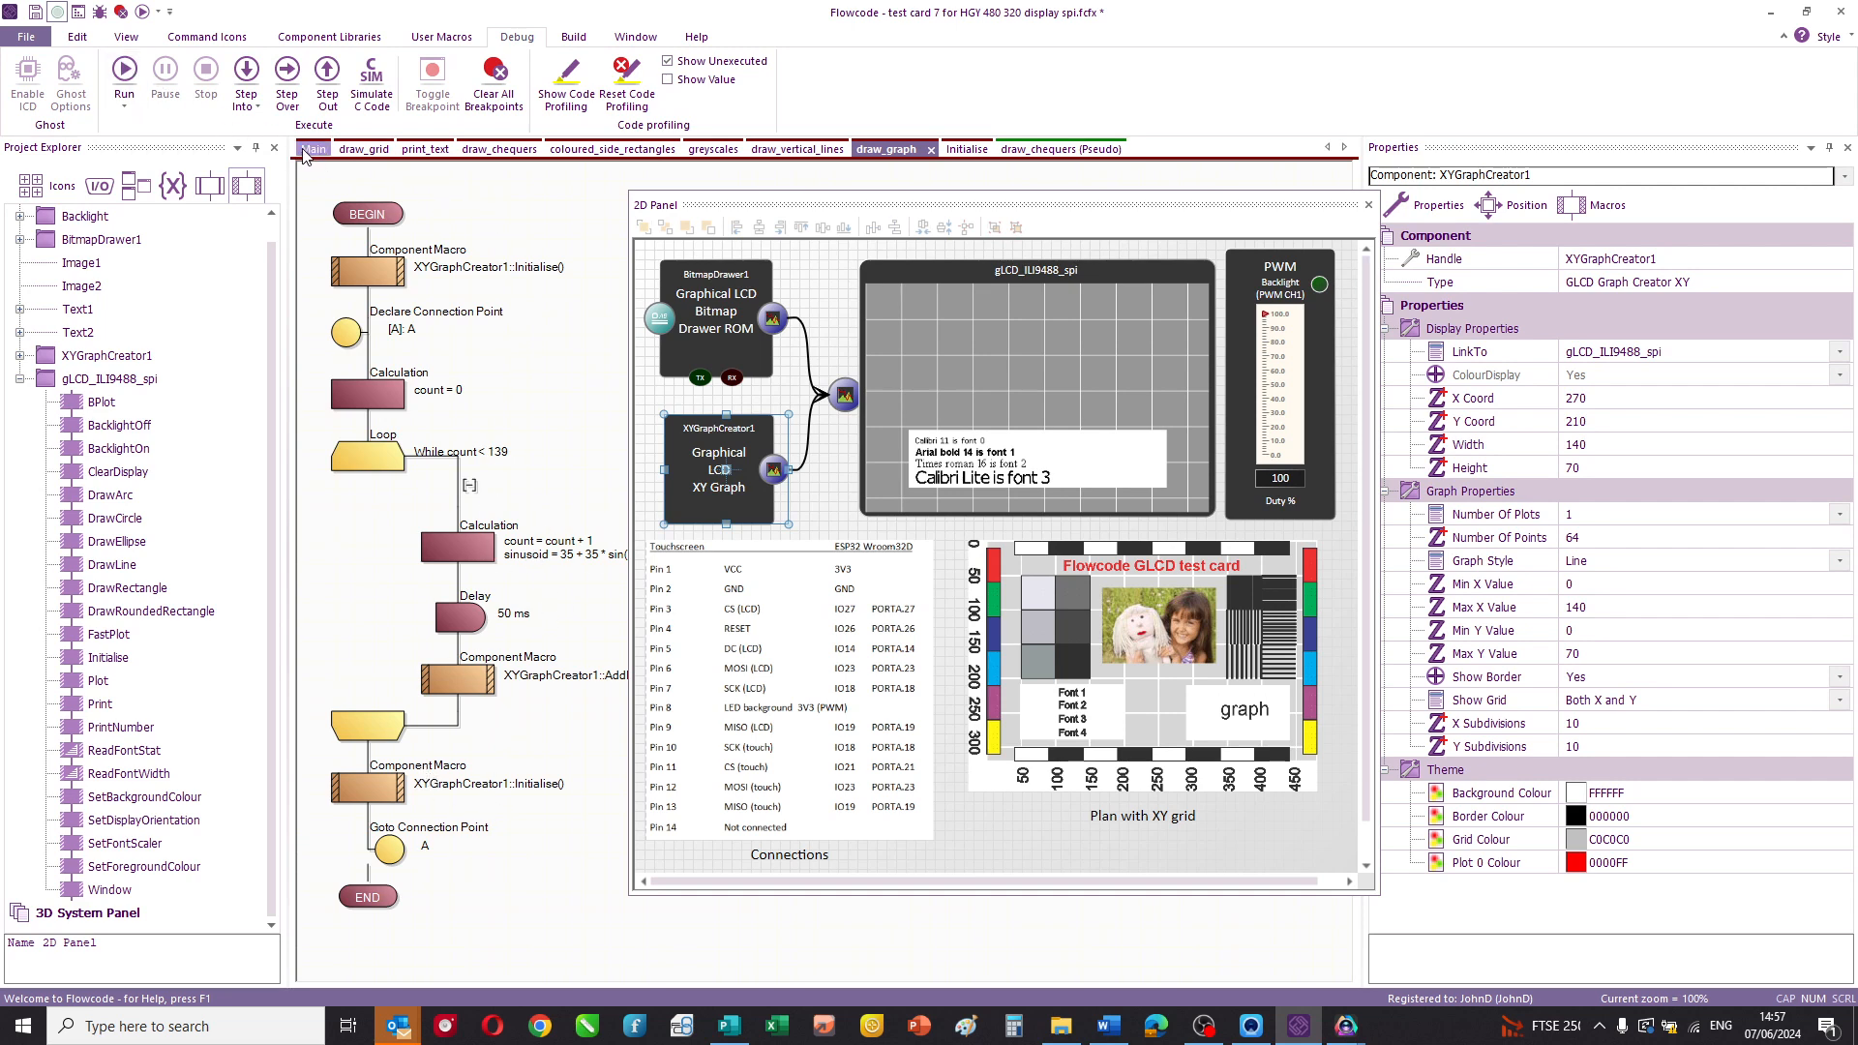
# - Run Main to draw the full test card with sine graph, then open the Flowcode homepage
pyautogui.click(123, 73)
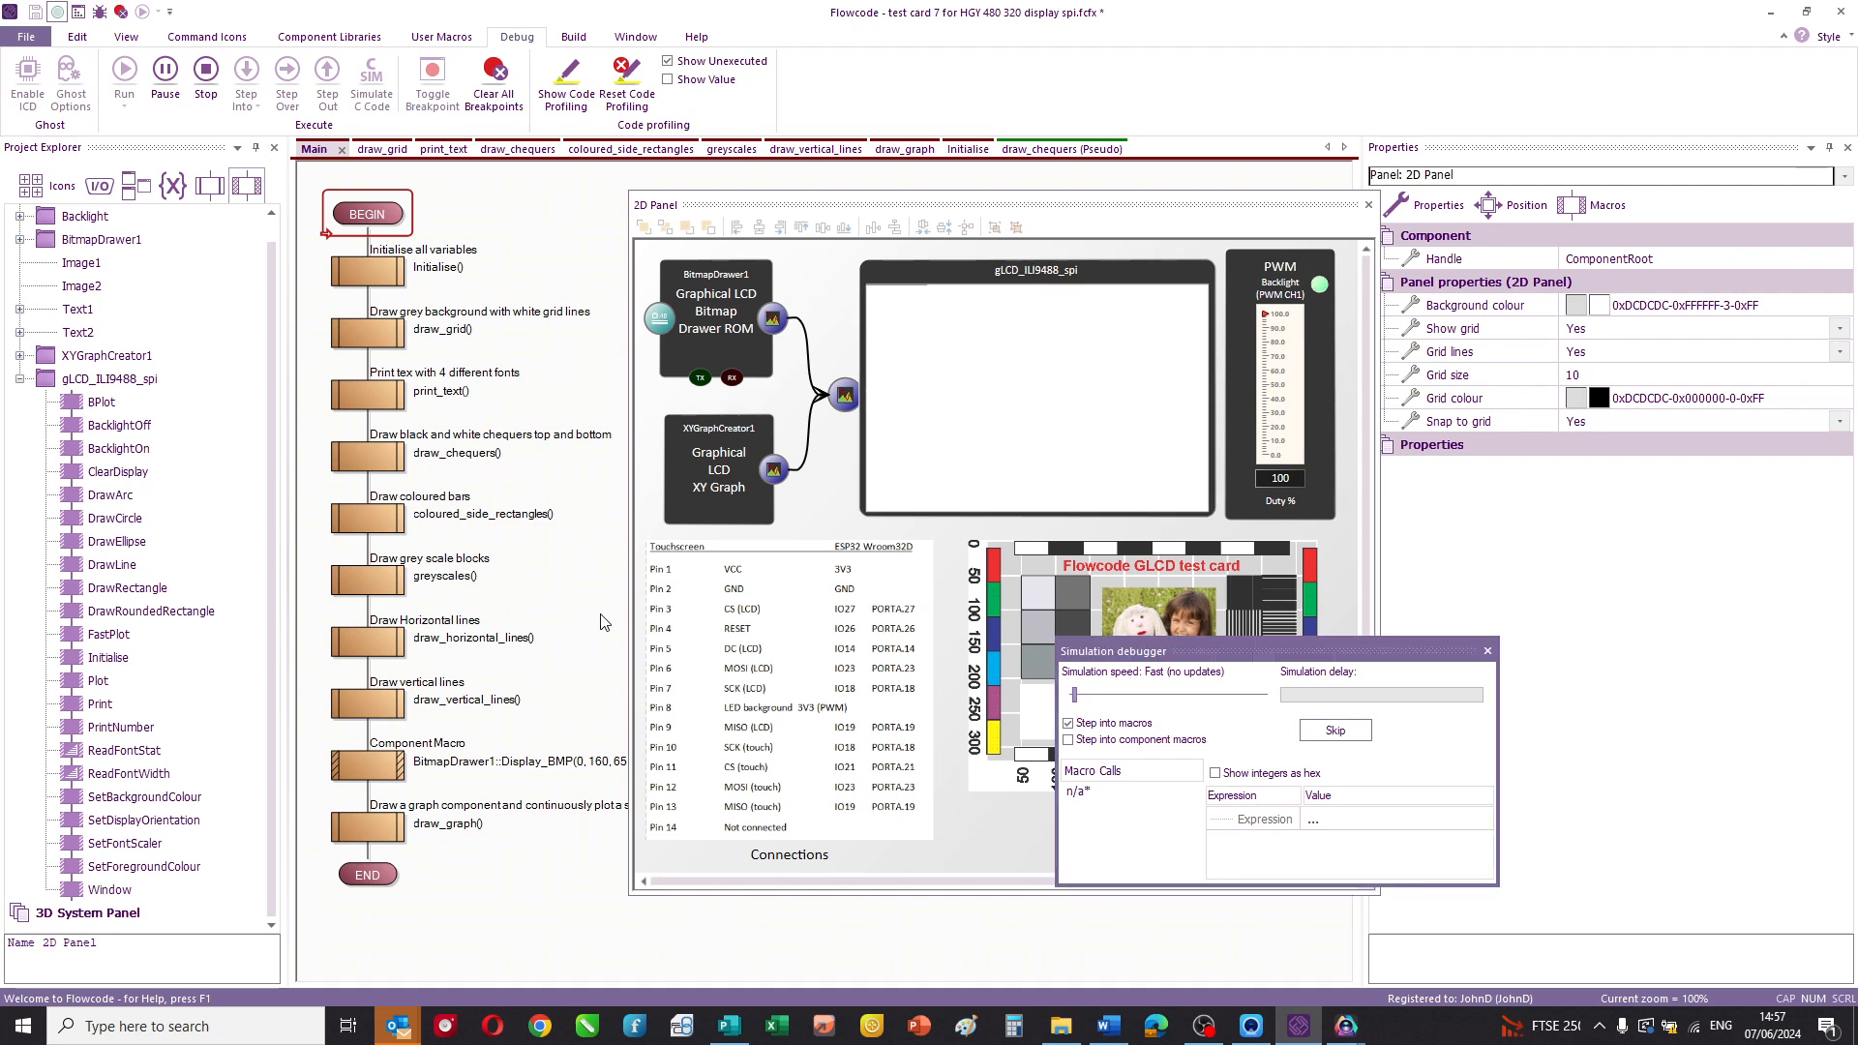
pyautogui.click(1334, 729)
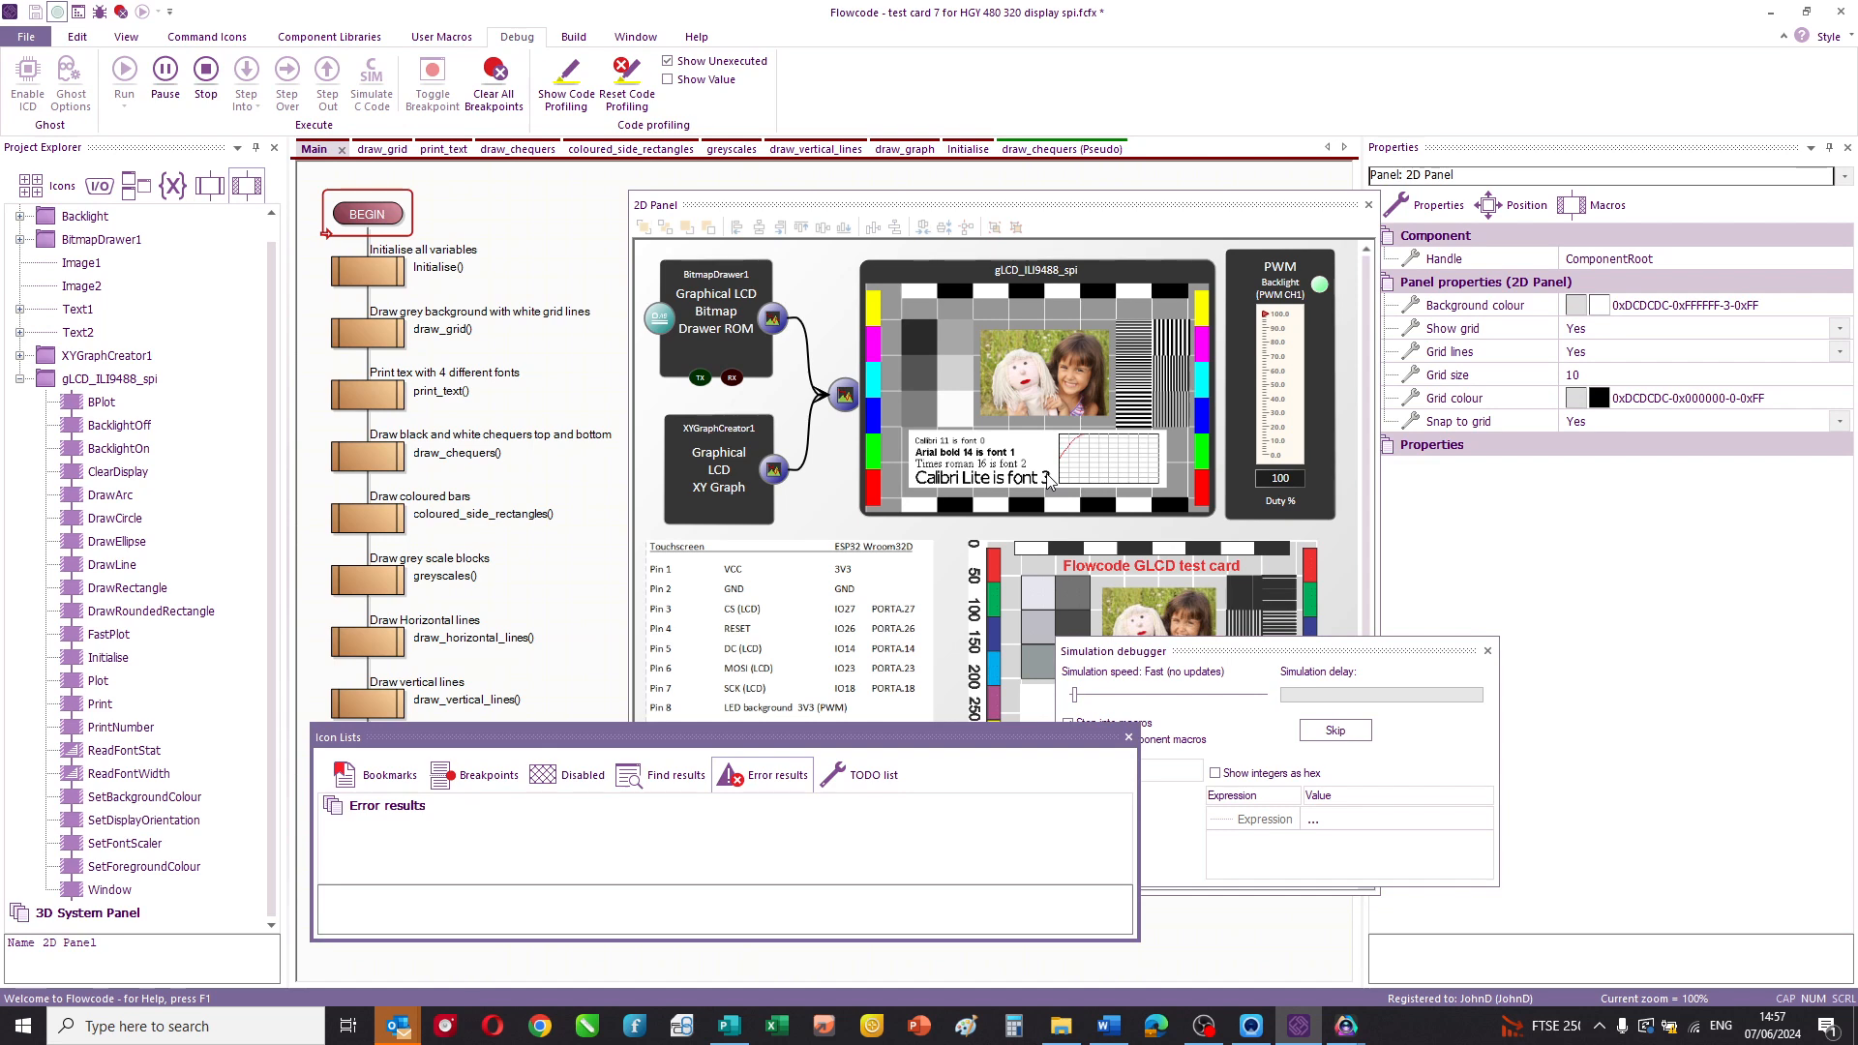
pyautogui.moveTo(1071, 452)
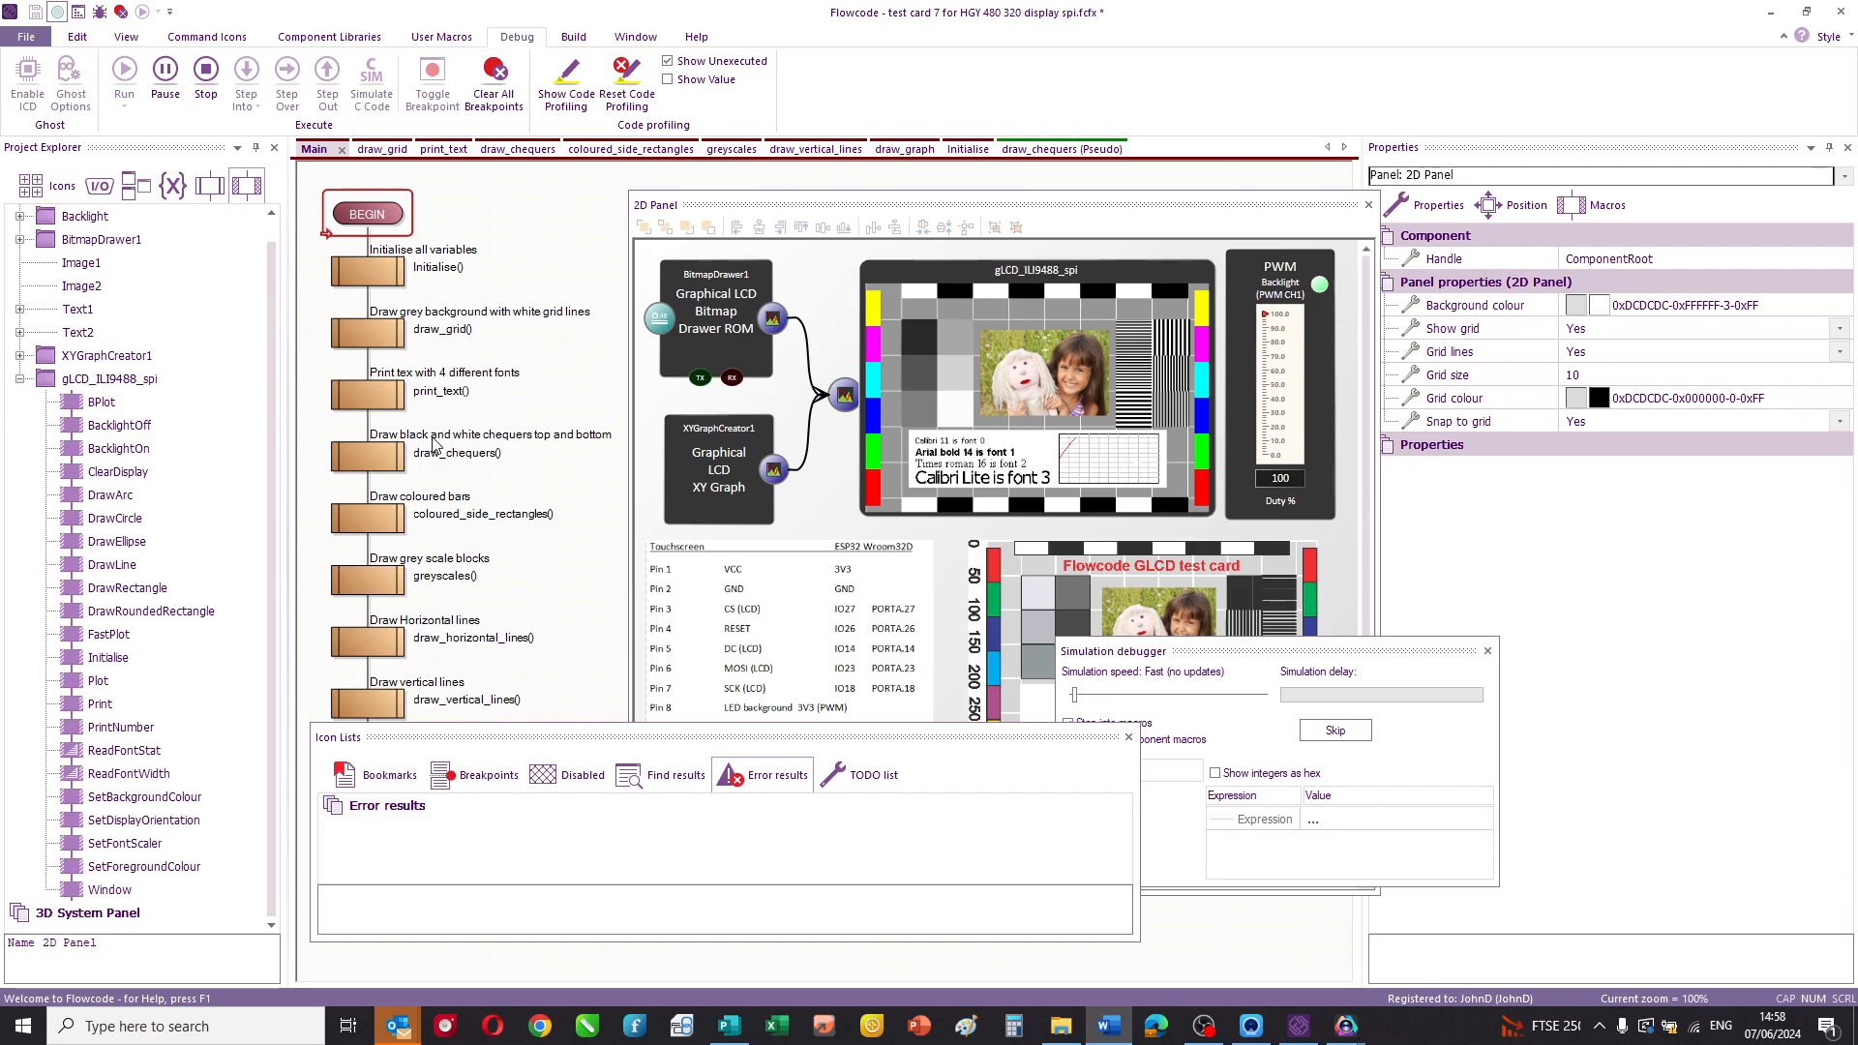
pyautogui.click(538, 1025)
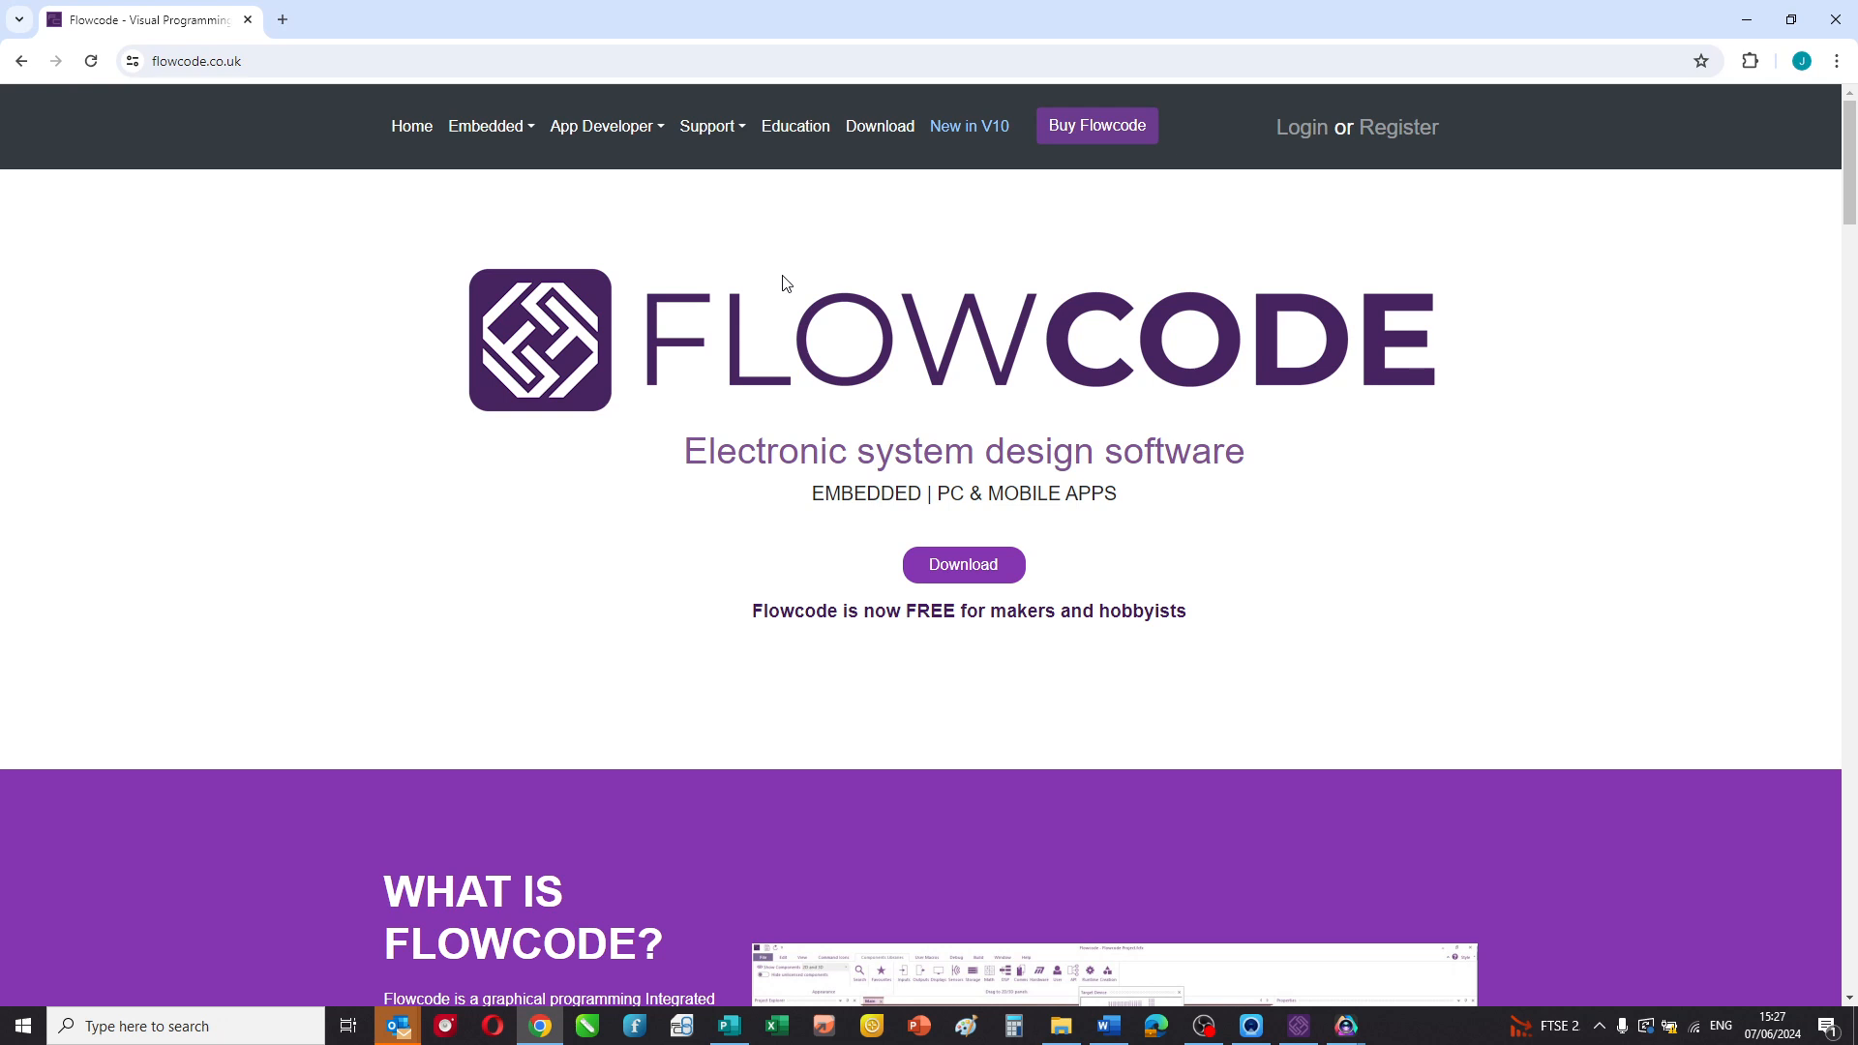
pyautogui.moveTo(560, 187)
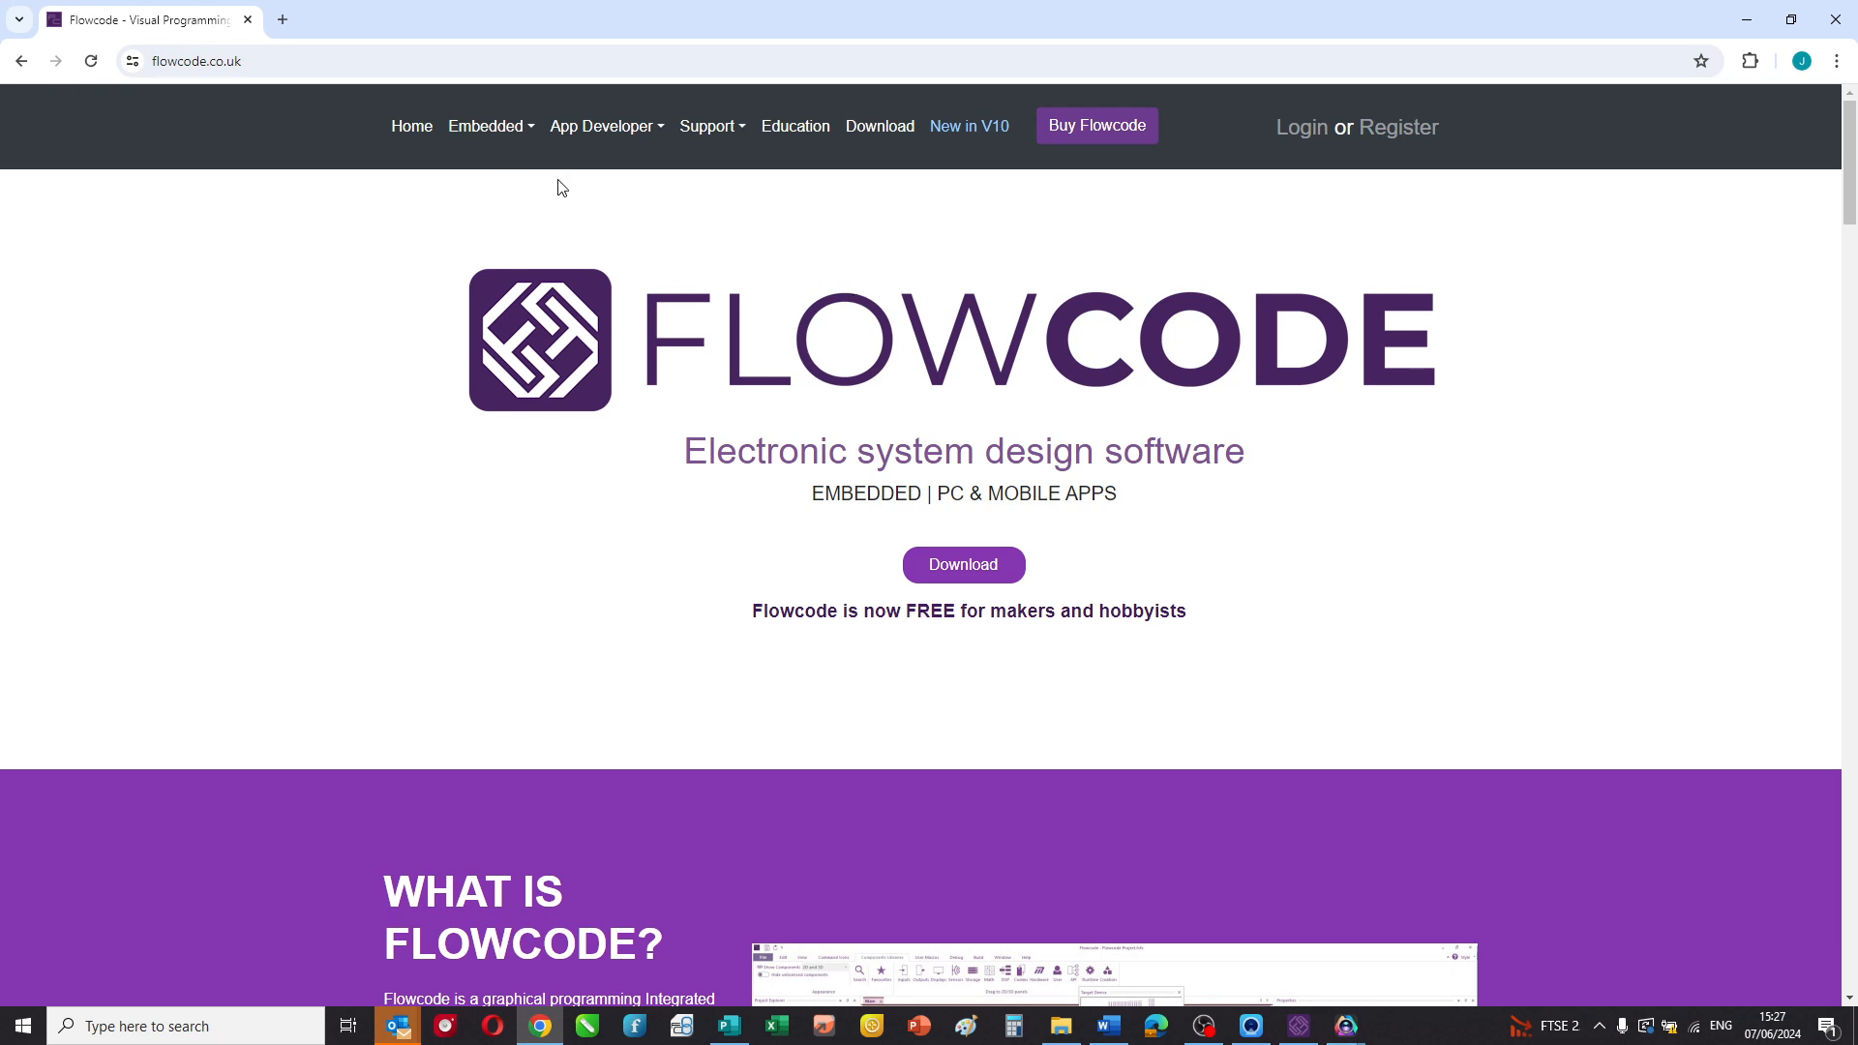
pyautogui.moveTo(750, 275)
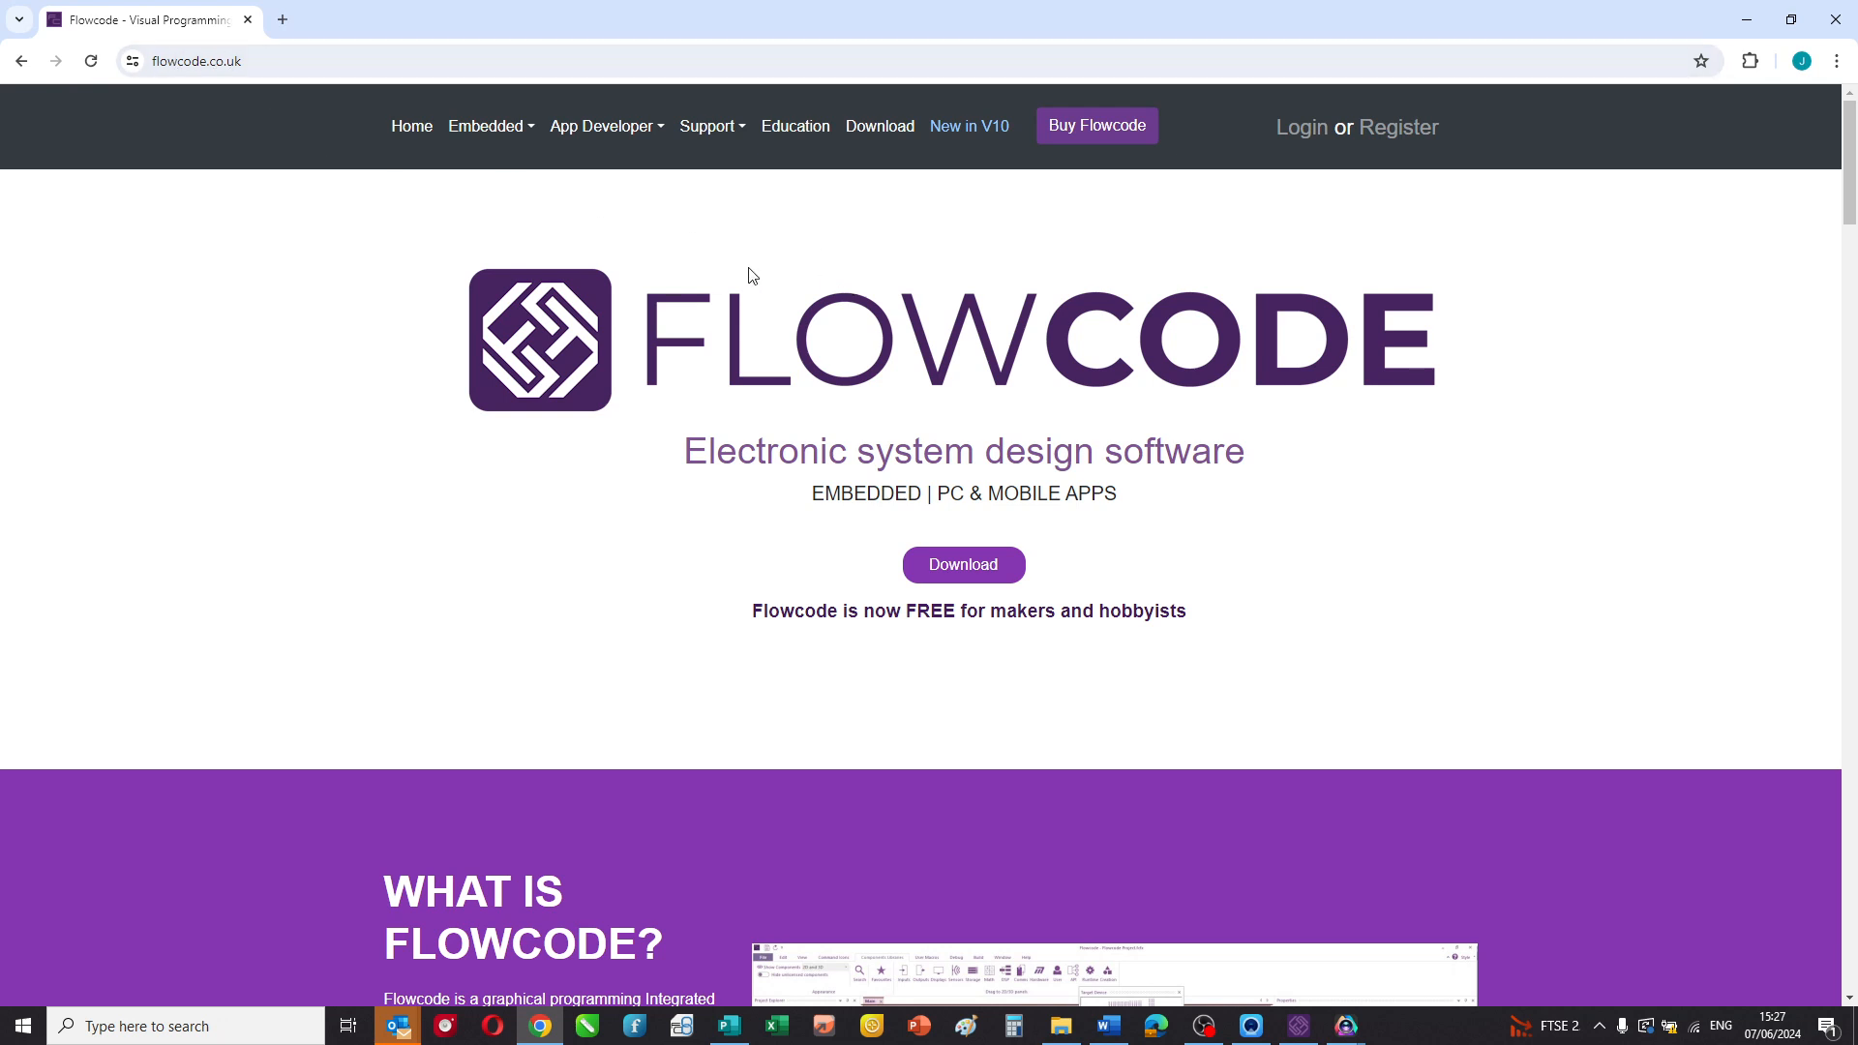
pyautogui.moveTo(709, 131)
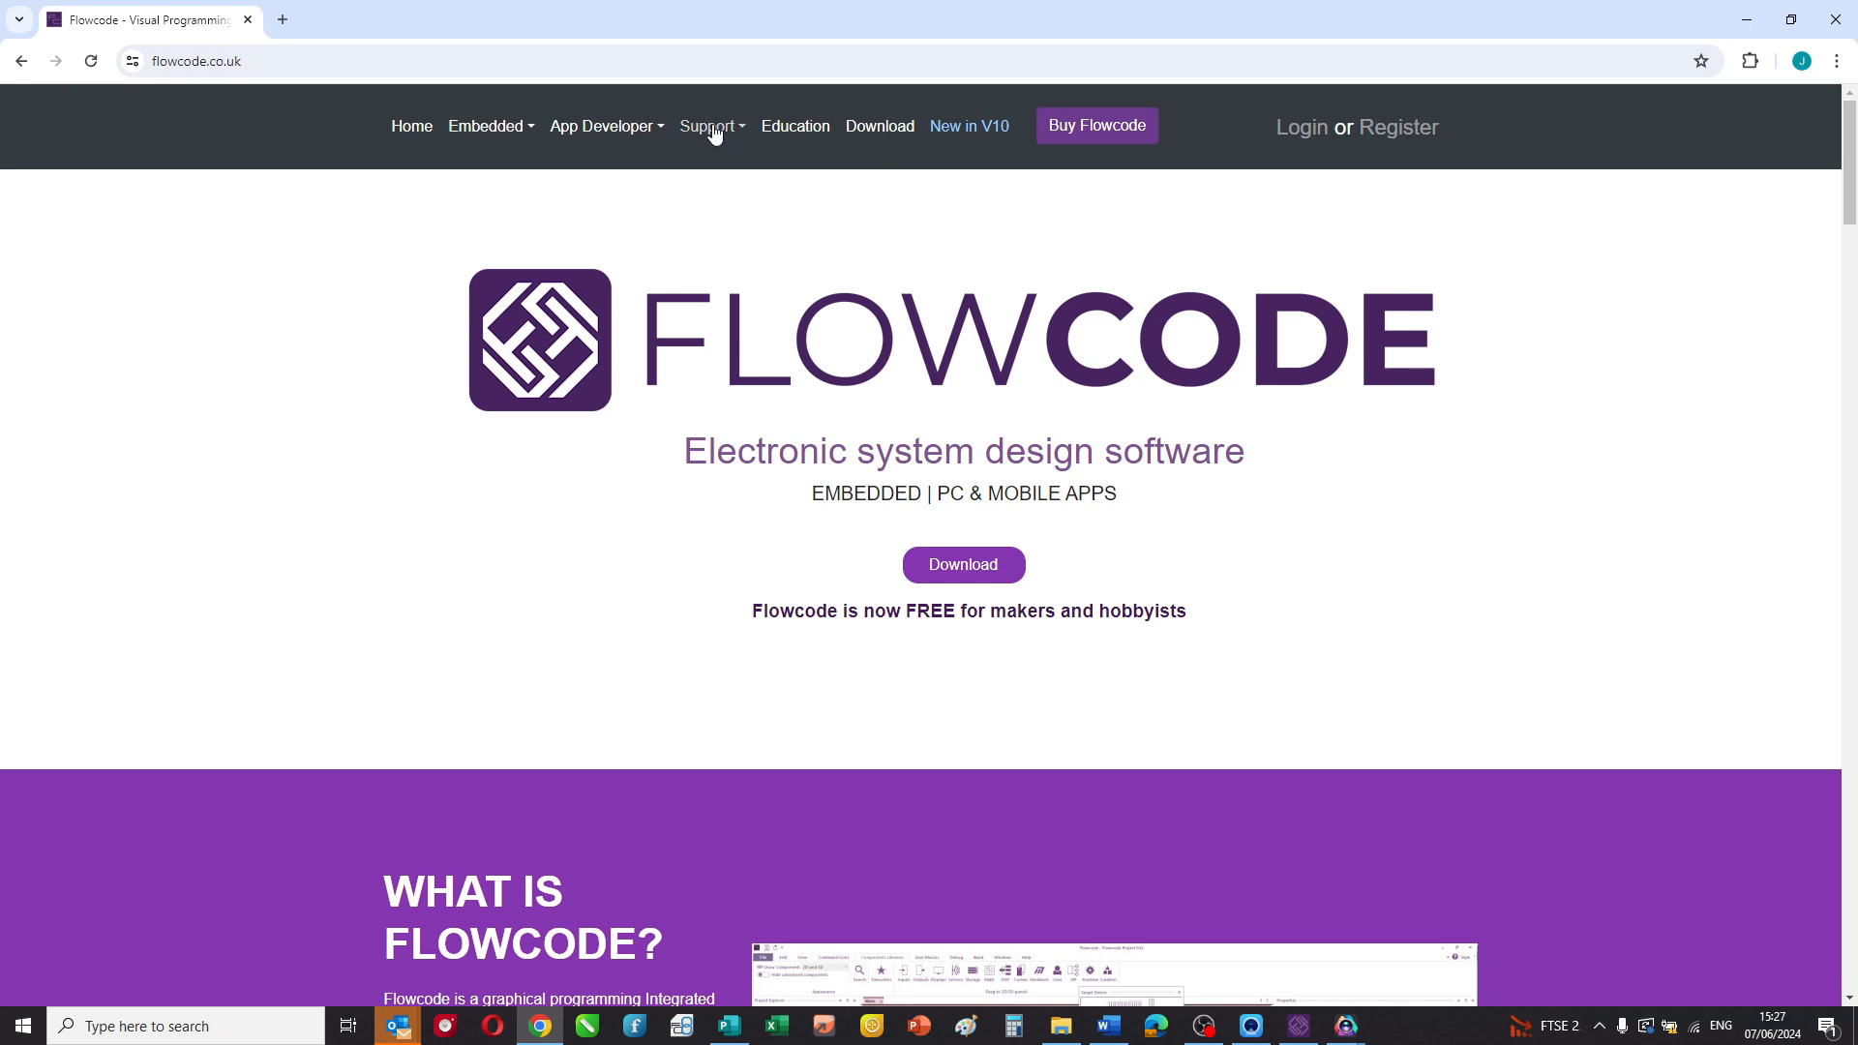
# - Go to Support > Wiki, open Examples and Tutorials, and scroll to the Embedded examples
pyautogui.click(708, 126)
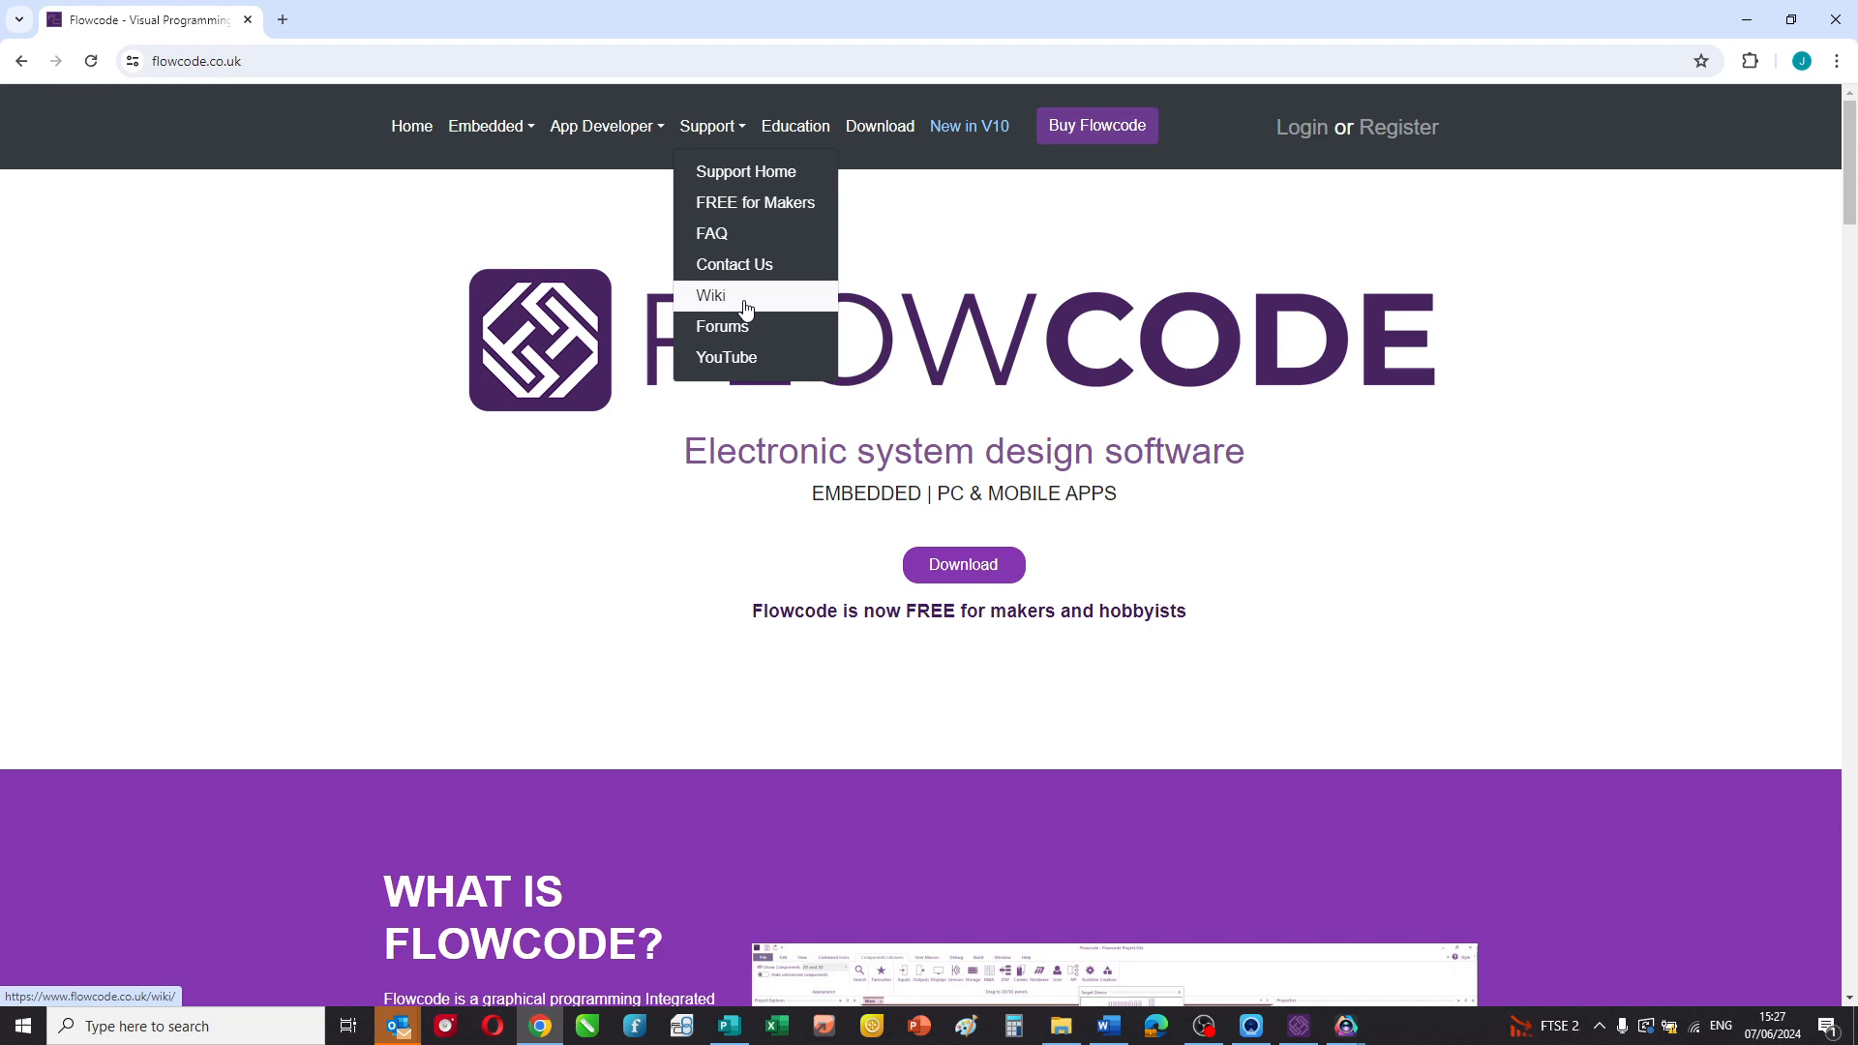
pyautogui.click(711, 295)
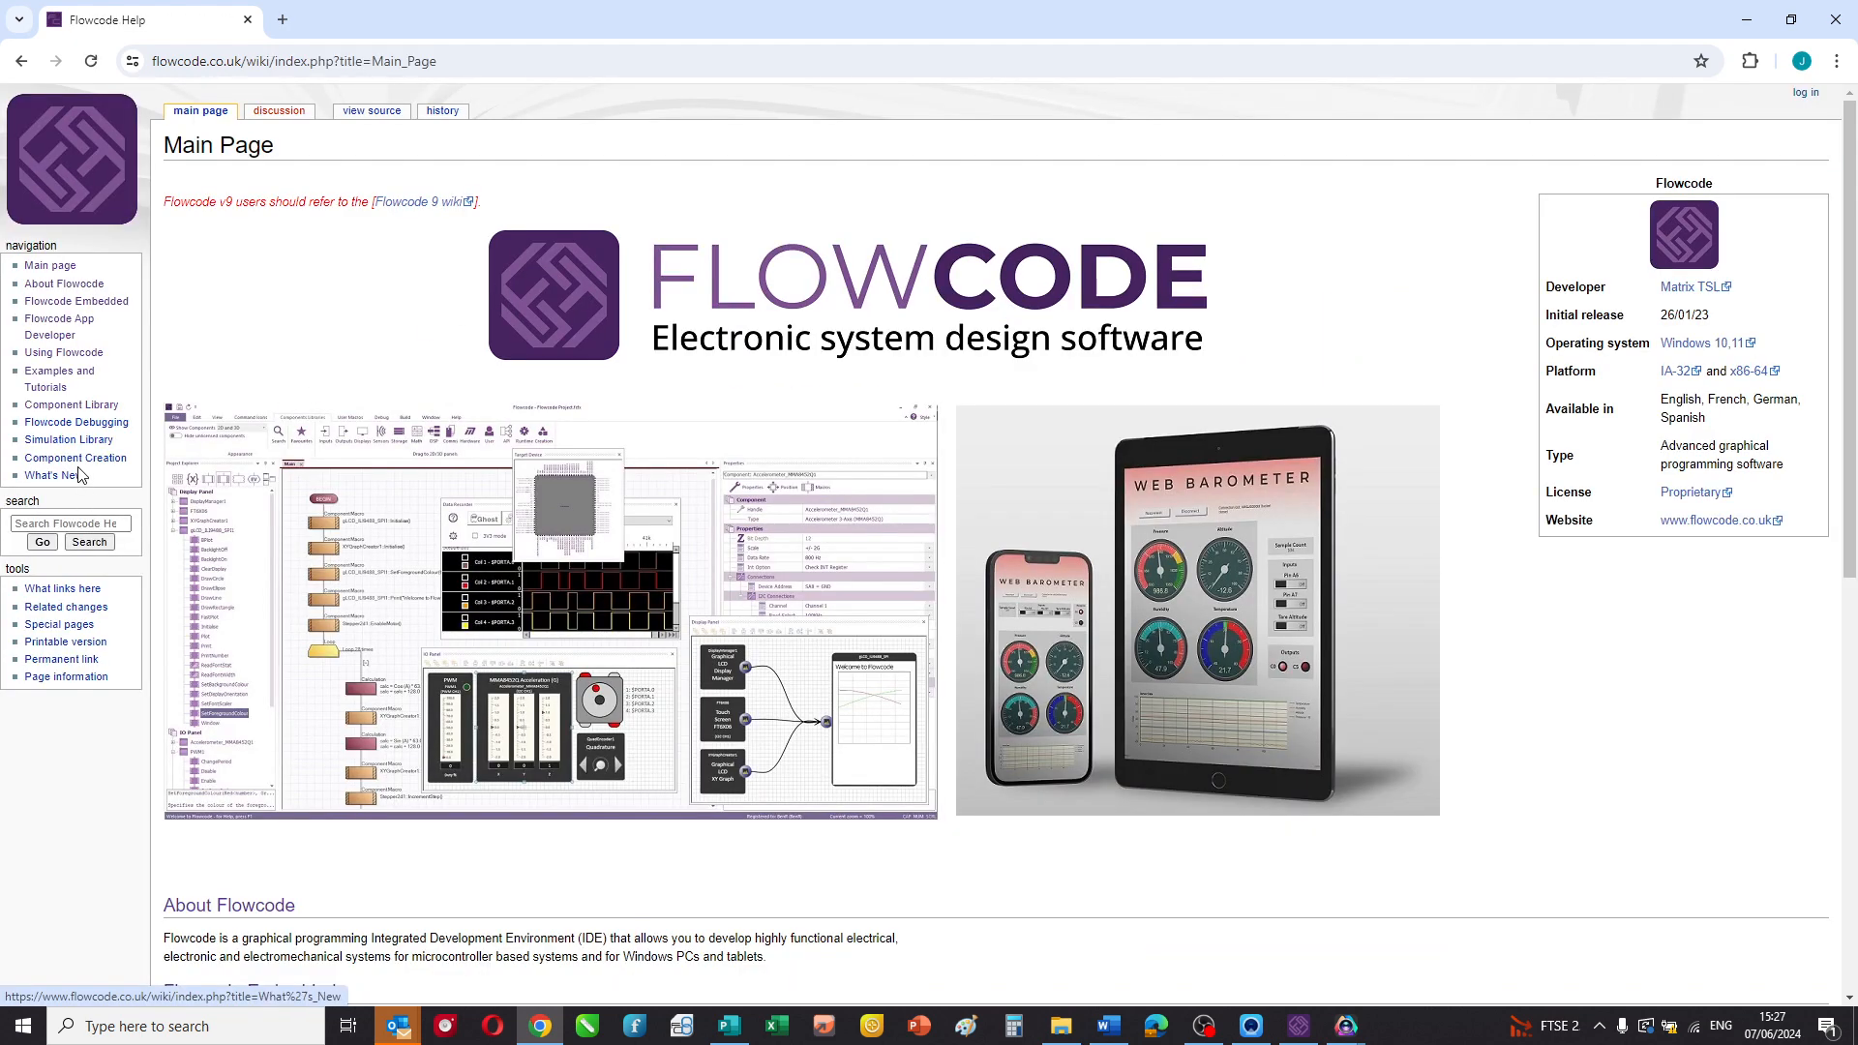
pyautogui.moveTo(344, 323)
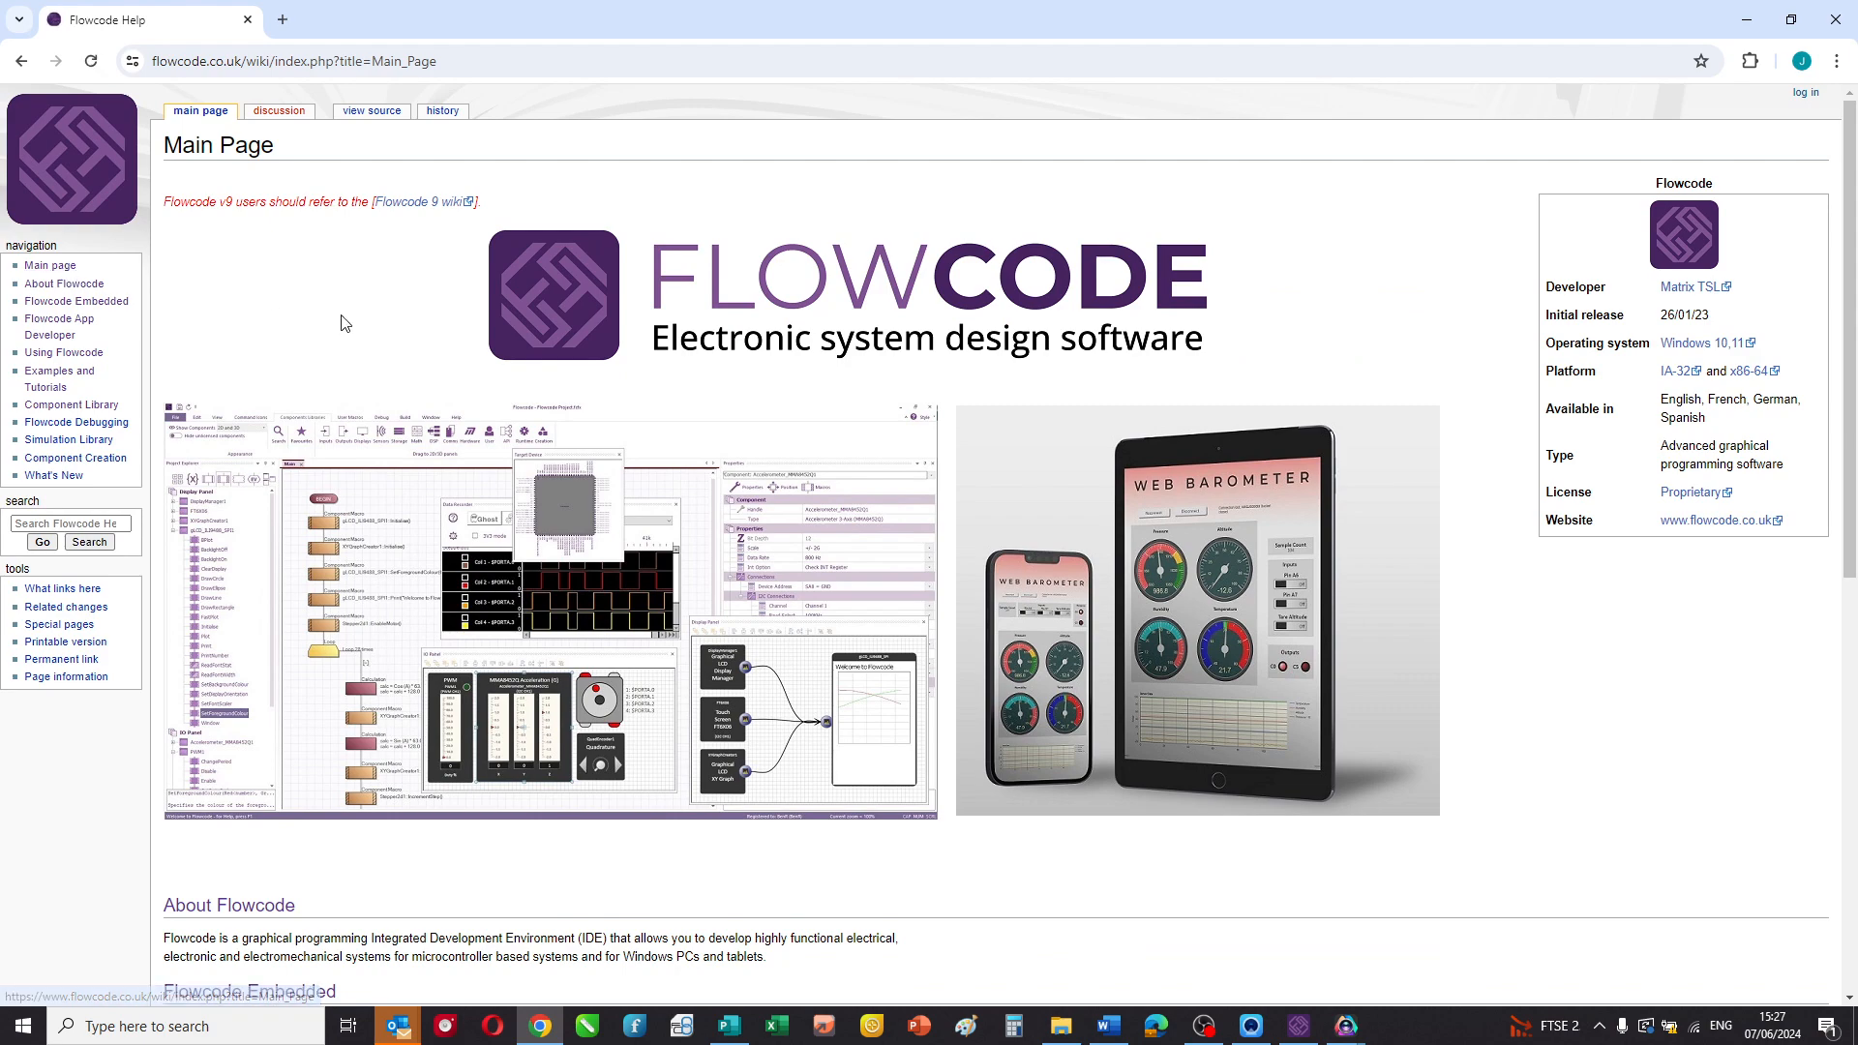
pyautogui.scroll(-3)
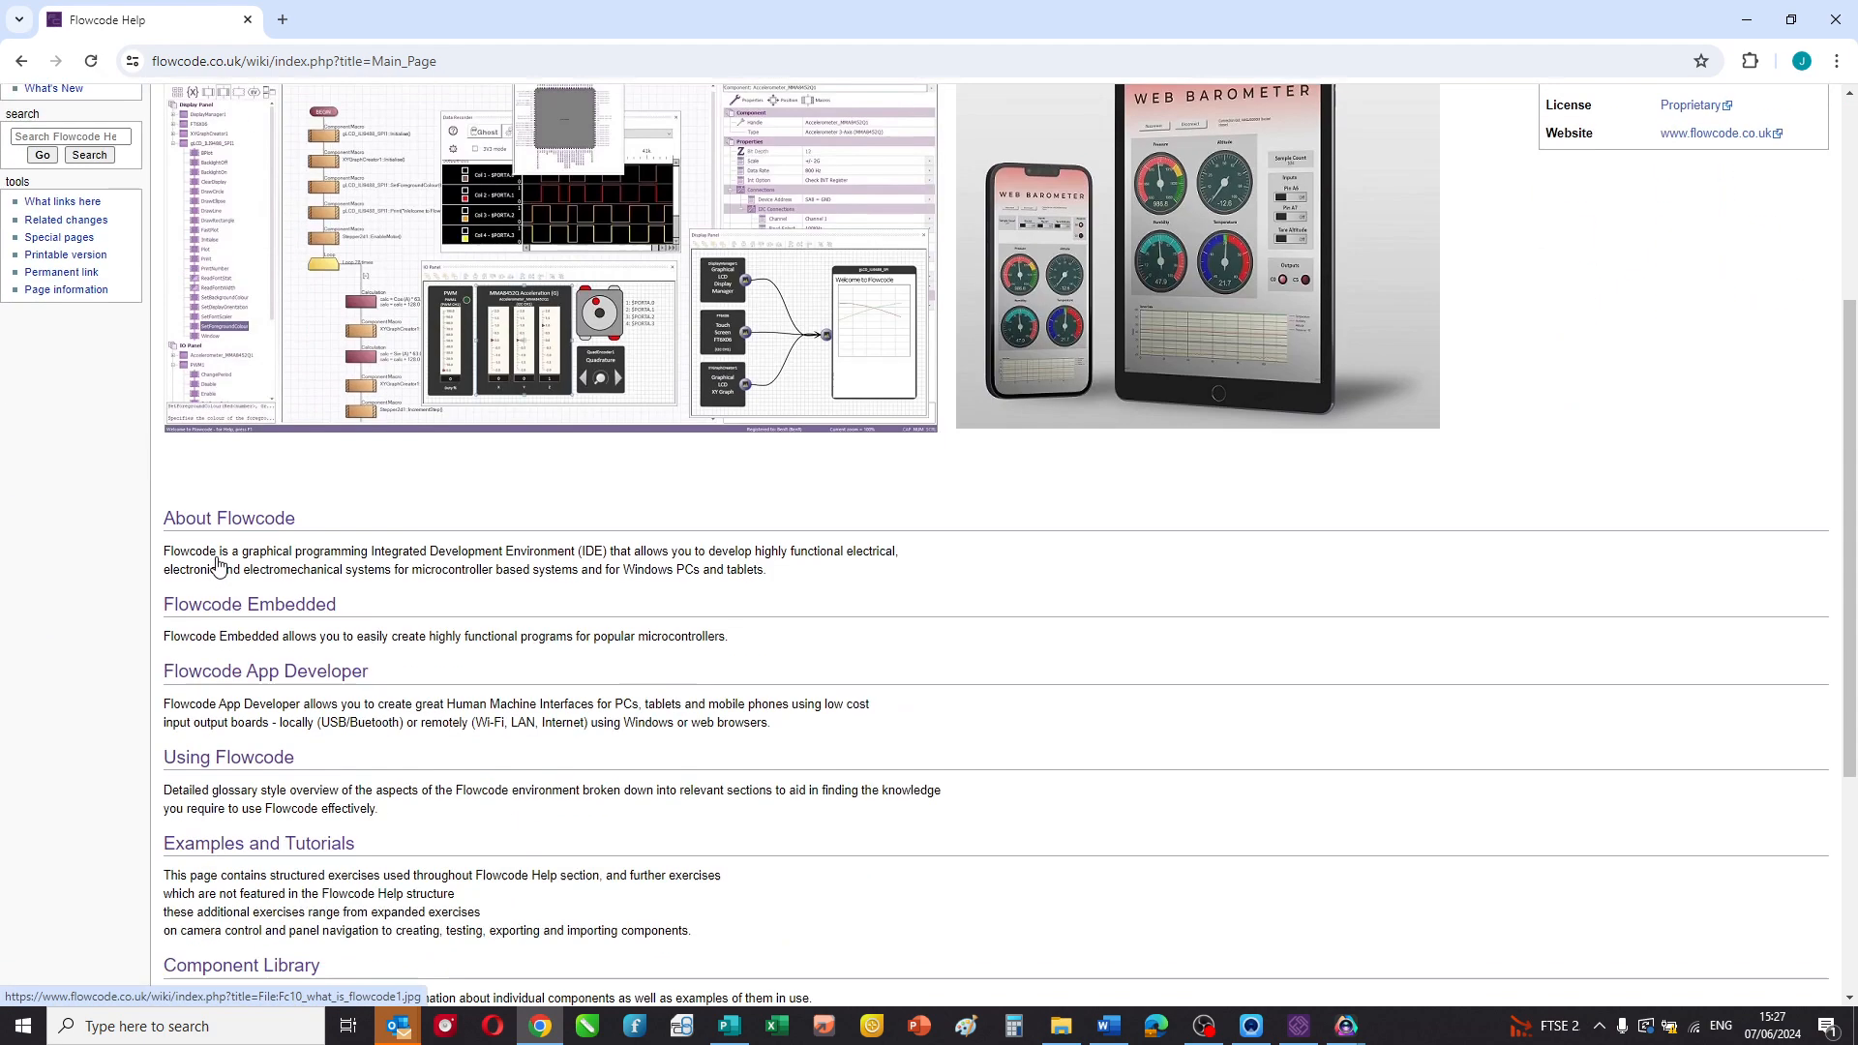
pyautogui.scroll(-3)
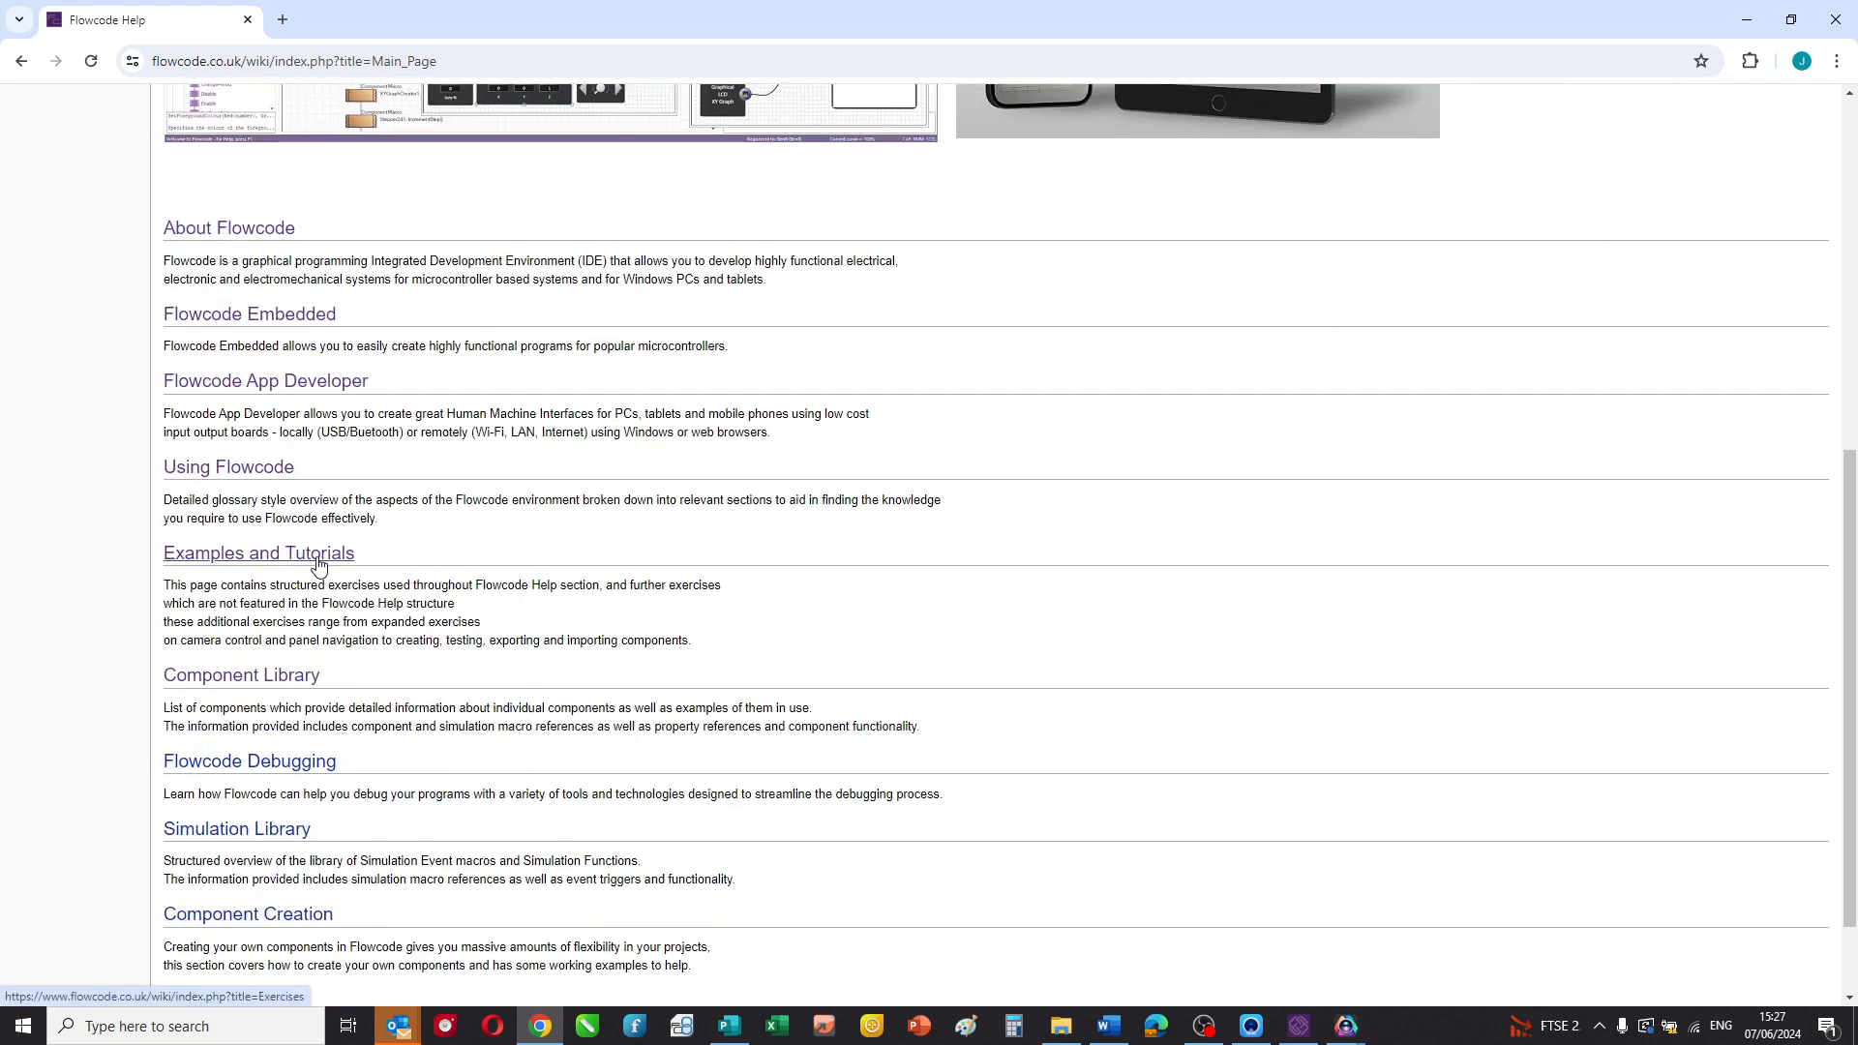
pyautogui.click(258, 553)
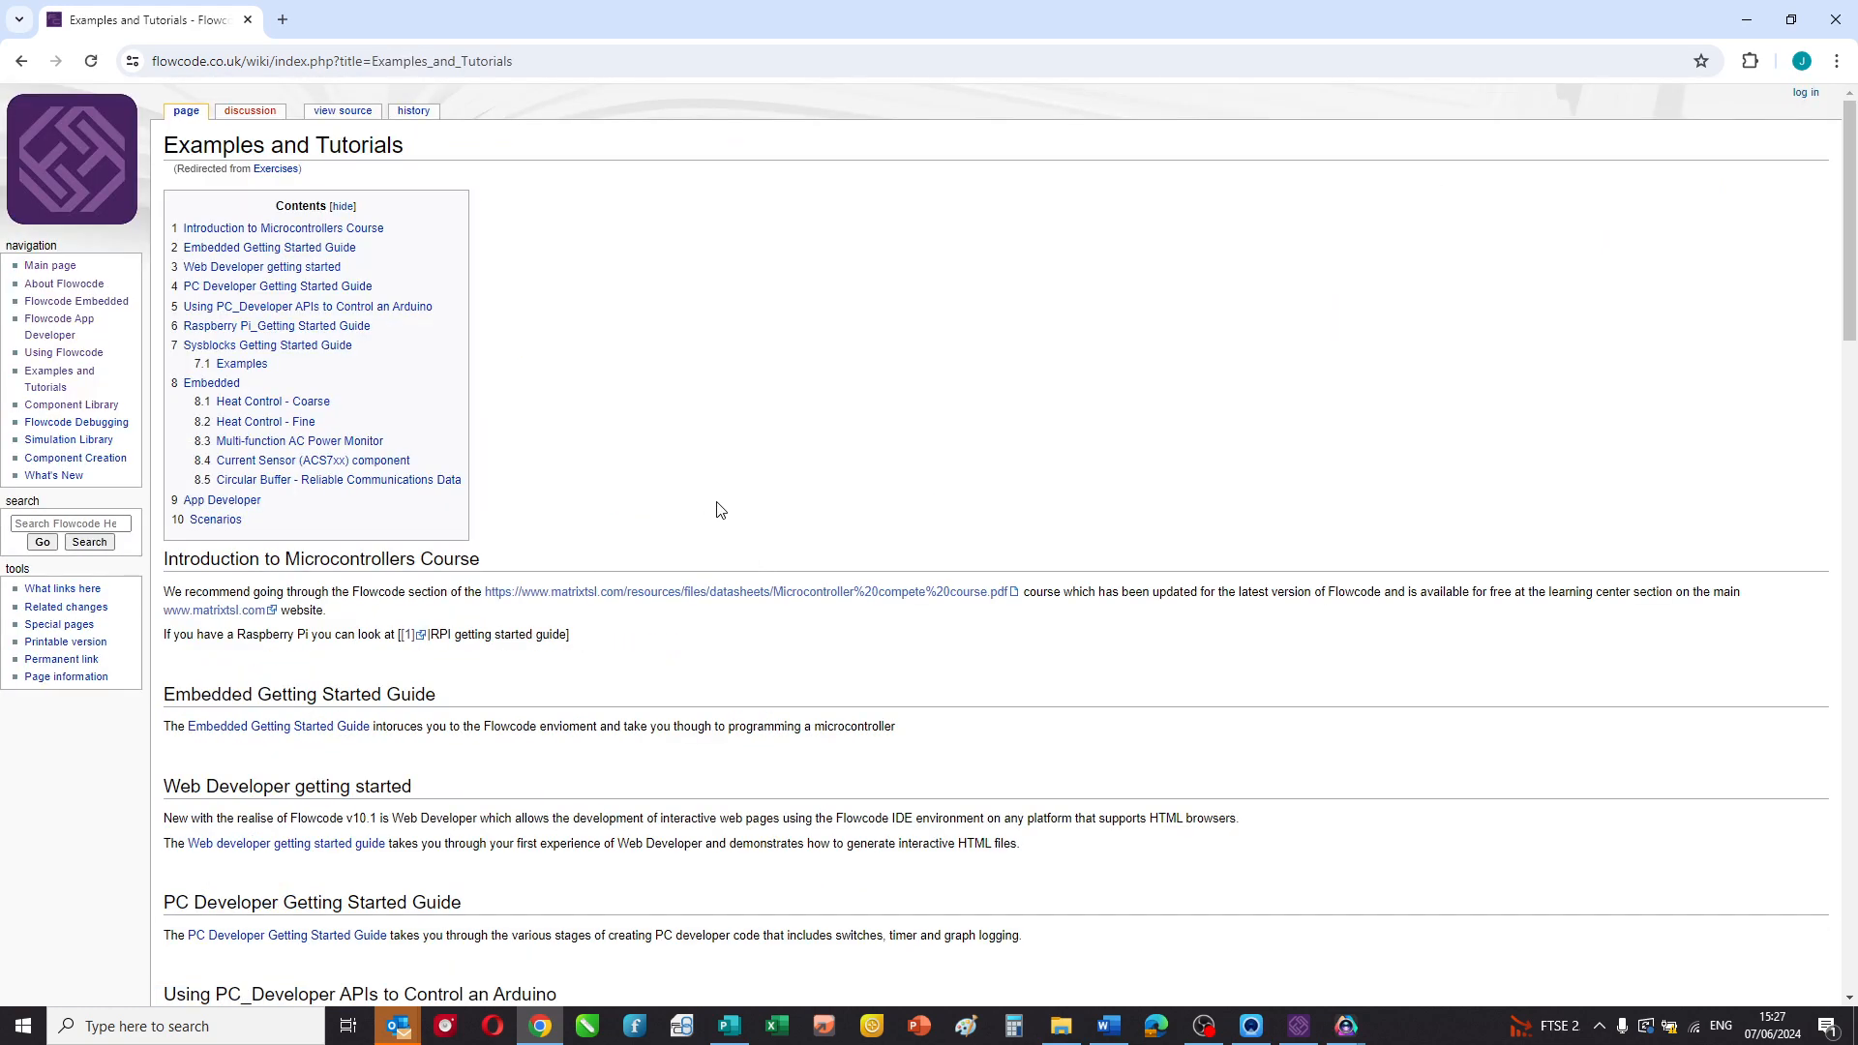
pyautogui.scroll(-3)
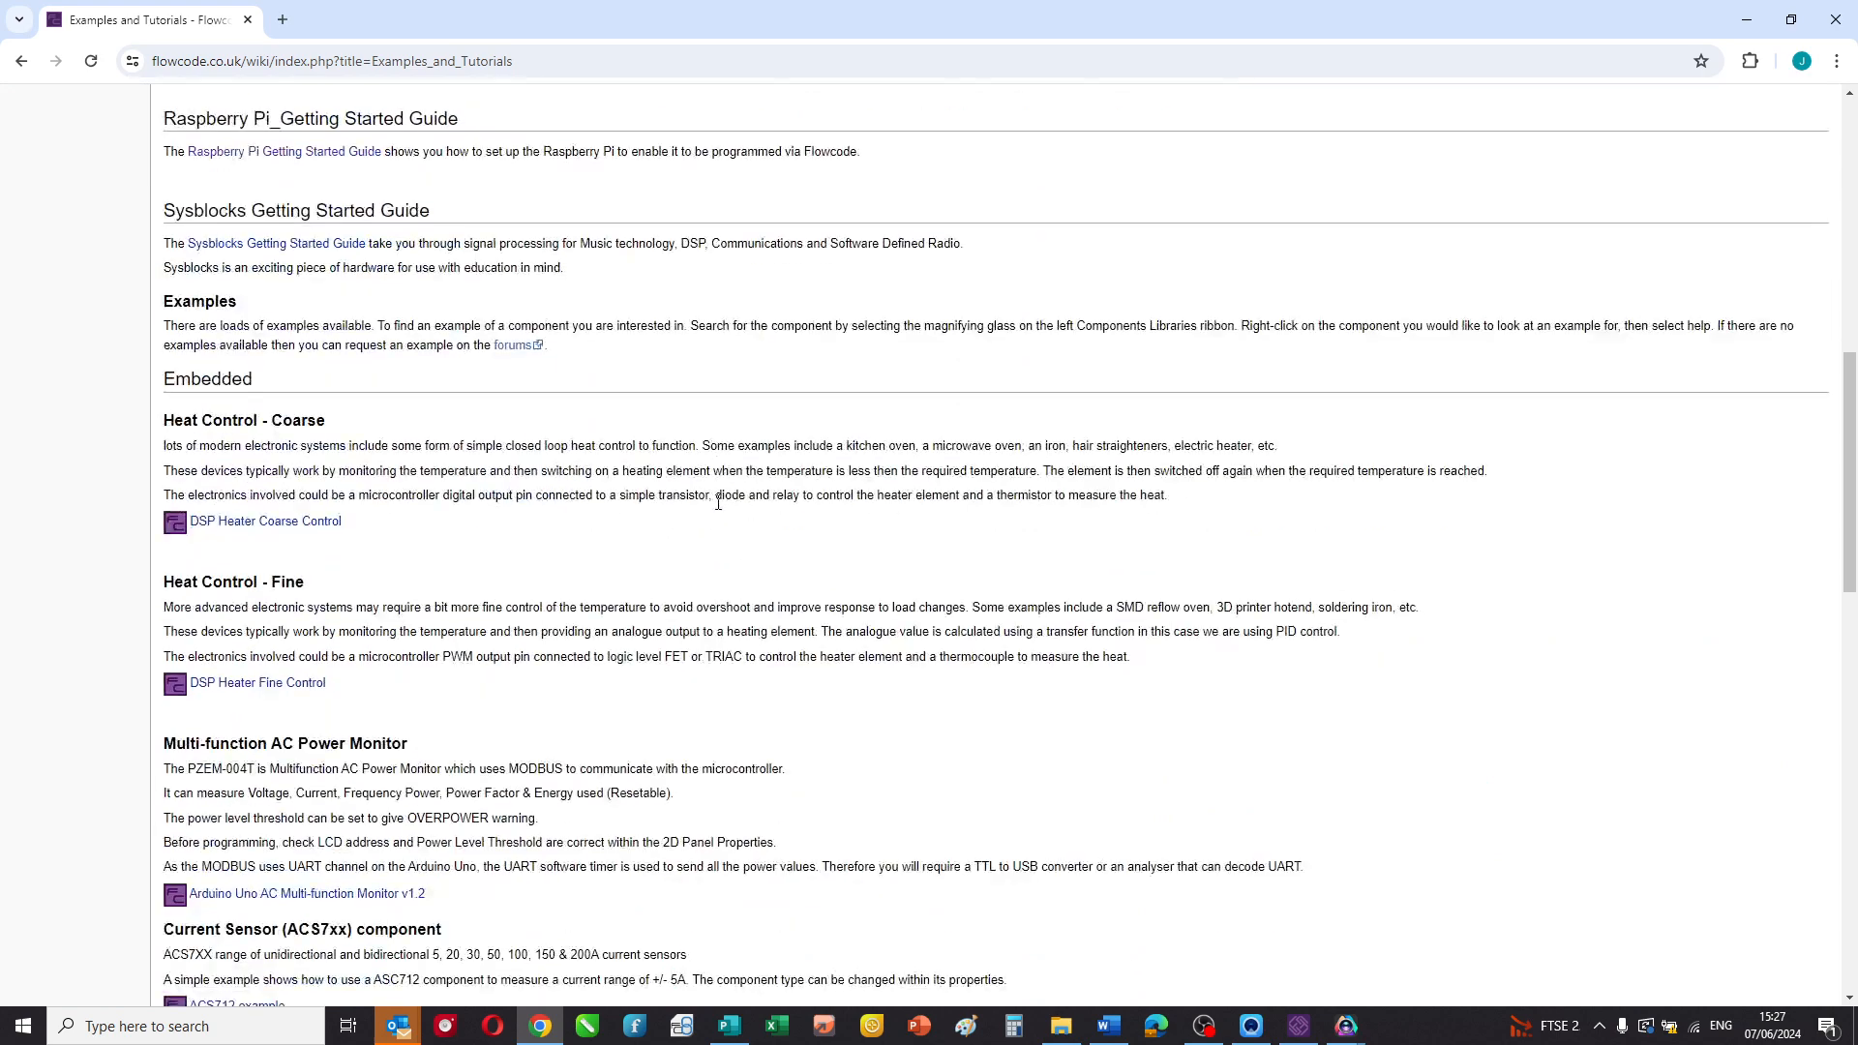
pyautogui.moveTo(565, 554)
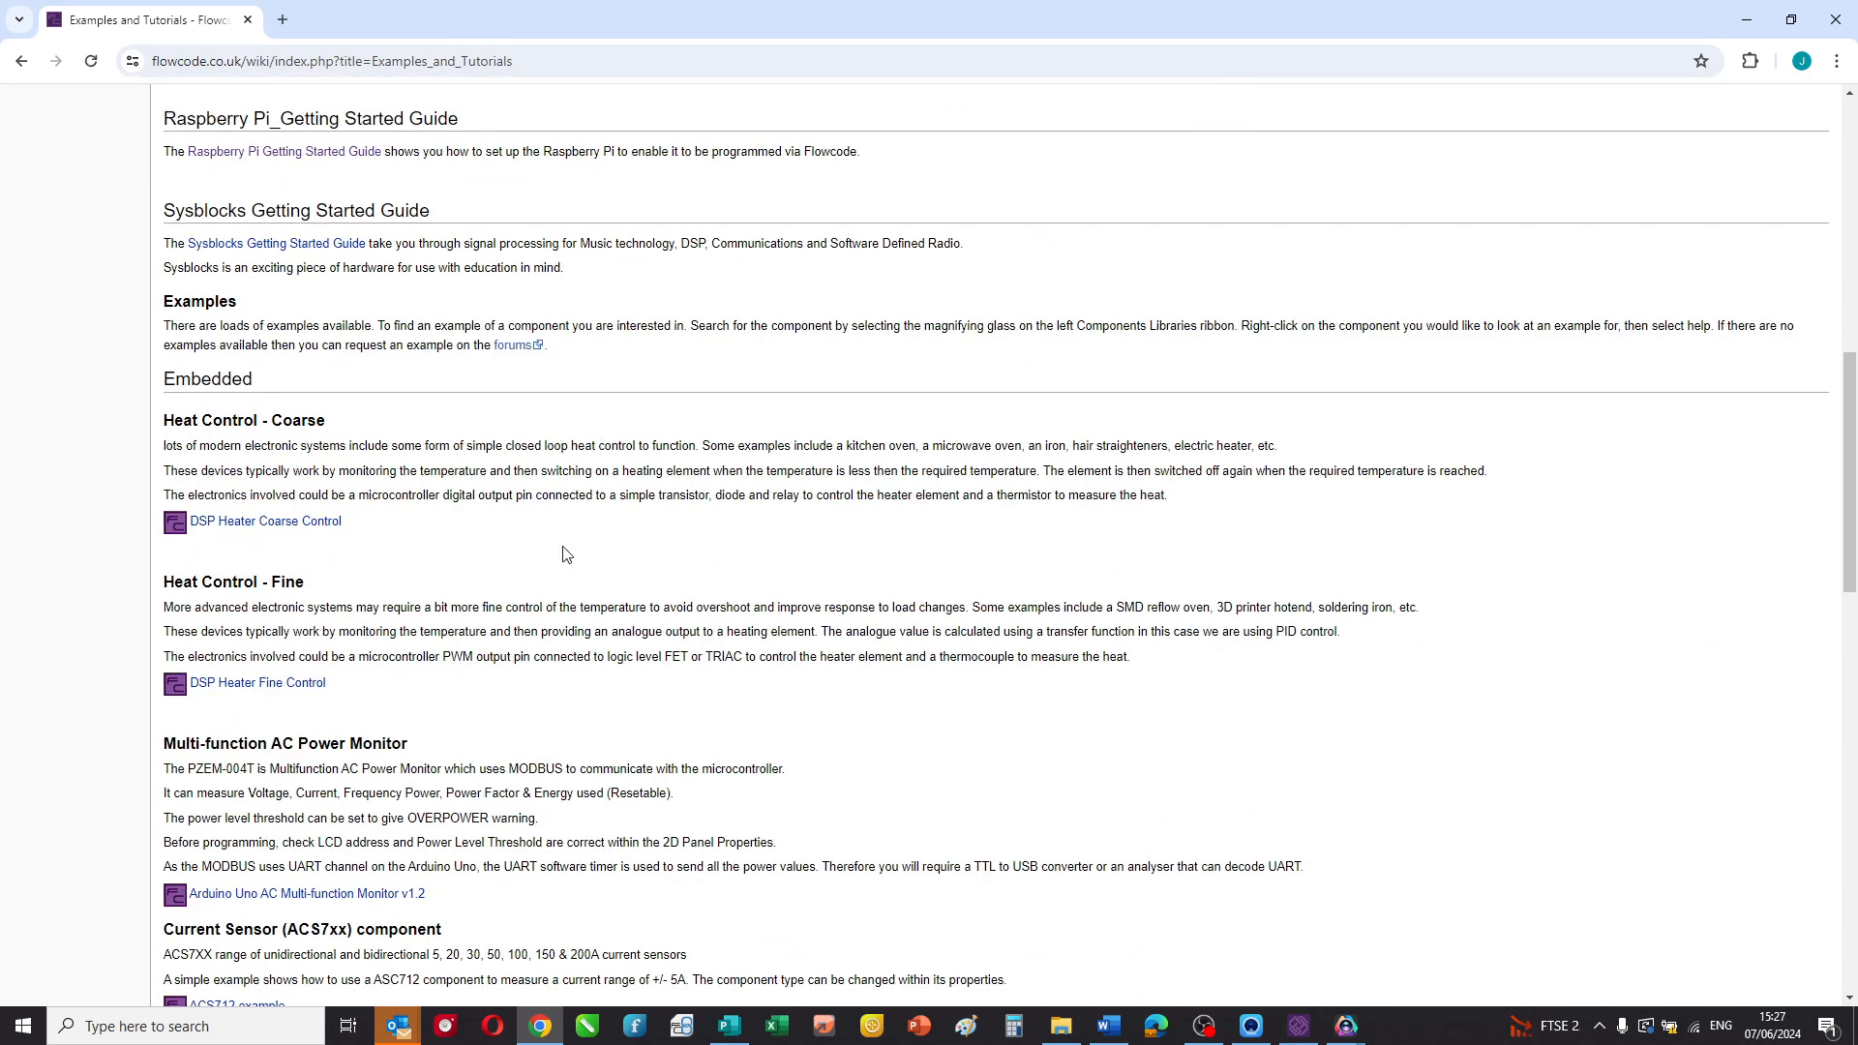